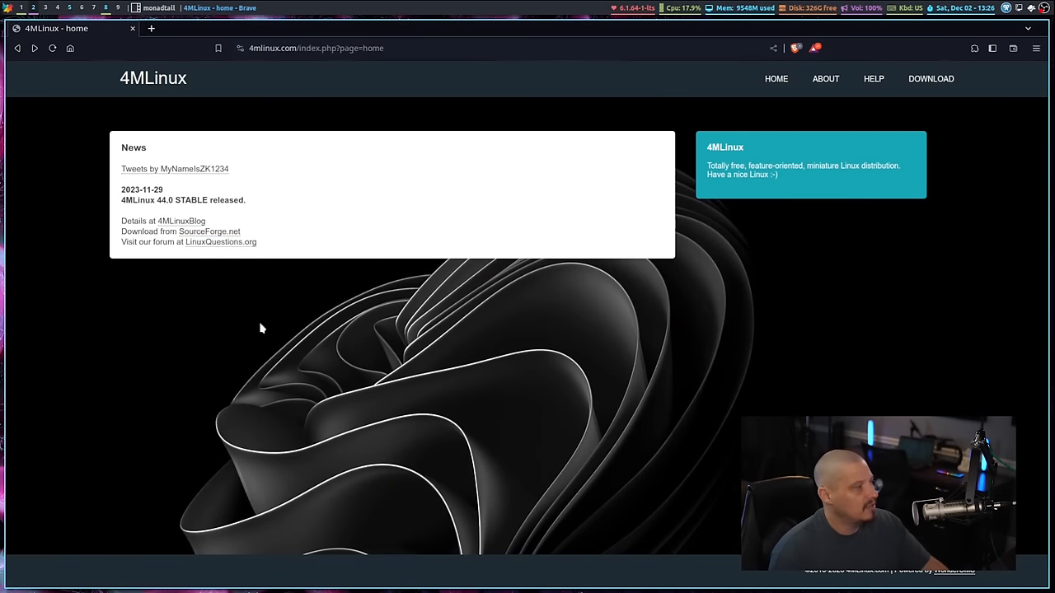
mouse_move(251, 318)
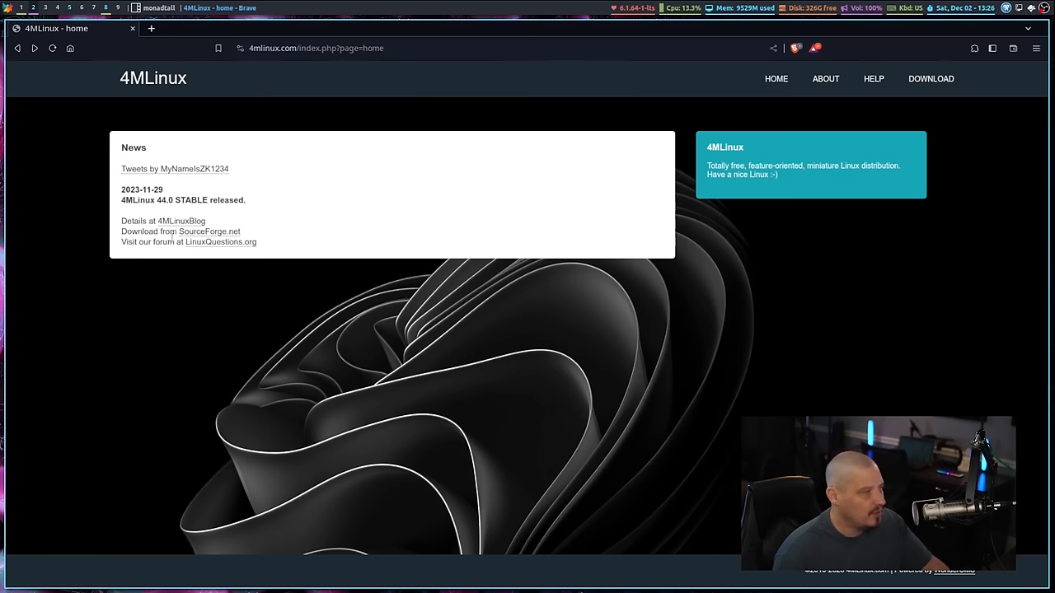
mouse_move(602, 378)
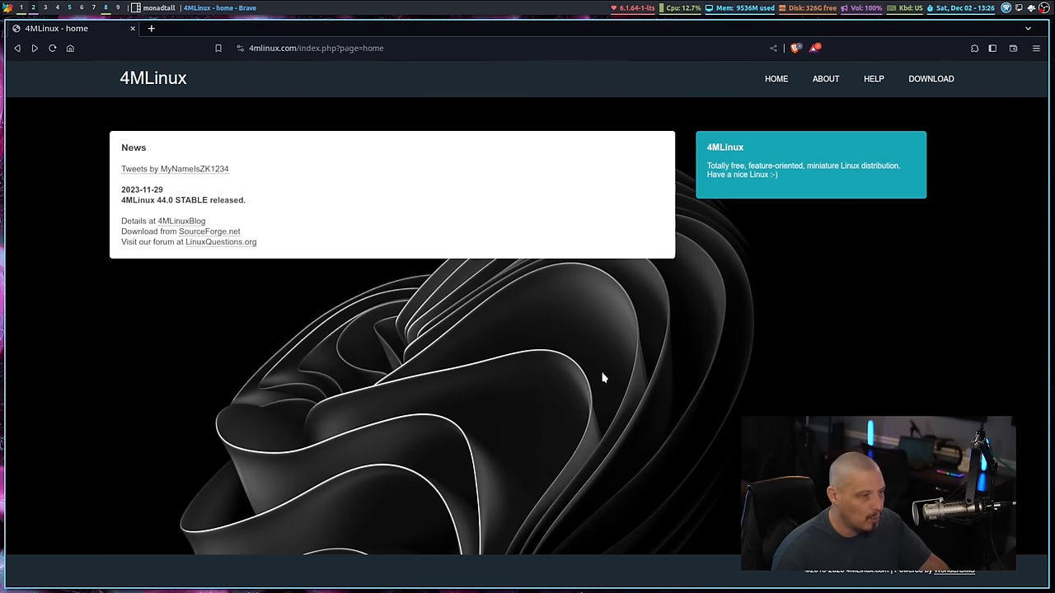
mouse_move(703, 448)
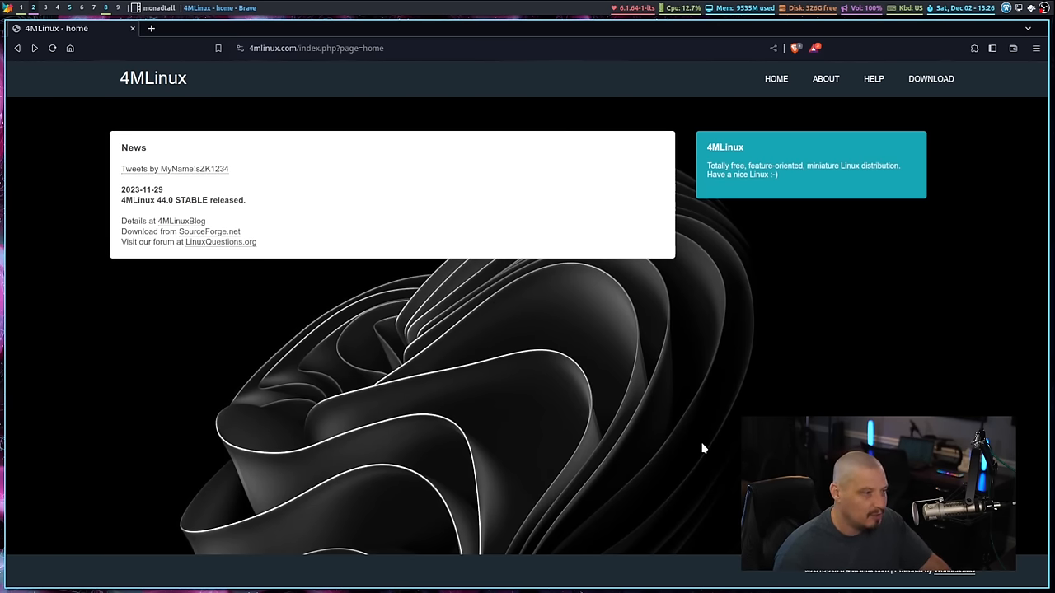
mouse_move(825, 79)
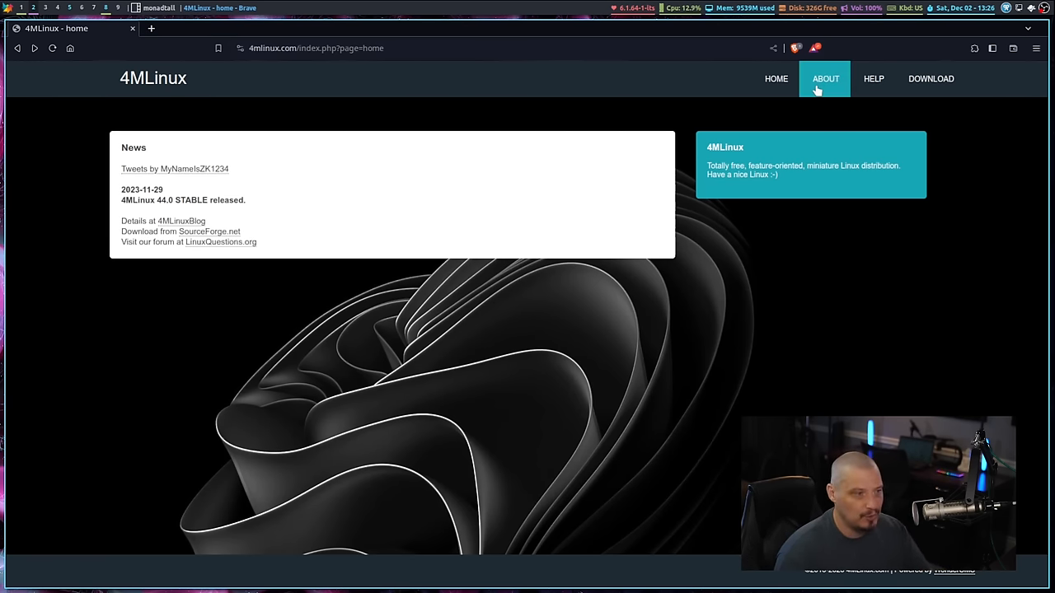
Step: Open the 4MLinux About page and highlight the Miniserver and Mystery focus areas
click(824, 79)
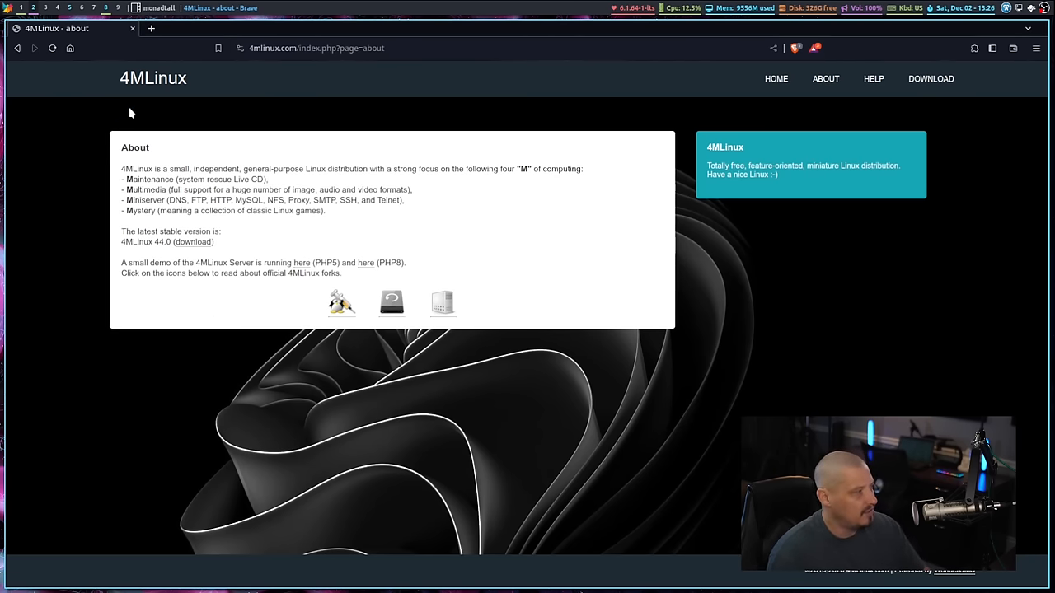
mouse_move(527, 279)
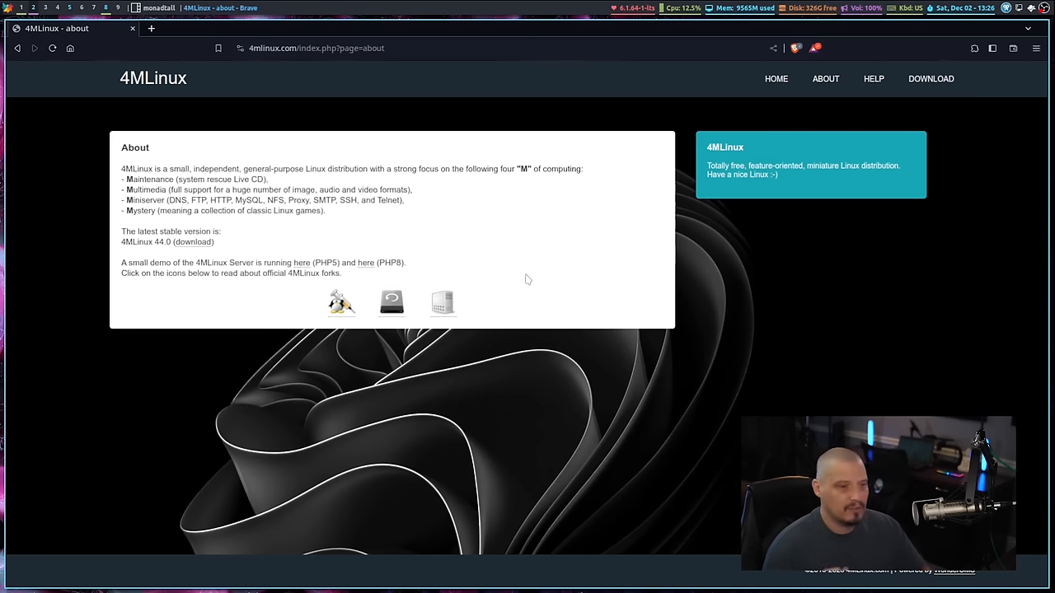
mouse_move(546, 224)
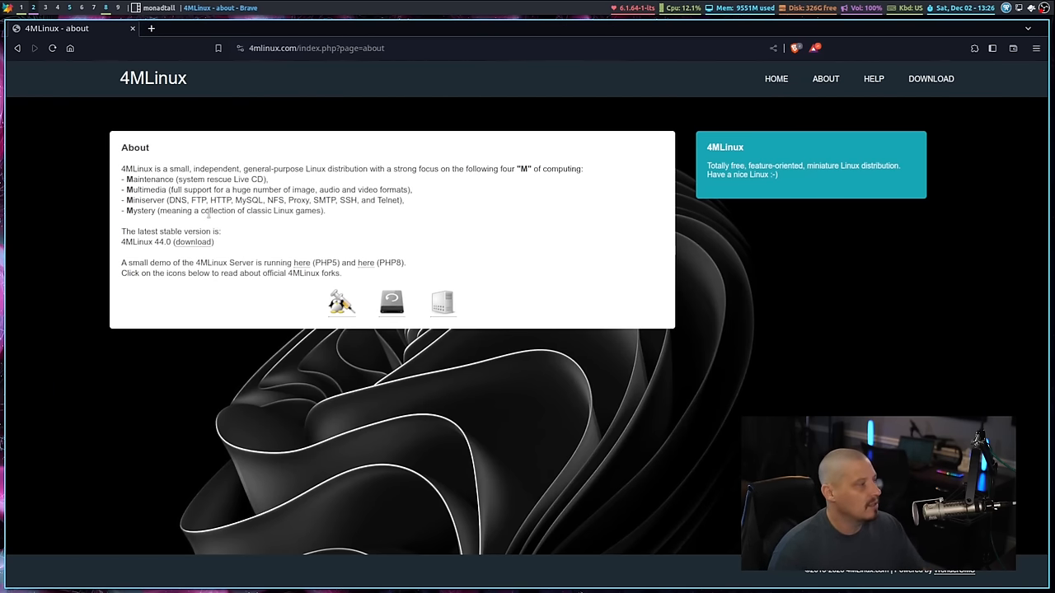
double_click(145, 190)
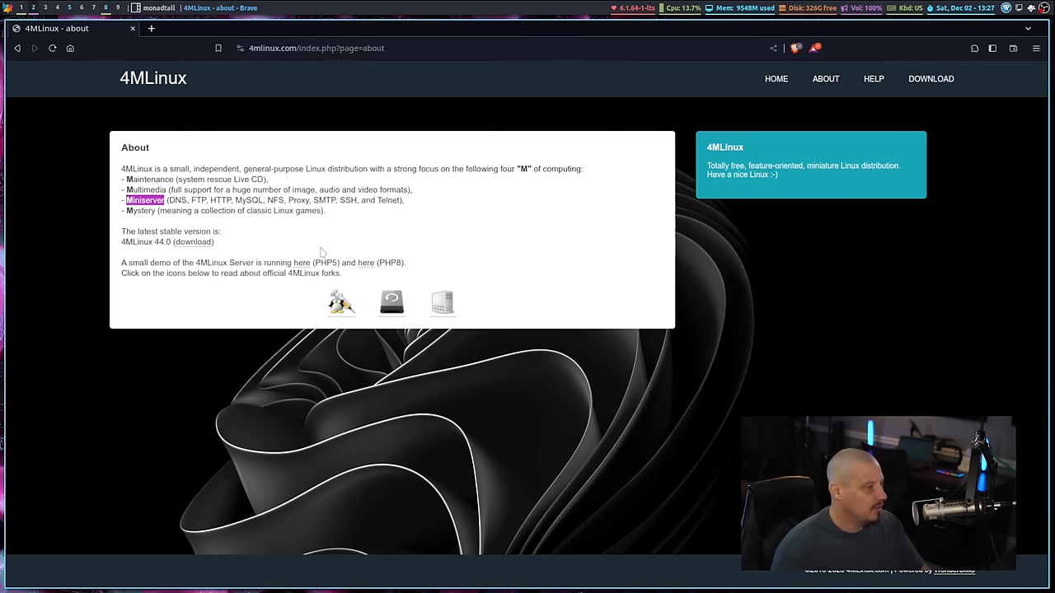
mouse_move(253, 241)
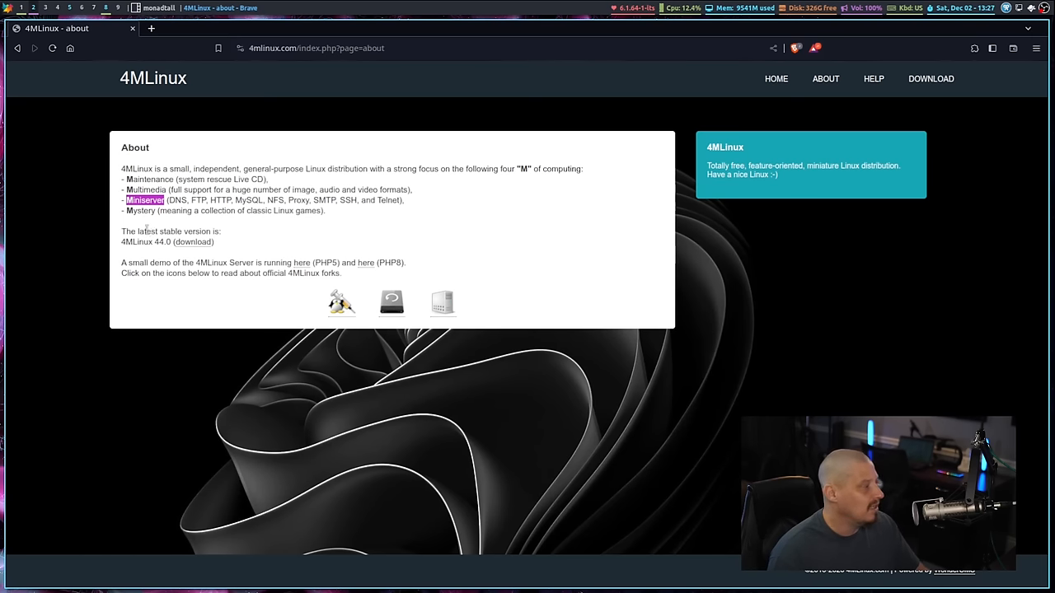
double_click(140, 211)
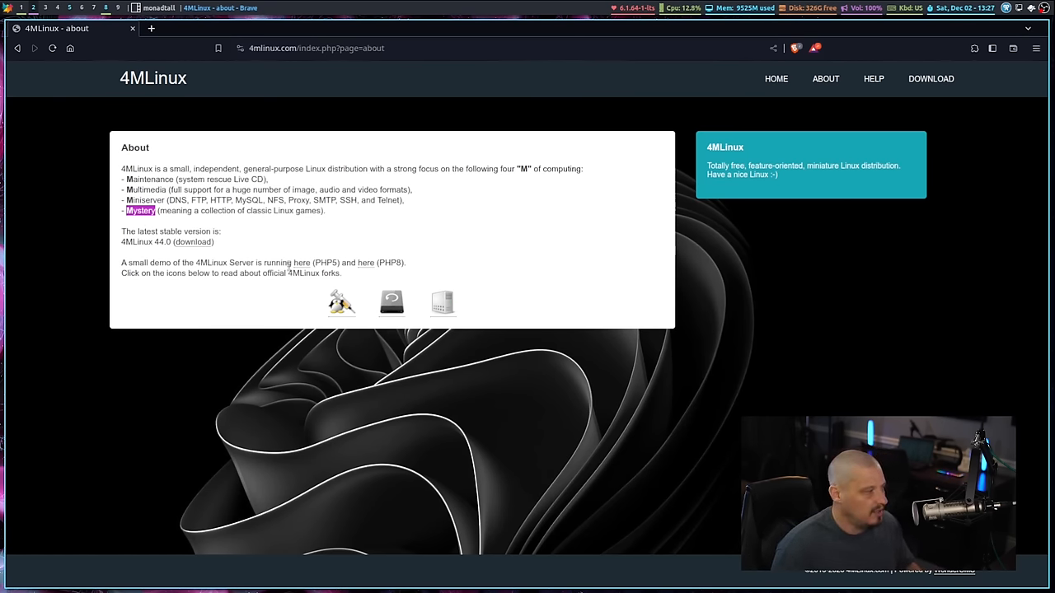
mouse_move(704, 301)
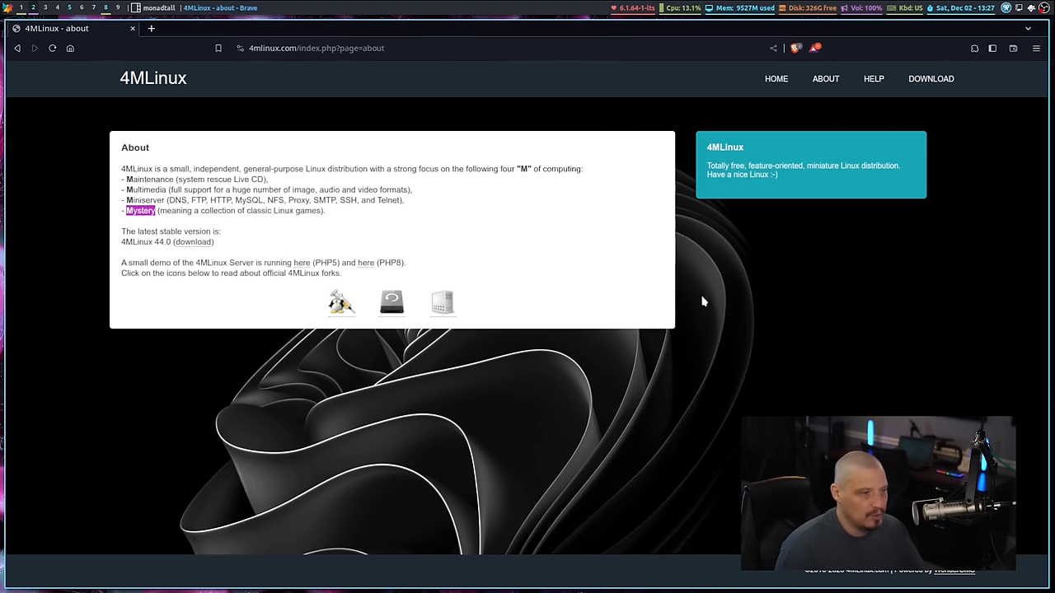
mouse_move(930, 79)
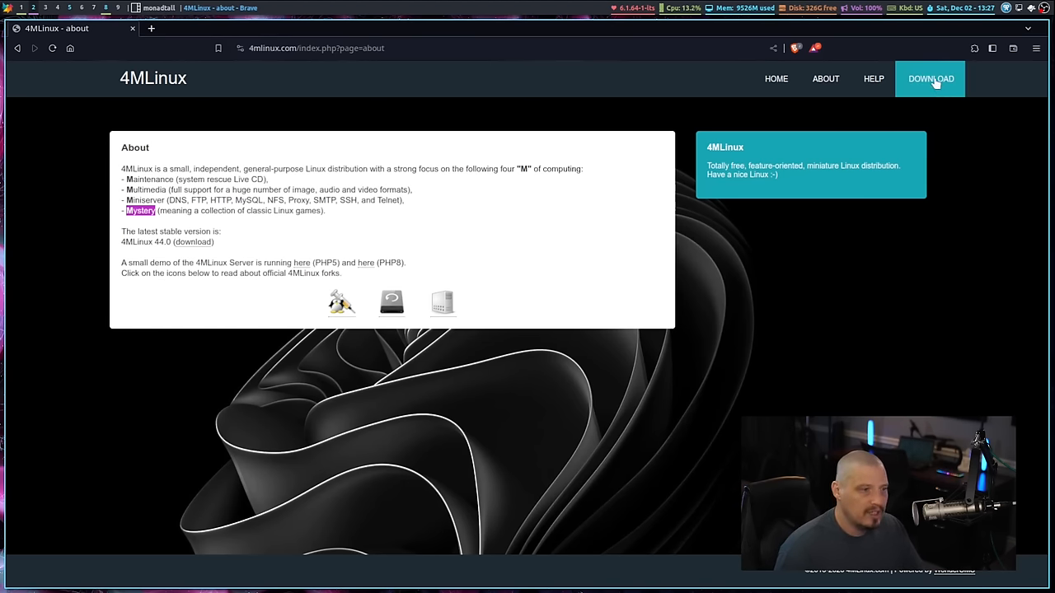
mouse_move(896, 333)
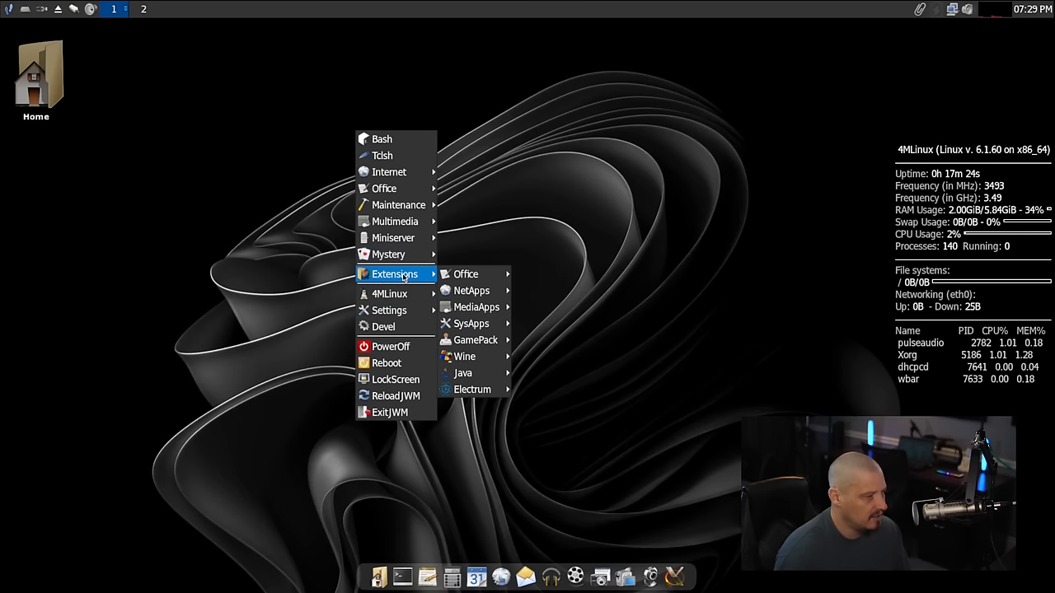
Step: Browse the desktop menu's Extensions > NetApps > Mozilla categories, then bring up the panel's main menu
click(474, 180)
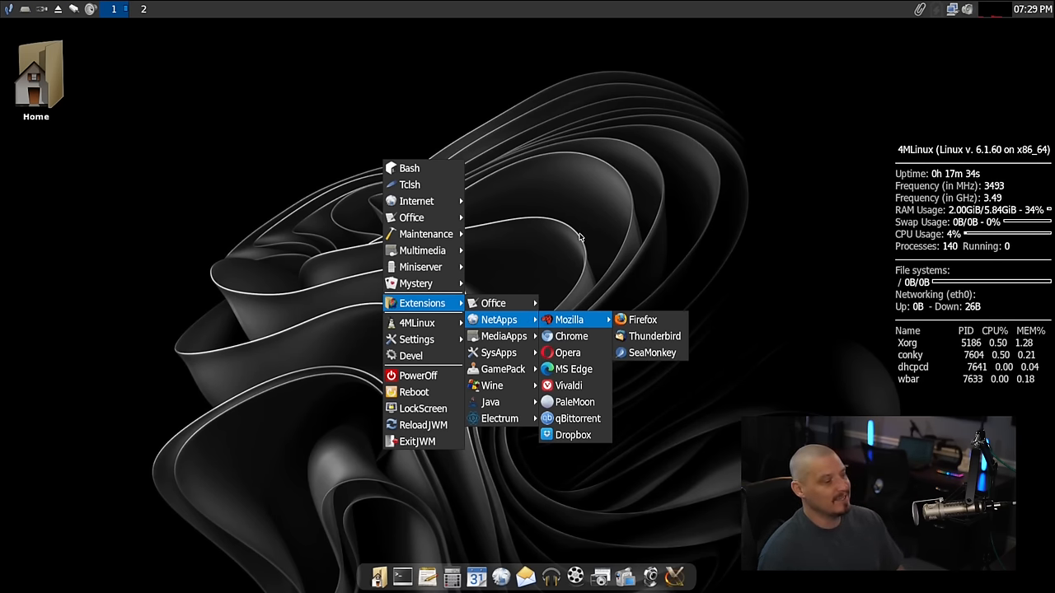
click(8, 9)
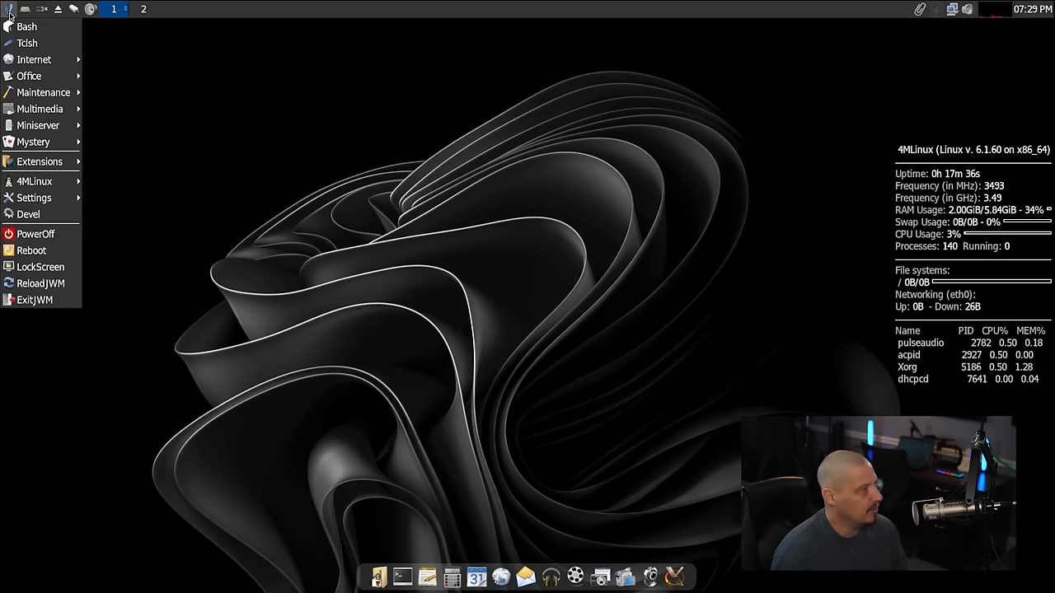
click(33, 197)
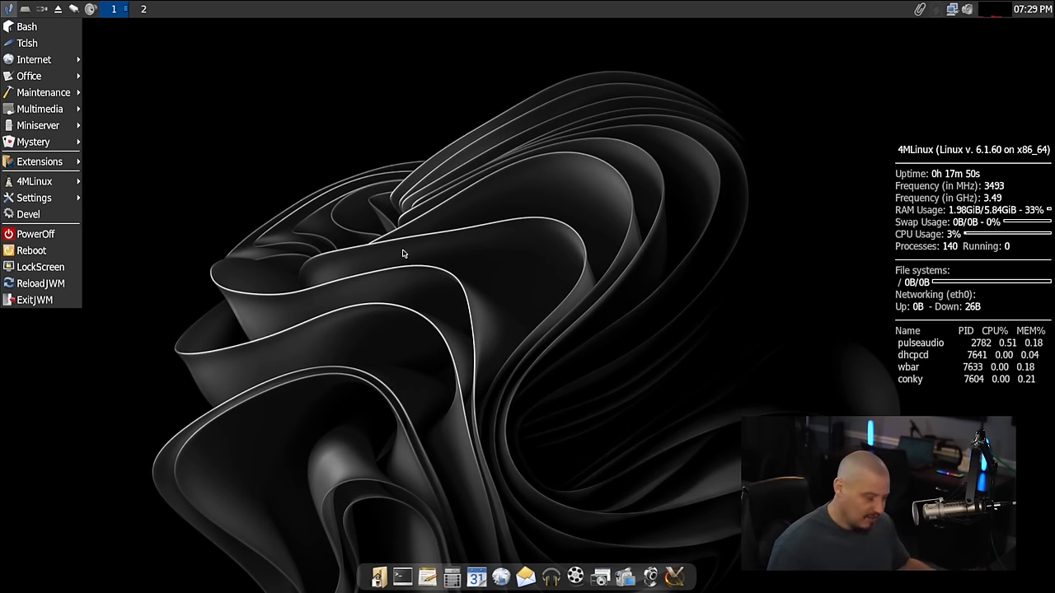
mouse_move(319, 246)
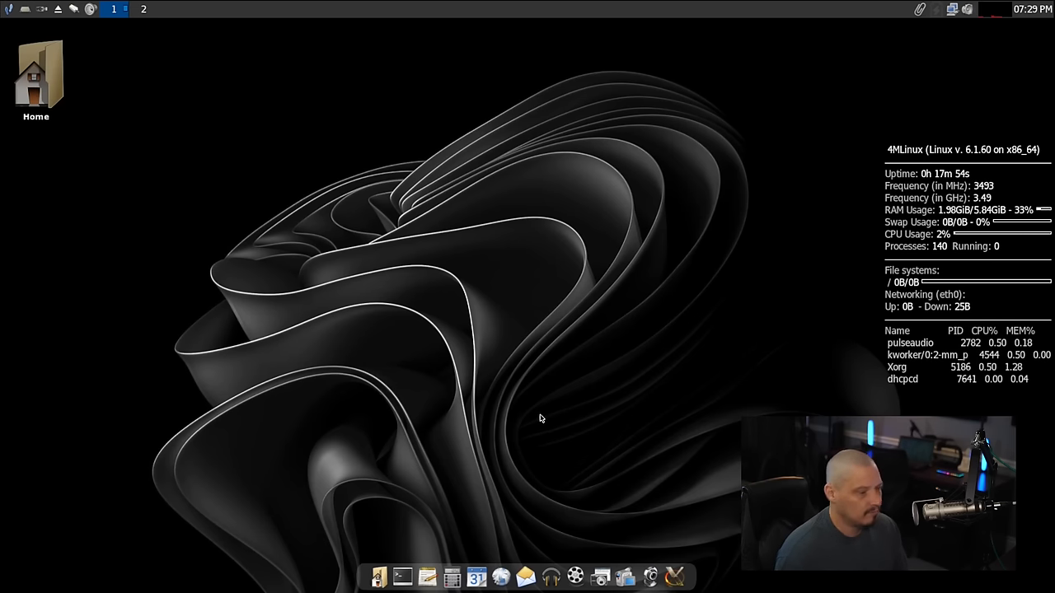
mouse_move(587, 466)
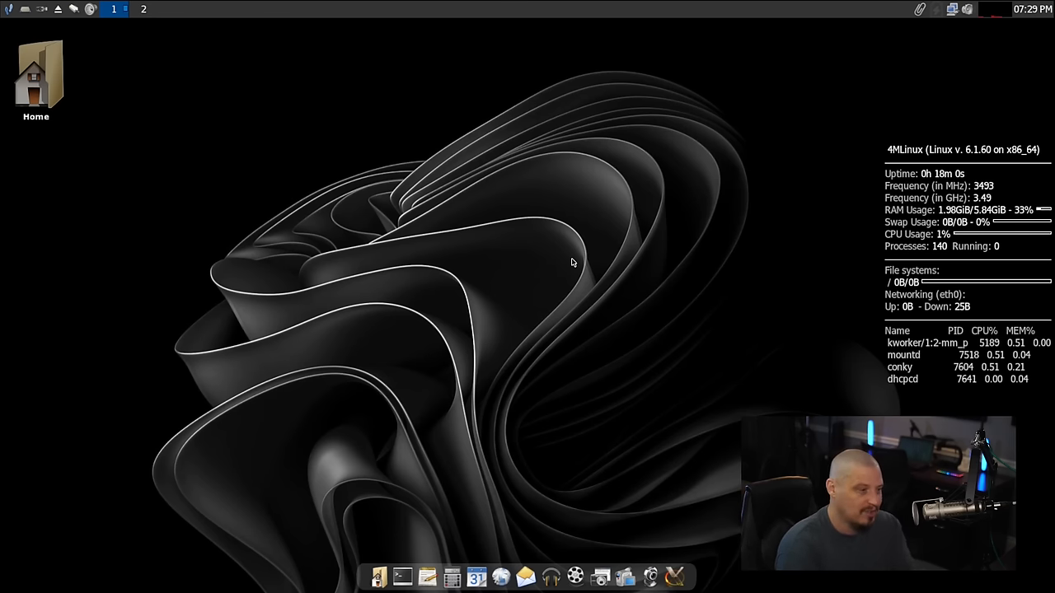
mouse_move(521, 185)
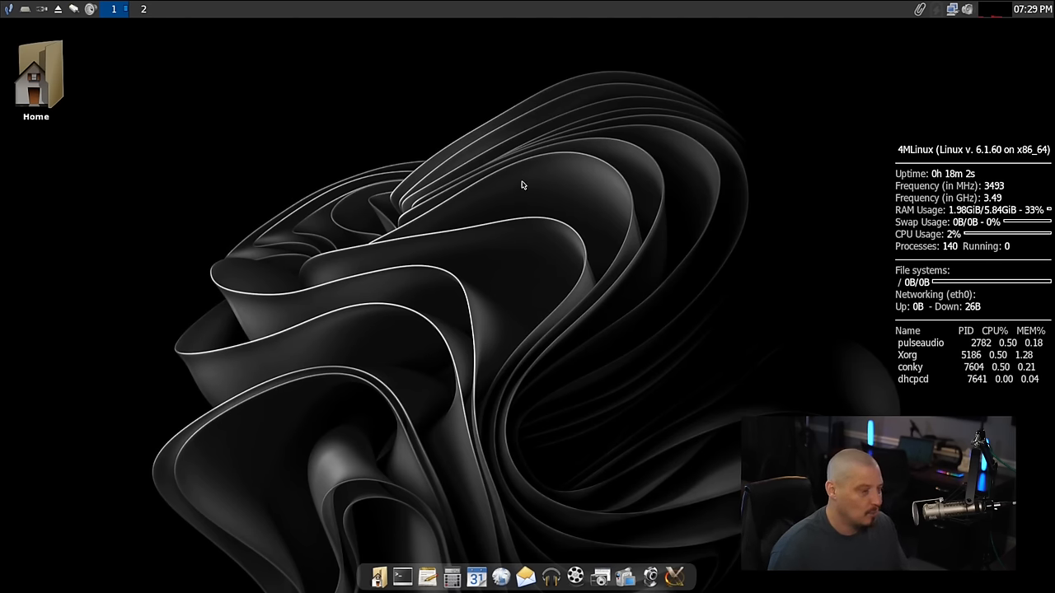
mouse_move(654, 461)
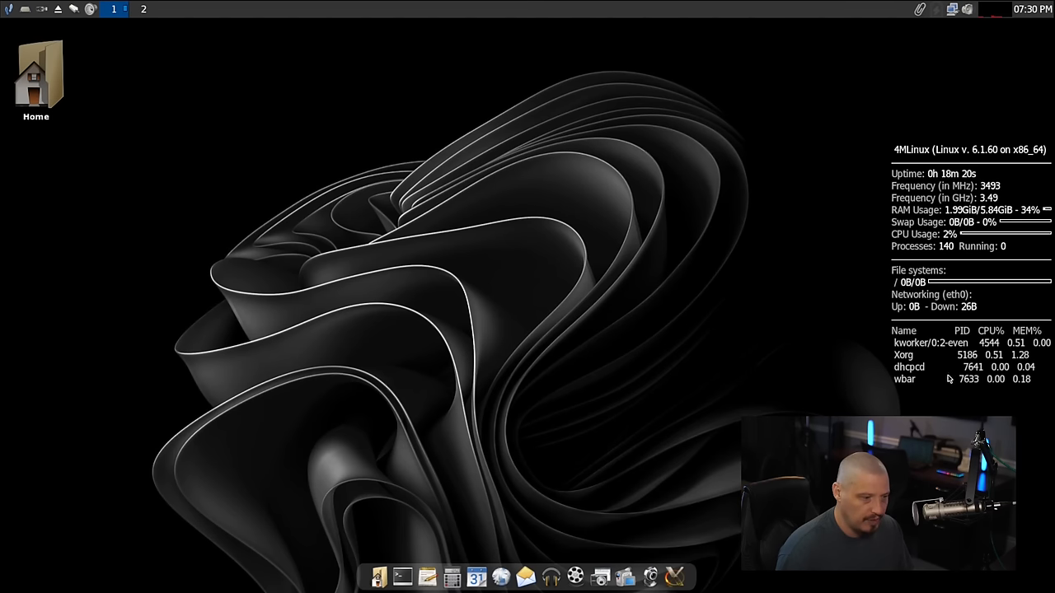
mouse_move(721, 403)
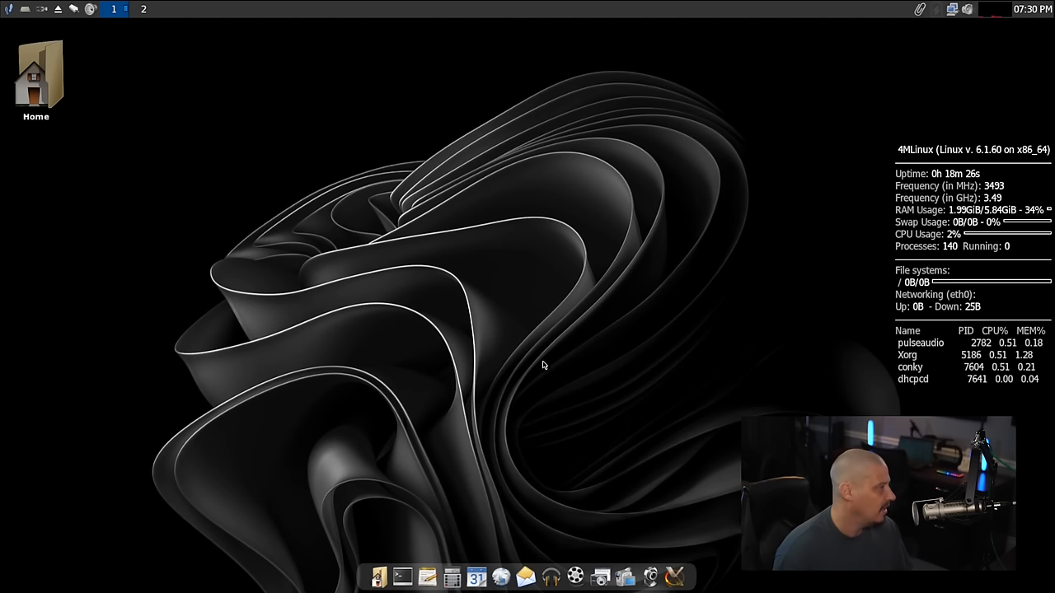
Step: Open a maximized LXTerminal with enlarged font and type htop at the prompt
click(402, 576)
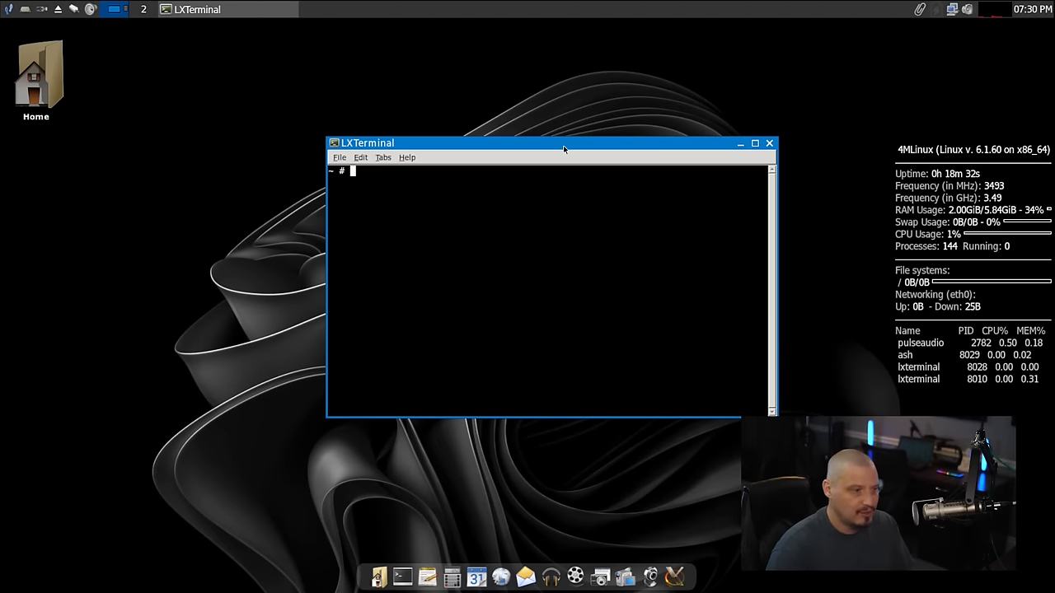
click(754, 142)
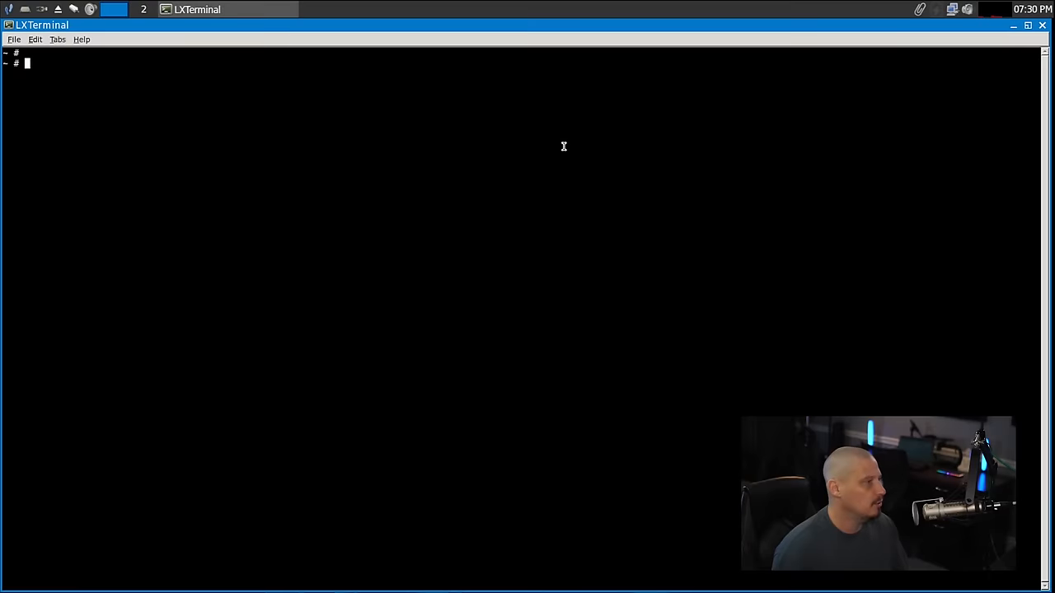
mouse_move(570, 287)
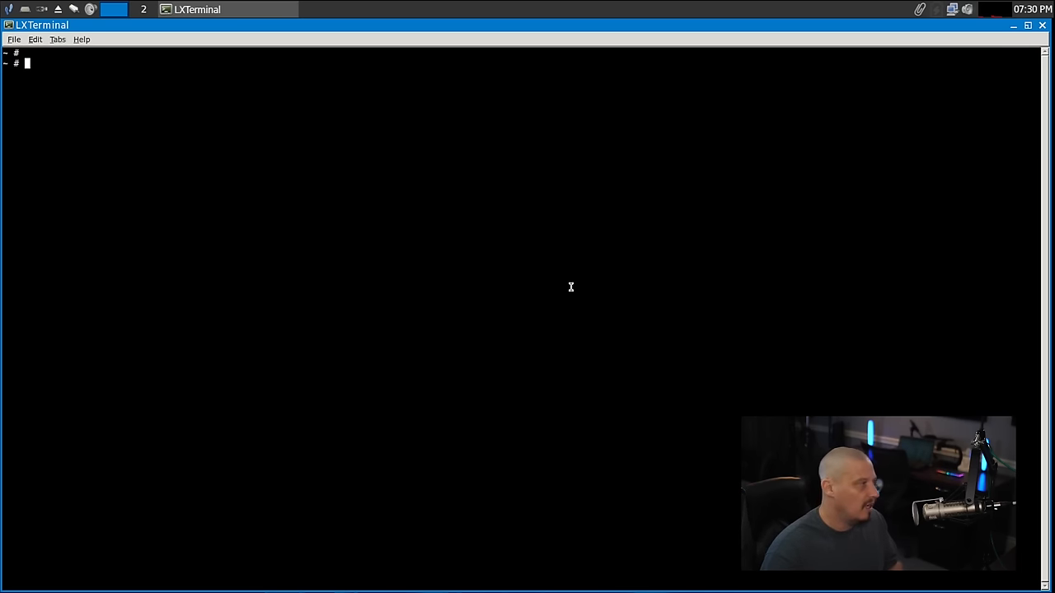
click(1028, 25)
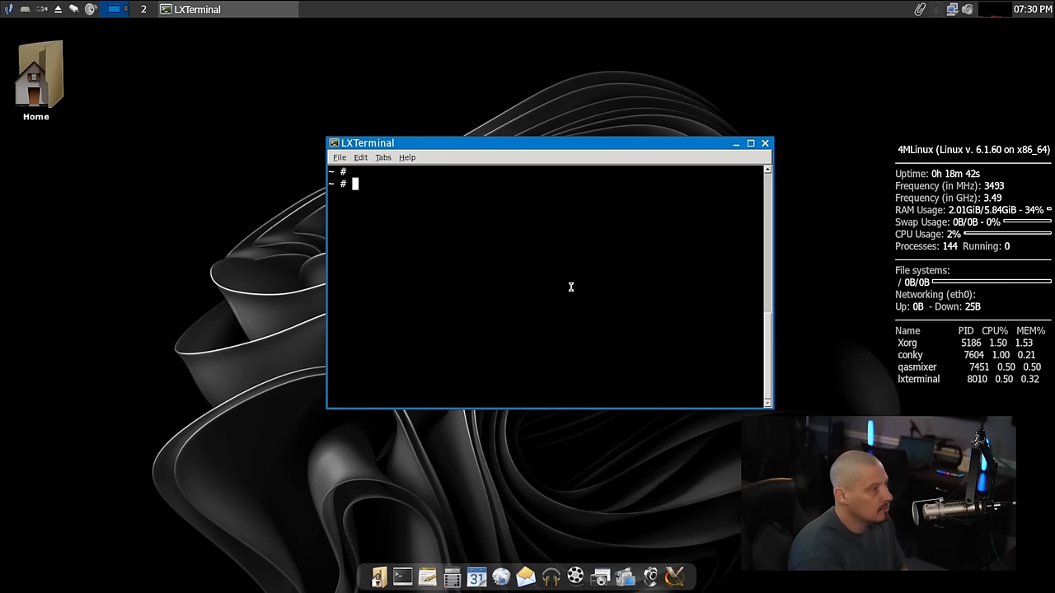
text(===)
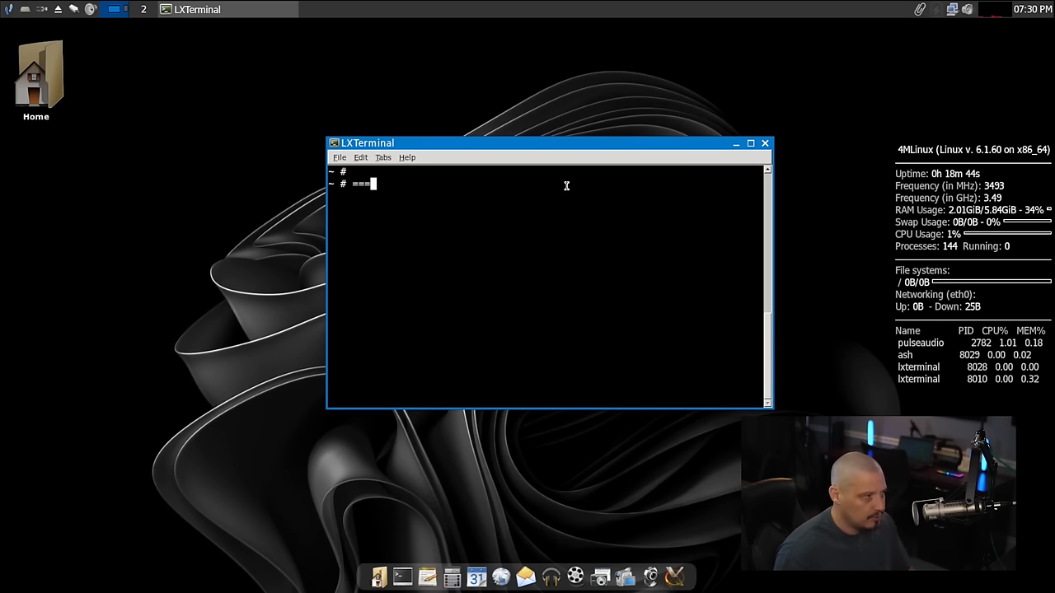
click(750, 143)
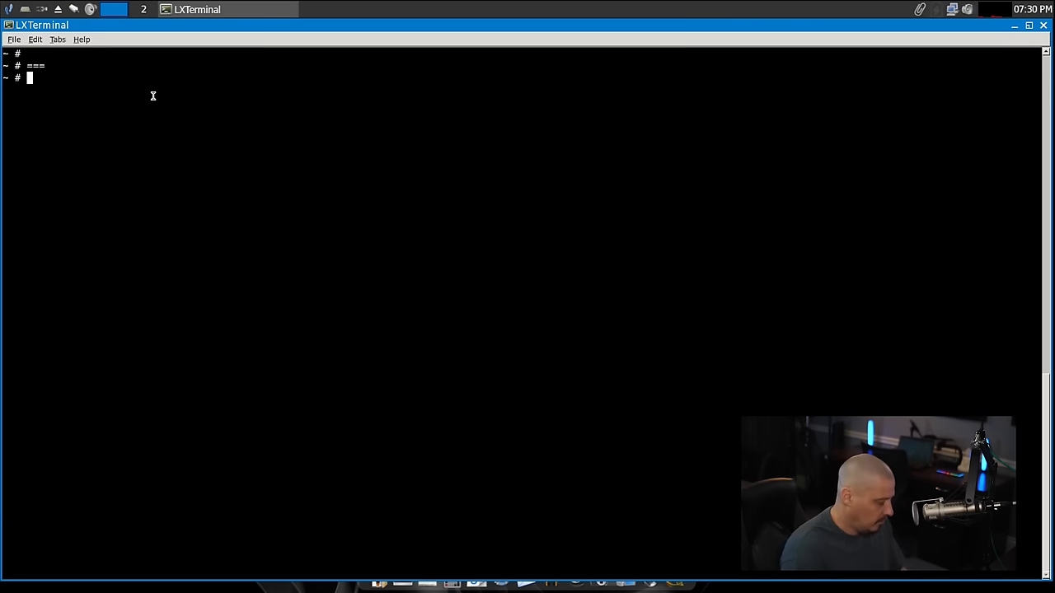
click(1029, 25)
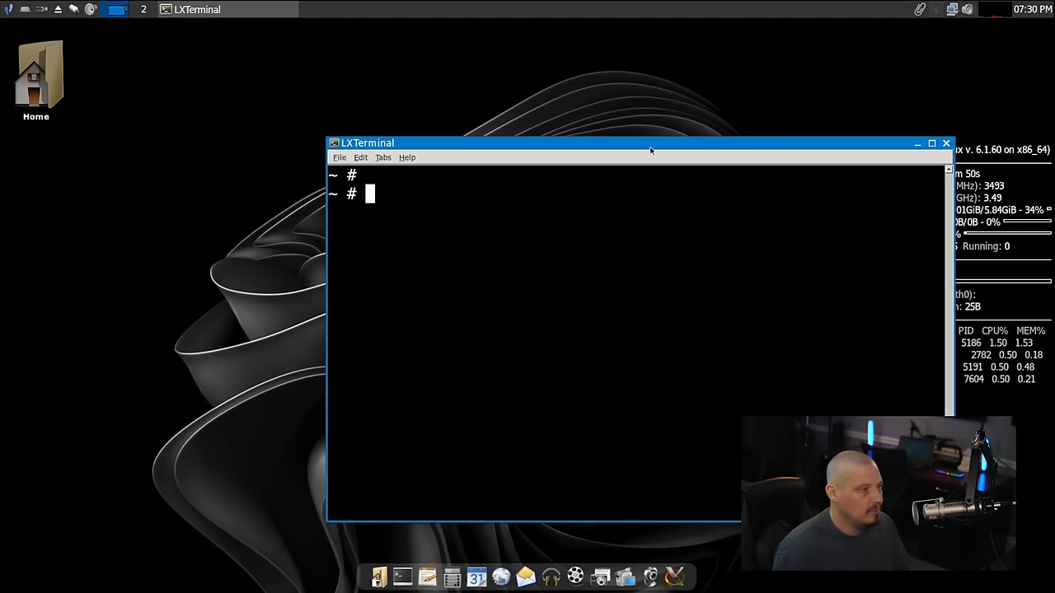
click(931, 142)
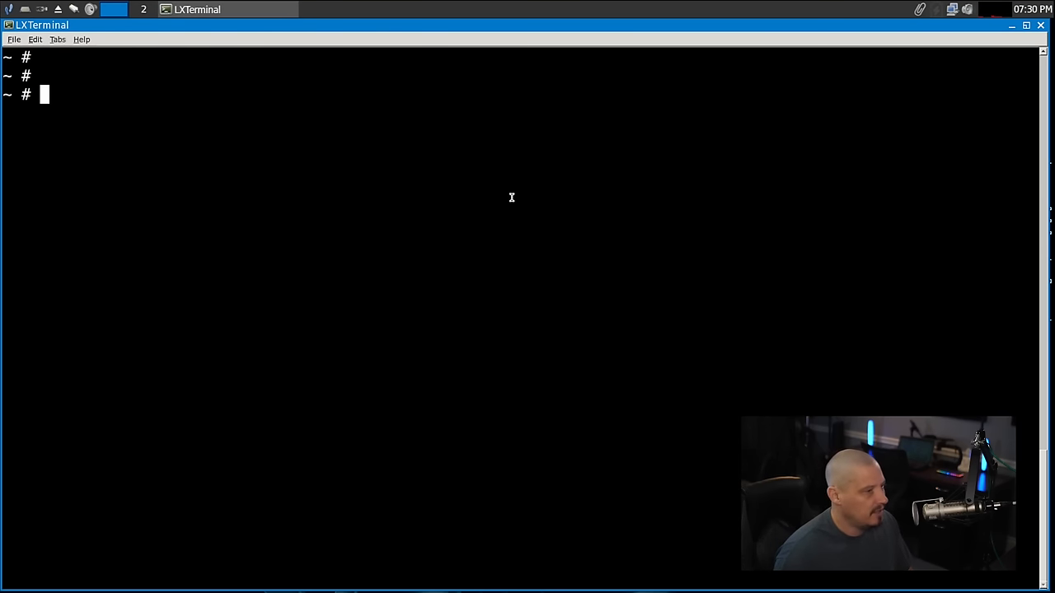
text(htop)
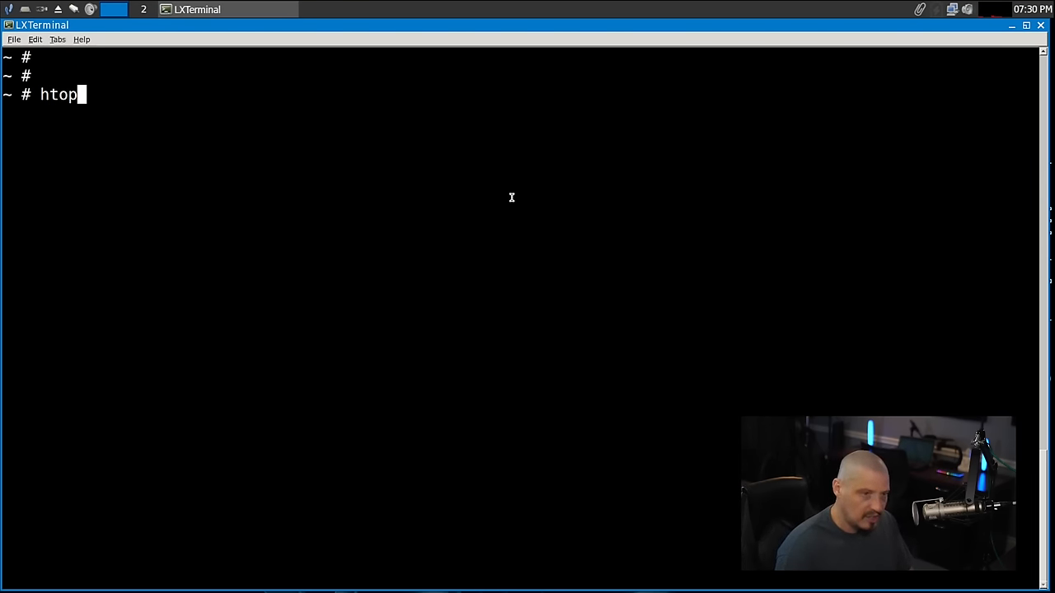
Step: Run htop to view CPU, memory and processes, then quit it with q
key(Return)
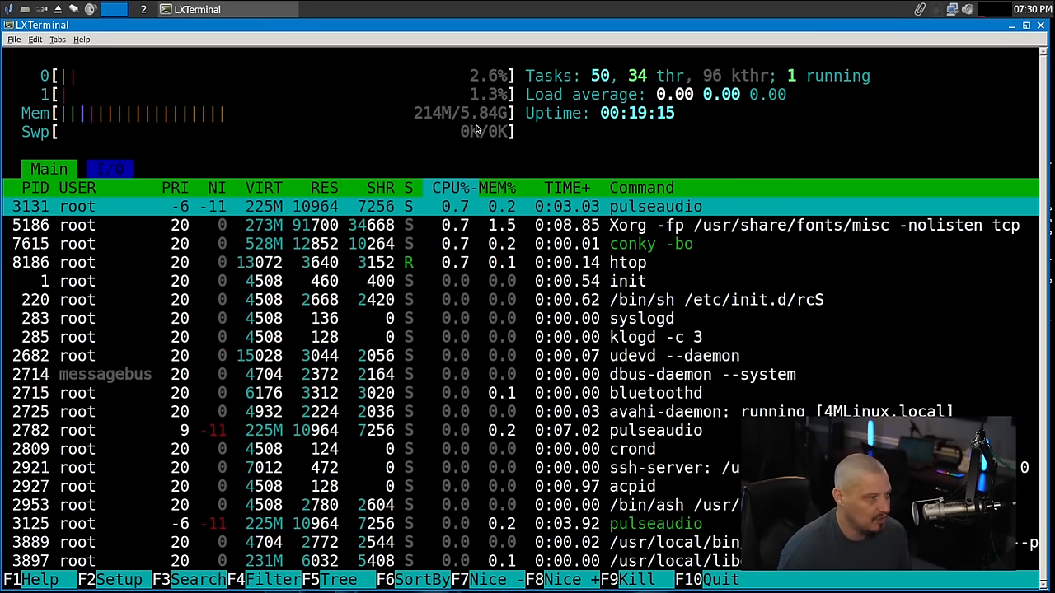
key(q)
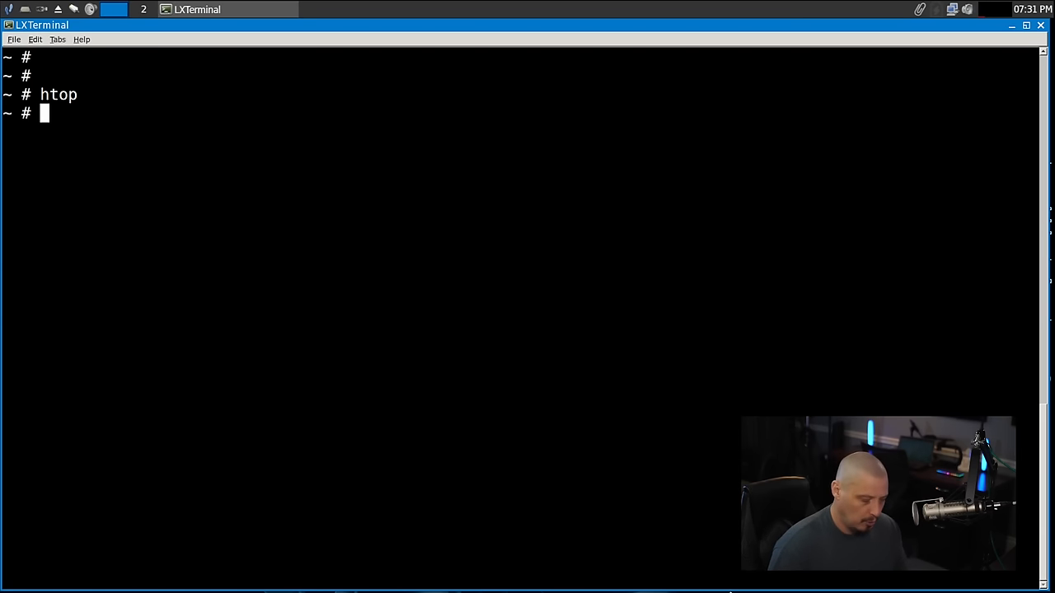
Step: Run uname -r to show kernel release 6.1.60
text(uname -r)
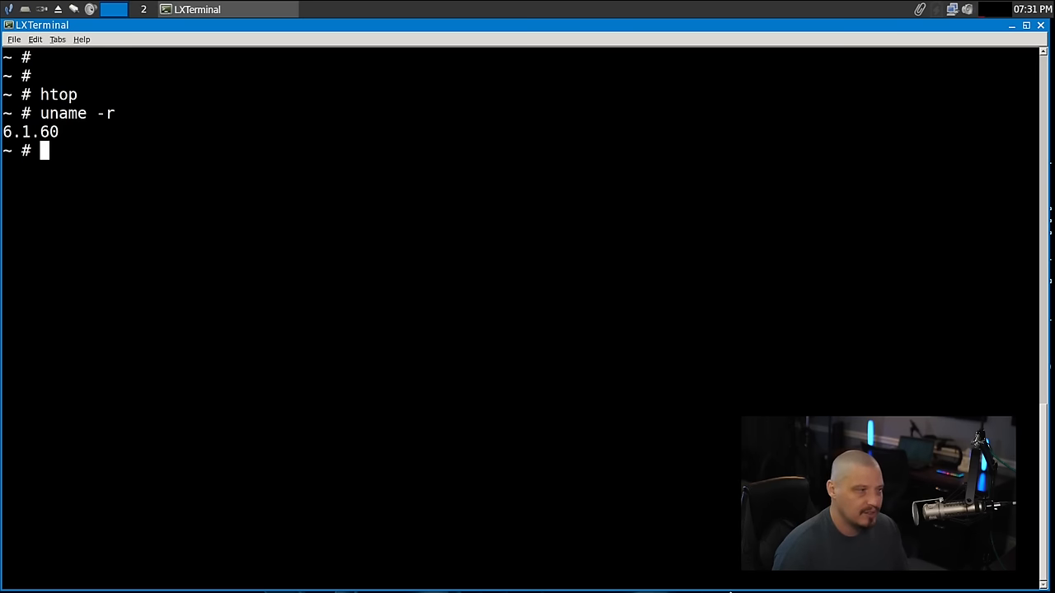
mouse_move(1027, 50)
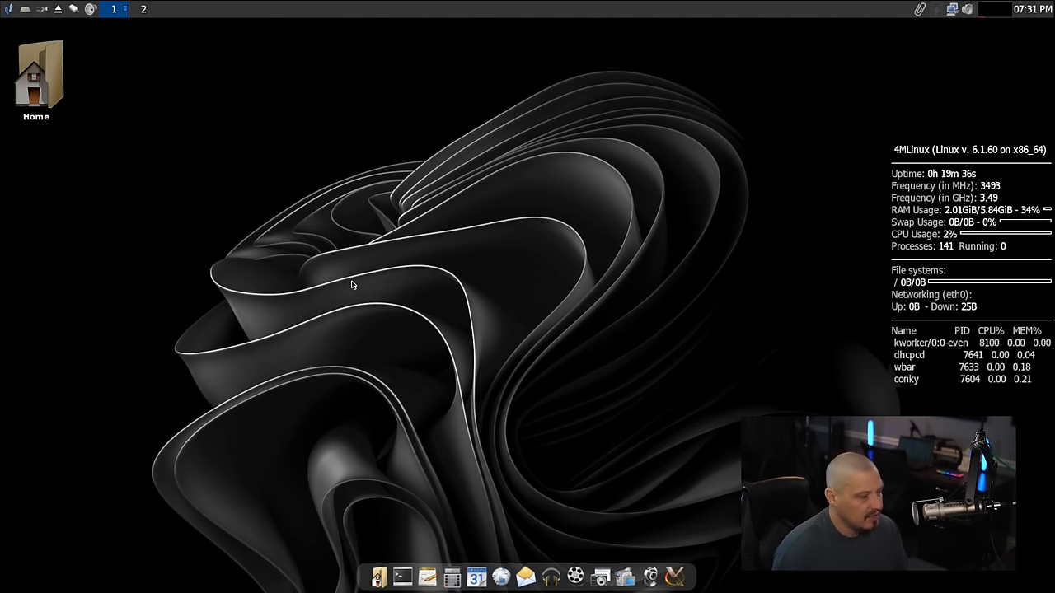
mouse_move(471, 256)
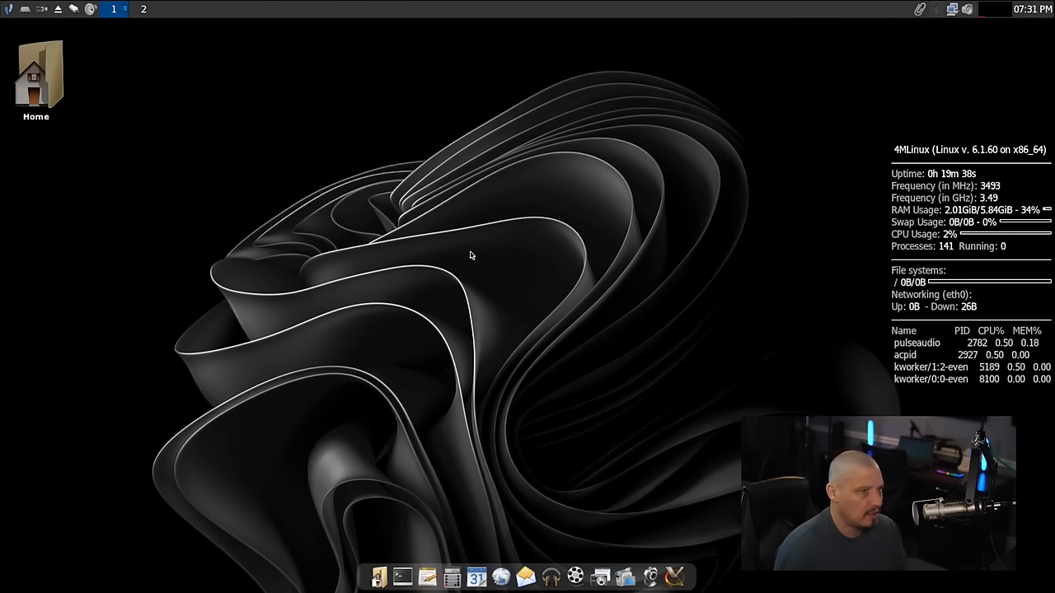
Step: Launch a Bash shell window from the JWM start menu
click(8, 10)
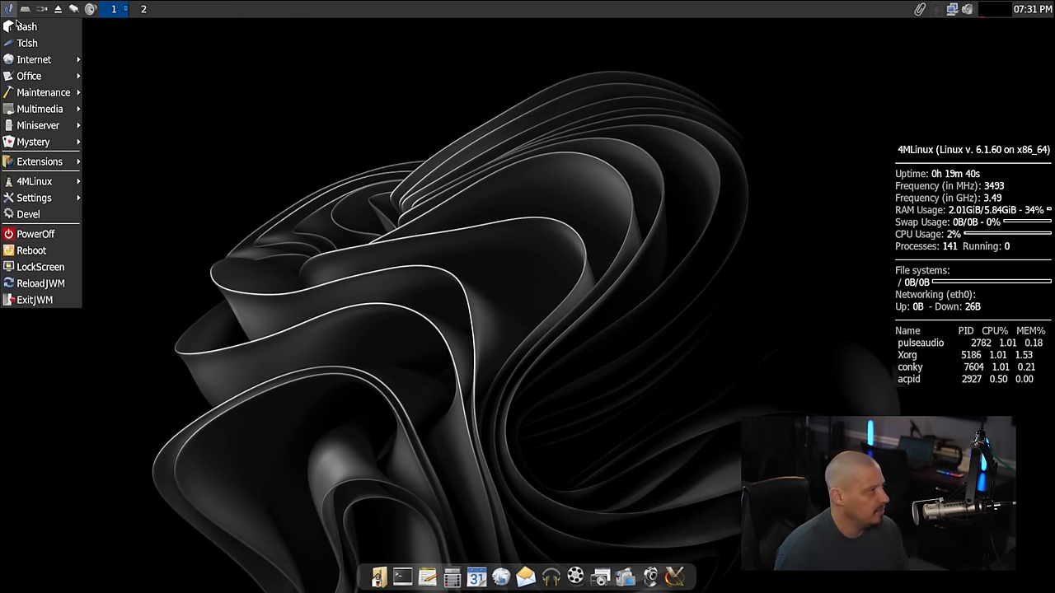
mouse_move(27, 42)
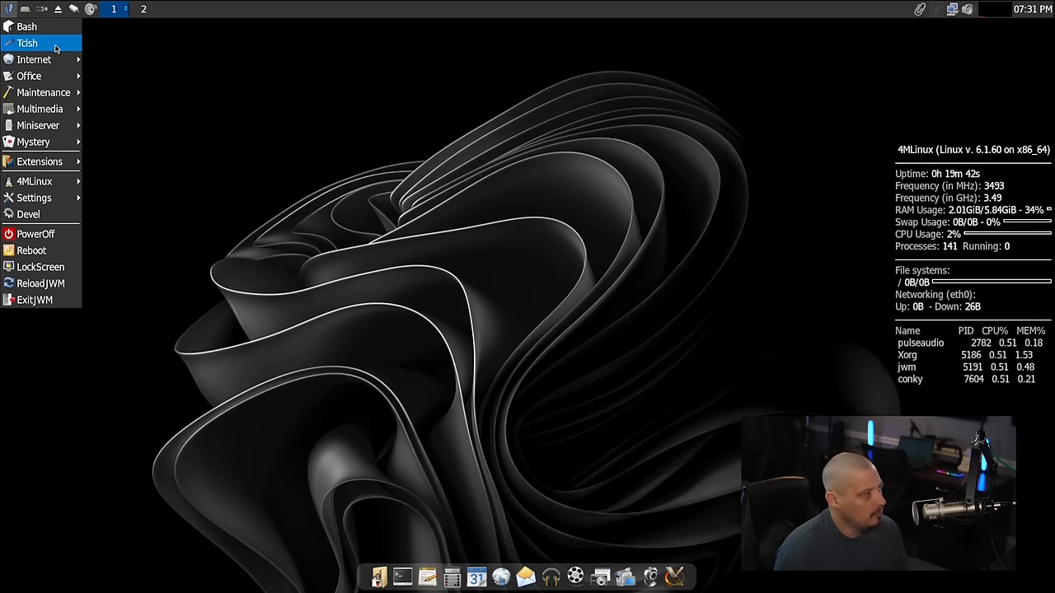
click(27, 25)
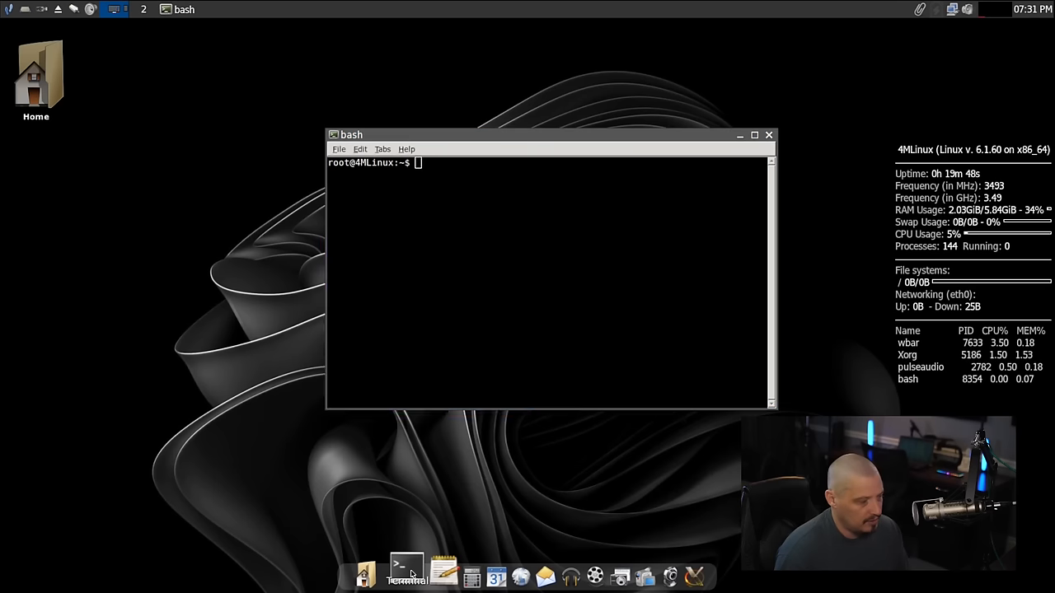
Step: Open a second LXTerminal and run ls and lsblk, which reports not found
click(405, 571)
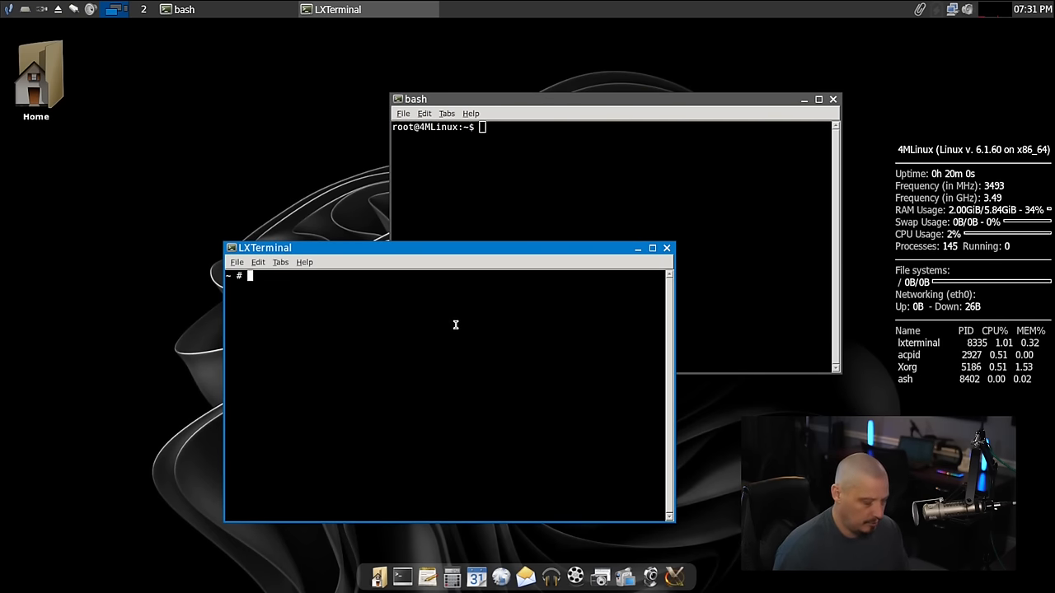
text(l)
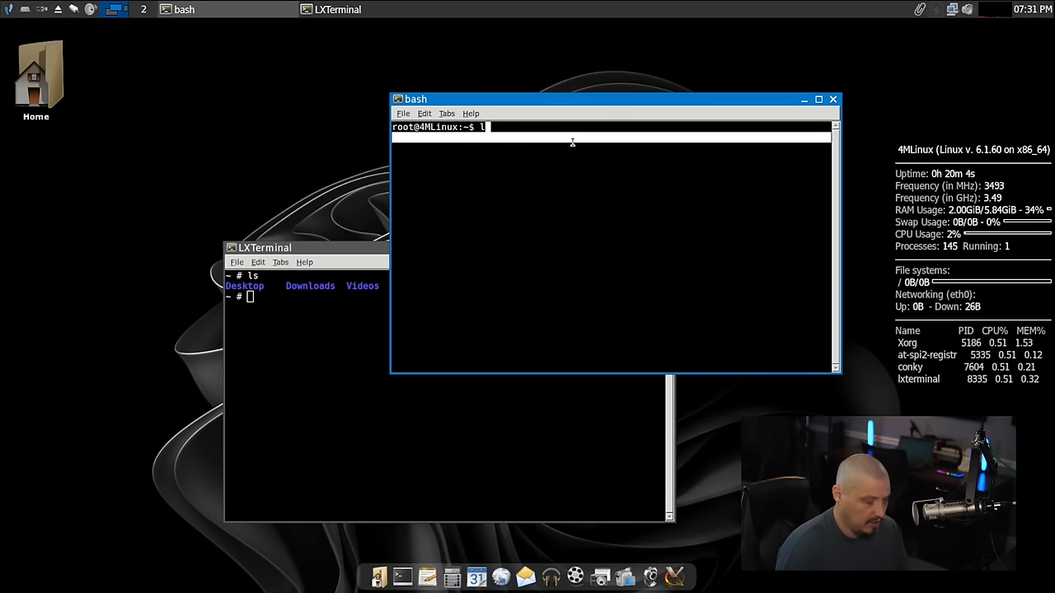
key(Return)
text(lsbl)
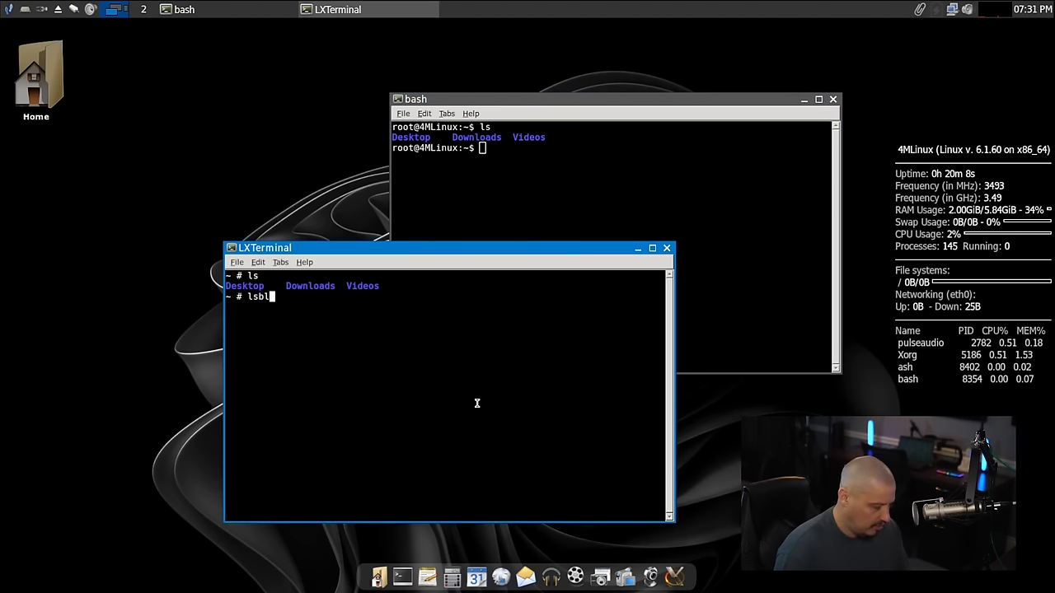
key(Return)
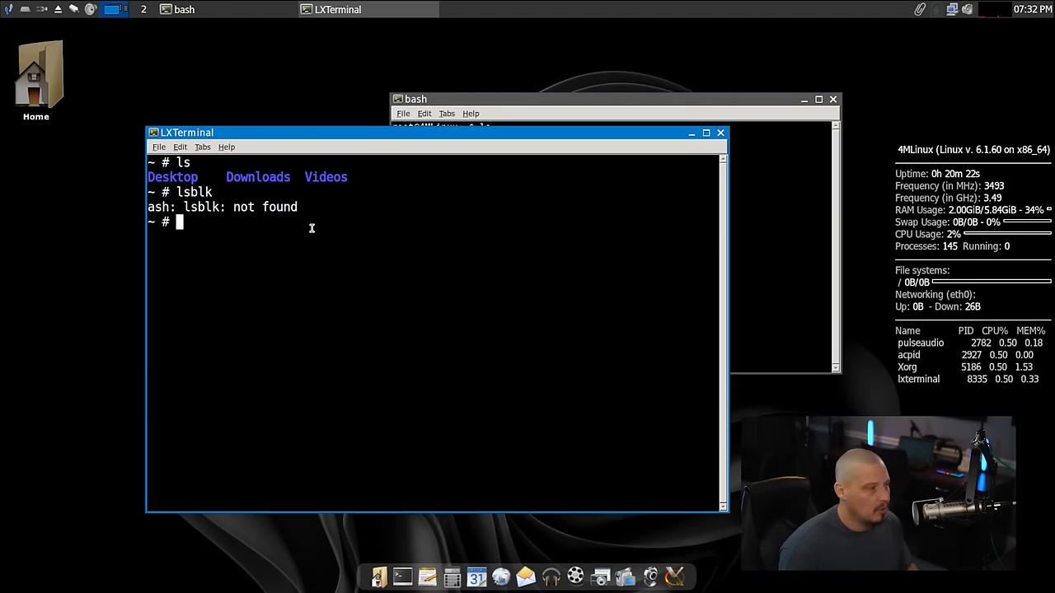
Step: Close the ash terminal, confirm lsblk is missing in bash, and close that window
double_click(200, 207)
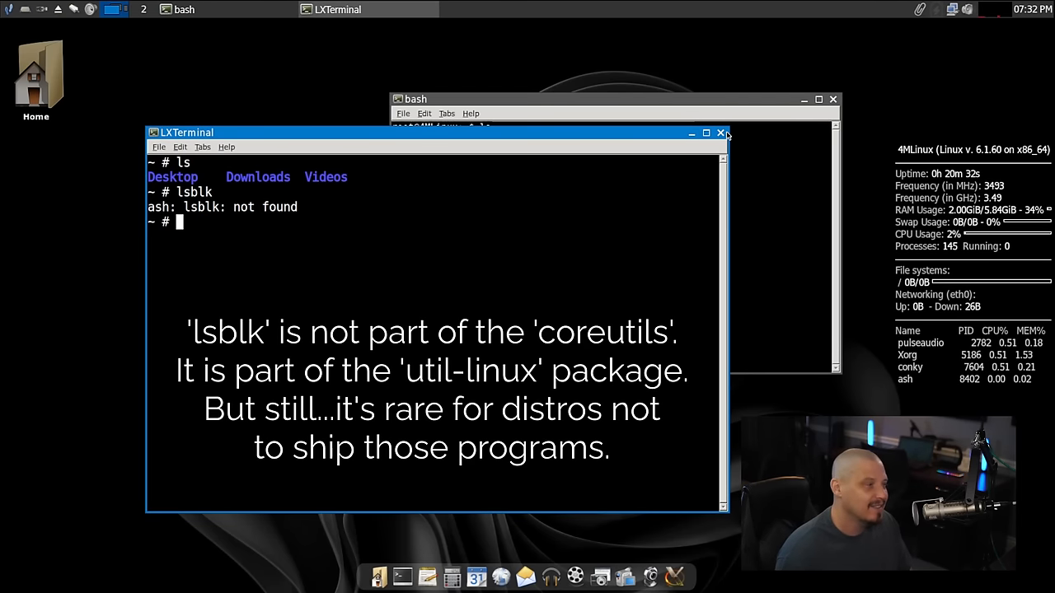
click(721, 132)
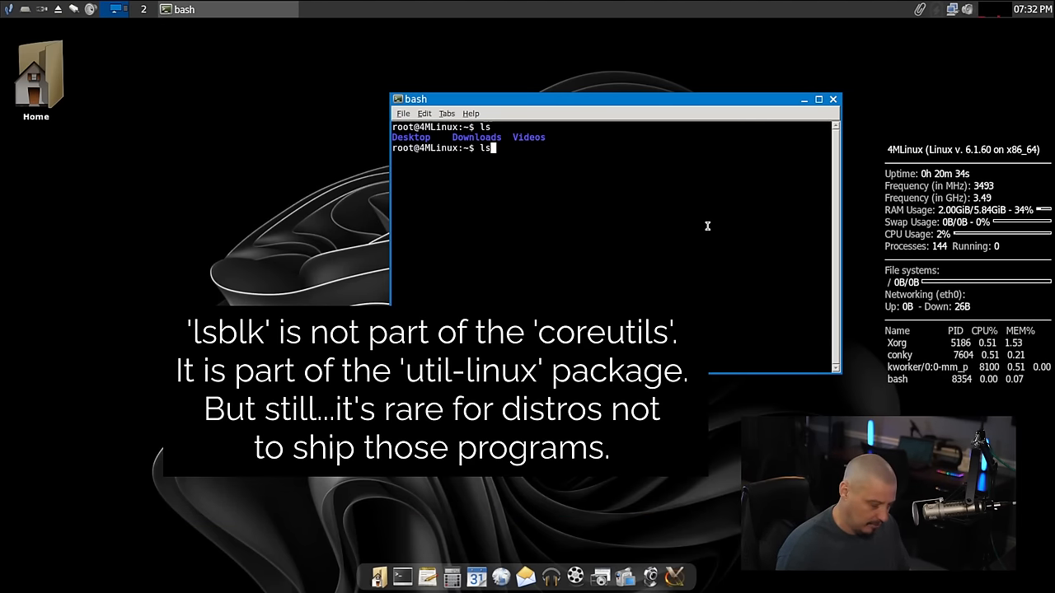
key(Return)
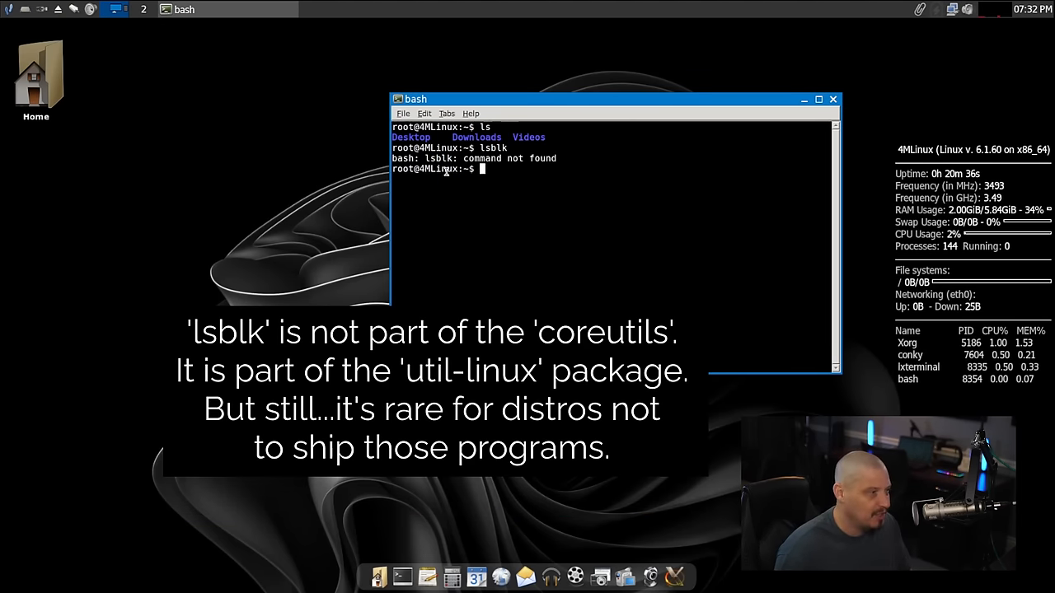
double_click(437, 159)
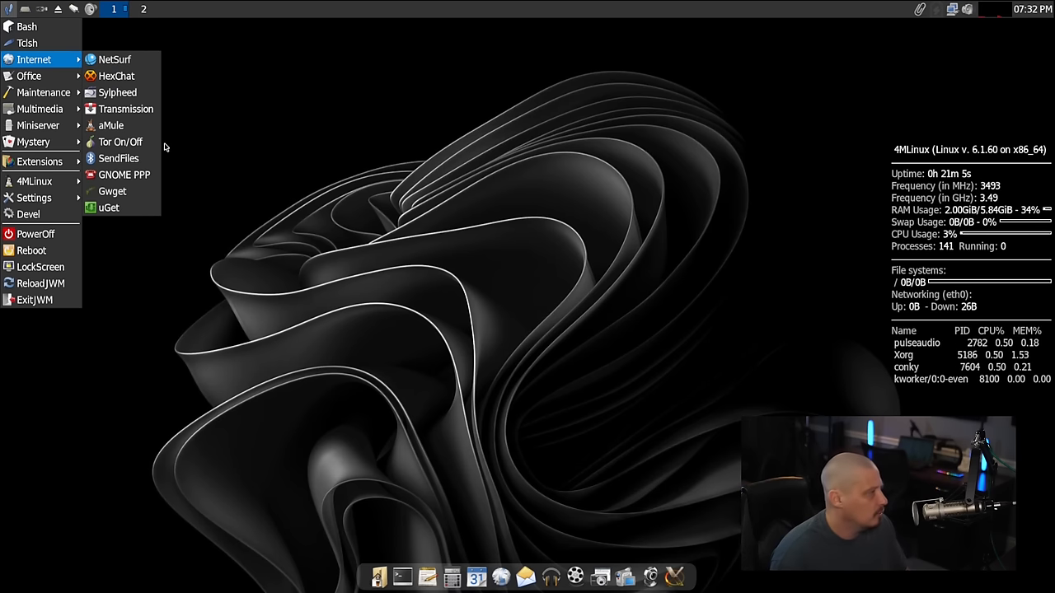
mouse_move(134, 142)
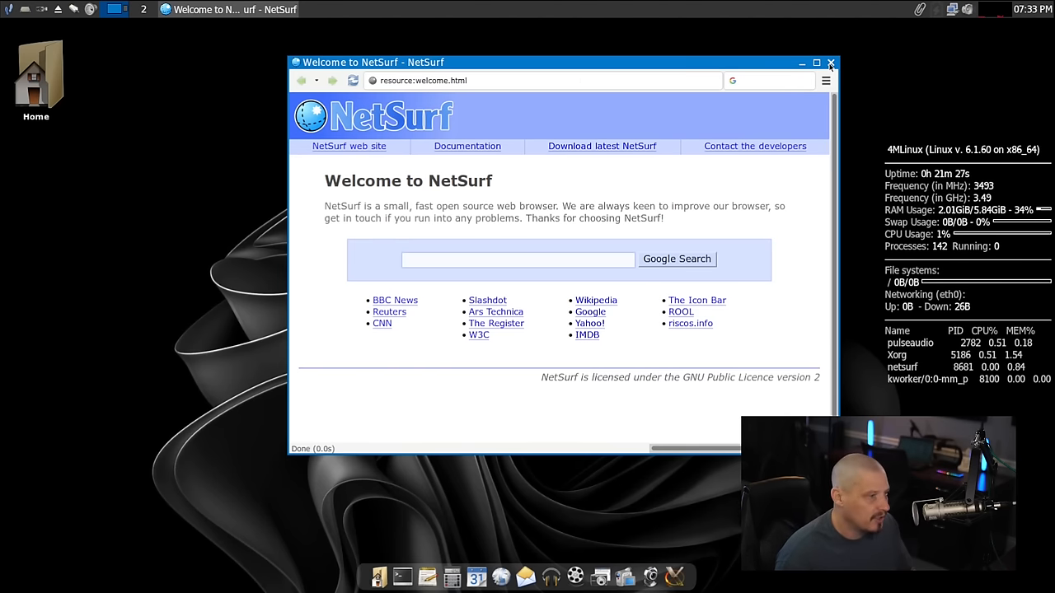
Step: Close the NetSurf browser after viewing its welcome page
click(831, 62)
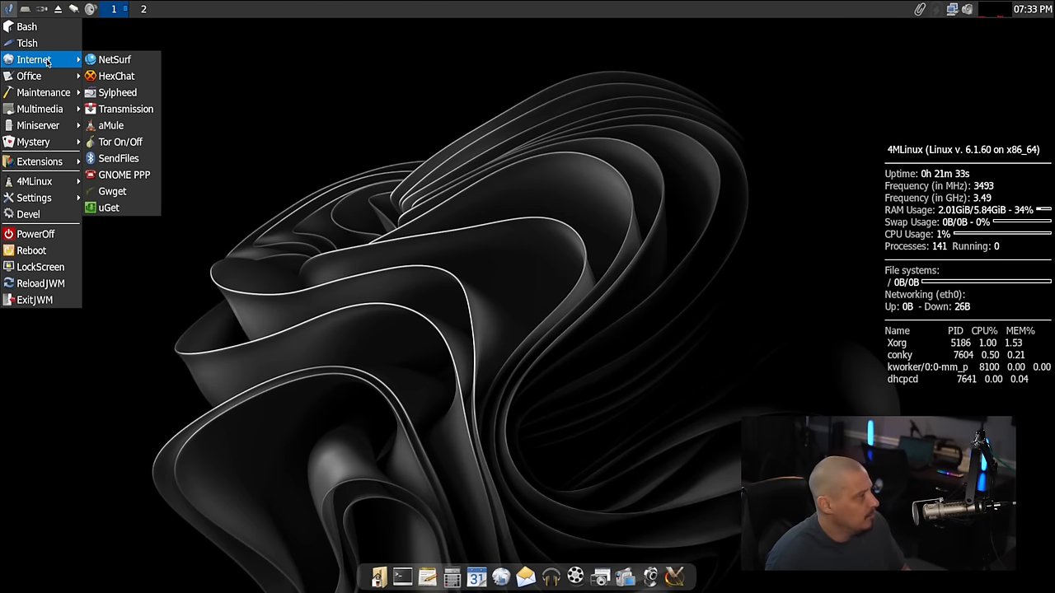
mouse_move(117, 76)
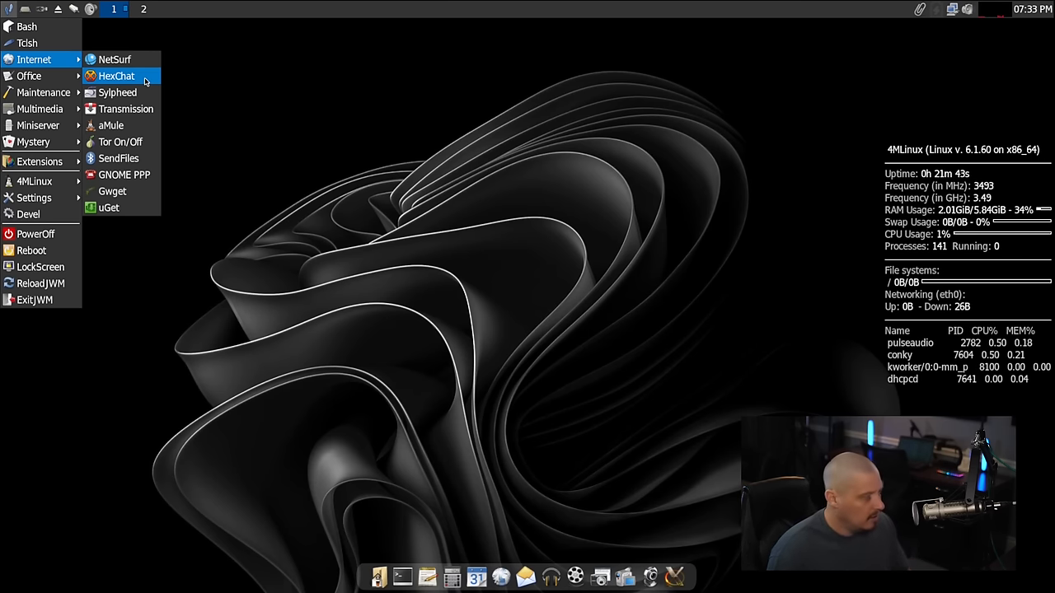
mouse_move(118, 92)
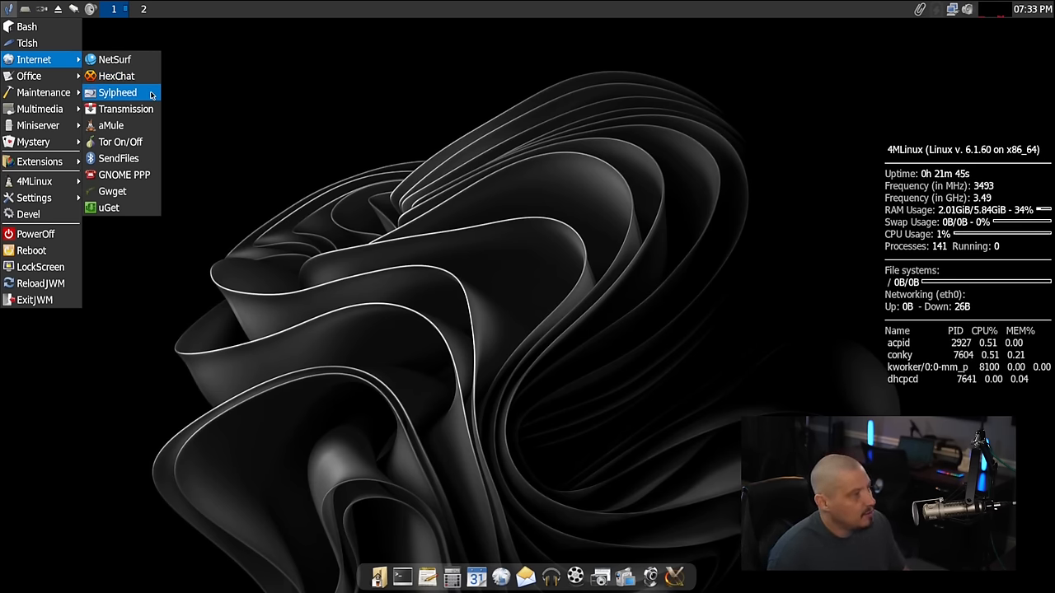
Step: Launch Sylpheed, accept the /root/Mail mailbox, and cancel the new account setup
click(117, 92)
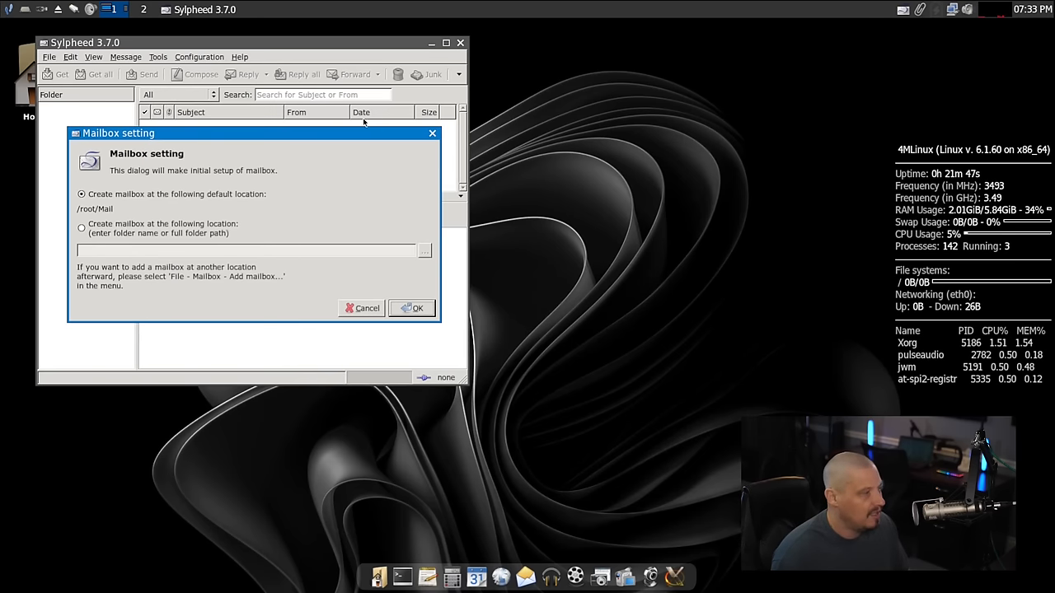
click(411, 308)
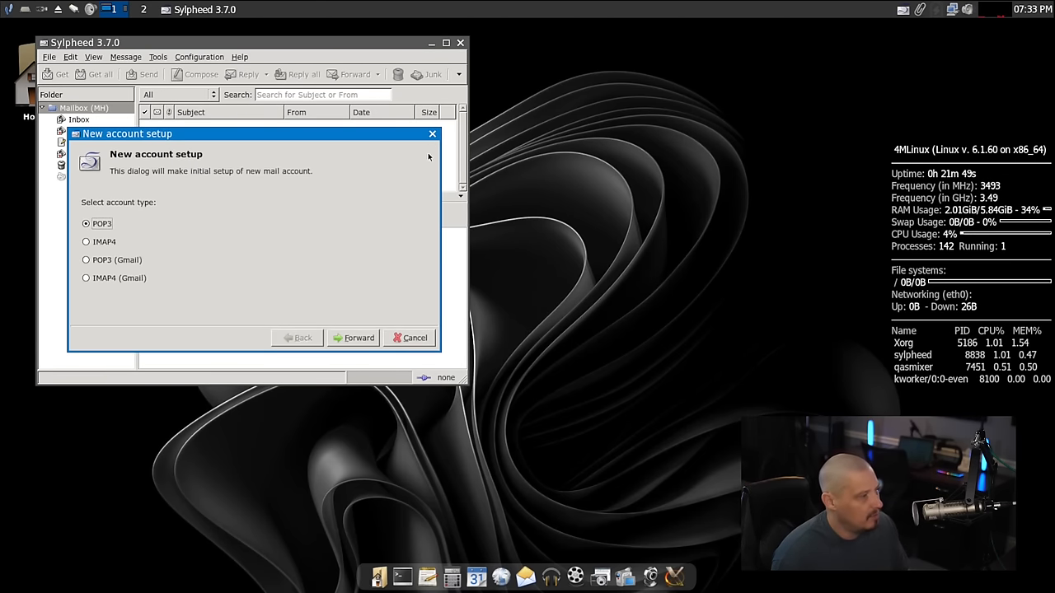
click(409, 337)
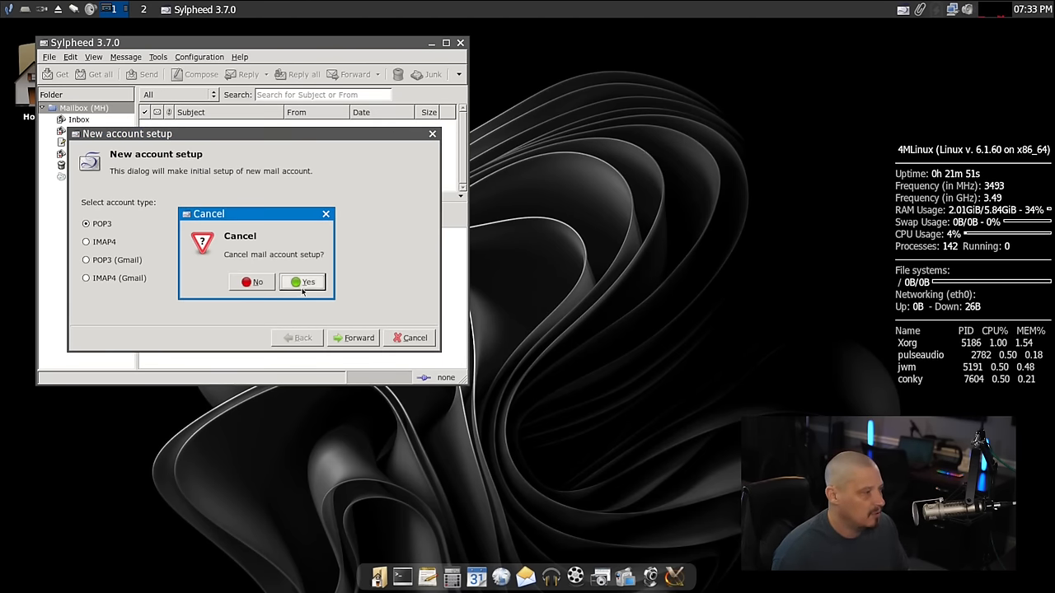
click(307, 282)
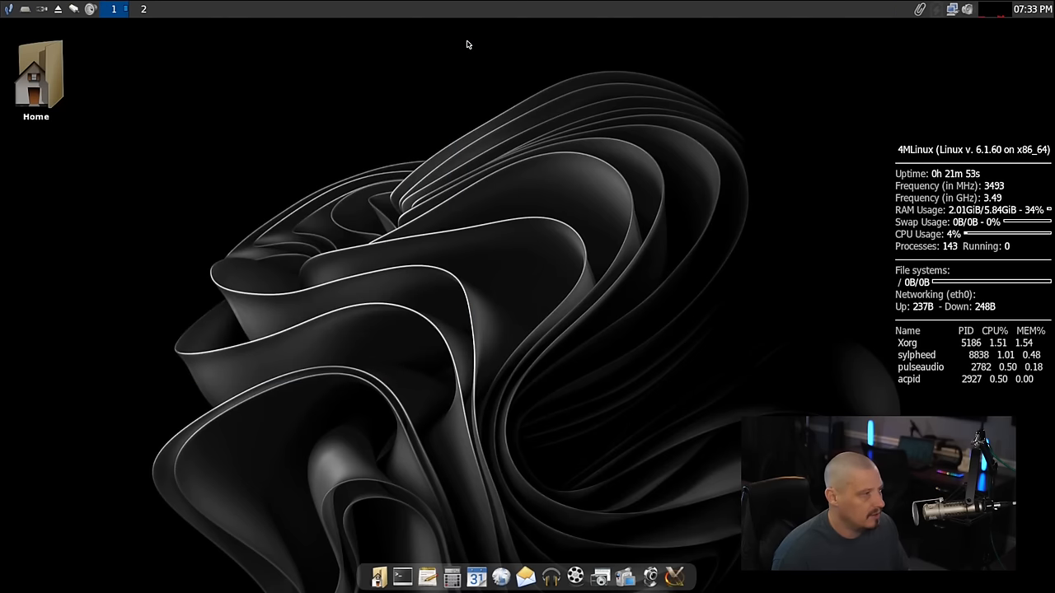
click(9, 9)
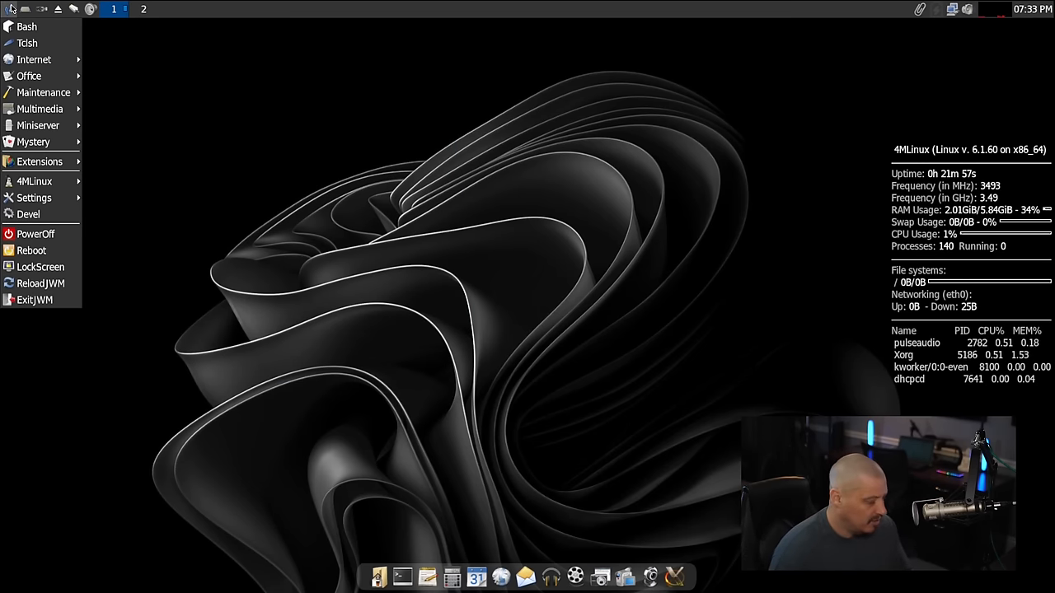
Step: Launch Transmission from Internet, view its empty torrent list, then close it with Quit Now
click(35, 59)
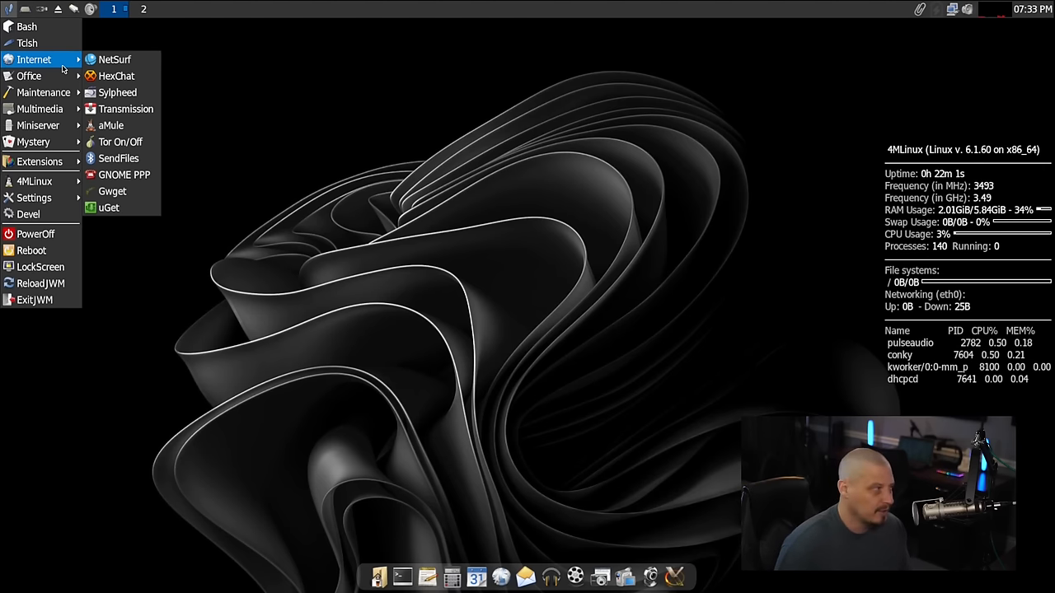
mouse_move(116, 76)
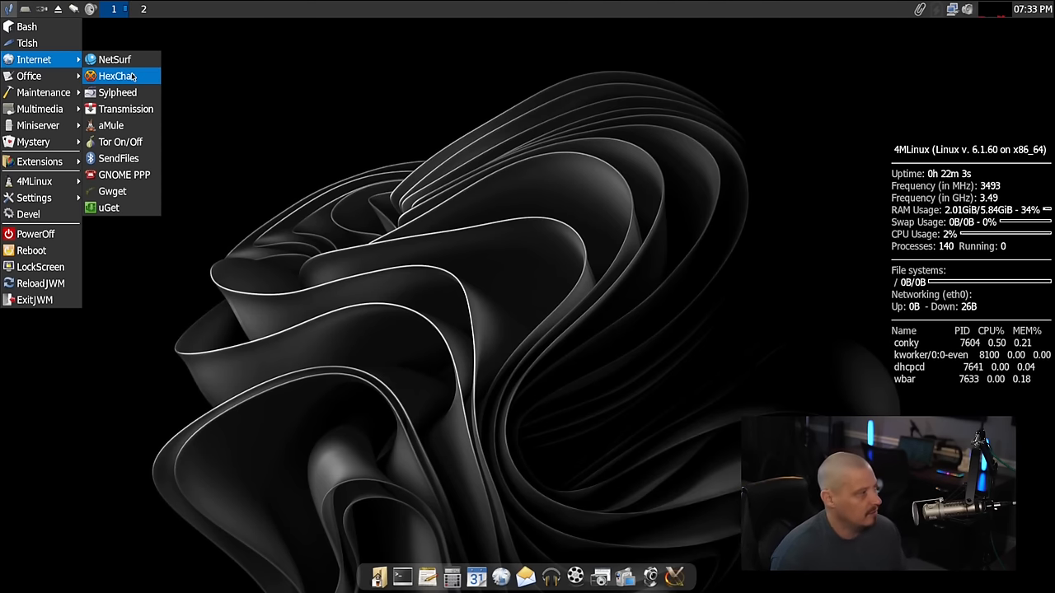
mouse_move(126, 109)
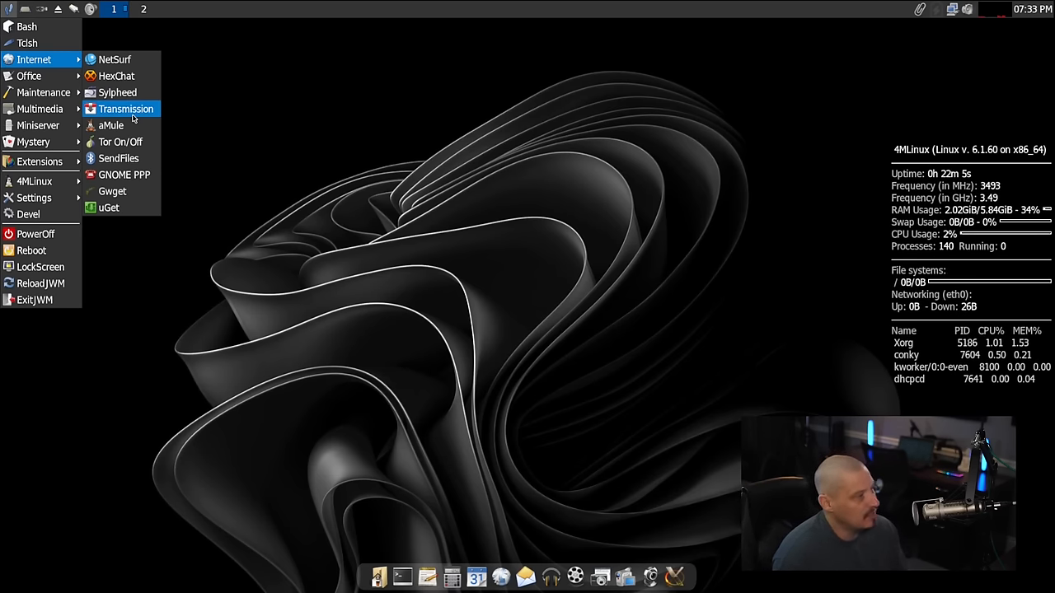
click(132, 118)
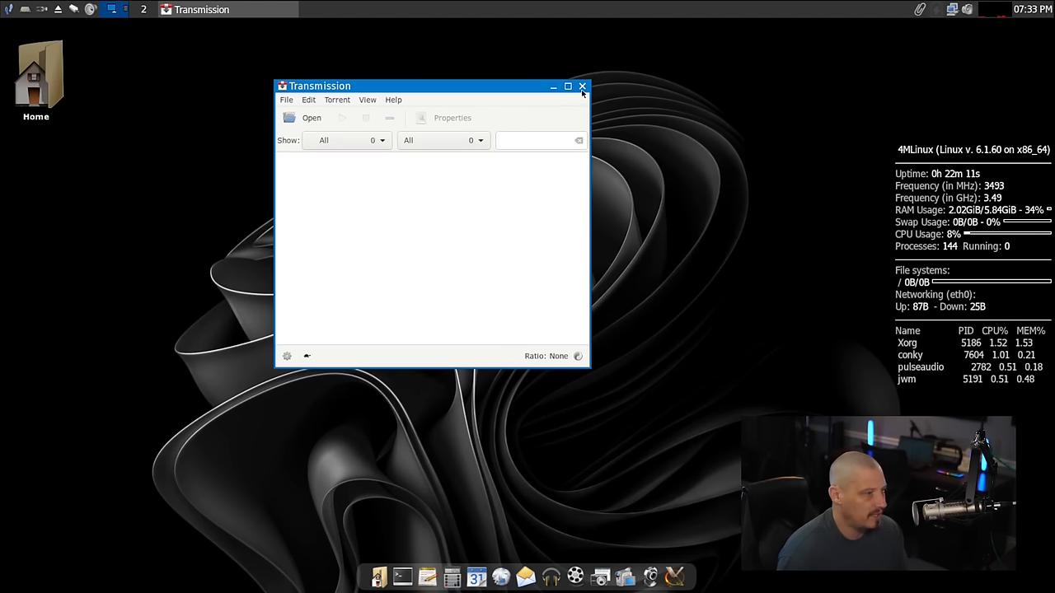
click(581, 86)
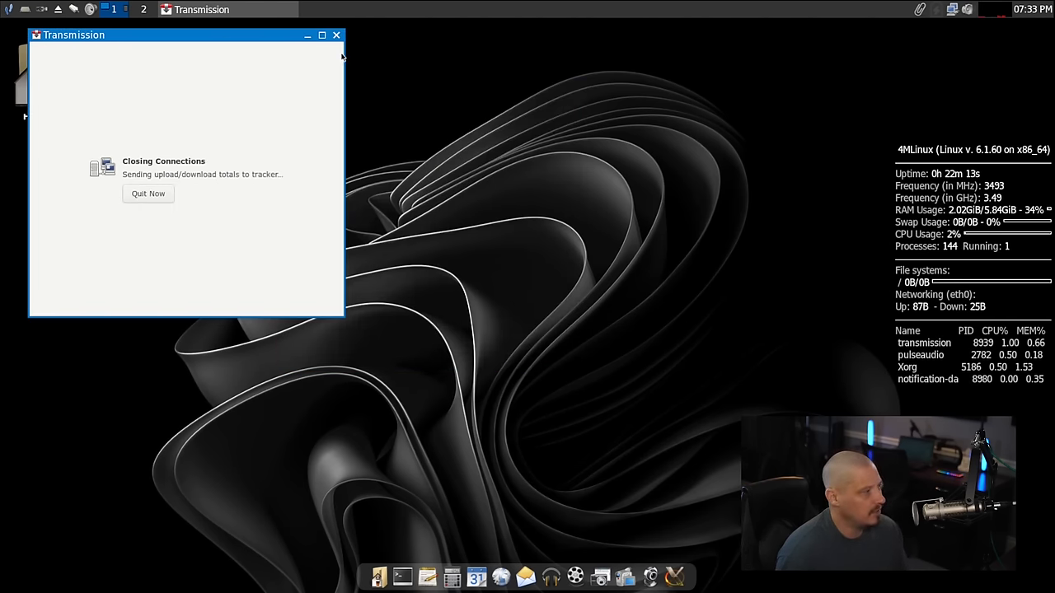
click(148, 193)
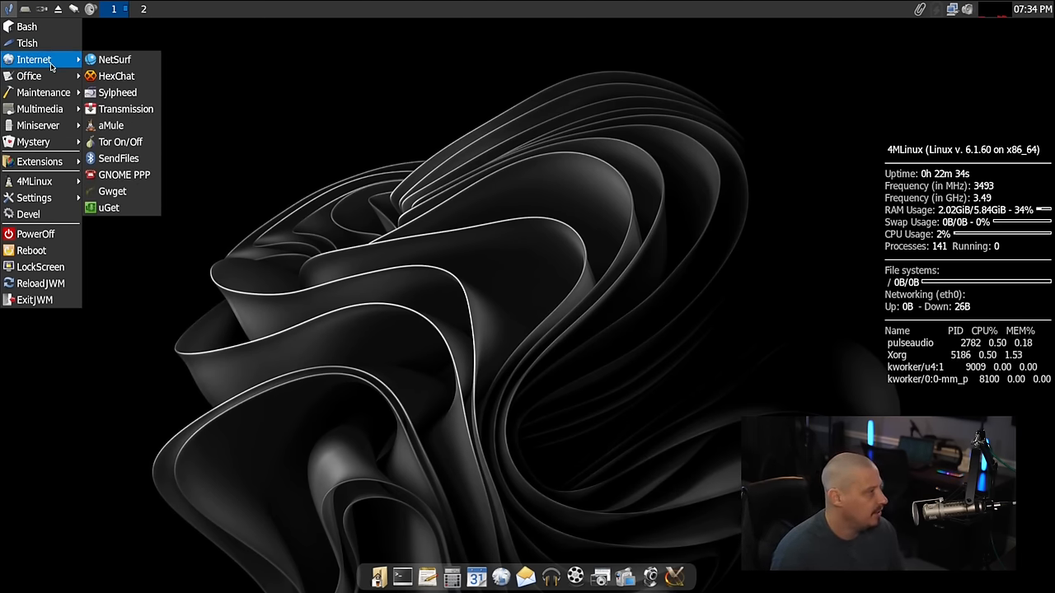
mouse_move(123, 174)
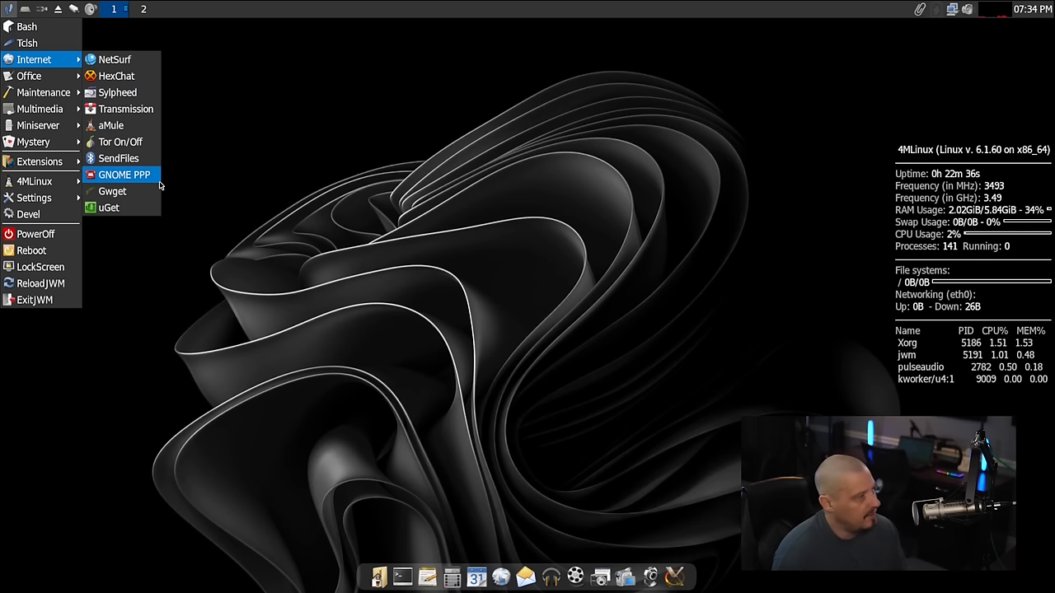
mouse_move(112, 191)
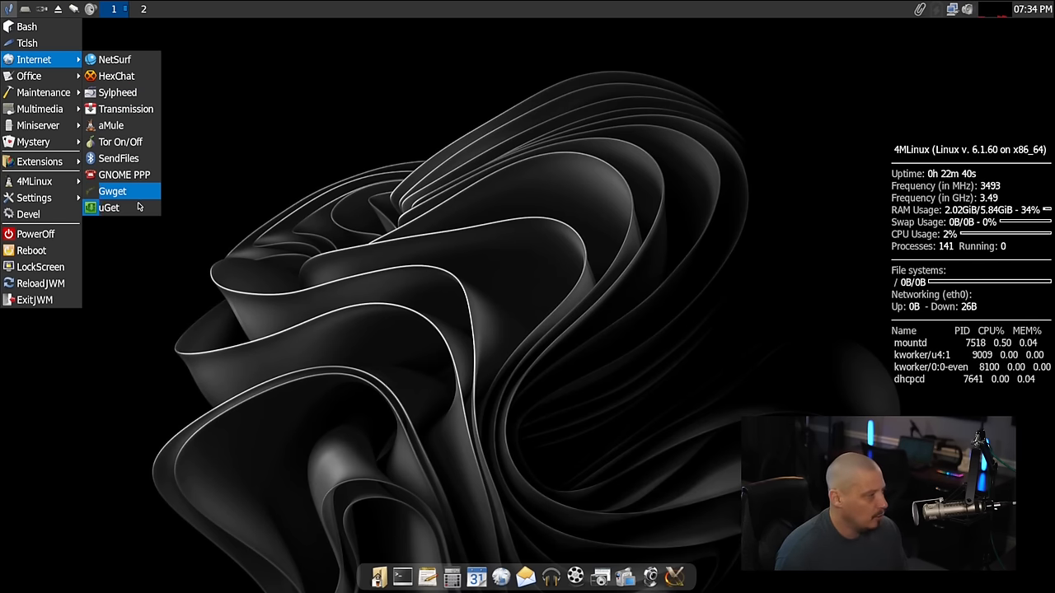
mouse_move(134, 191)
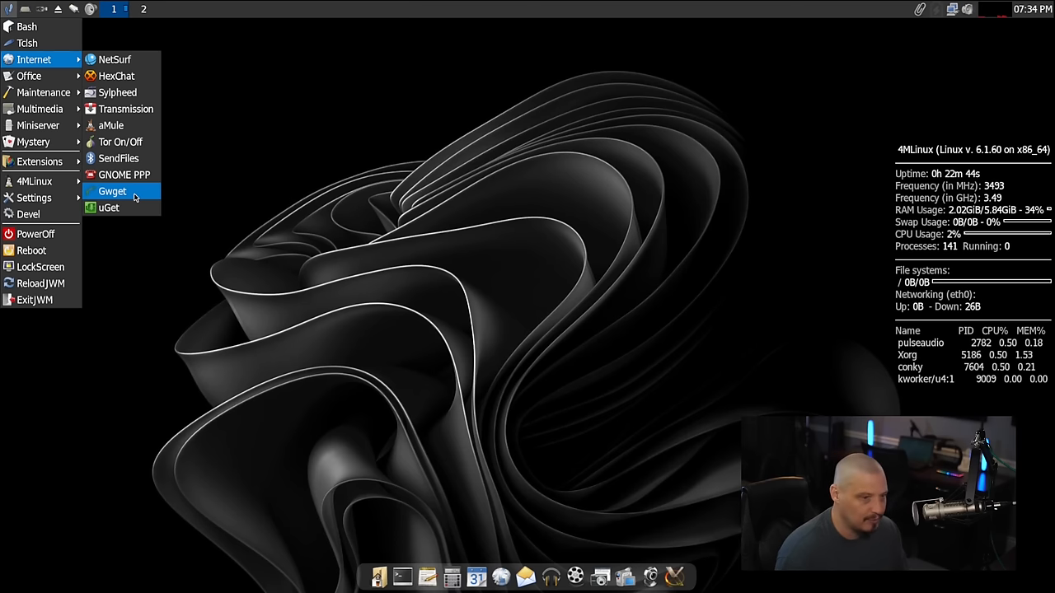
Step: Launch Gwget from the Internet submenu
click(112, 191)
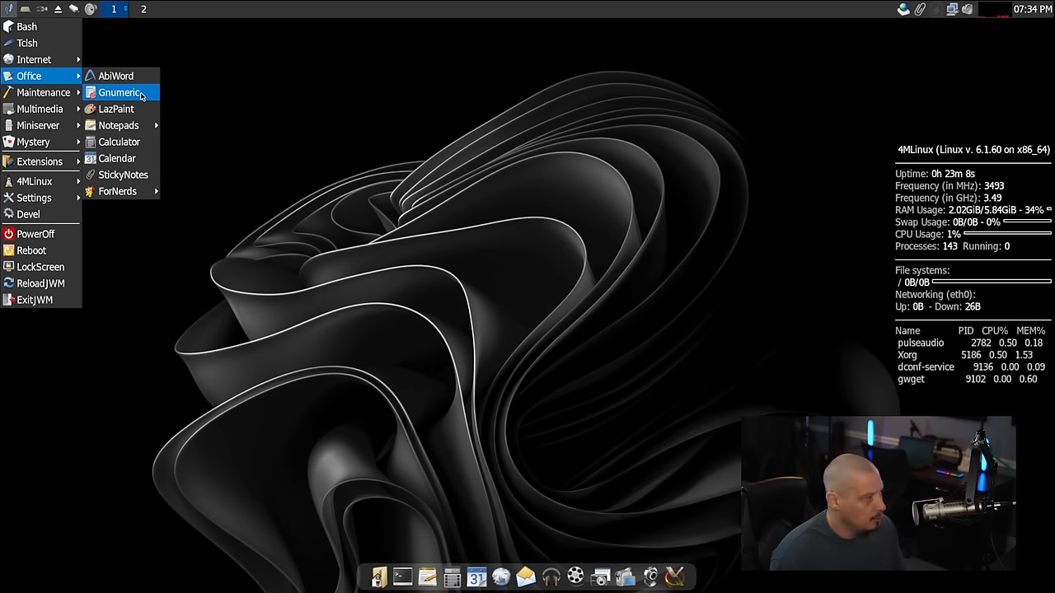
Step: Launch AbiWord, view its 3.0.5 About box, then open About GNOME Office
click(141, 83)
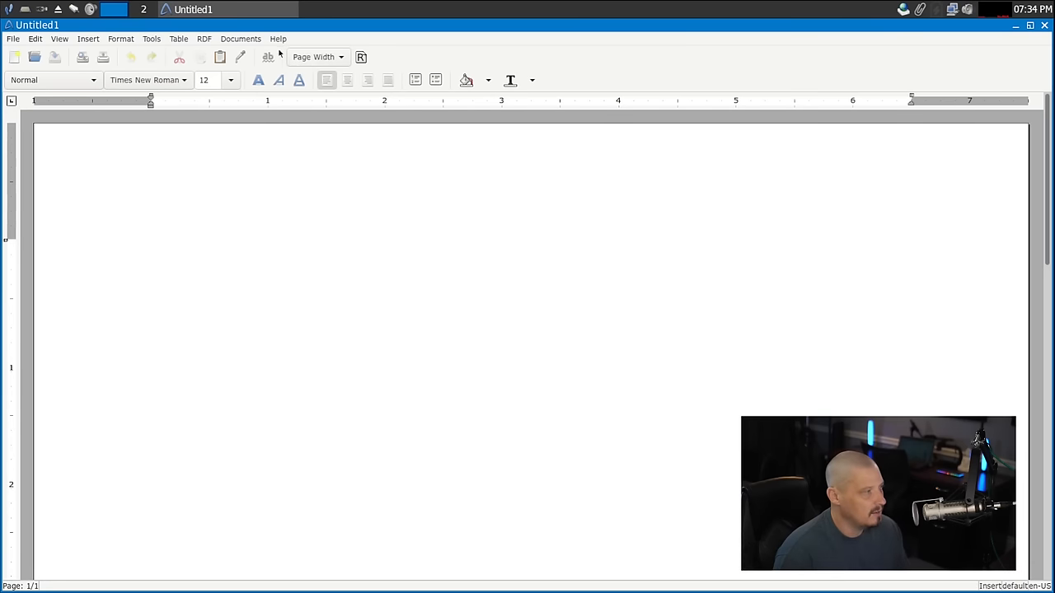
click(278, 39)
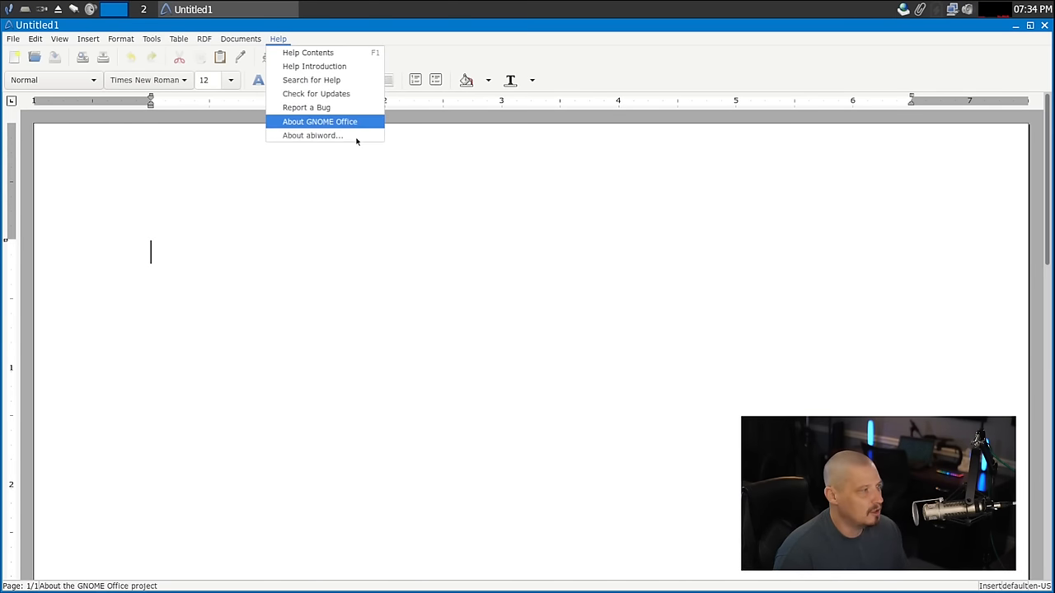
click(312, 135)
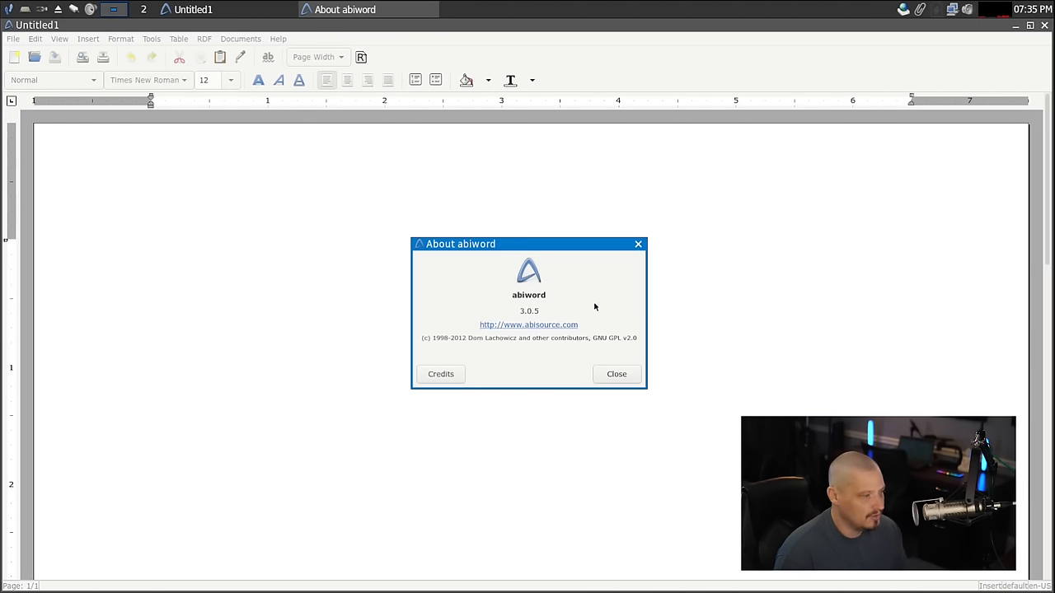
click(278, 39)
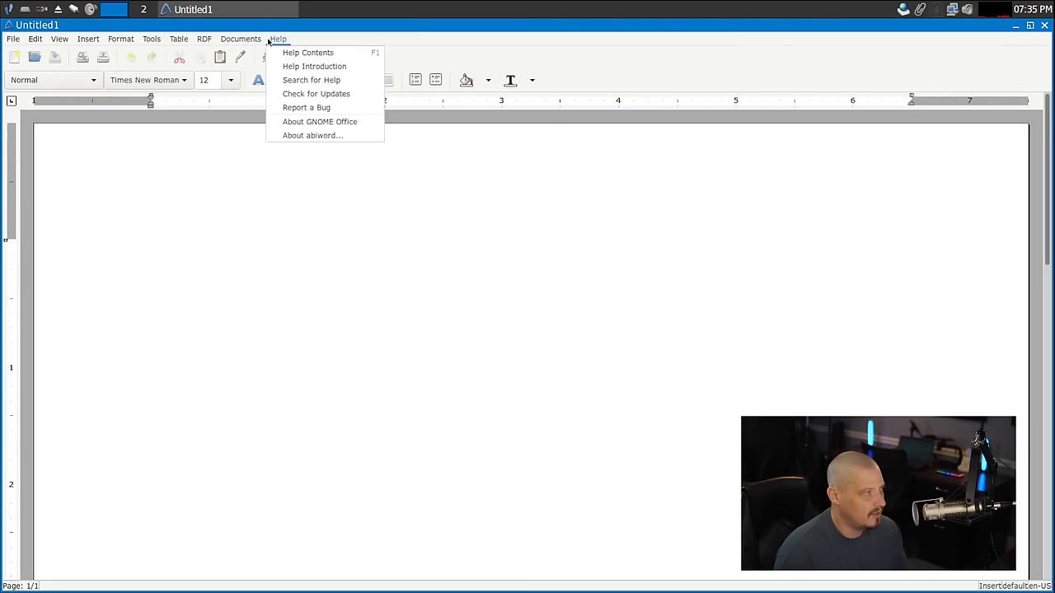
mouse_move(320, 121)
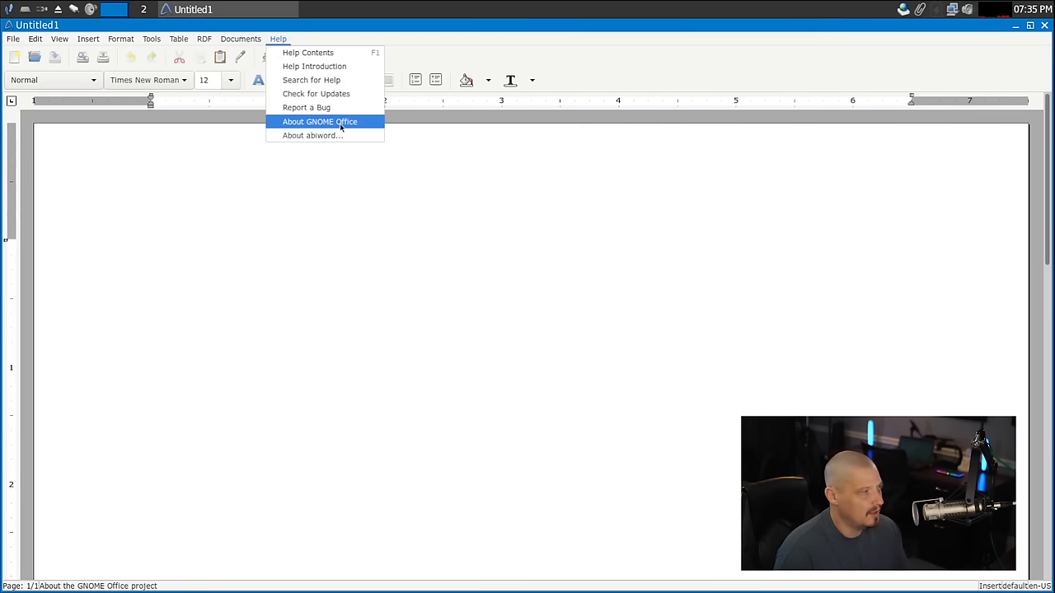
click(320, 121)
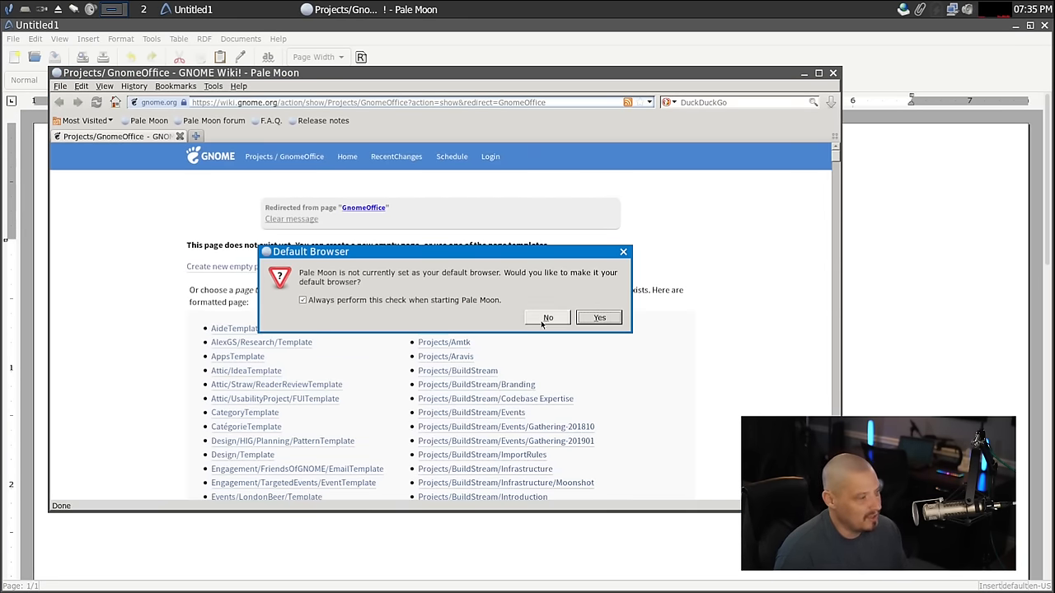
Step: Decline Pale Moon as default browser and check its Help menu on the wiki page
click(548, 318)
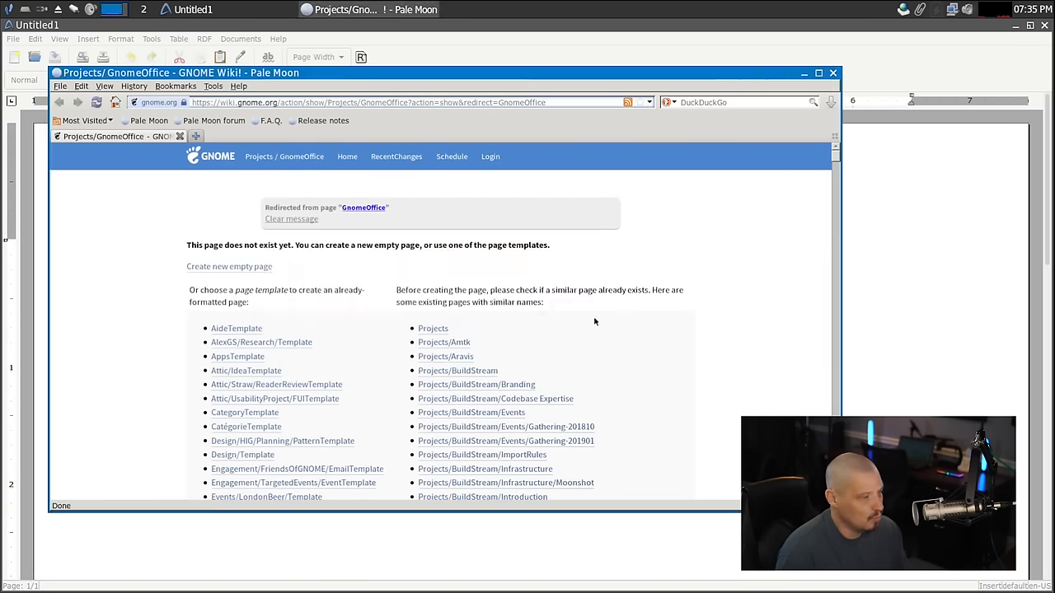
mouse_move(262, 184)
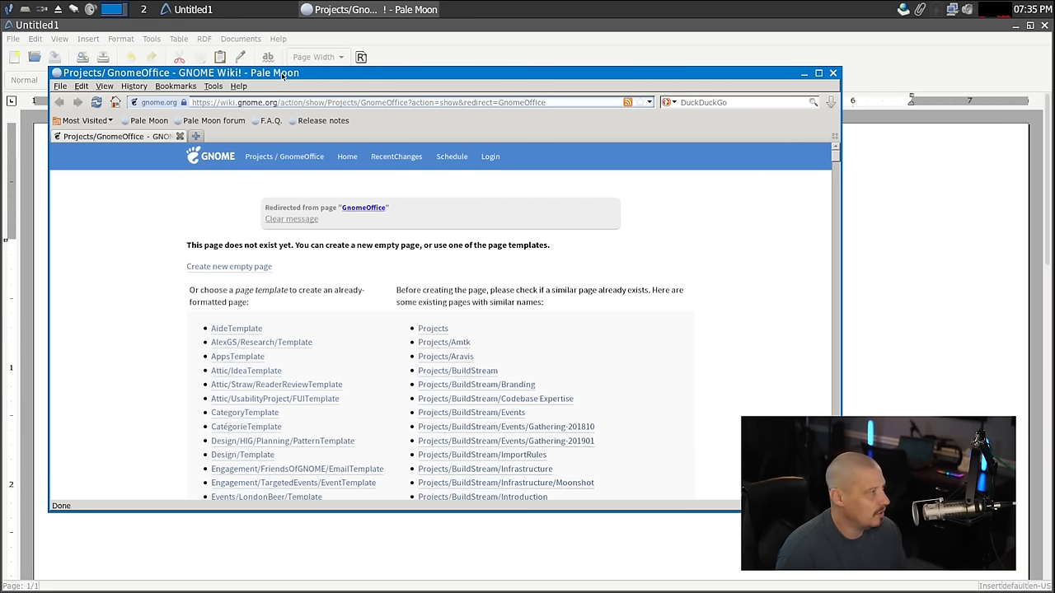
mouse_move(651, 89)
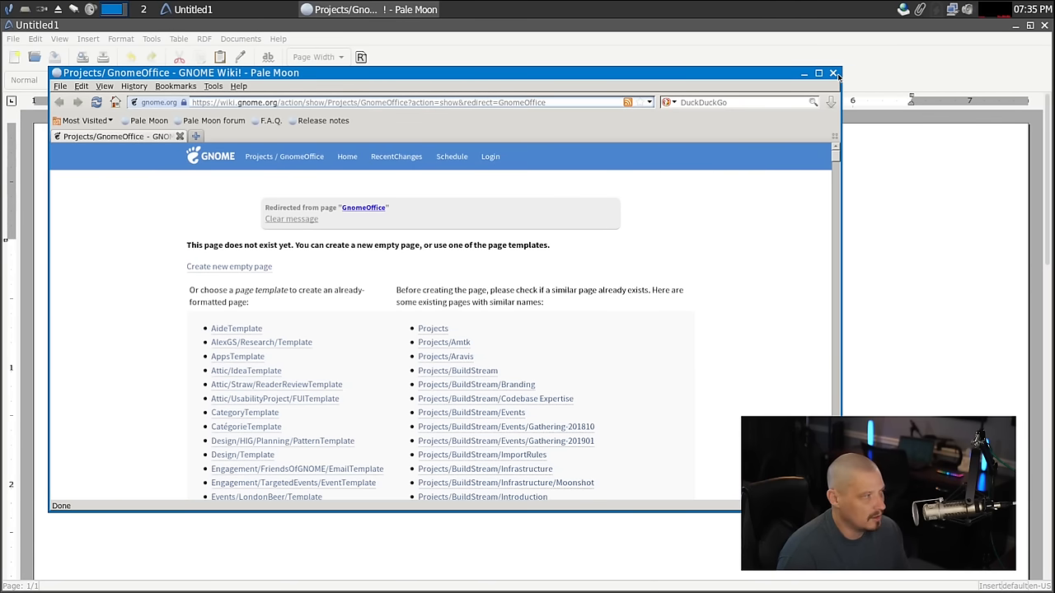
click(238, 86)
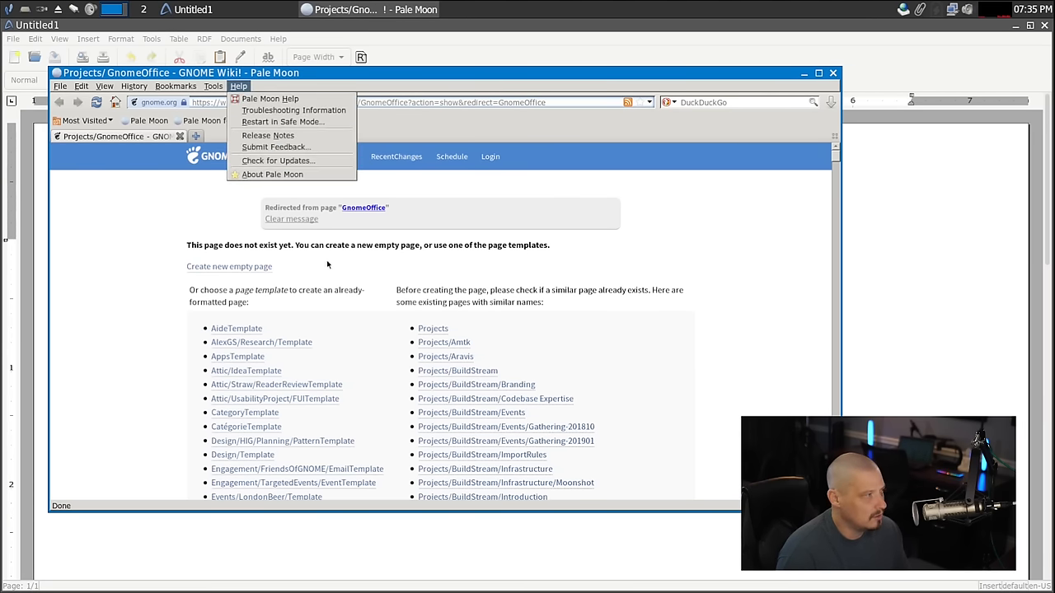
click(272, 174)
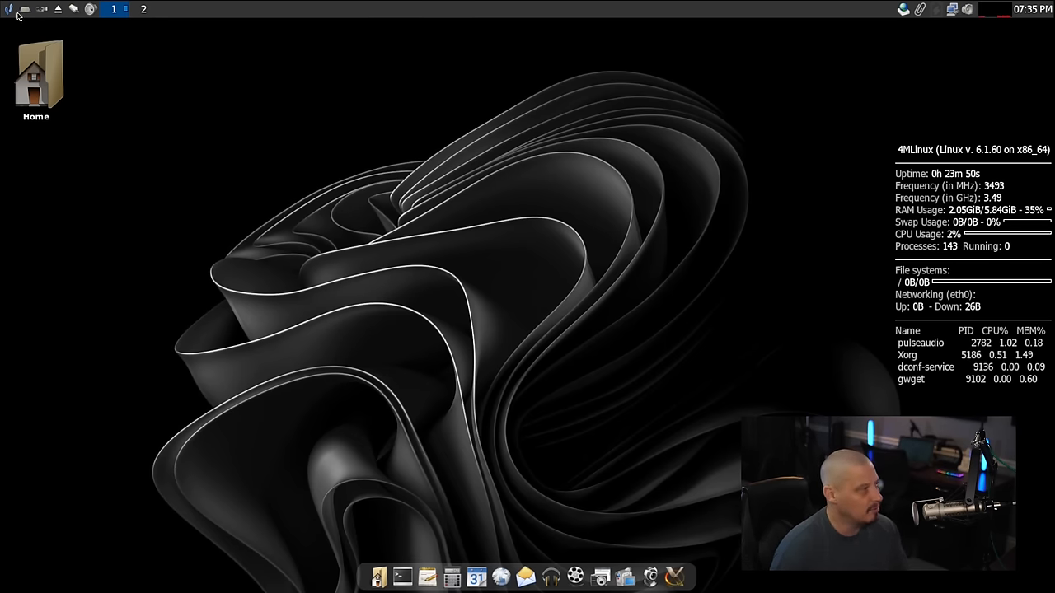
Step: Open the JWM applications menu
click(8, 9)
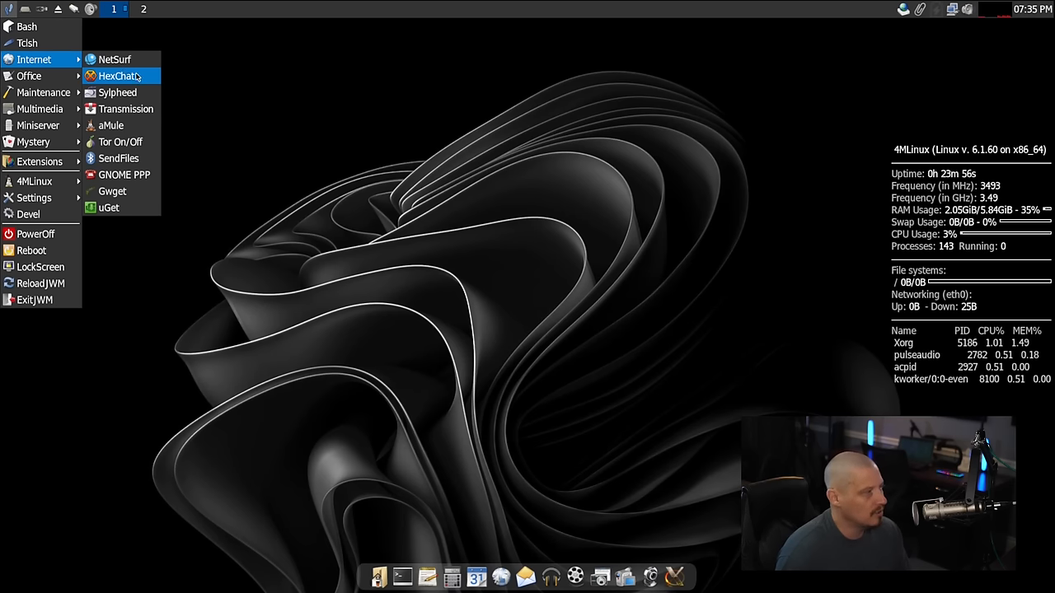
mouse_move(113, 59)
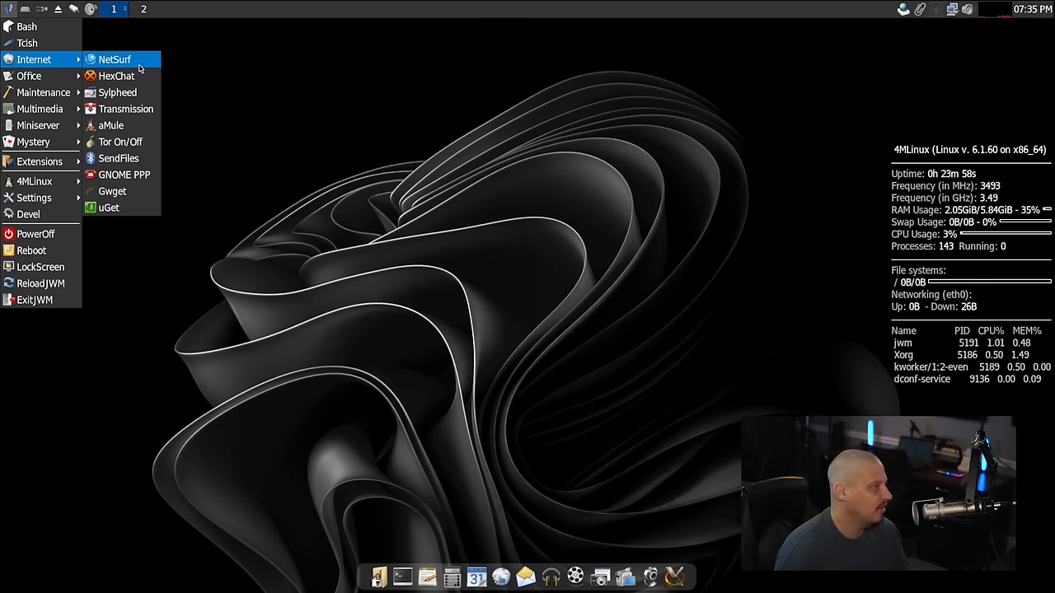
mouse_move(111, 191)
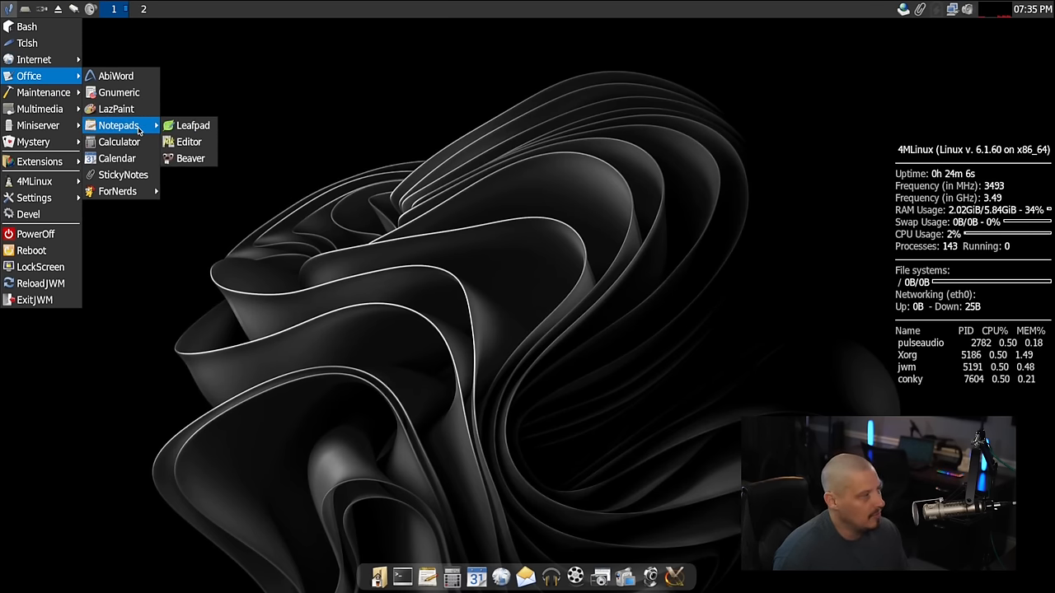
mouse_move(193, 125)
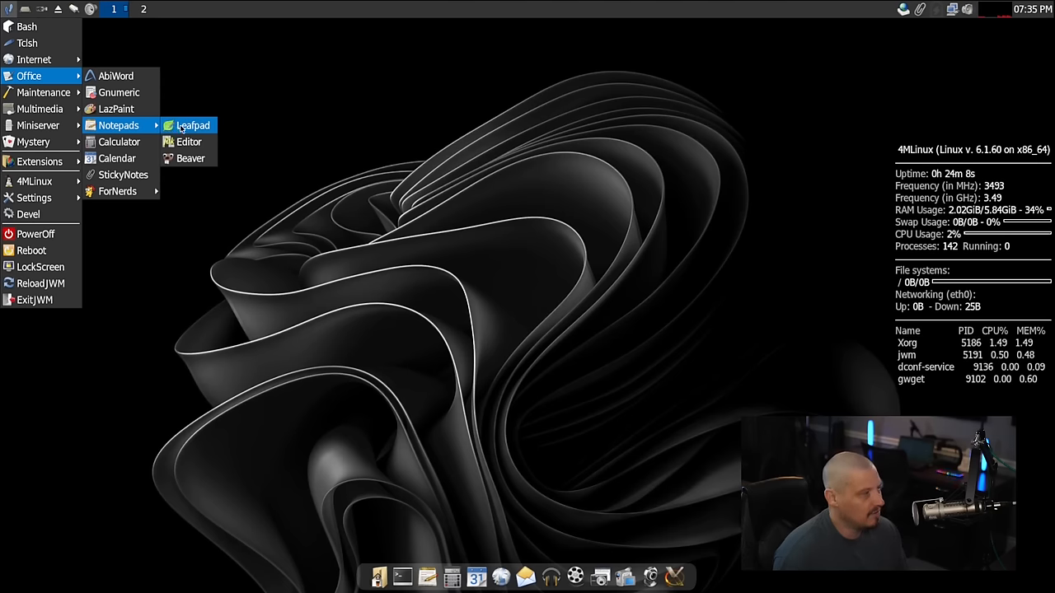
mouse_move(190, 142)
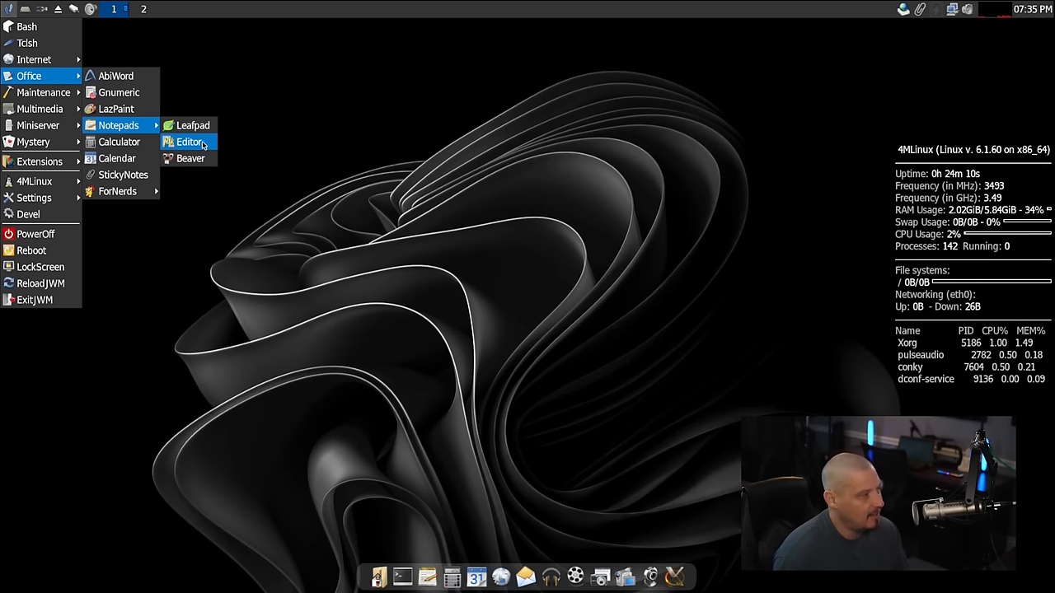
Step: Launch Beaver and view its Help > About showing version 0.4.1
click(191, 158)
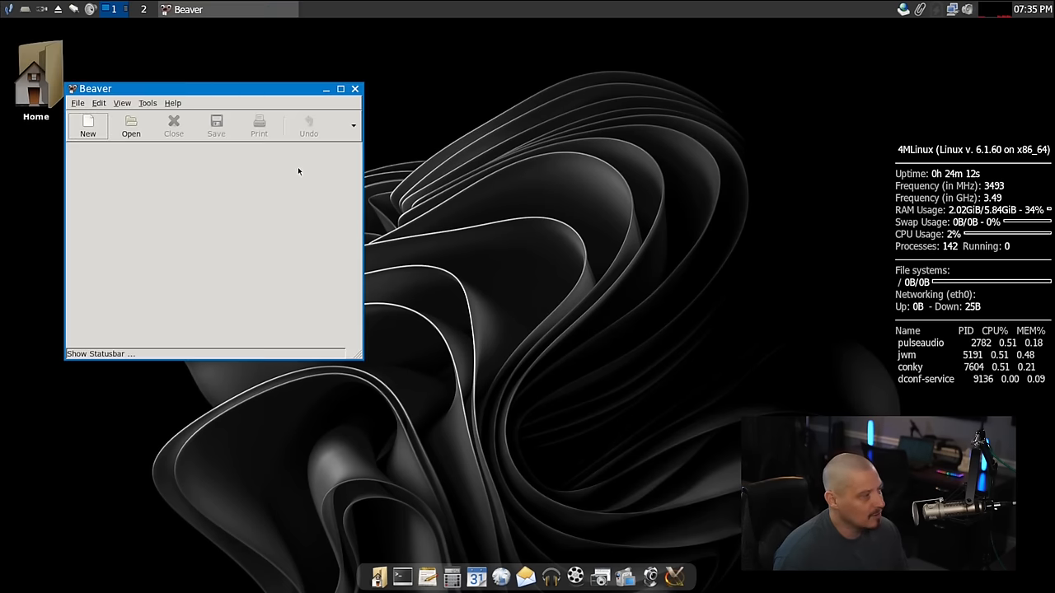
click(403, 102)
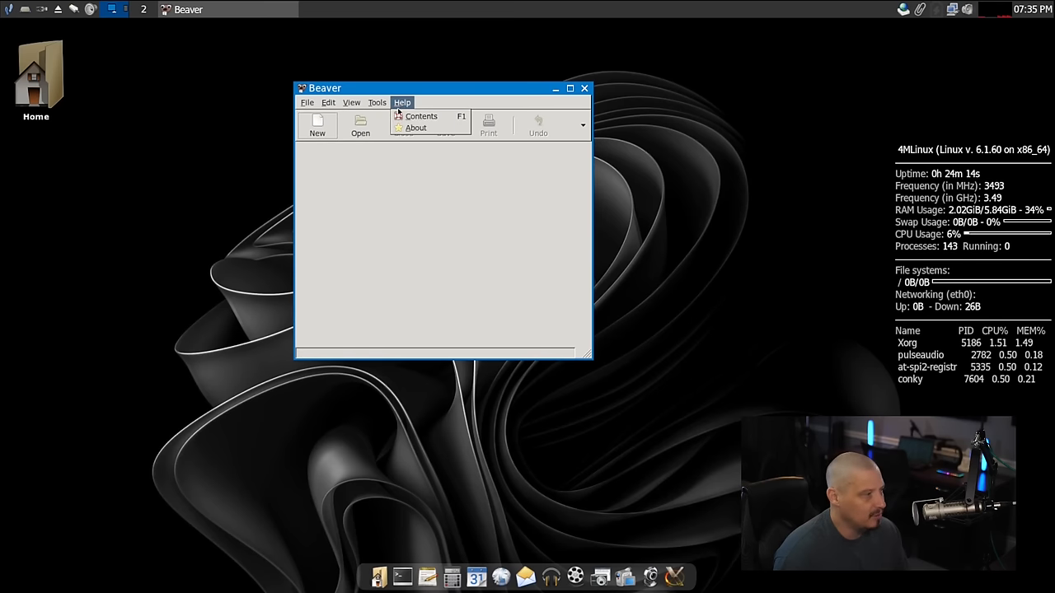
click(416, 127)
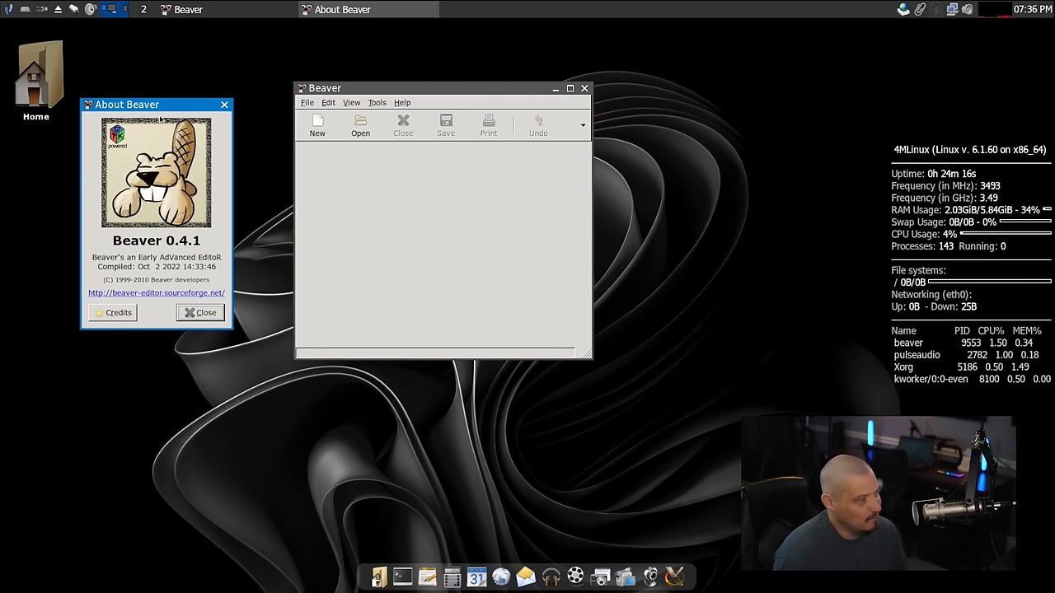
drag(126, 103, 366, 119)
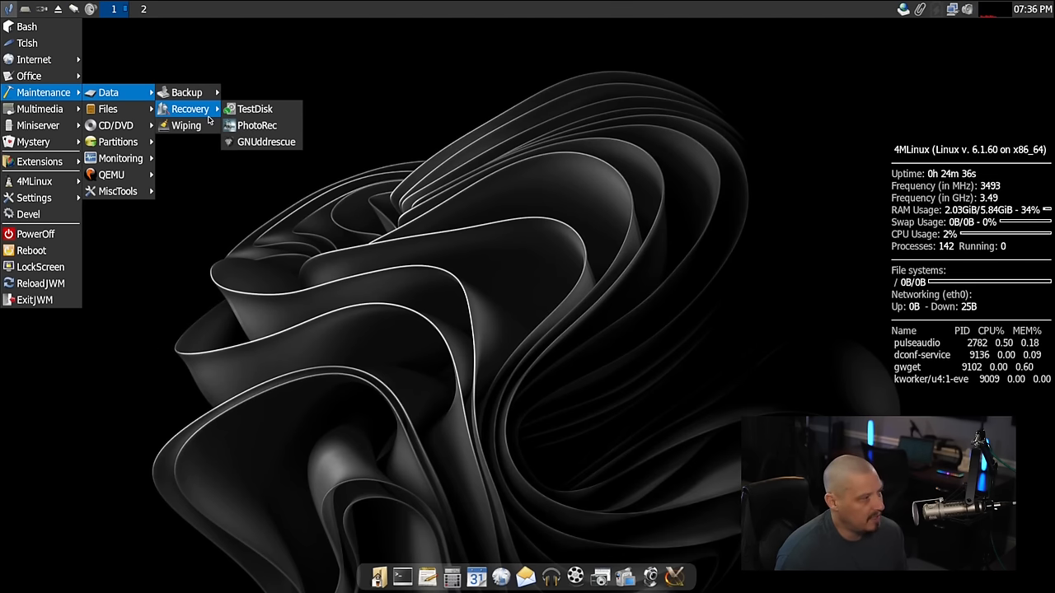
mouse_move(186, 125)
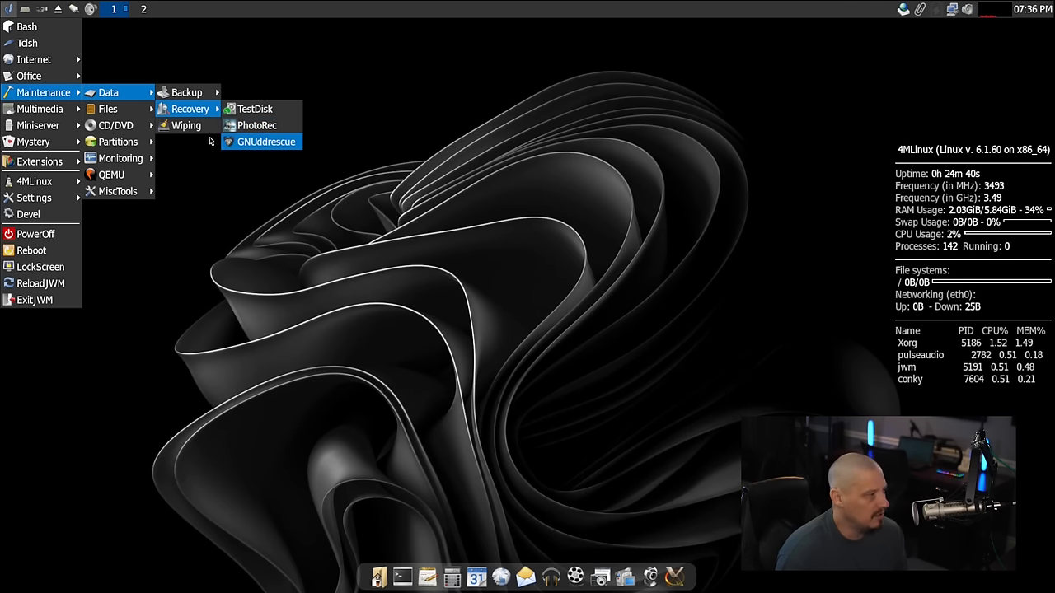
mouse_move(107, 108)
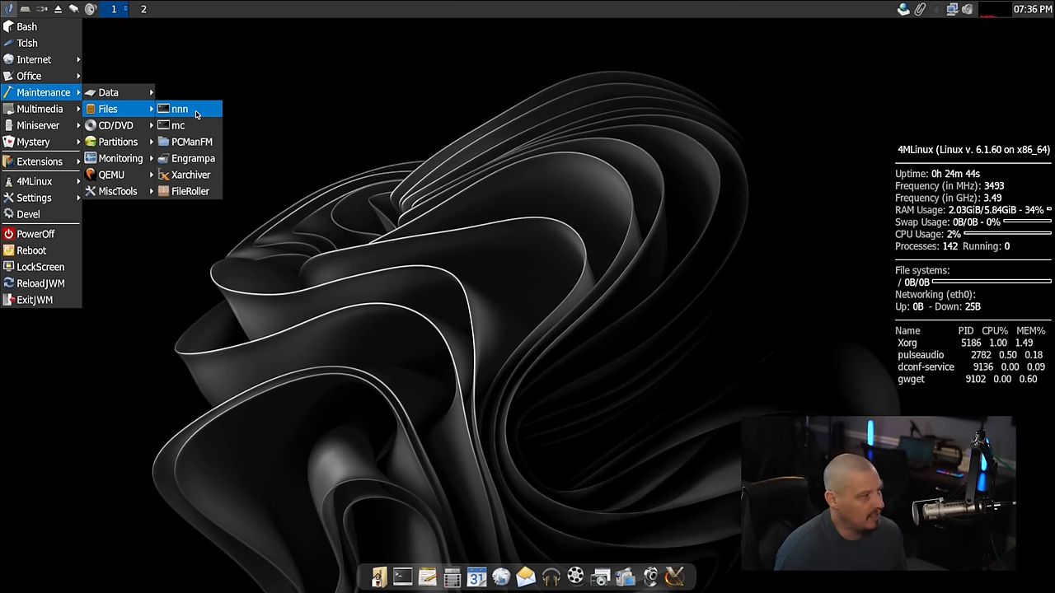
Step: Browse Maintenance > Data > Recovery, then Maintenance > Files
click(179, 125)
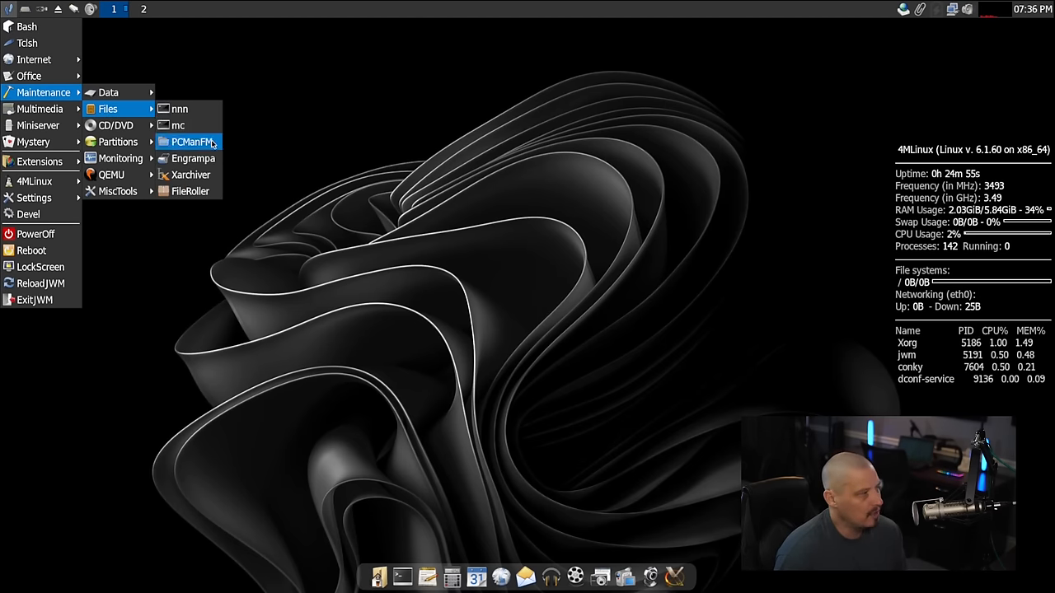
Step: Open PCManFM on the root home folder, then close it
click(193, 141)
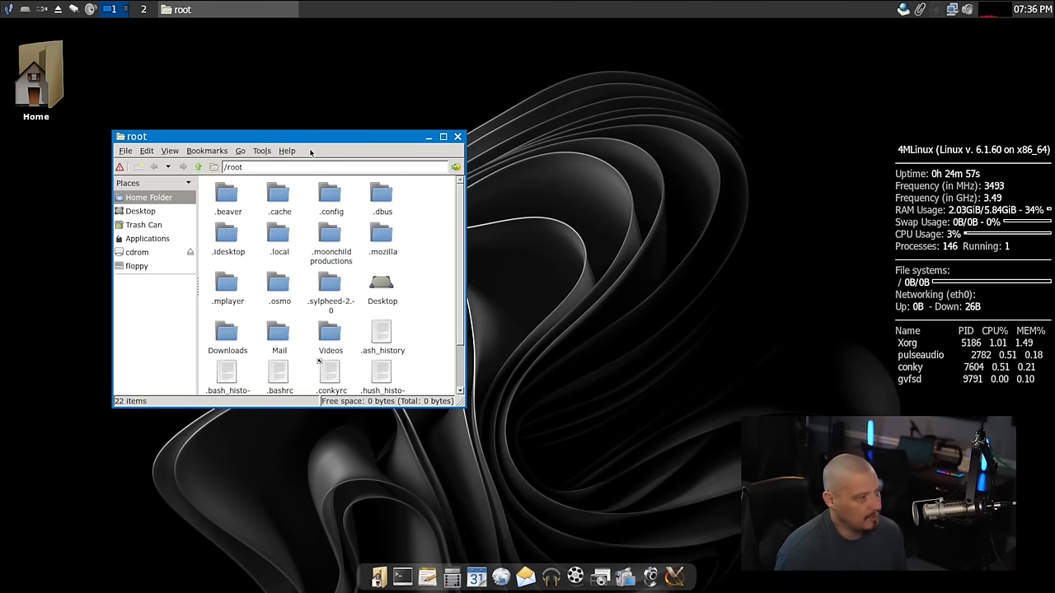
click(457, 136)
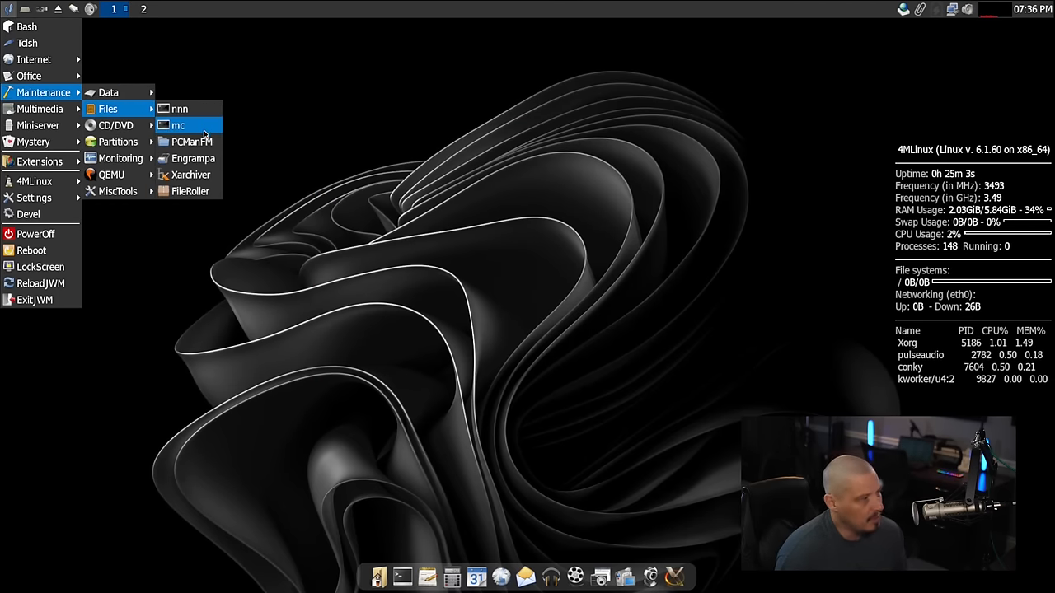
mouse_move(193, 158)
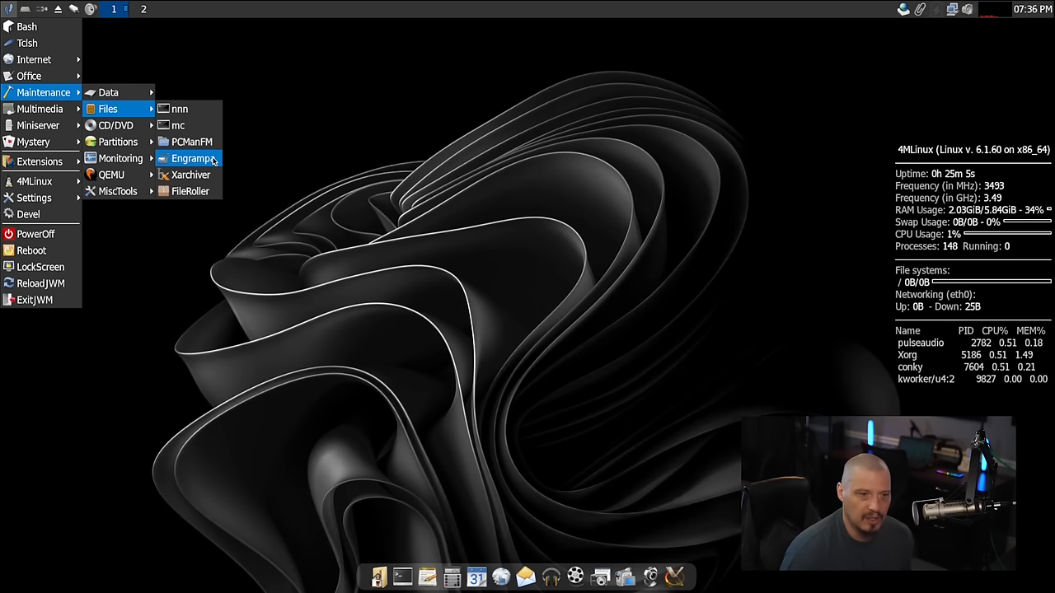
mouse_move(191, 175)
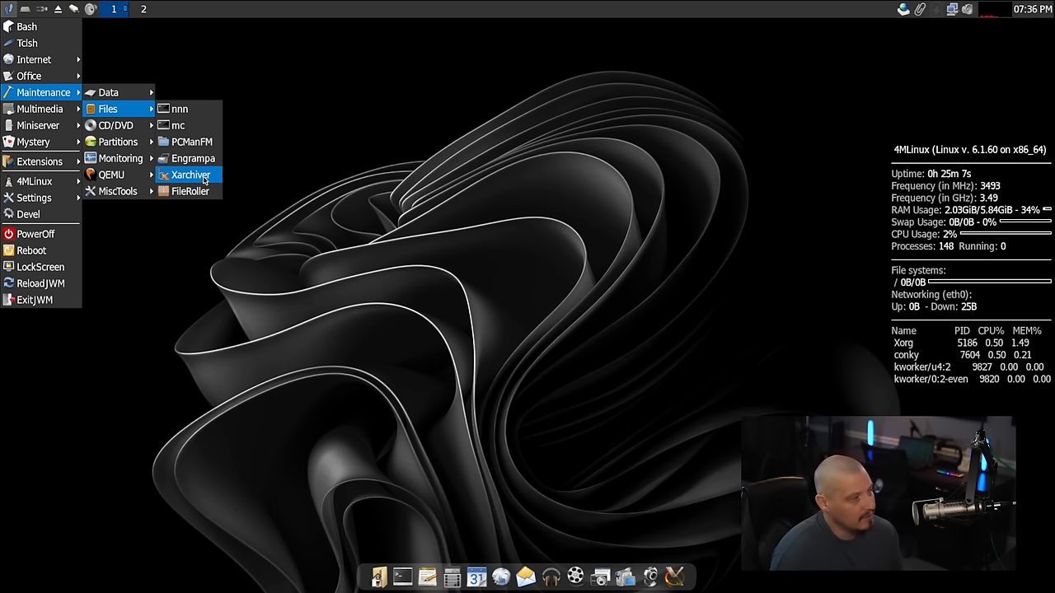
mouse_move(192, 191)
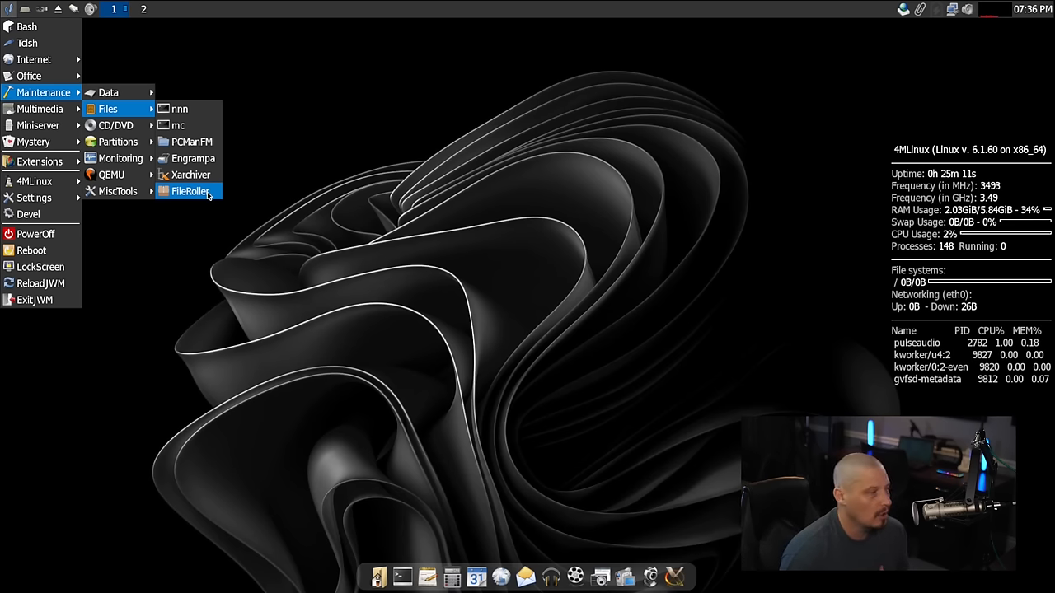
mouse_move(243, 216)
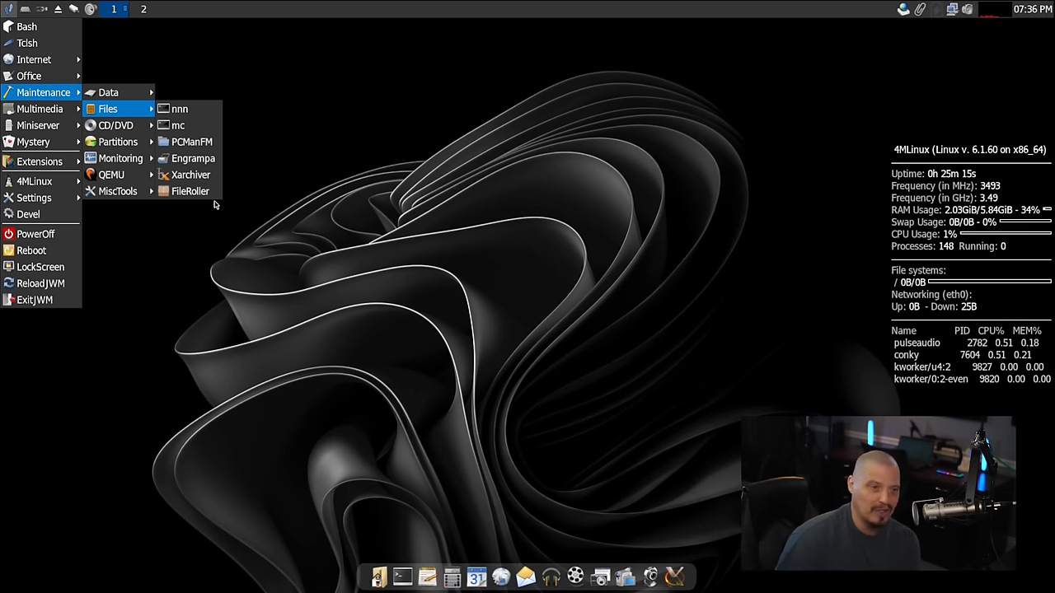
mouse_move(189, 174)
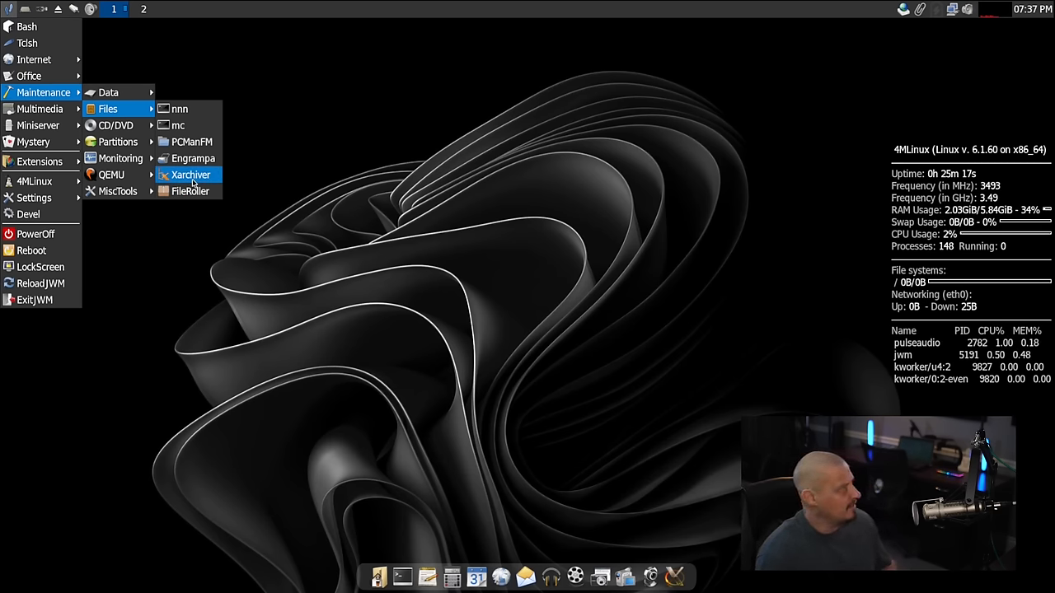
mouse_move(250, 200)
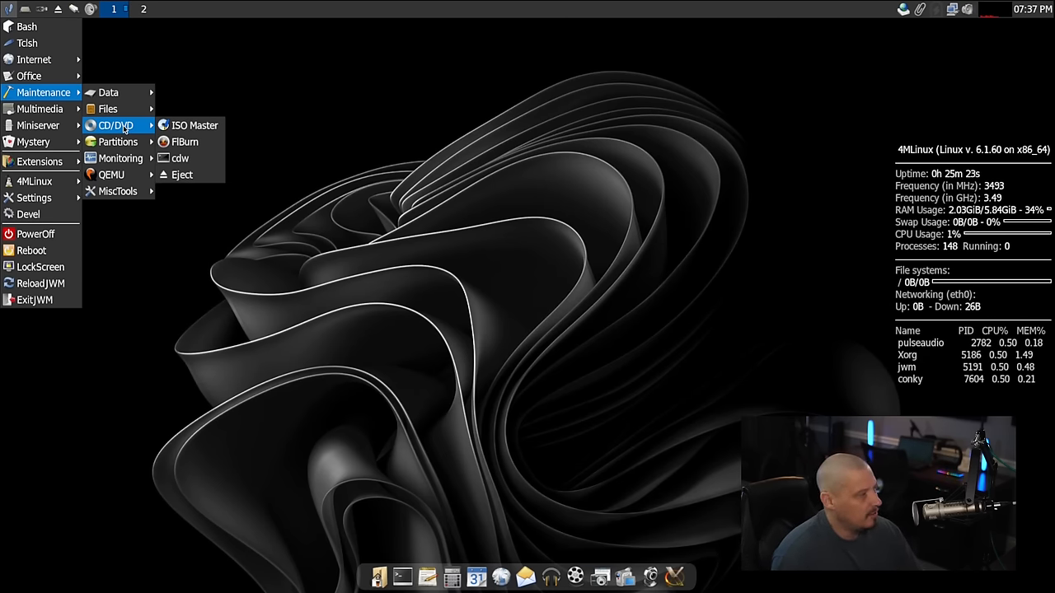
mouse_move(195, 124)
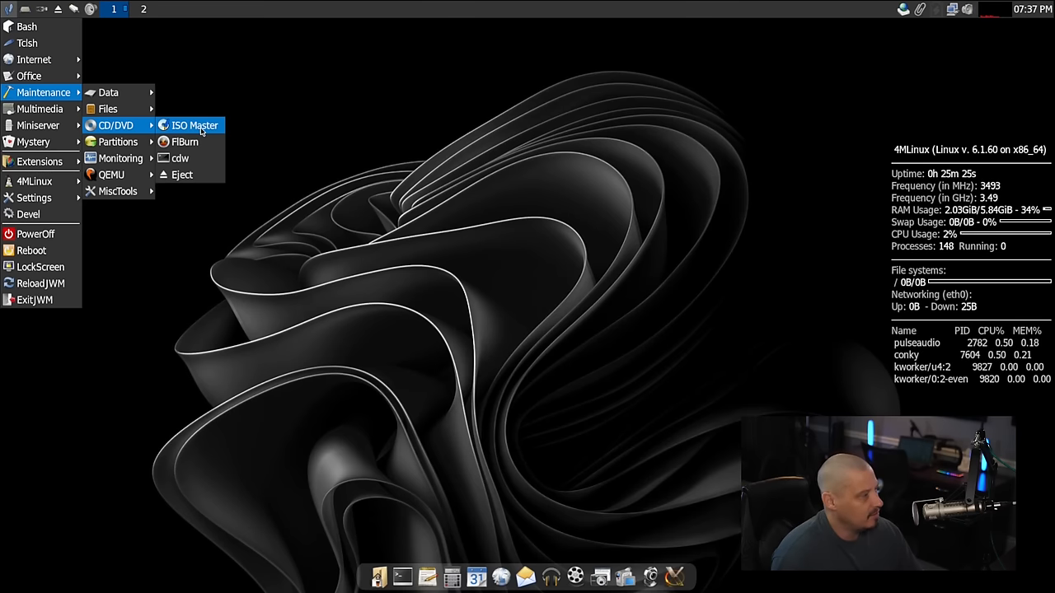
mouse_move(180, 158)
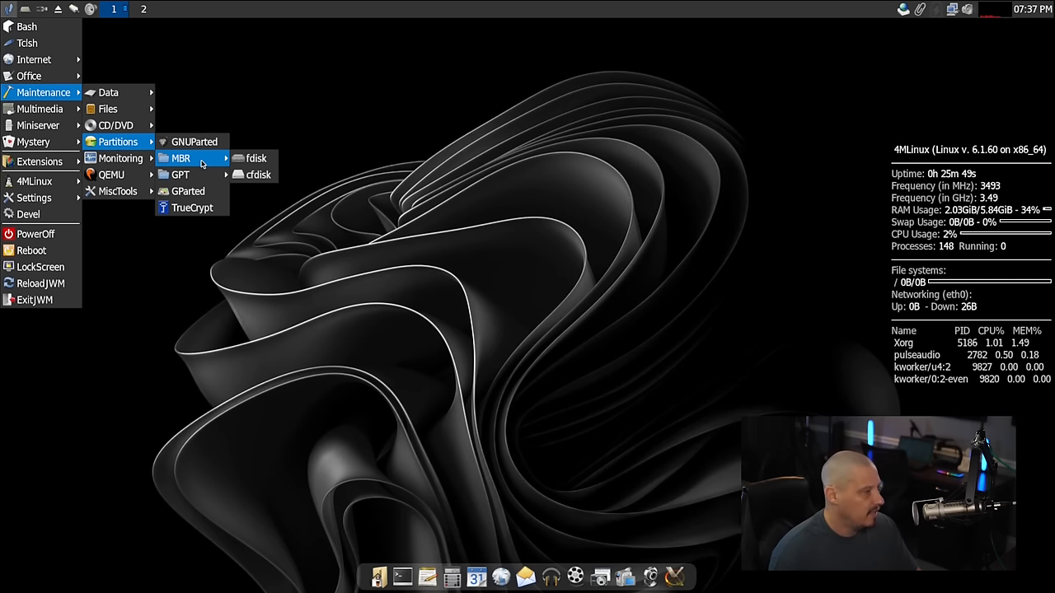
mouse_move(256, 158)
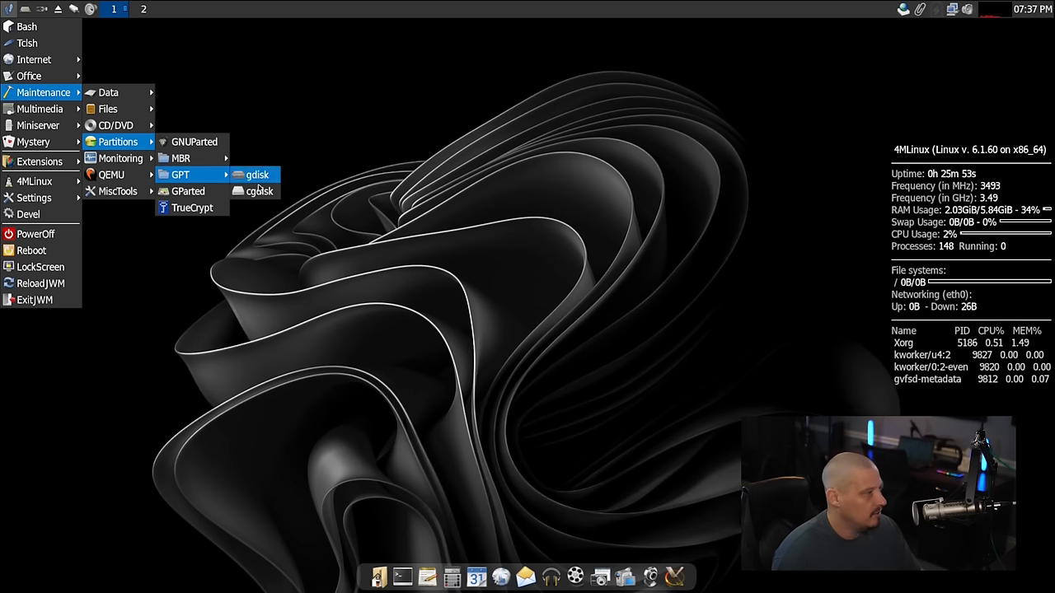
mouse_move(259, 190)
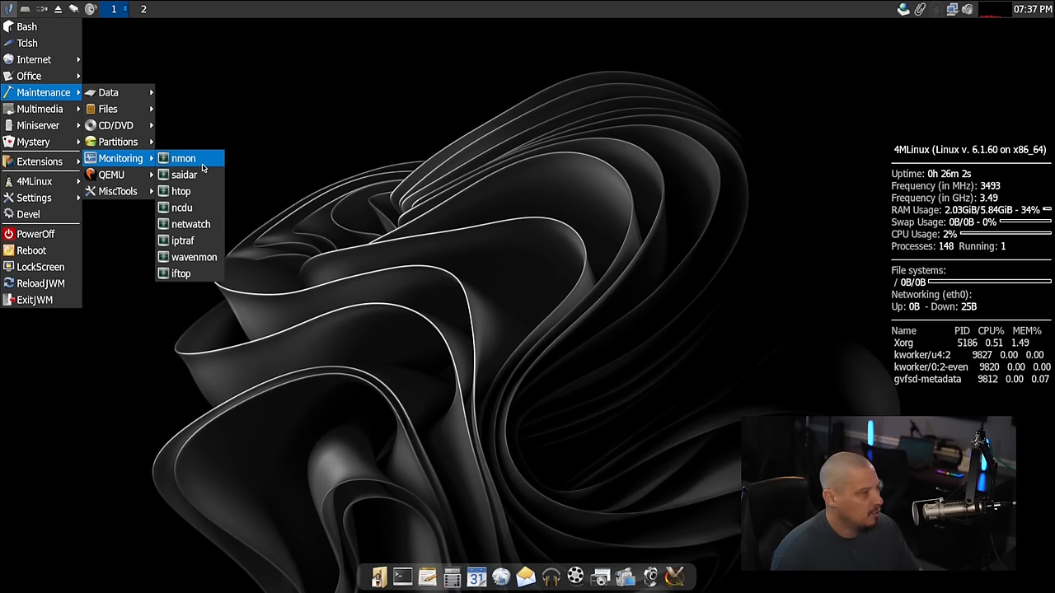
mouse_move(181, 272)
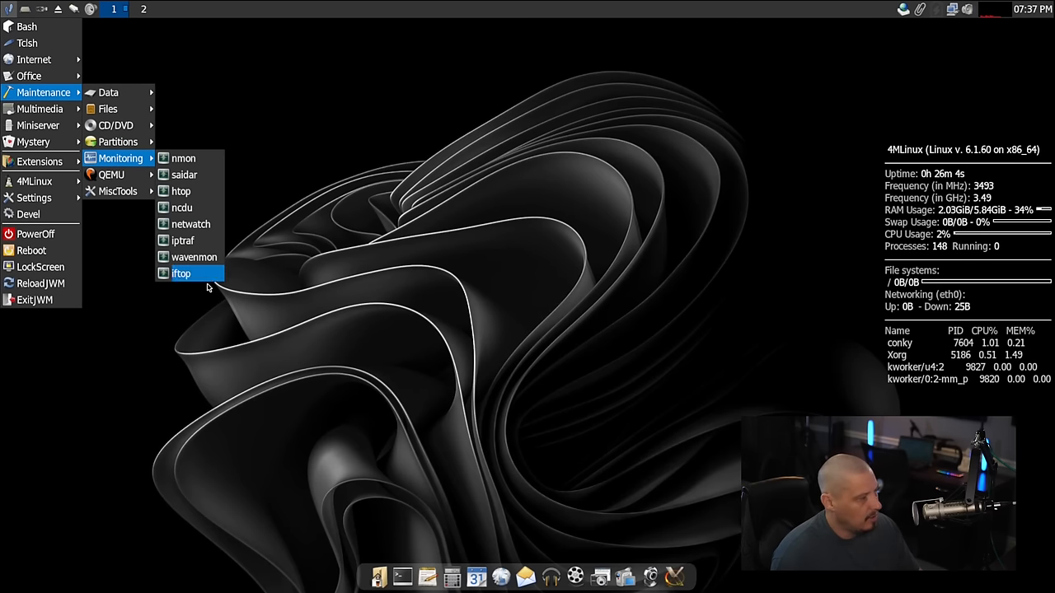
mouse_move(182, 207)
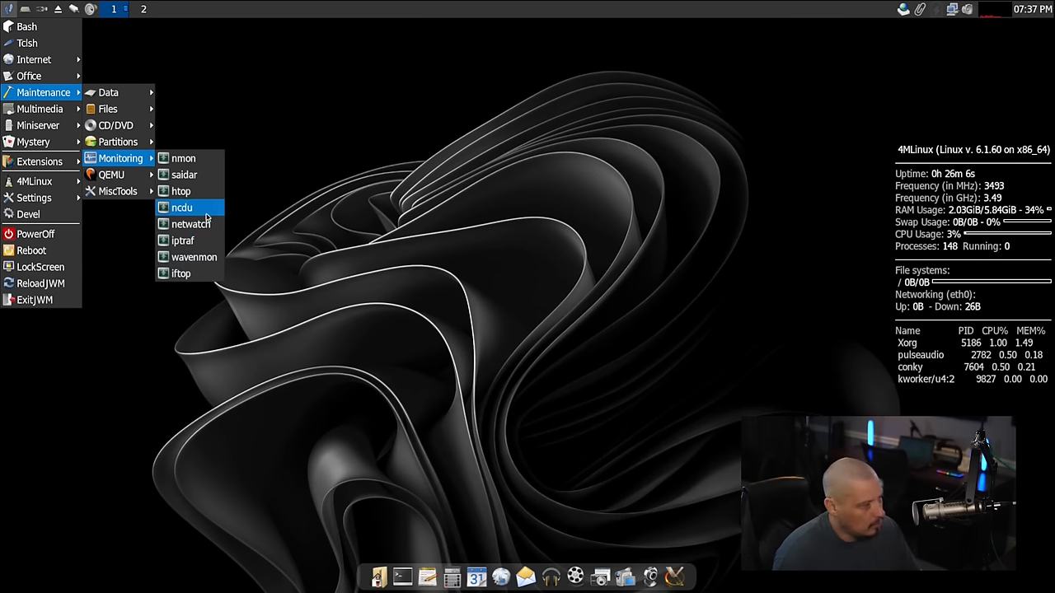
mouse_move(226, 280)
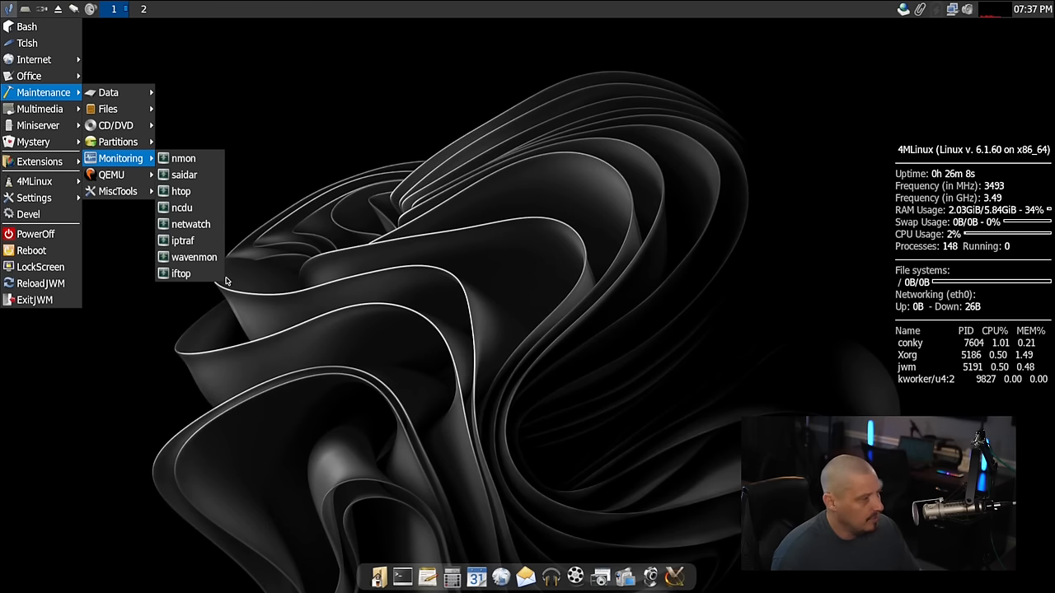
mouse_move(180, 192)
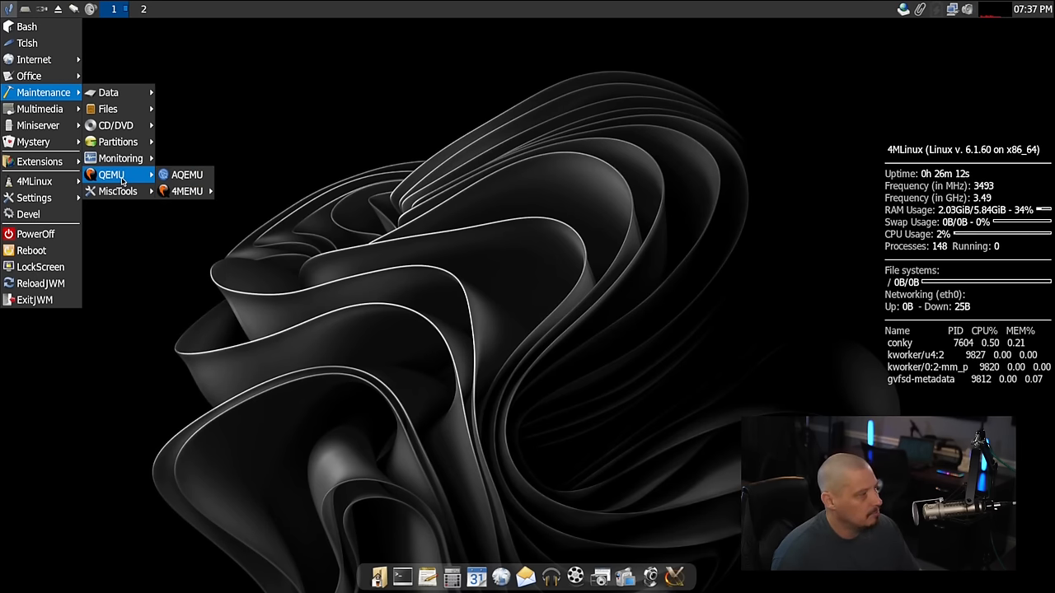
mouse_move(187, 174)
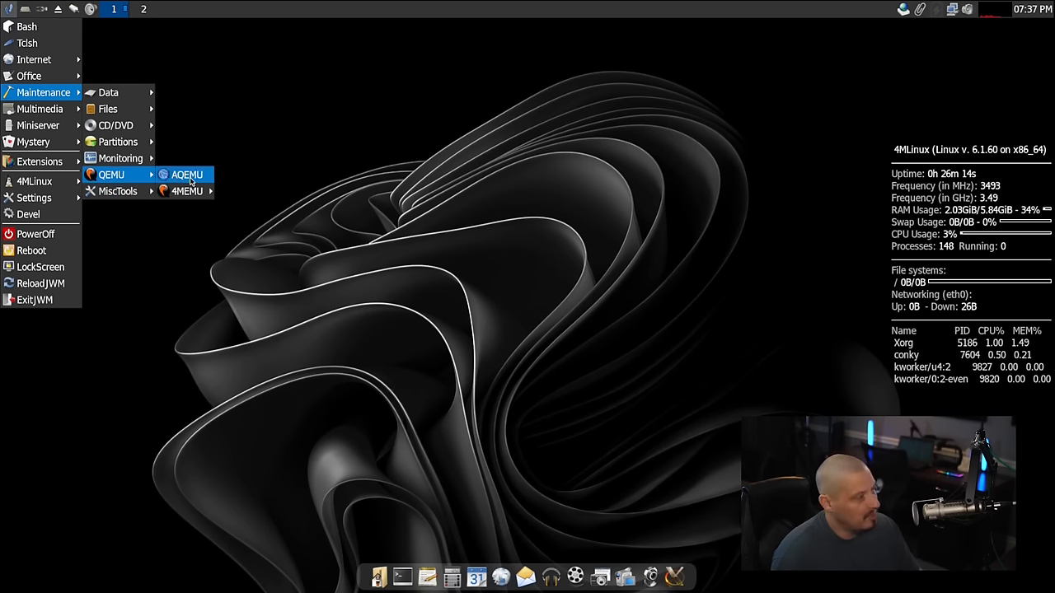
mouse_move(187, 190)
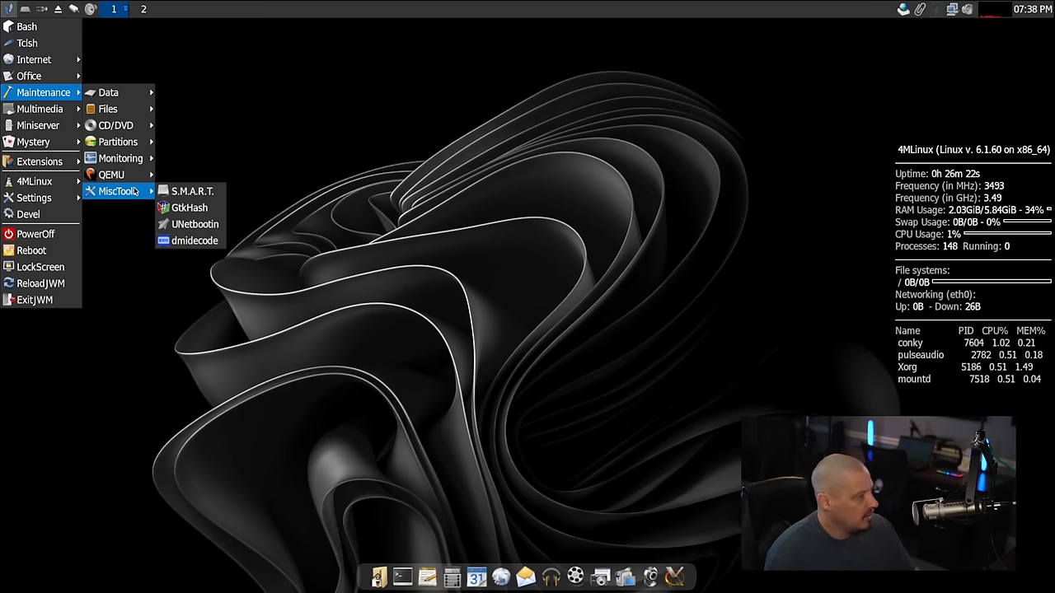
mouse_move(192, 191)
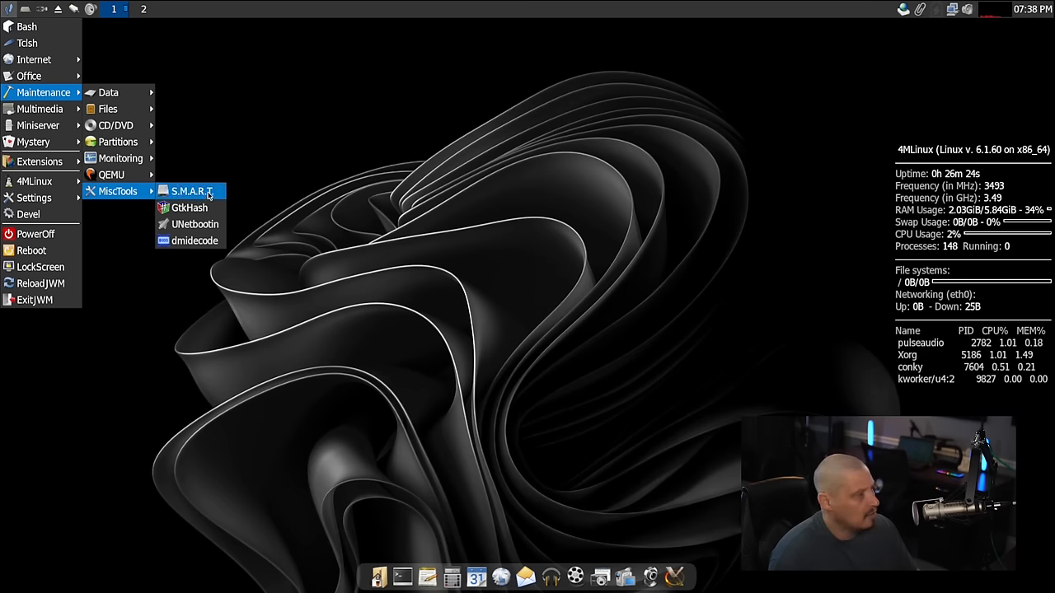
mouse_move(189, 207)
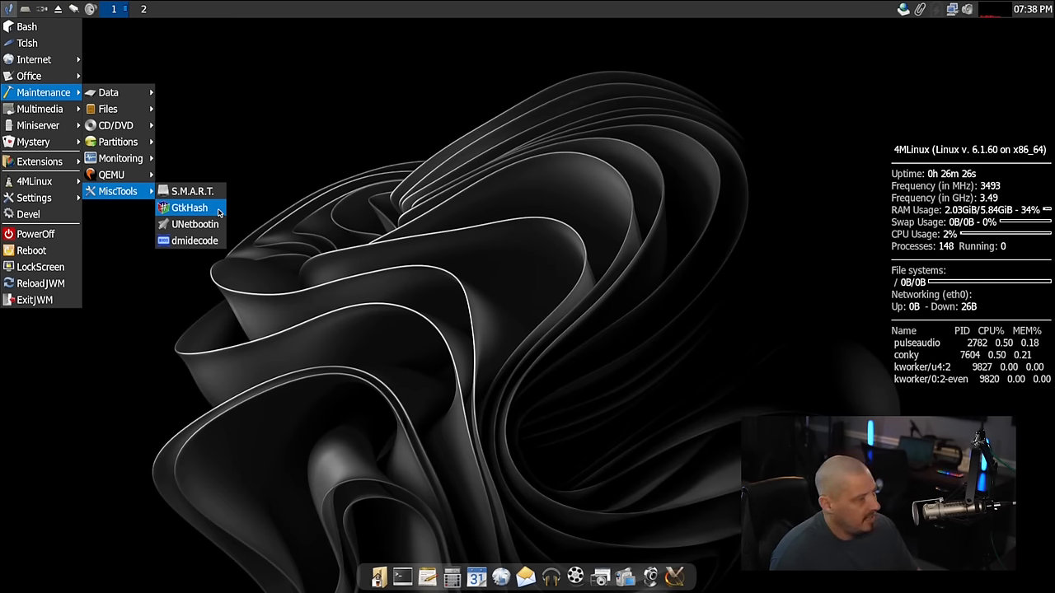
mouse_move(194, 224)
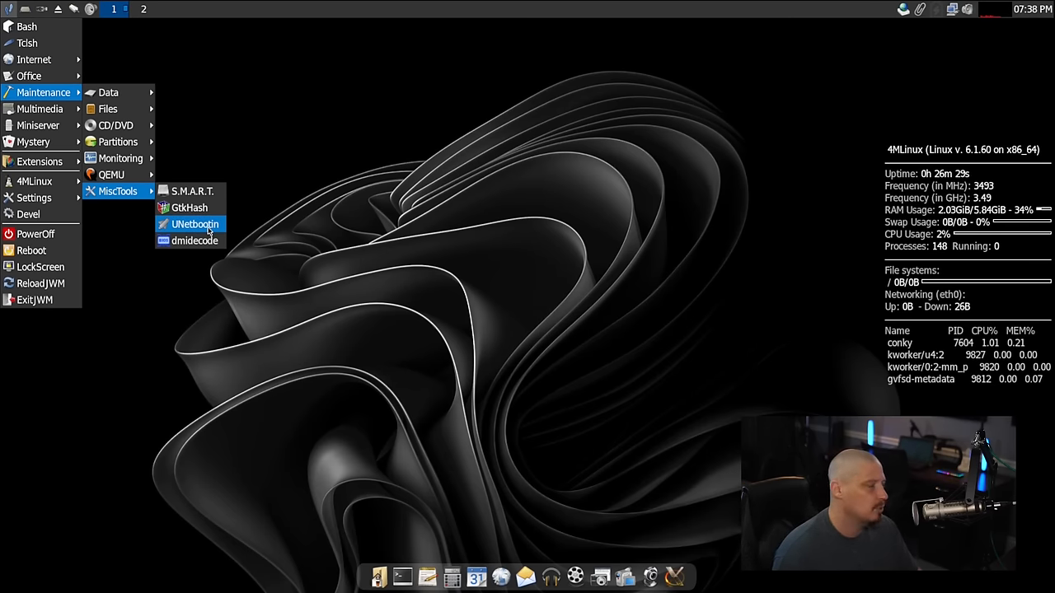
Step: Launch UNetbootin, move its window toward the centre, then close it
click(195, 224)
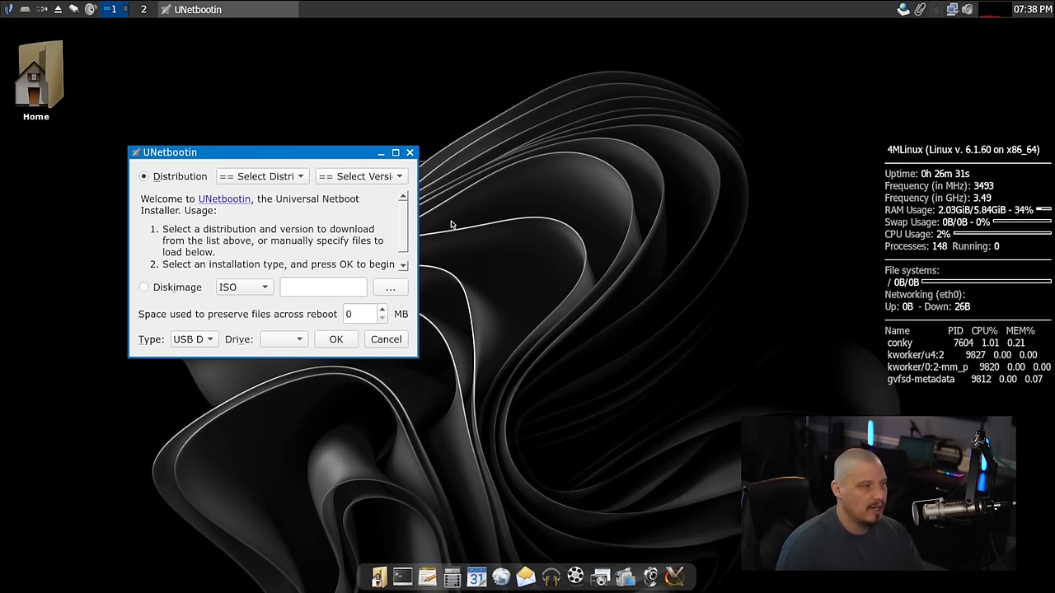
drag(272, 152, 487, 151)
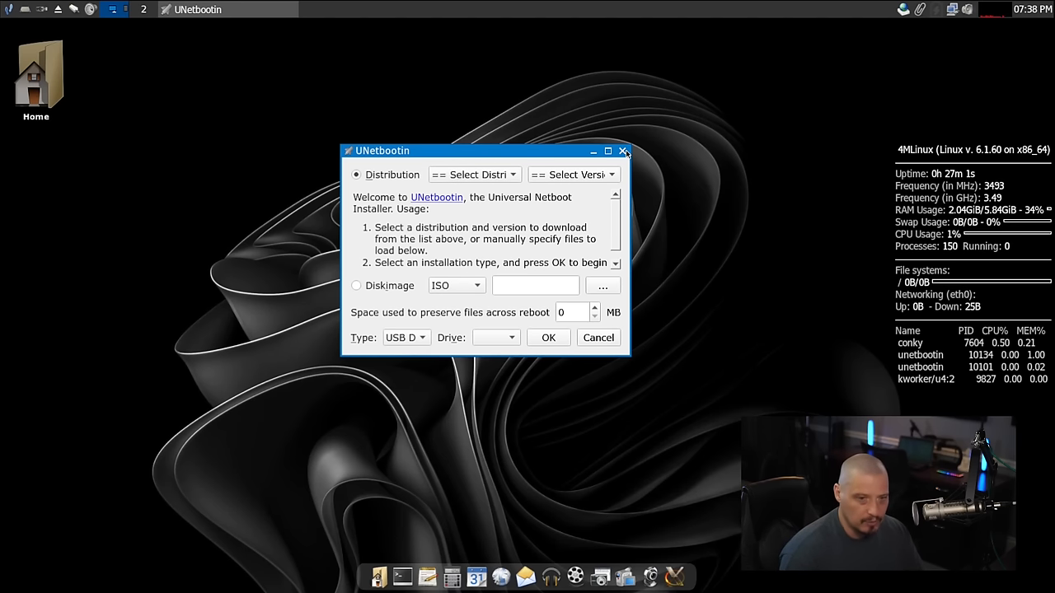
click(624, 150)
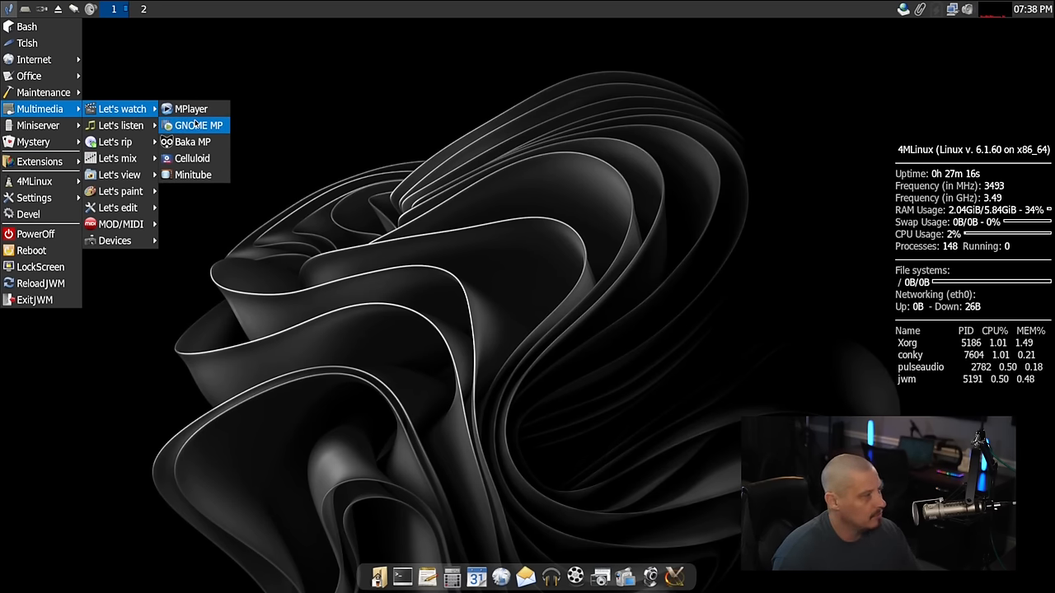
mouse_move(191, 109)
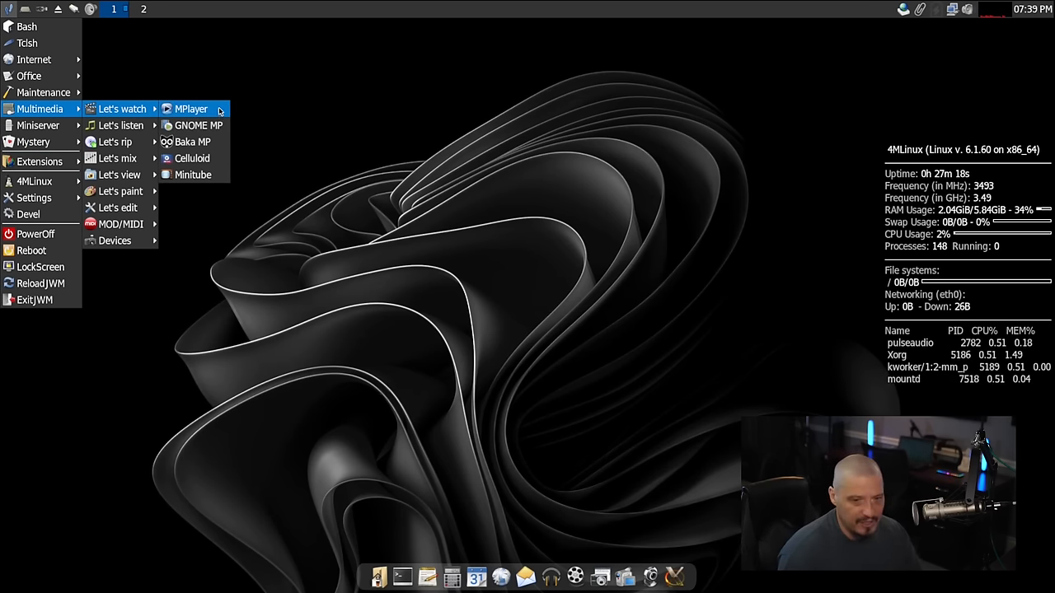
mouse_move(192, 158)
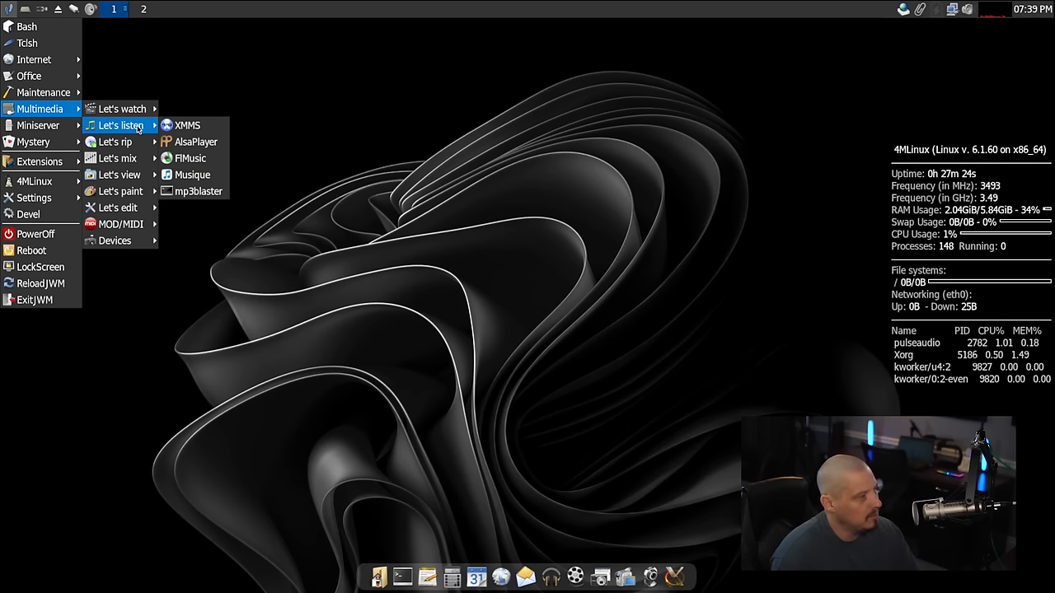
mouse_move(193, 126)
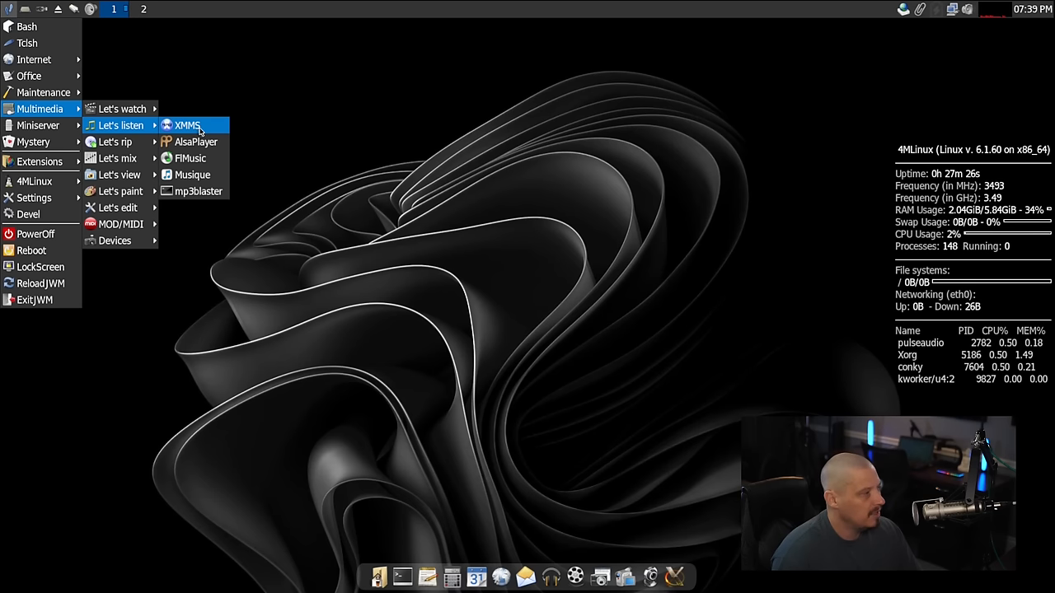
Step: Launch XMMS, move it toward the screen centre, then close it
click(188, 125)
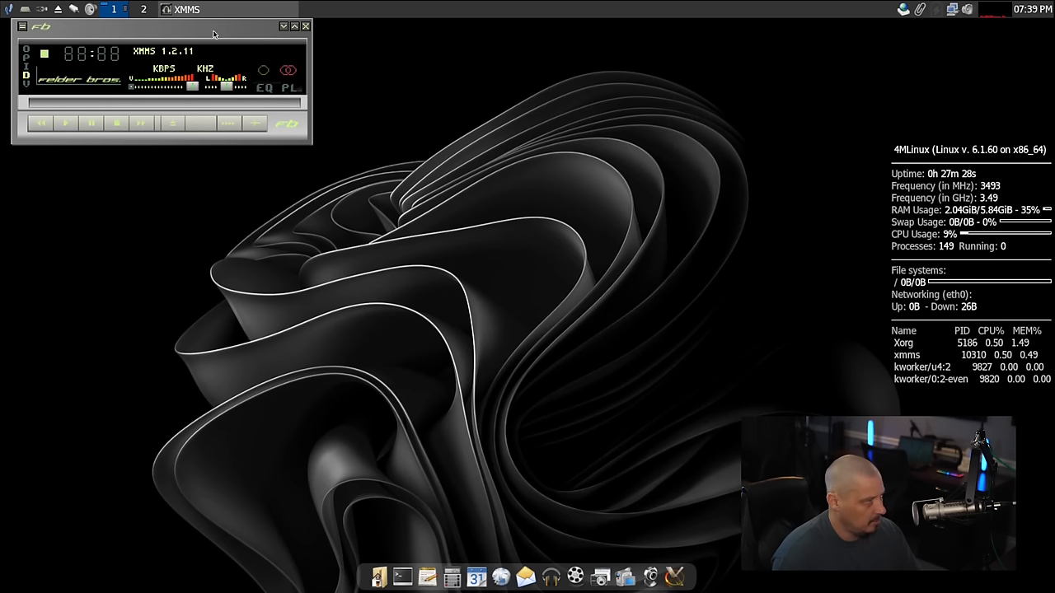
drag(165, 26, 412, 157)
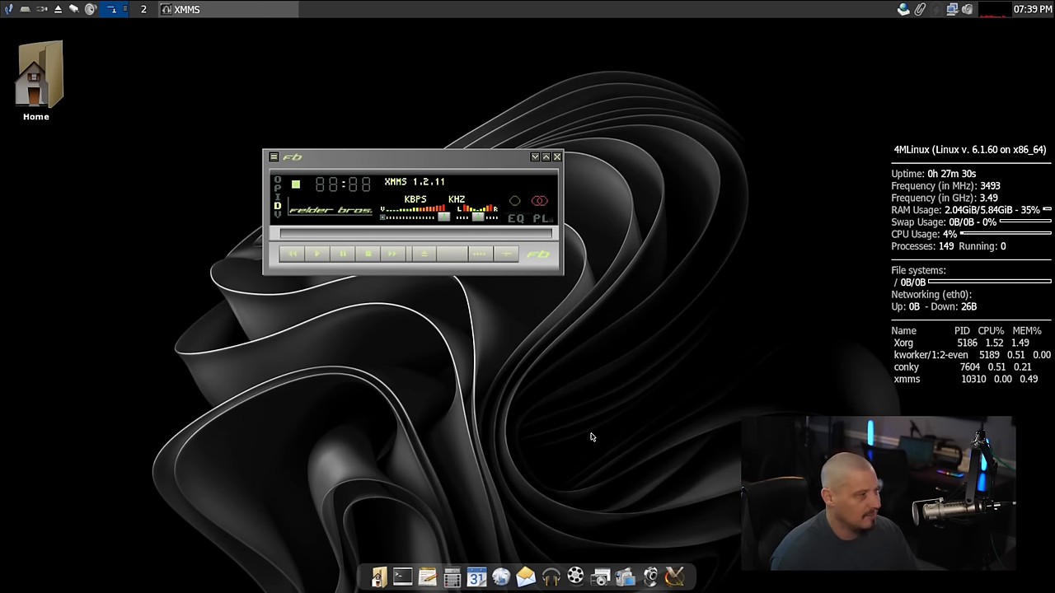
mouse_move(569, 183)
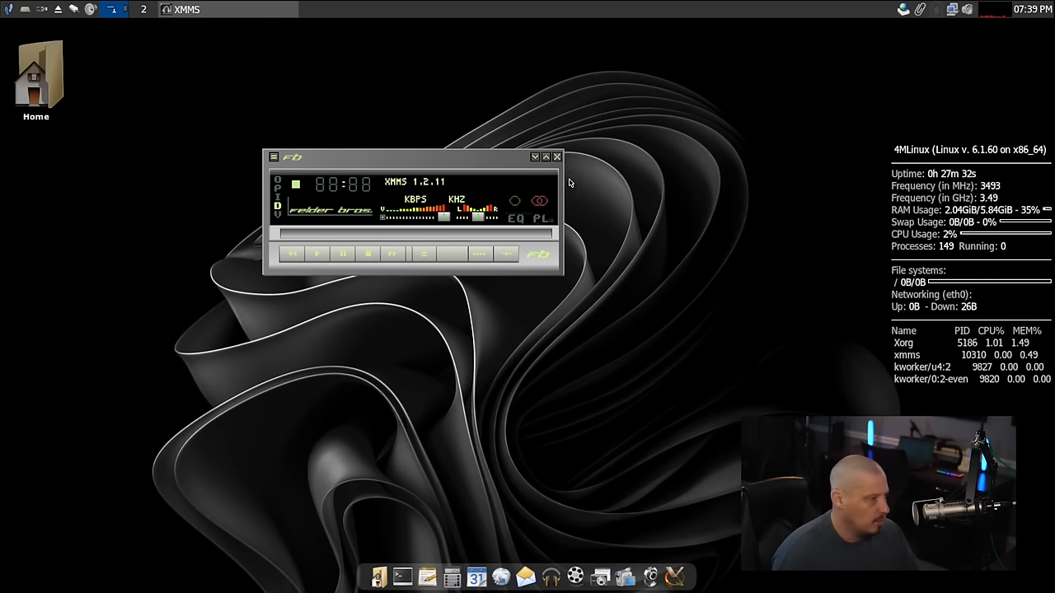
click(556, 157)
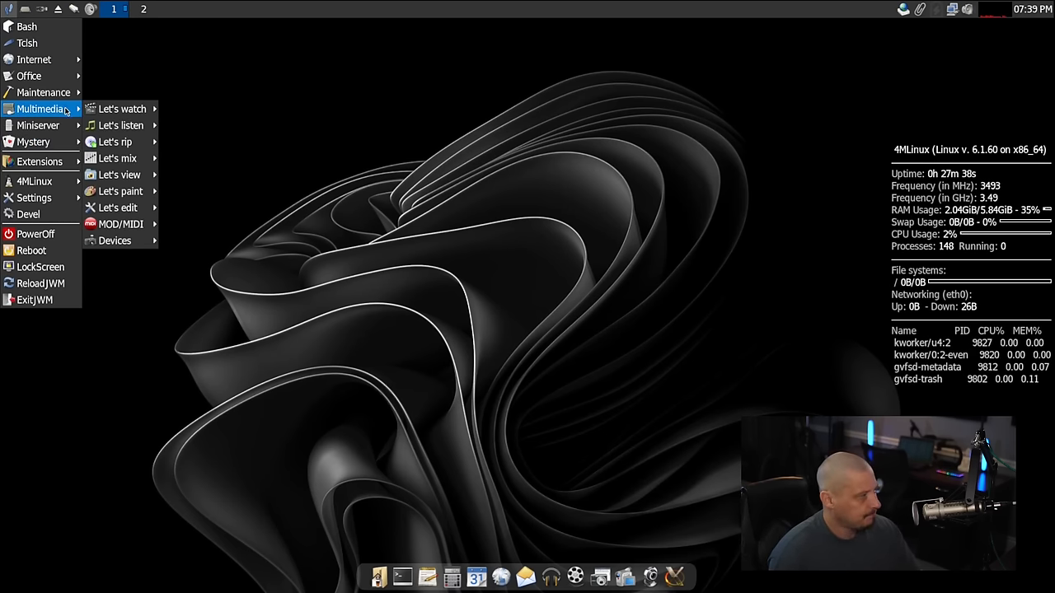
Step: Browse the audio mixing and device tools, then right-click the desktop for the root menu
click(118, 157)
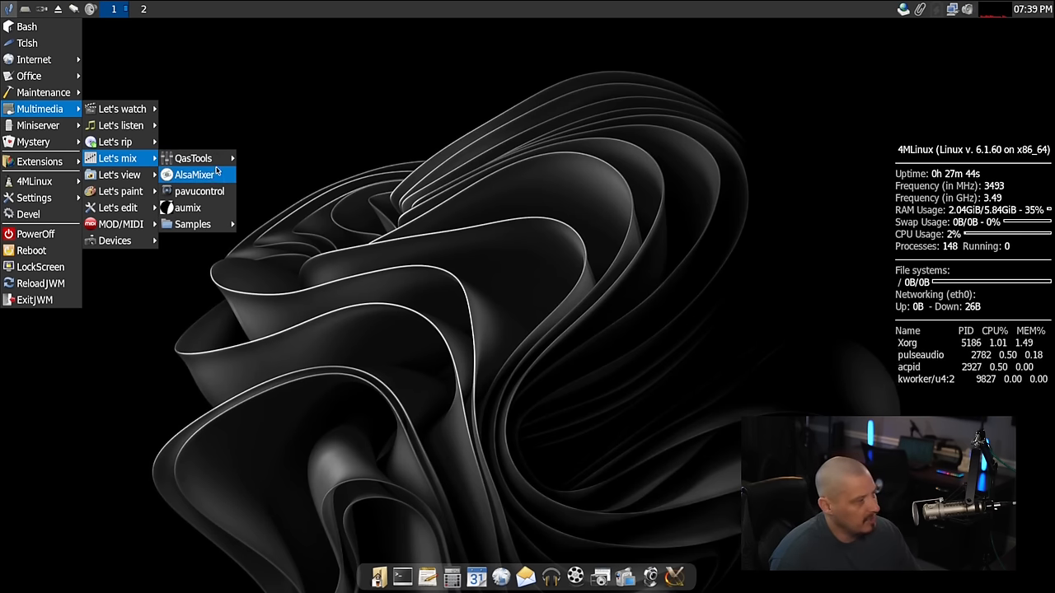
mouse_move(194, 174)
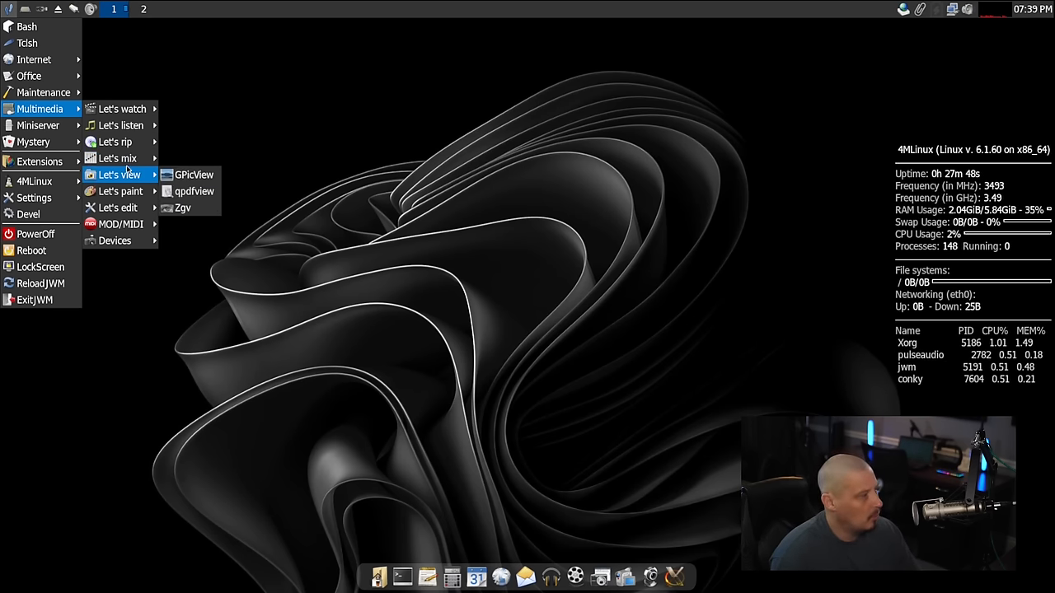
mouse_move(182, 207)
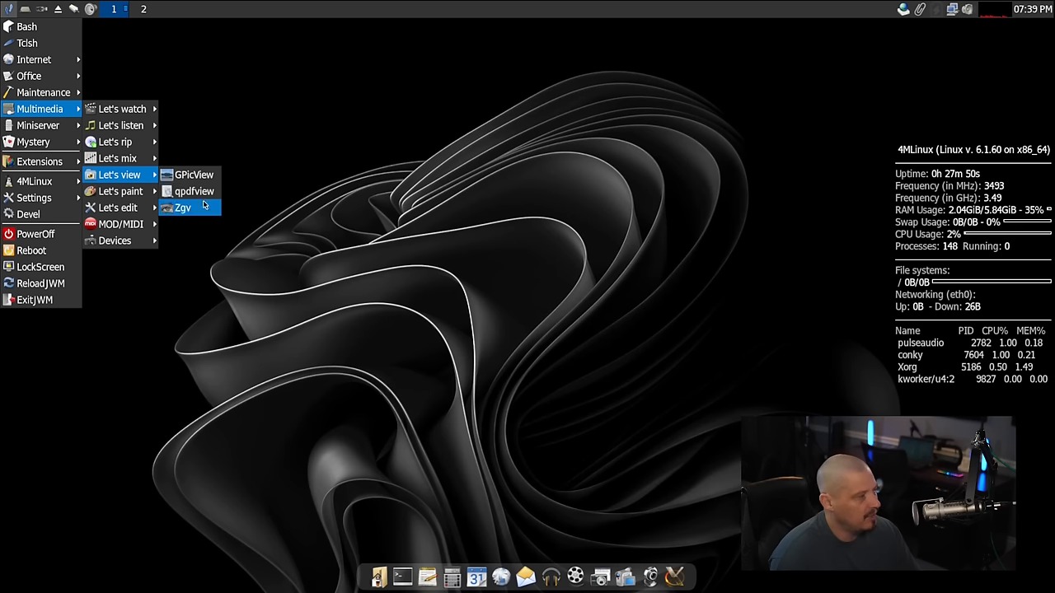
mouse_move(120, 191)
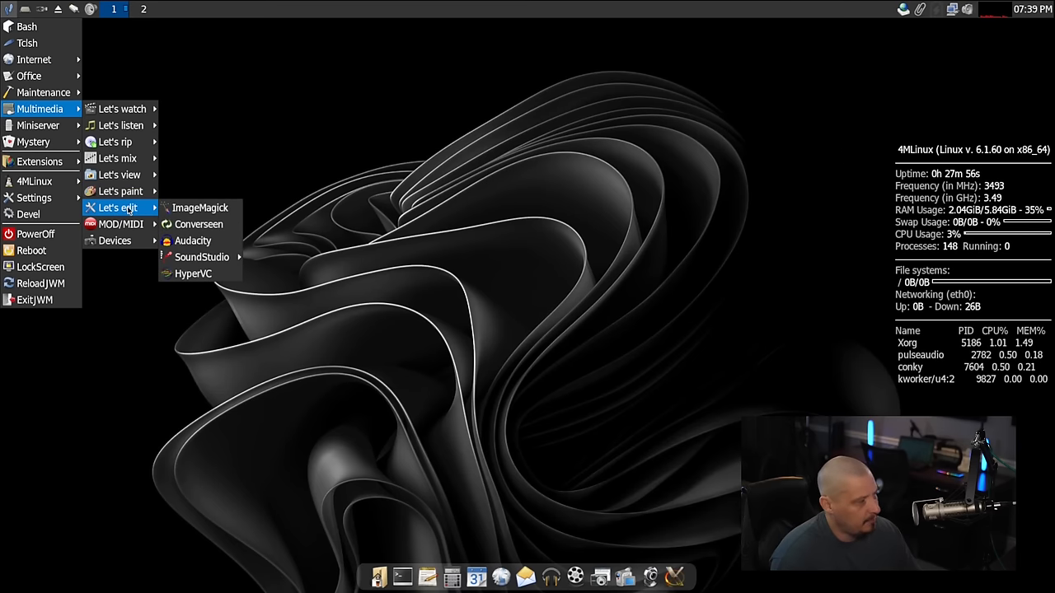
mouse_move(198, 223)
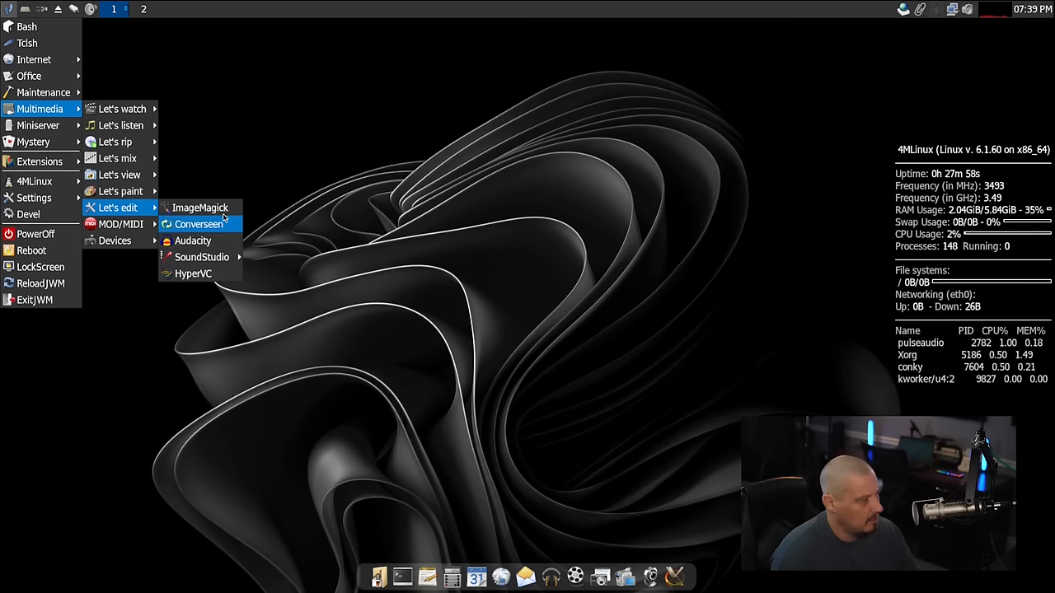
mouse_move(199, 207)
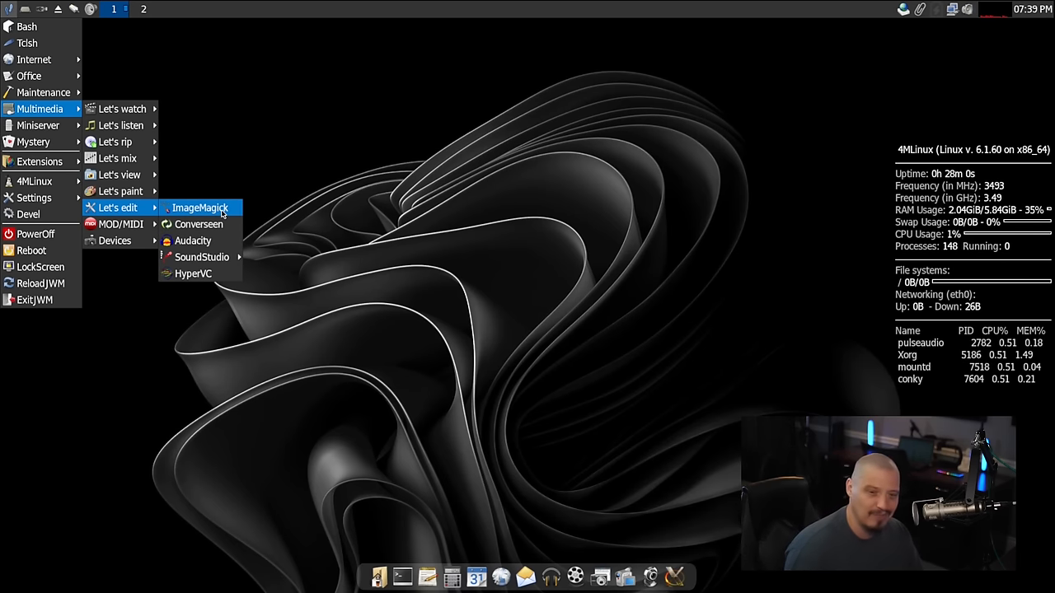
mouse_move(192, 240)
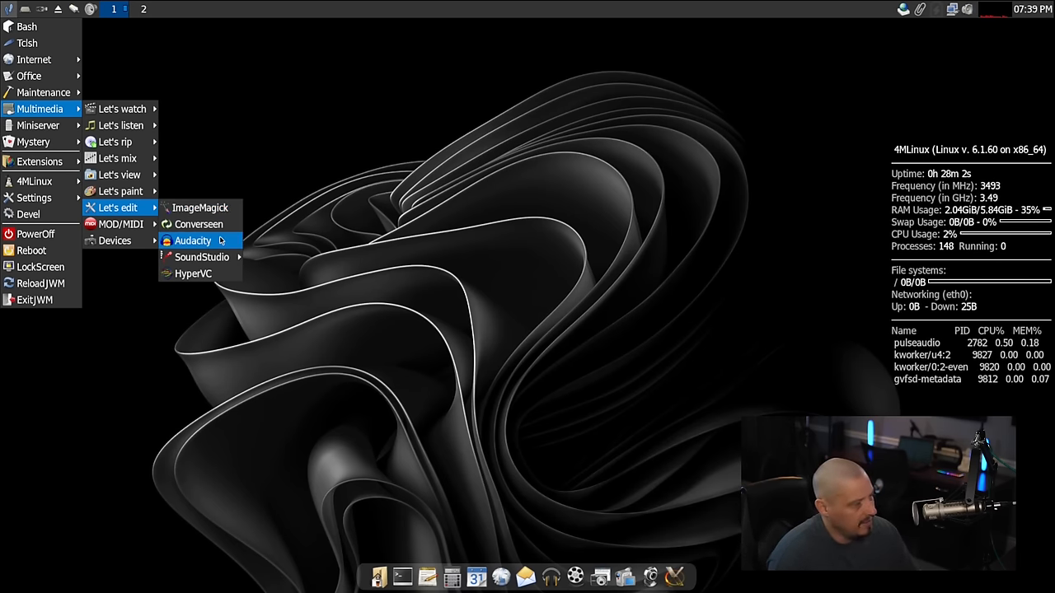
mouse_move(120, 223)
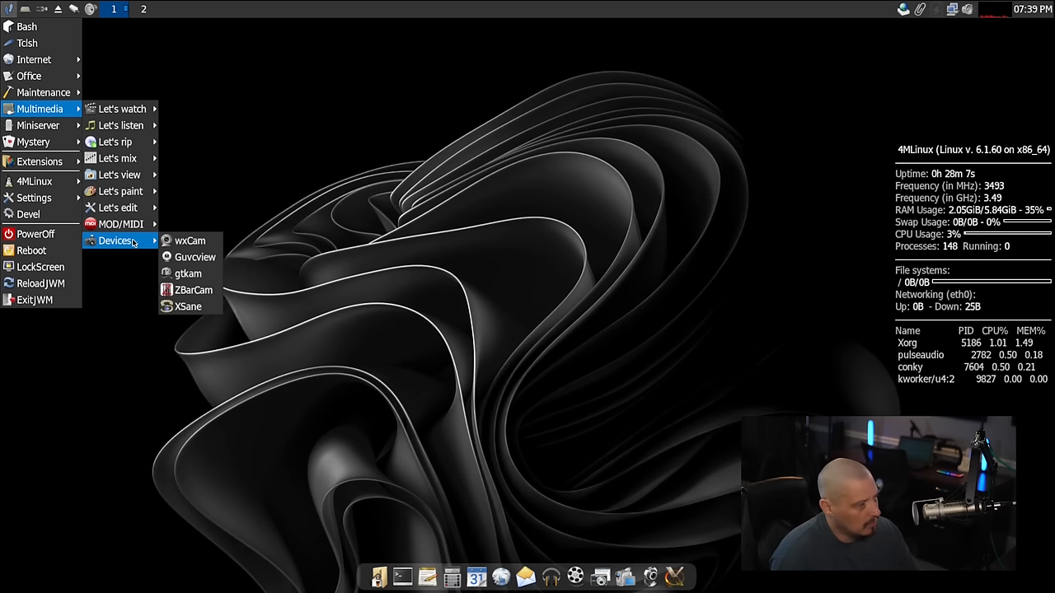
mouse_move(189, 241)
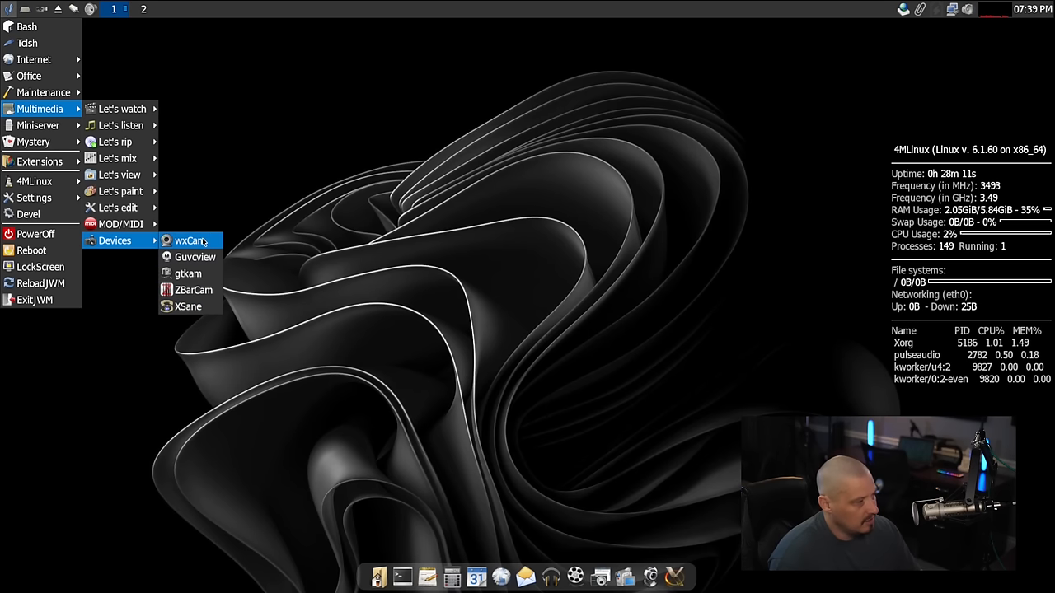
mouse_move(266, 277)
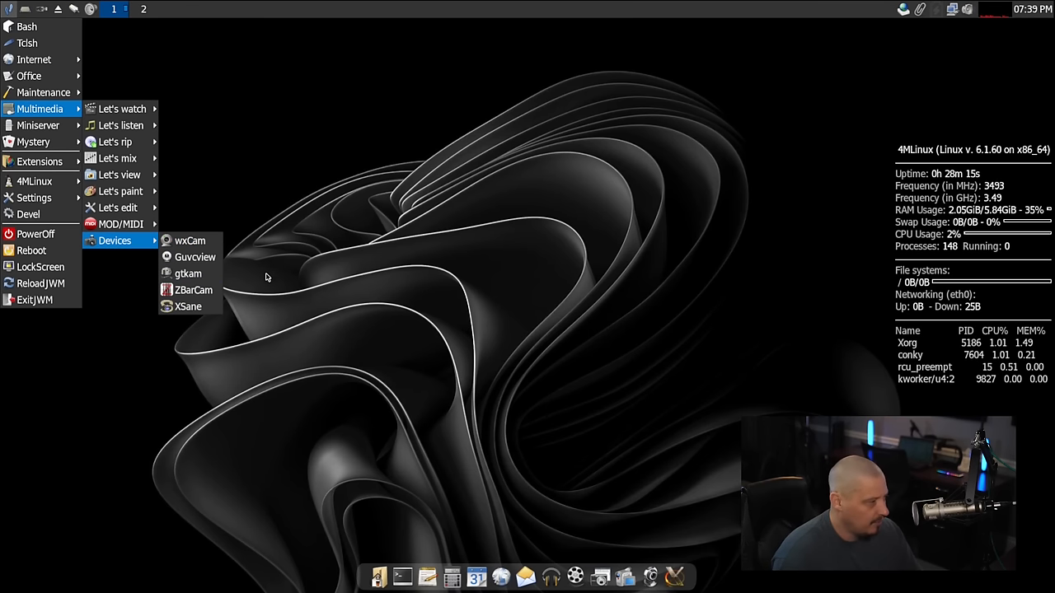
mouse_move(197, 257)
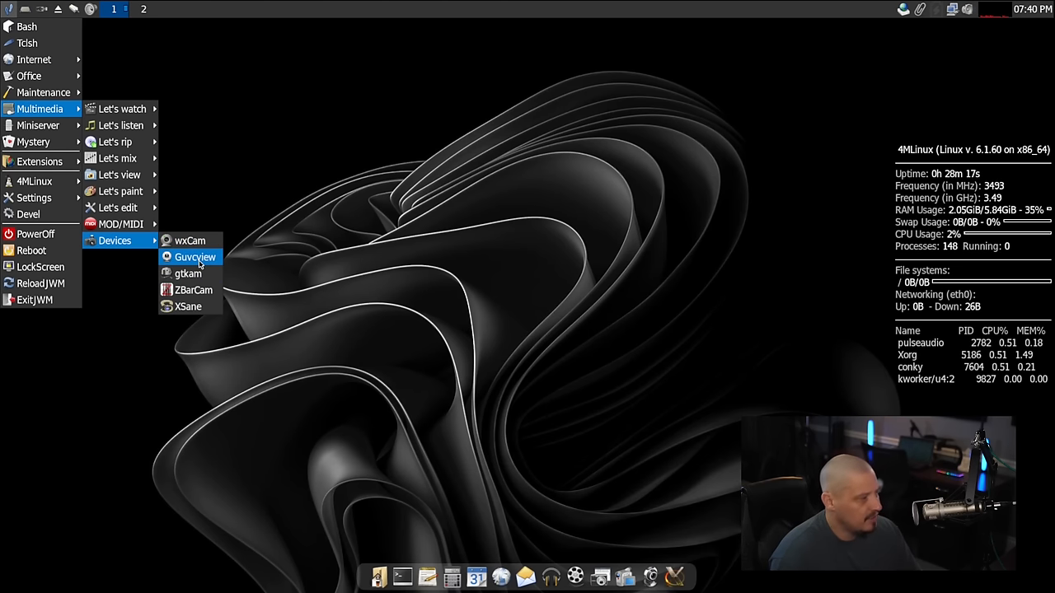
mouse_move(190, 272)
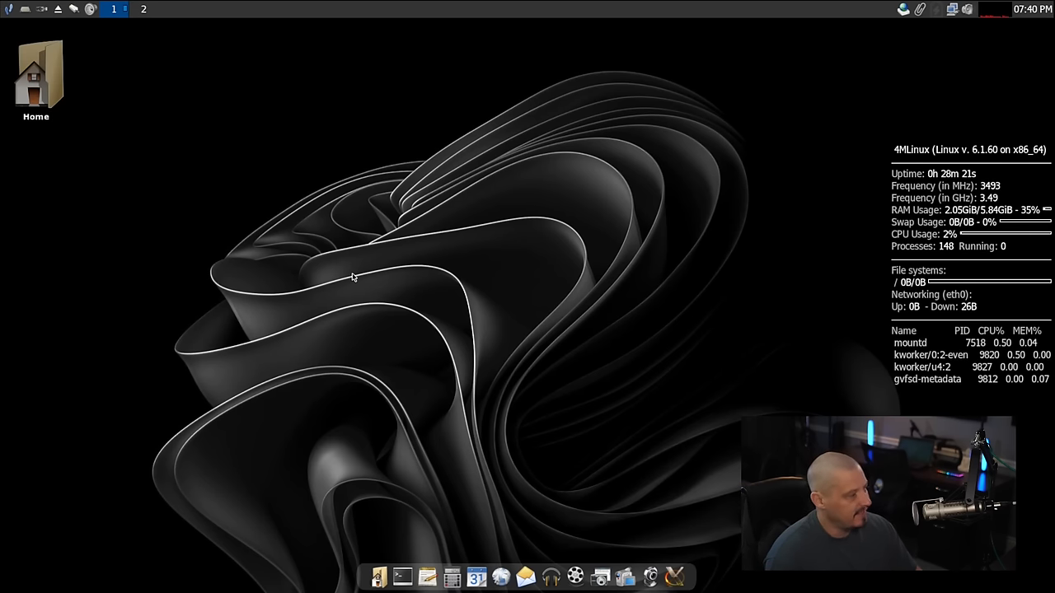
right_click(353, 278)
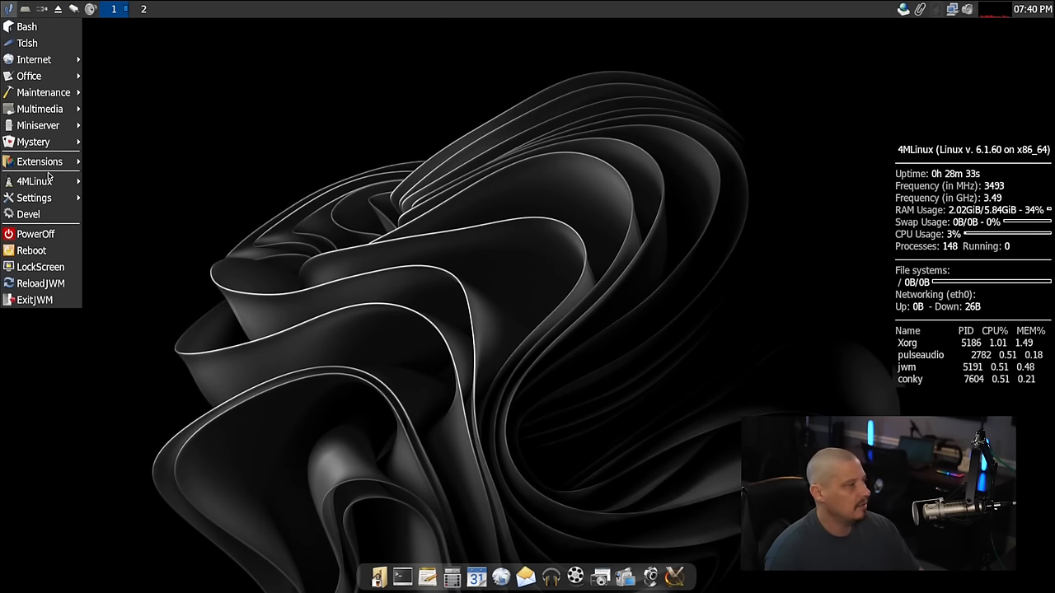
Step: Show the 4MLinux submenu listing Website, Help, FAQ, License, Updater and Installer
click(35, 181)
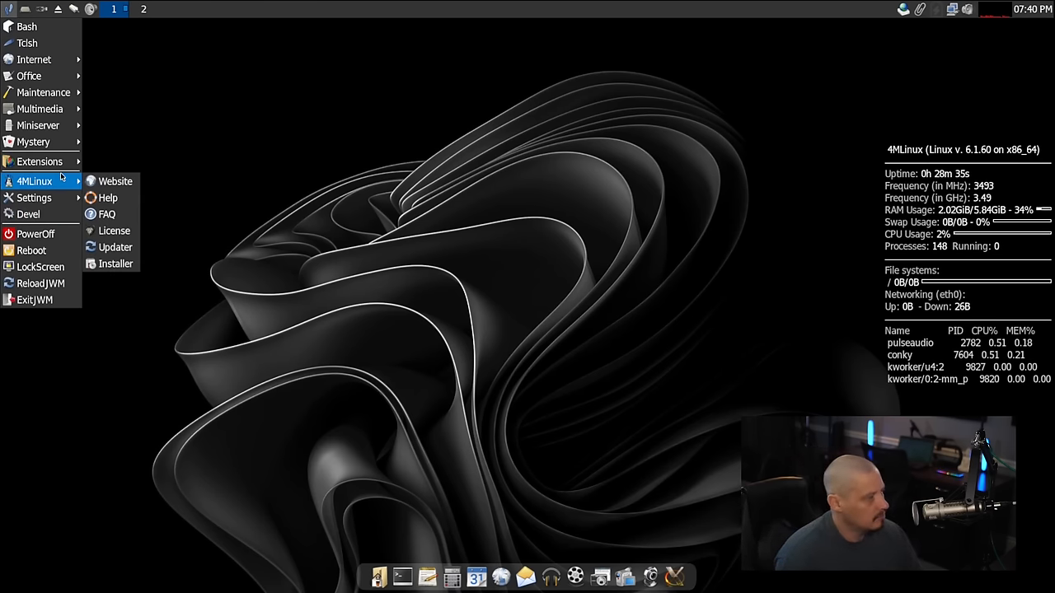
mouse_move(70, 156)
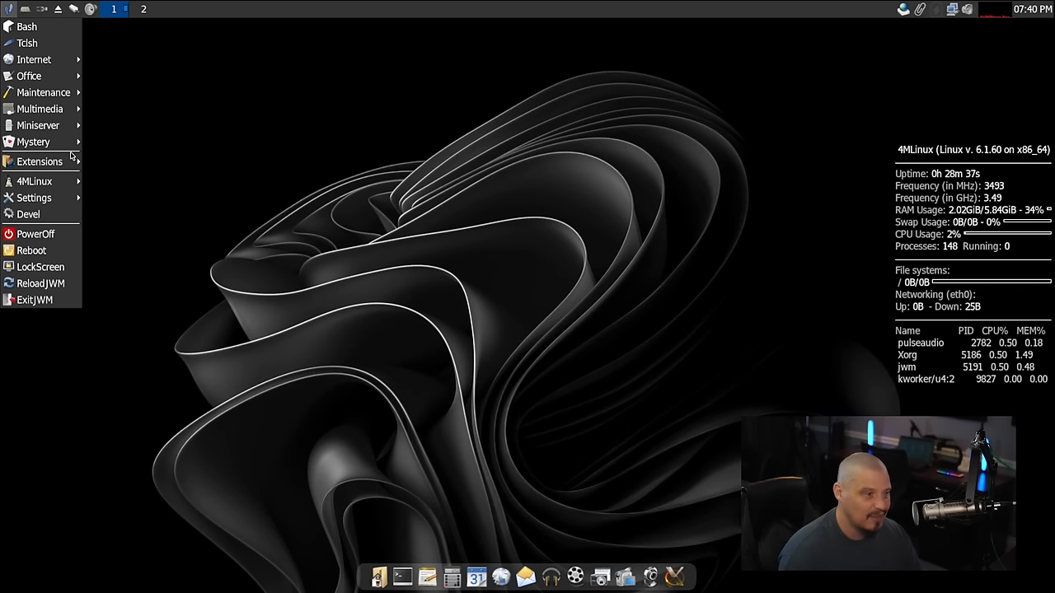
click(40, 161)
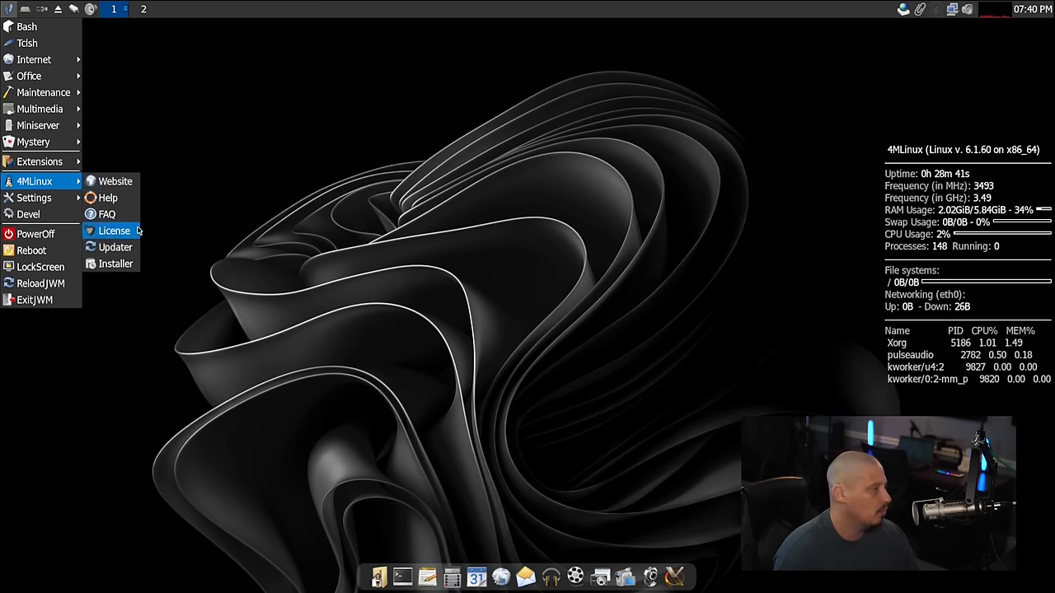
mouse_move(108, 197)
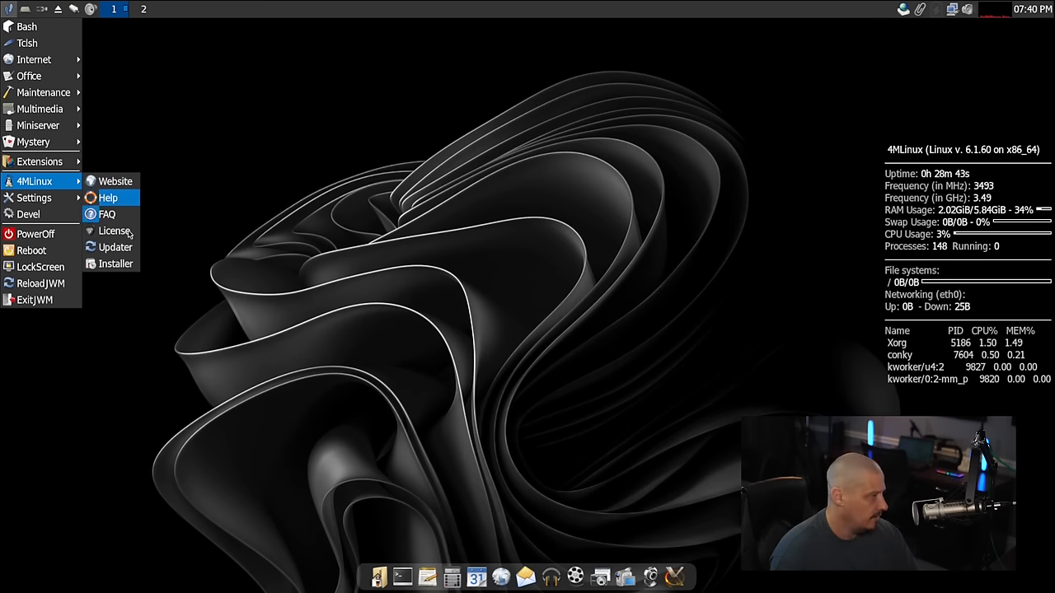
mouse_move(115, 264)
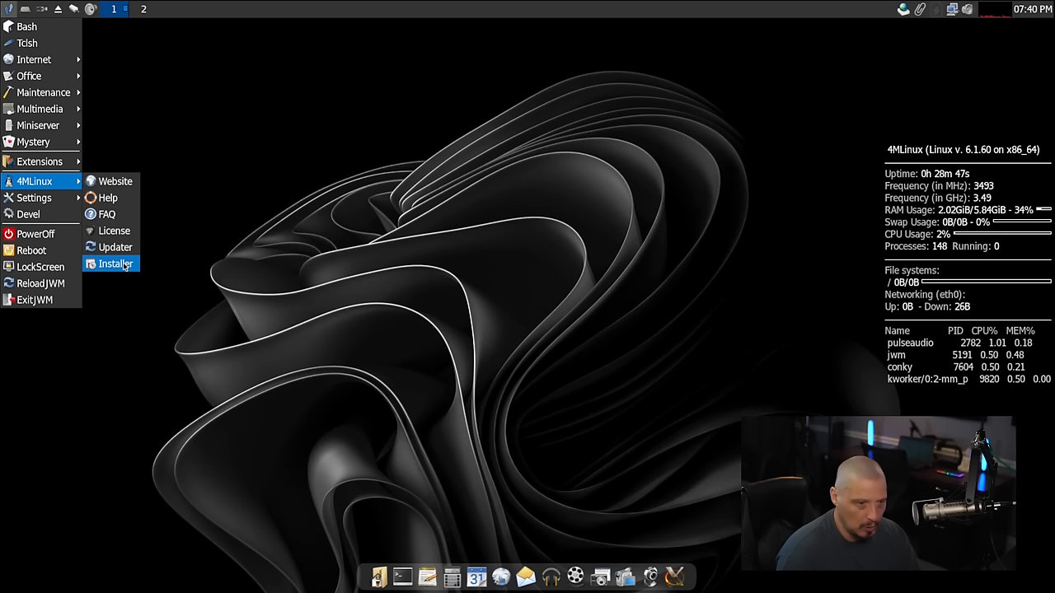
click(116, 264)
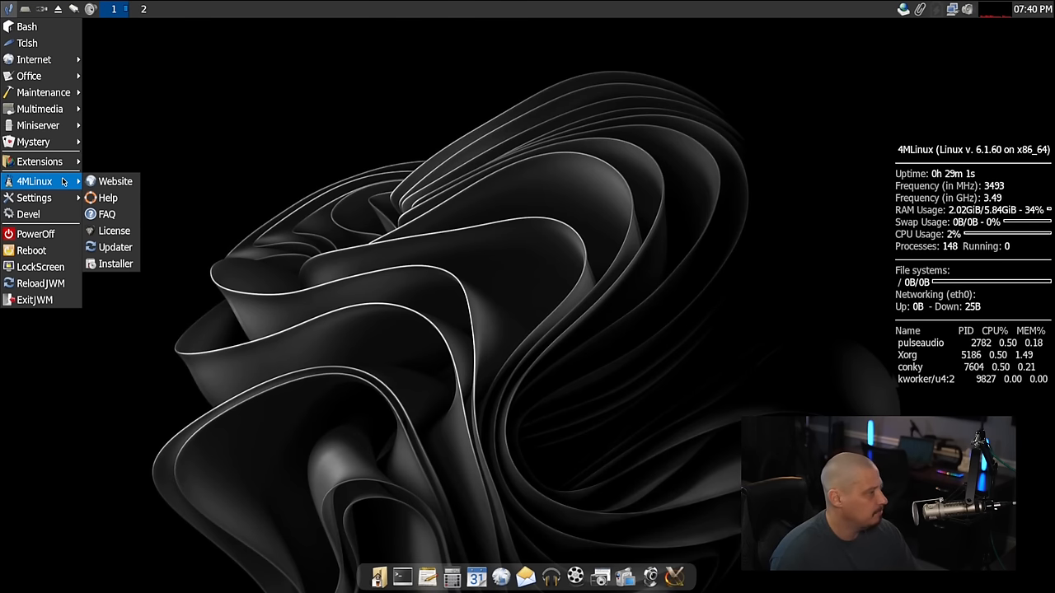
mouse_move(107, 198)
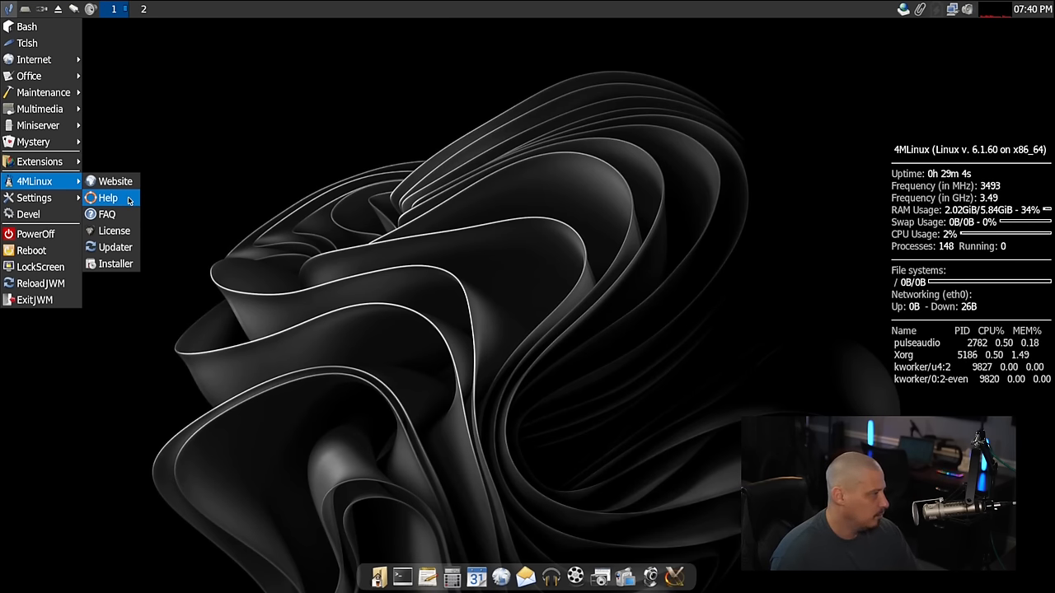
Step: Open help.txt in Leafpad, scroll to section 3.4 and select the /var/4MLinux path
click(107, 197)
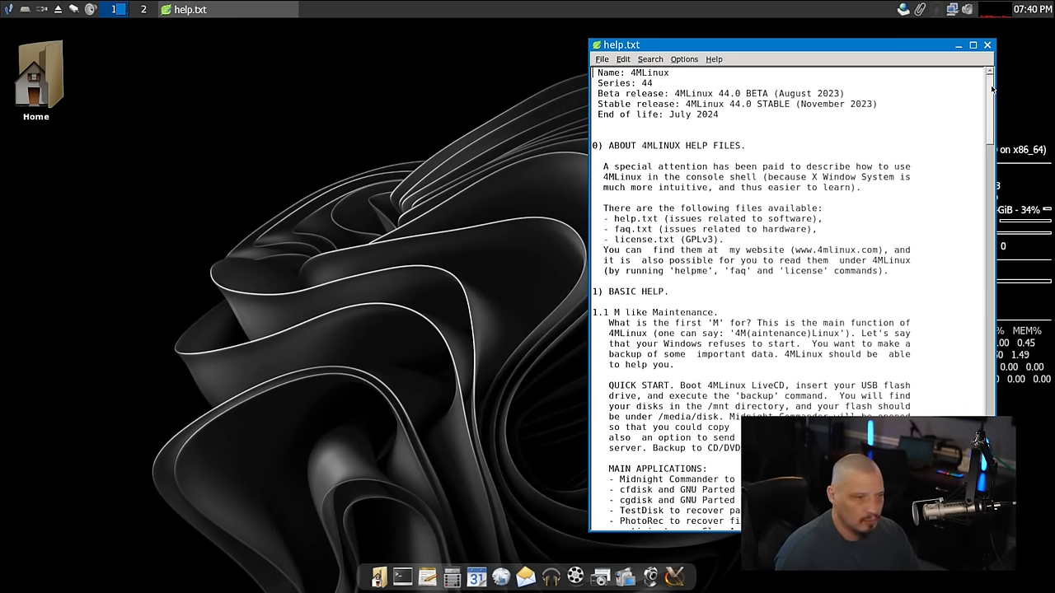
scroll(down, 3)
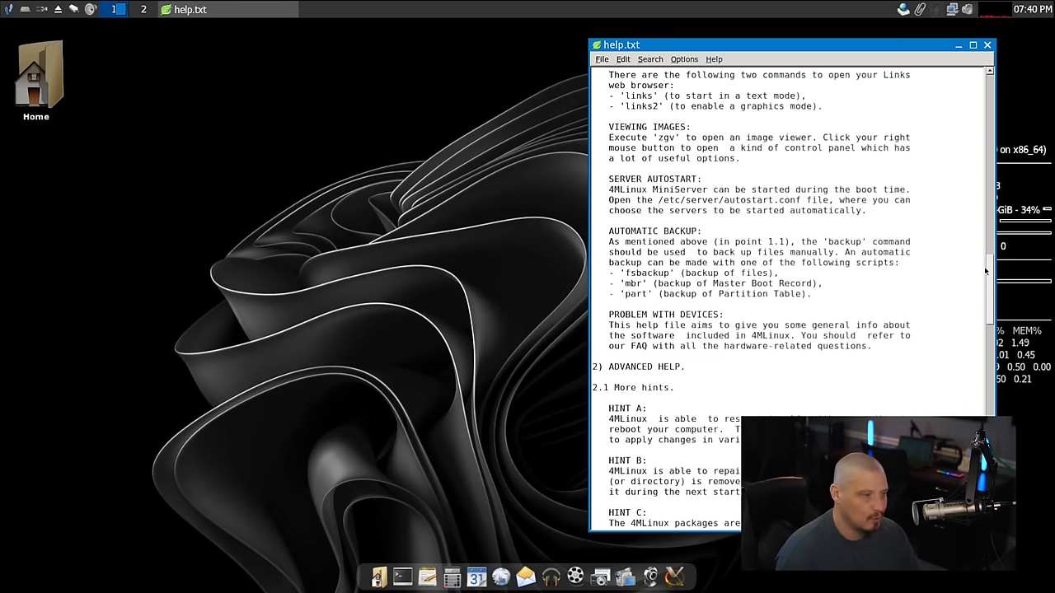
scroll(down, 3)
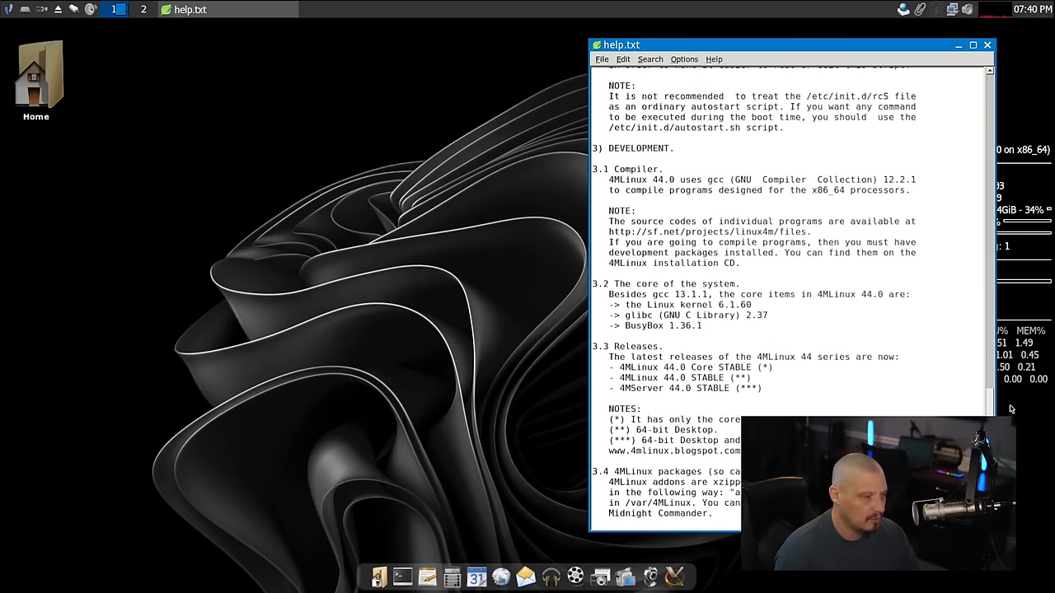
scroll(down, 3)
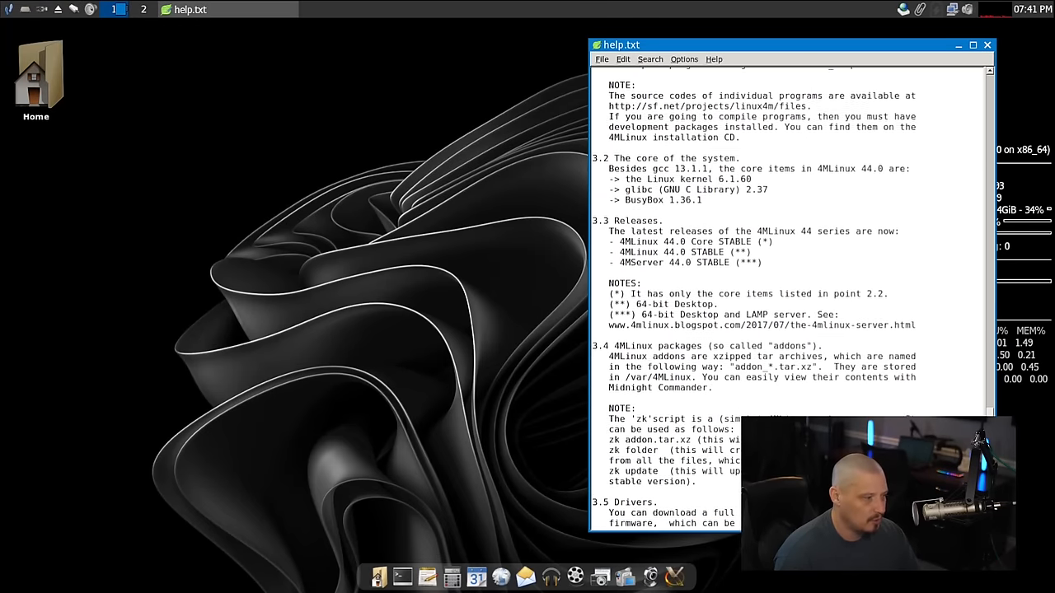
scroll(down, 3)
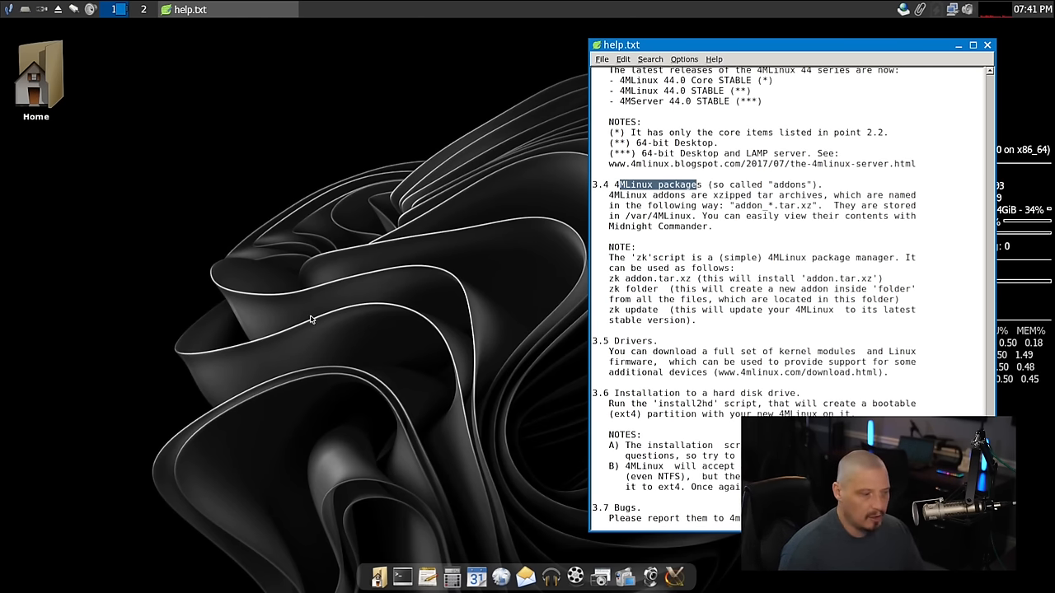
mouse_move(305, 372)
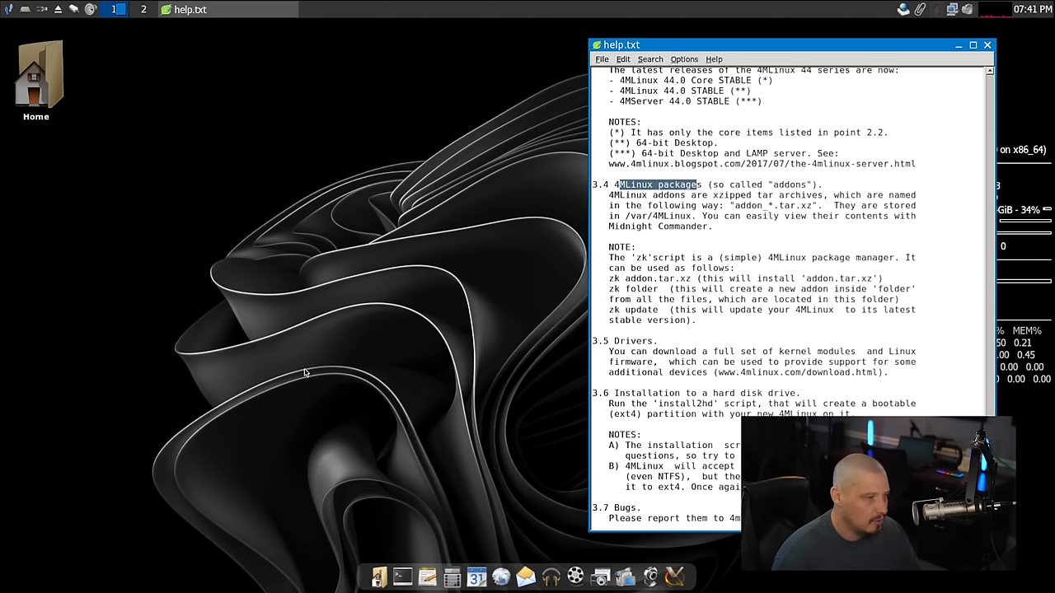
mouse_move(308, 264)
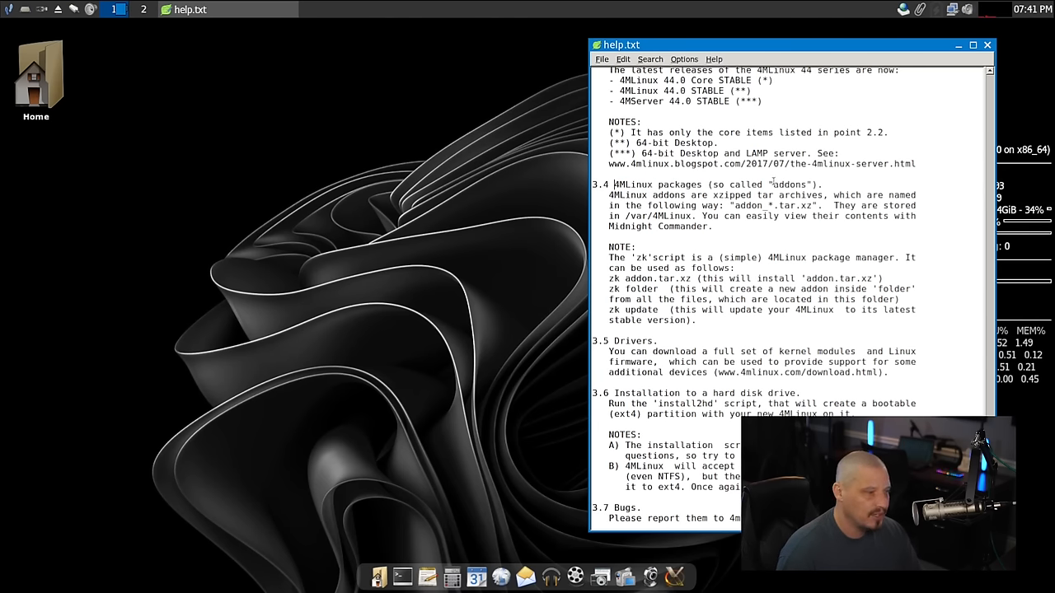
double_click(788, 184)
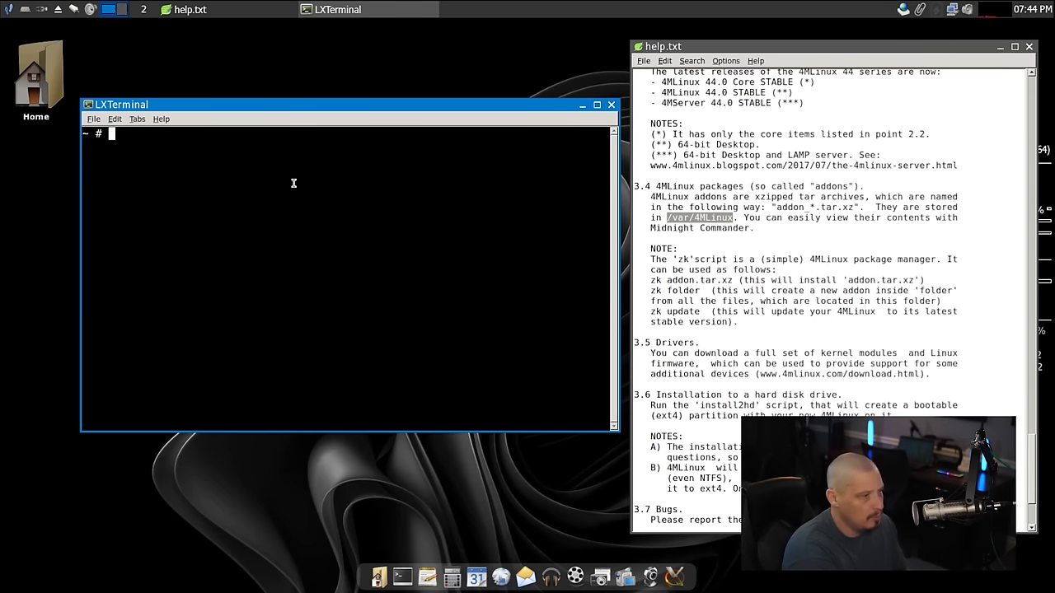
Step: Change into /var/4MLinux with Tab completion and scroll through its addon package listing
text(cd /)
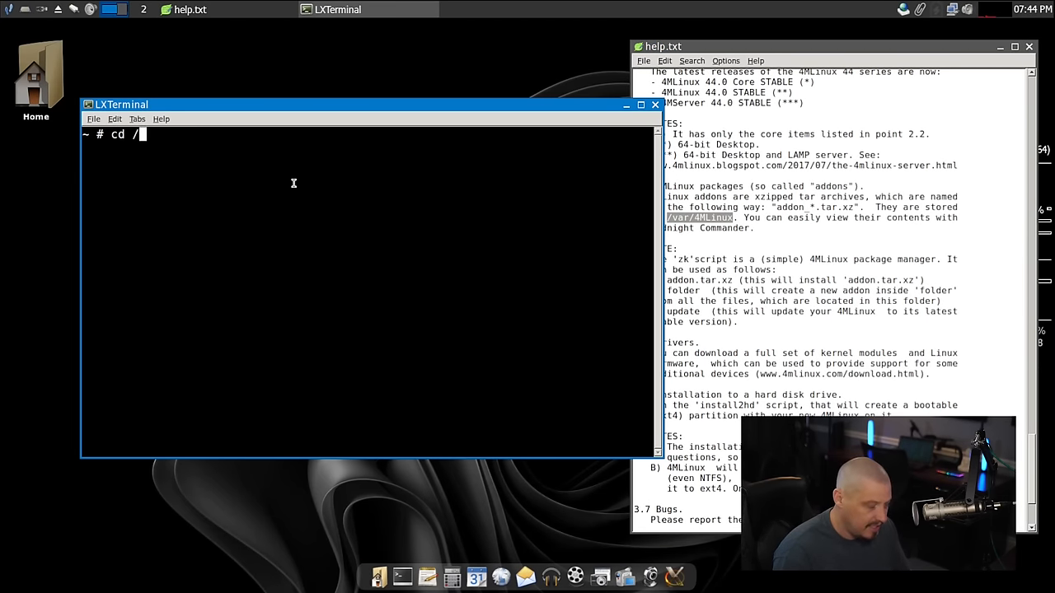
text(var/)
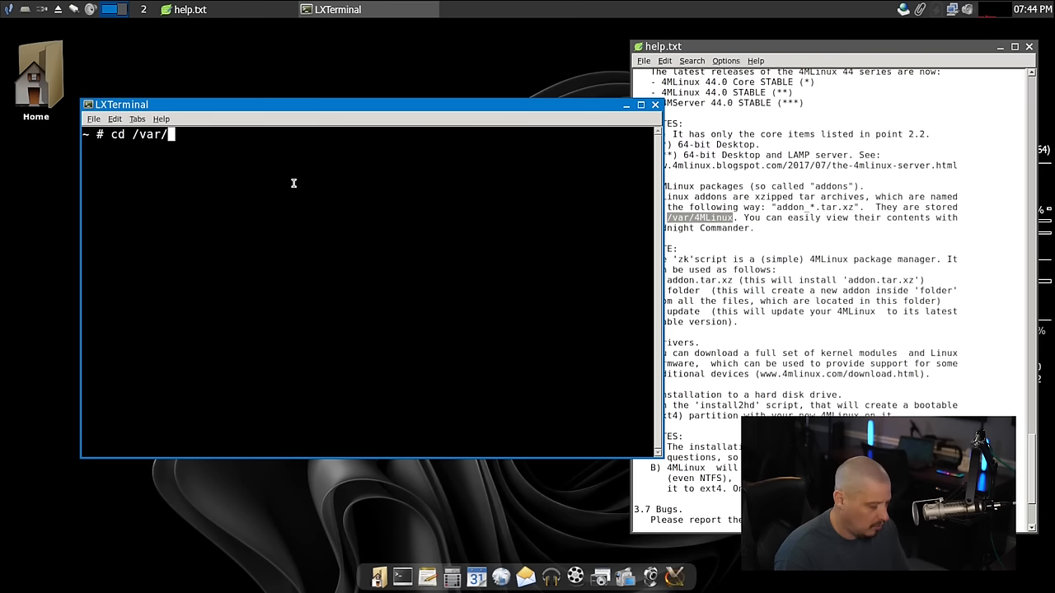
key(Return)
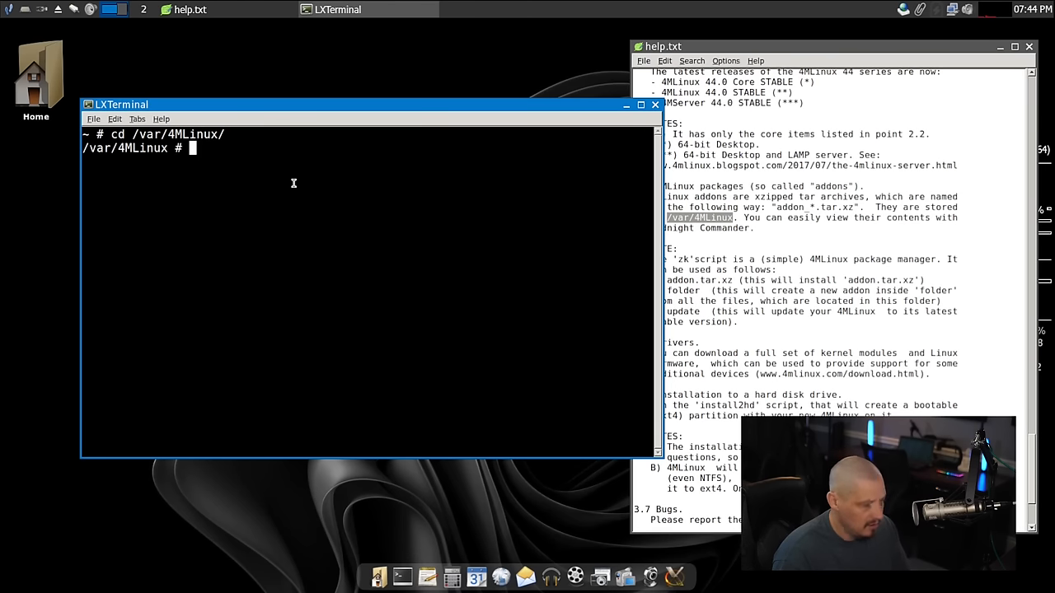
key(Return)
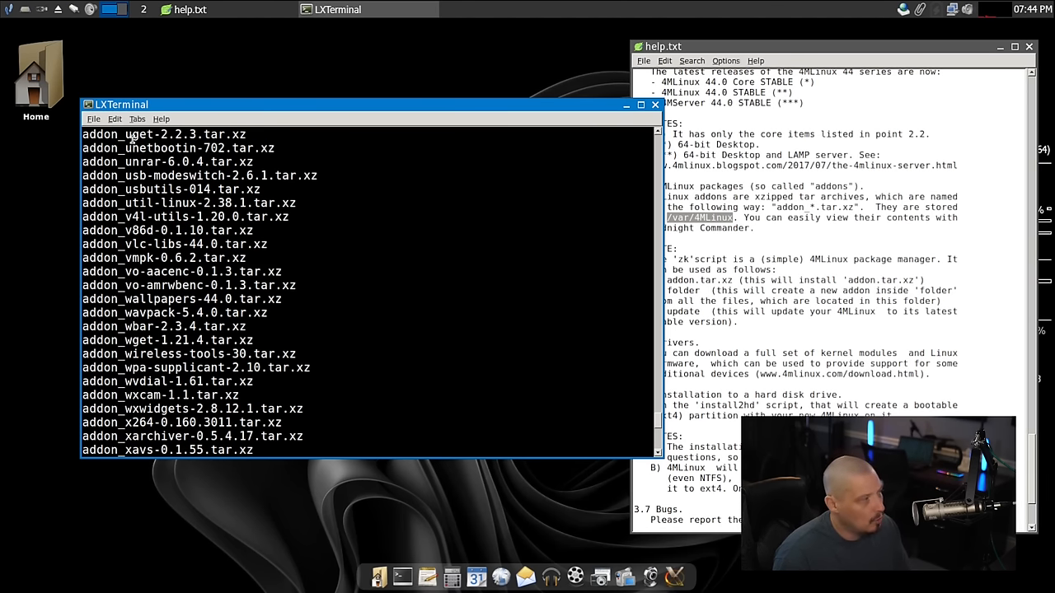
scroll(up, 3)
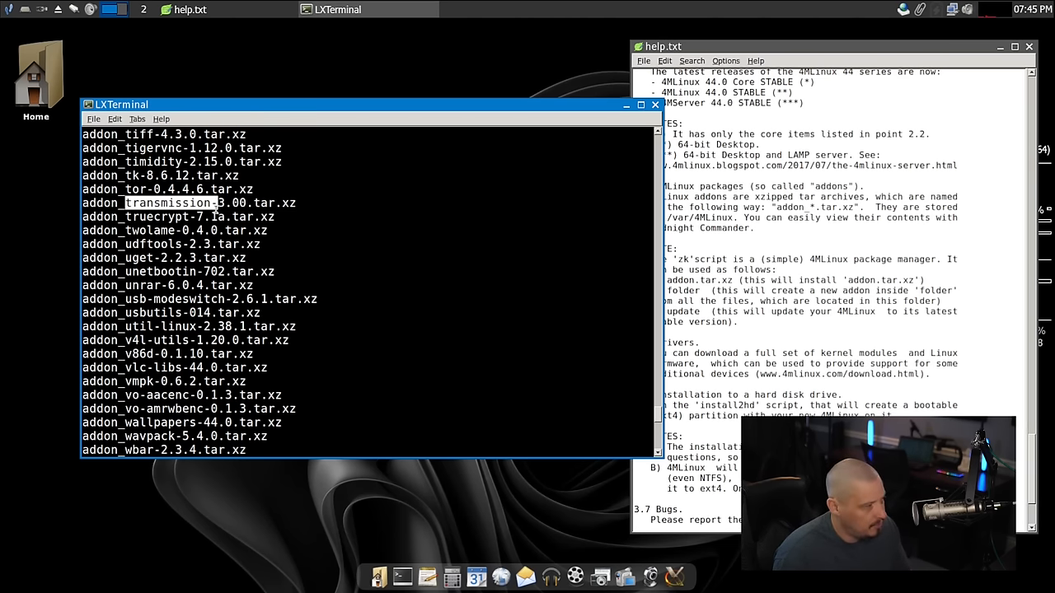
scroll(up, 3)
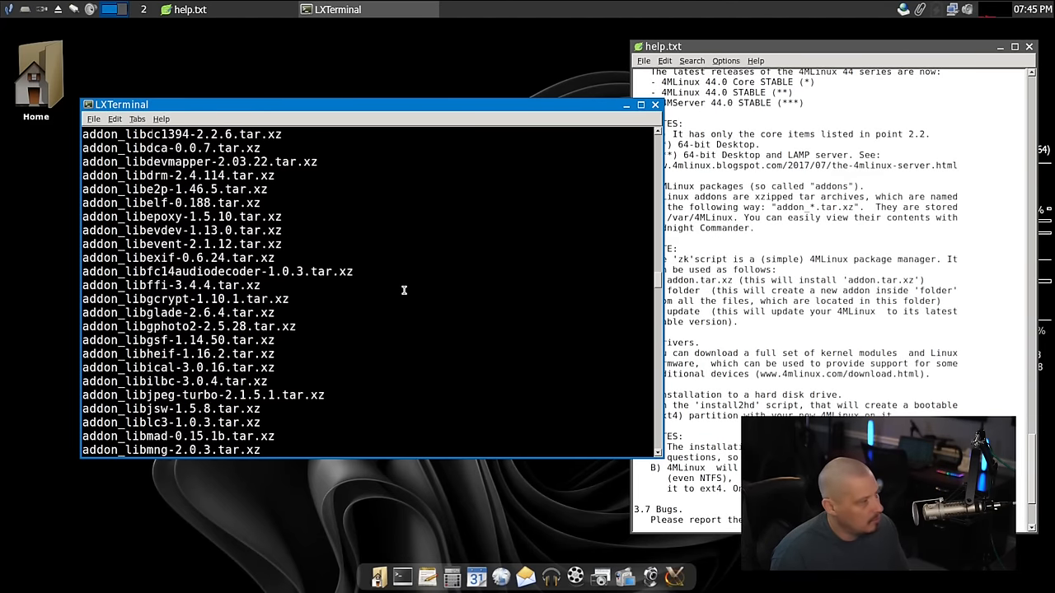
scroll(down, 3)
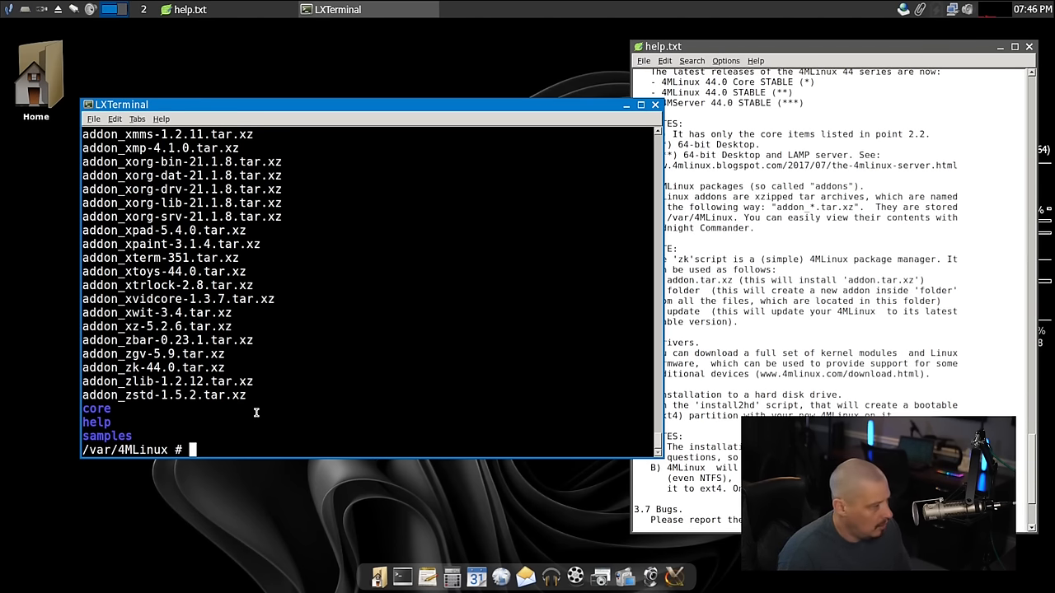
Step: Run ls core/ to list the busybox, glibc, kernel and rc5 archives
text(ls core/)
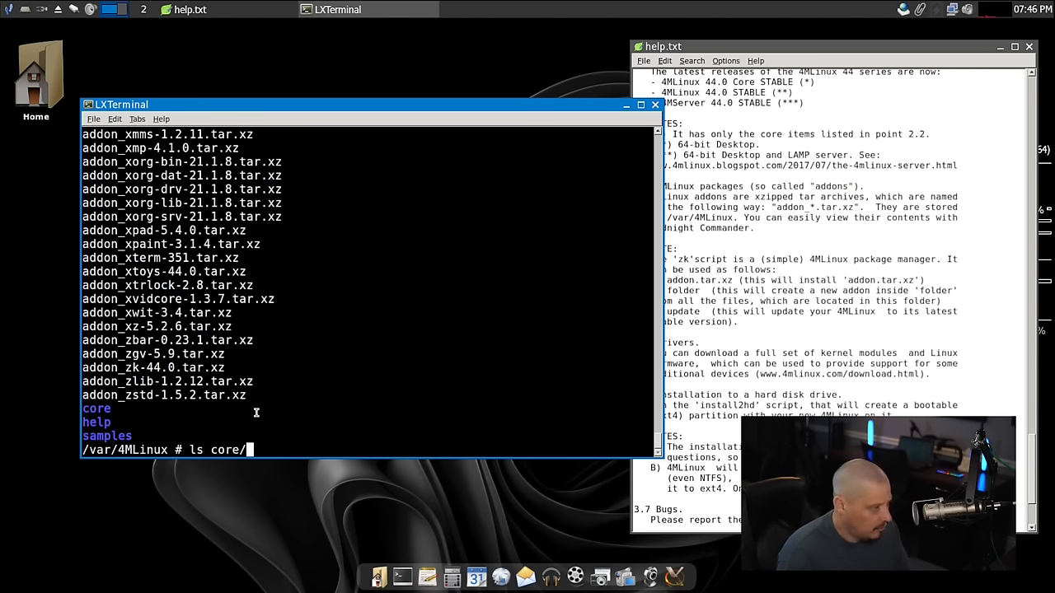
key(Return)
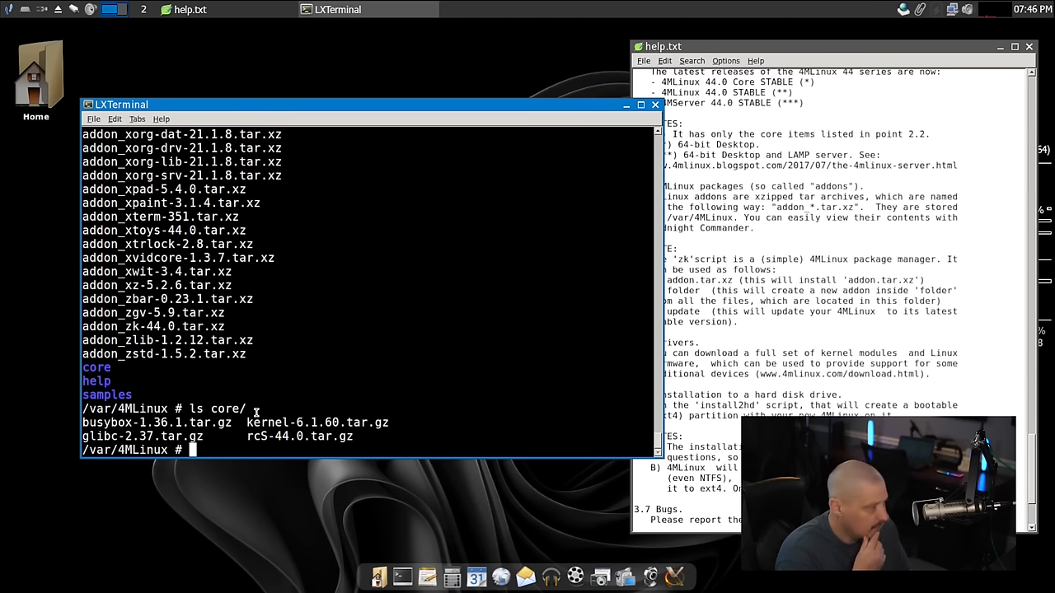
mouse_move(281, 431)
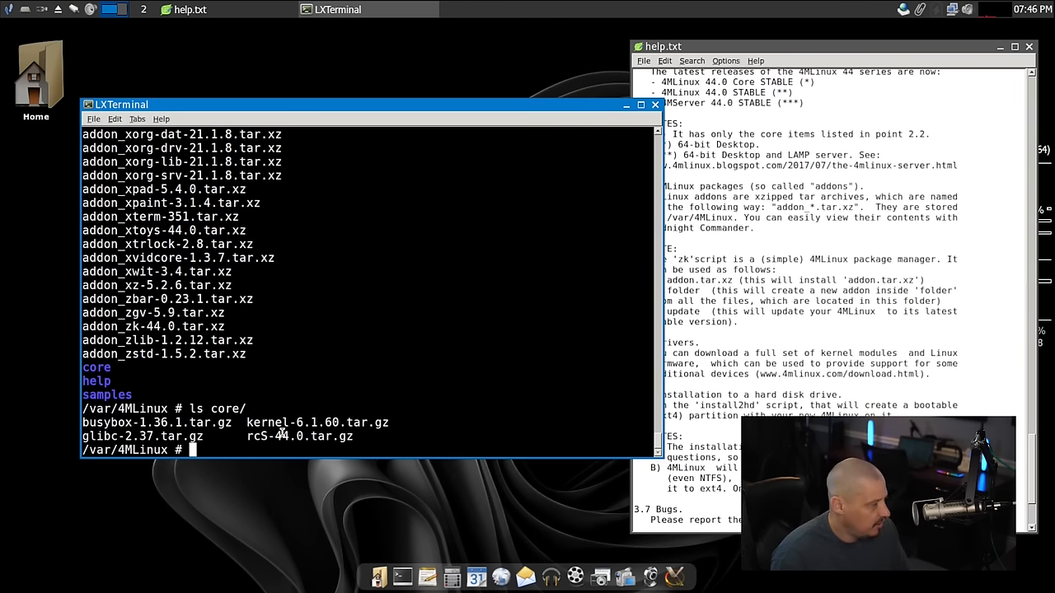
scroll(up, 3)
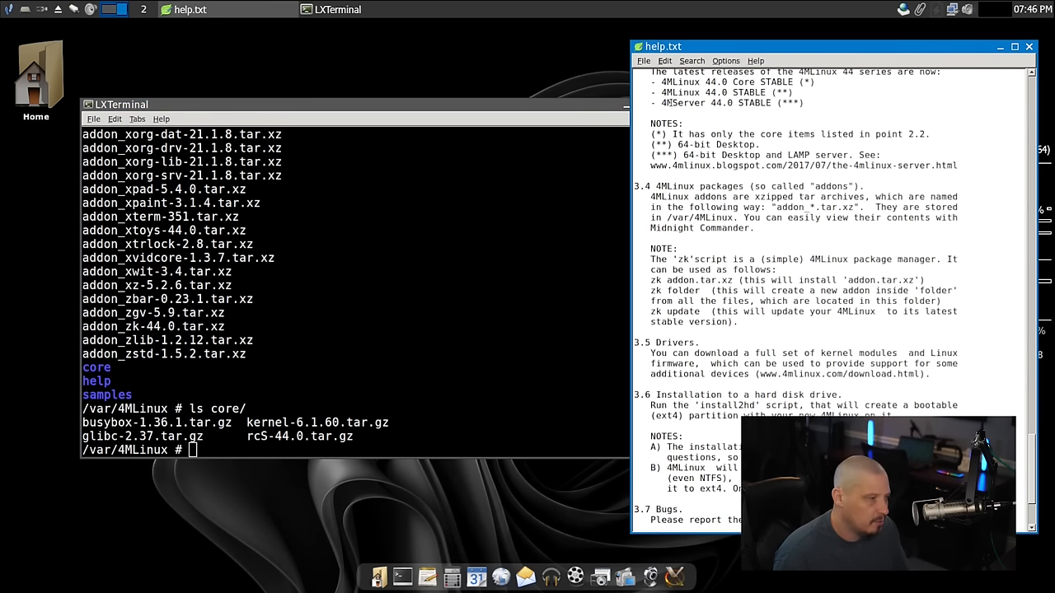
Step: Select 'zk' in the help file's addon note, then scroll the terminal's addon listing
double_click(681, 259)
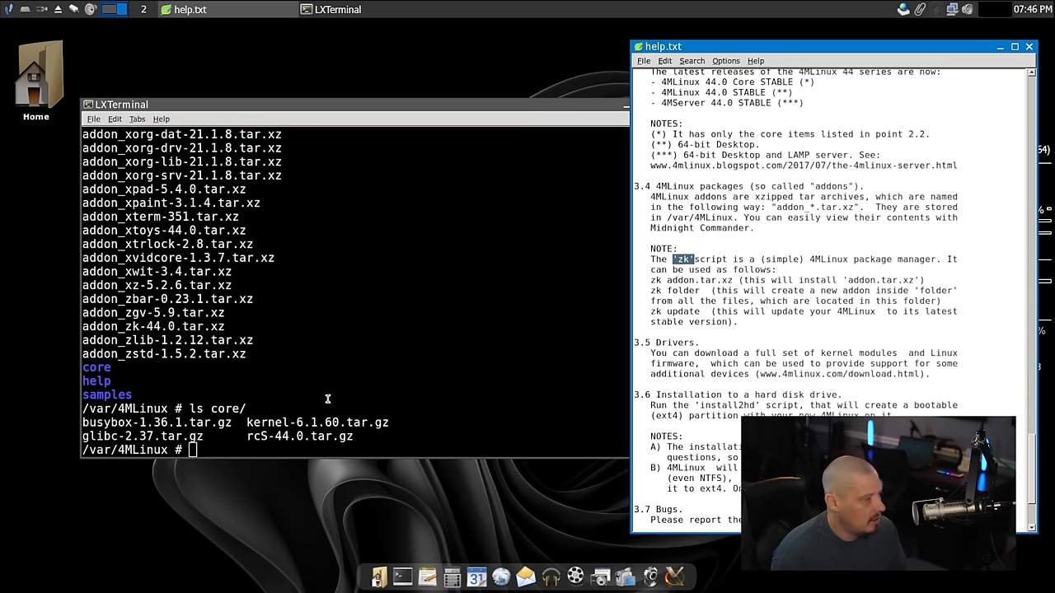
mouse_move(272, 368)
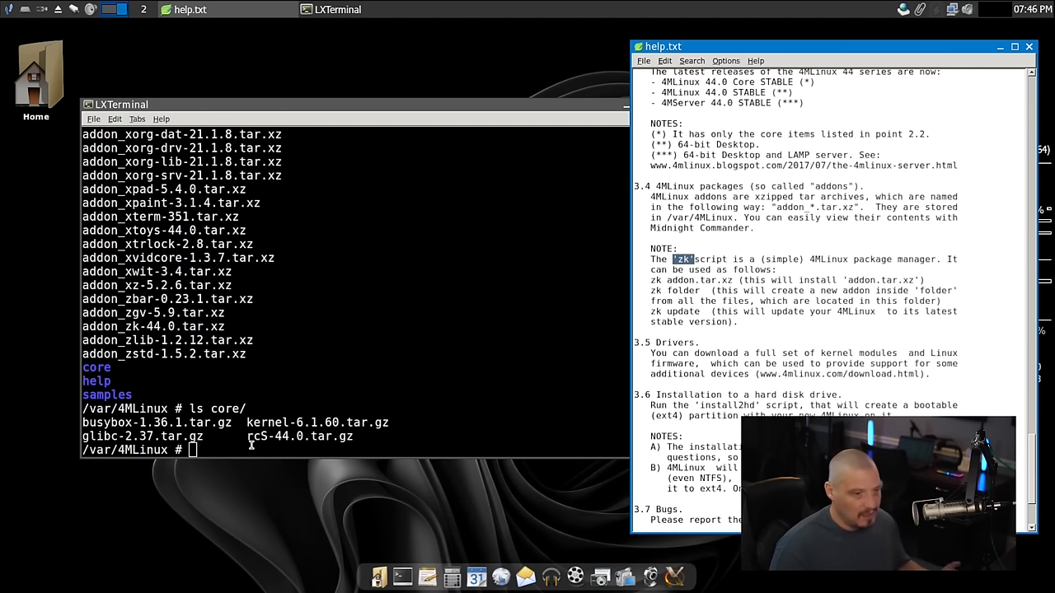
mouse_move(246, 493)
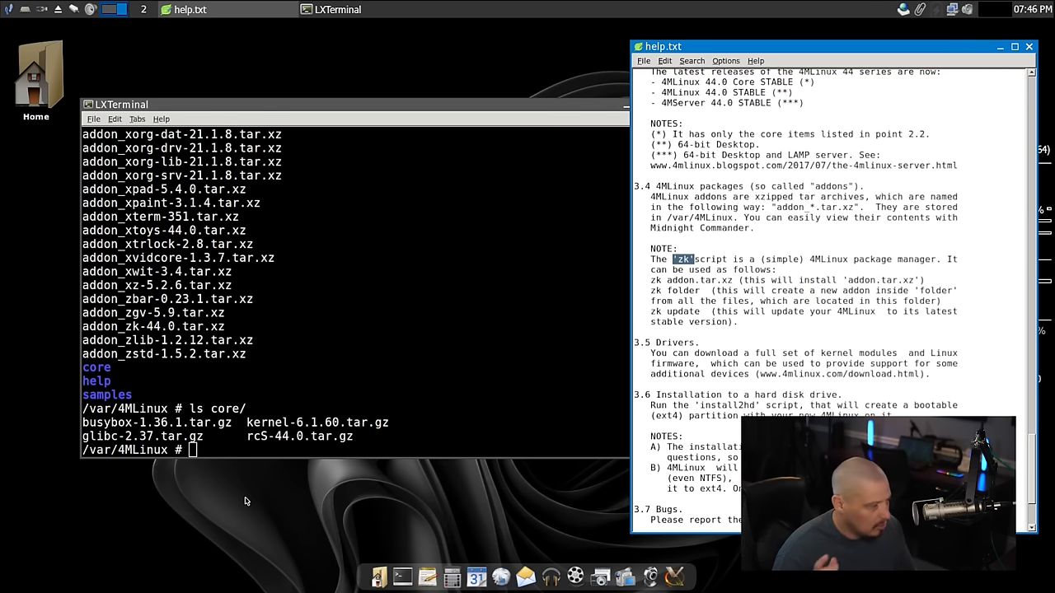
mouse_move(149, 495)
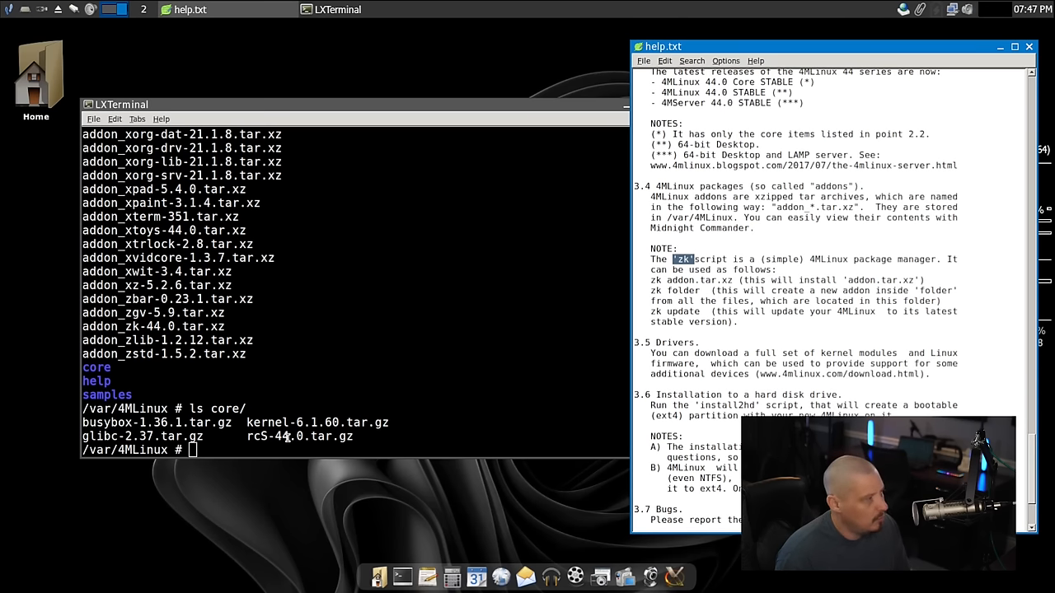
scroll(up, 3)
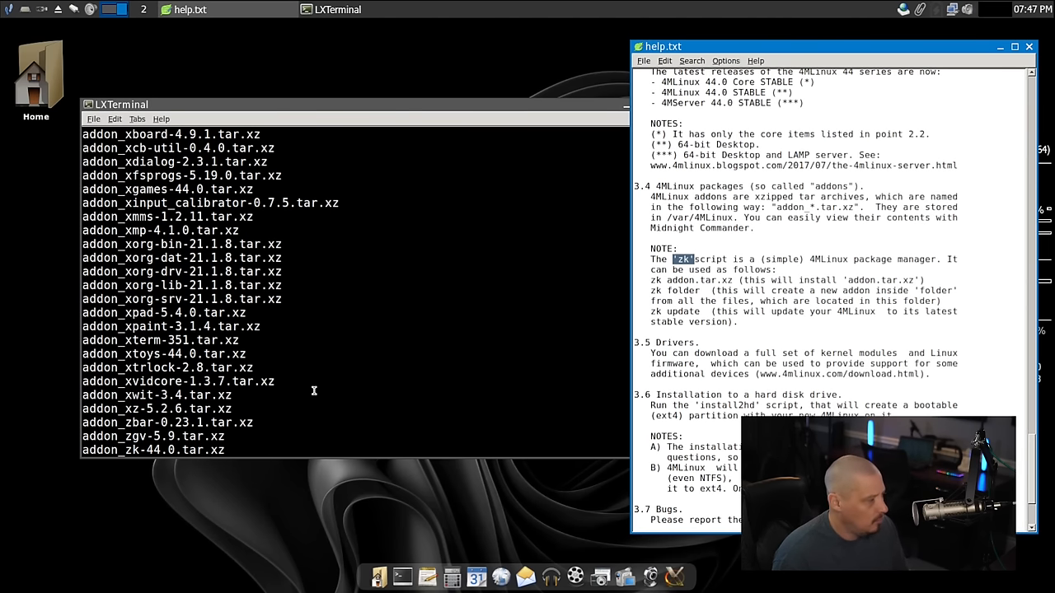
scroll(up, 3)
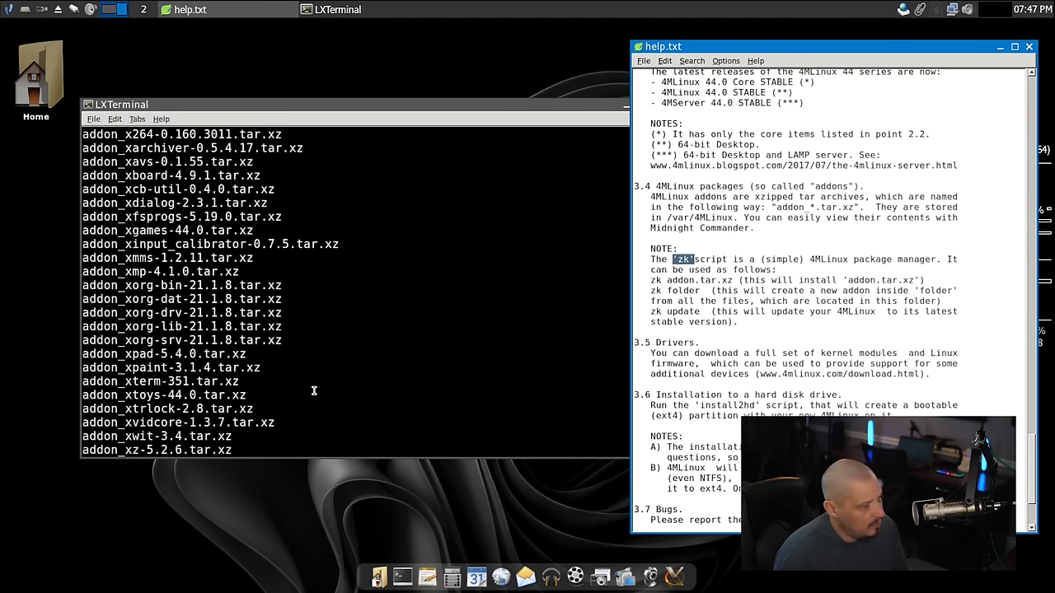
scroll(down, 3)
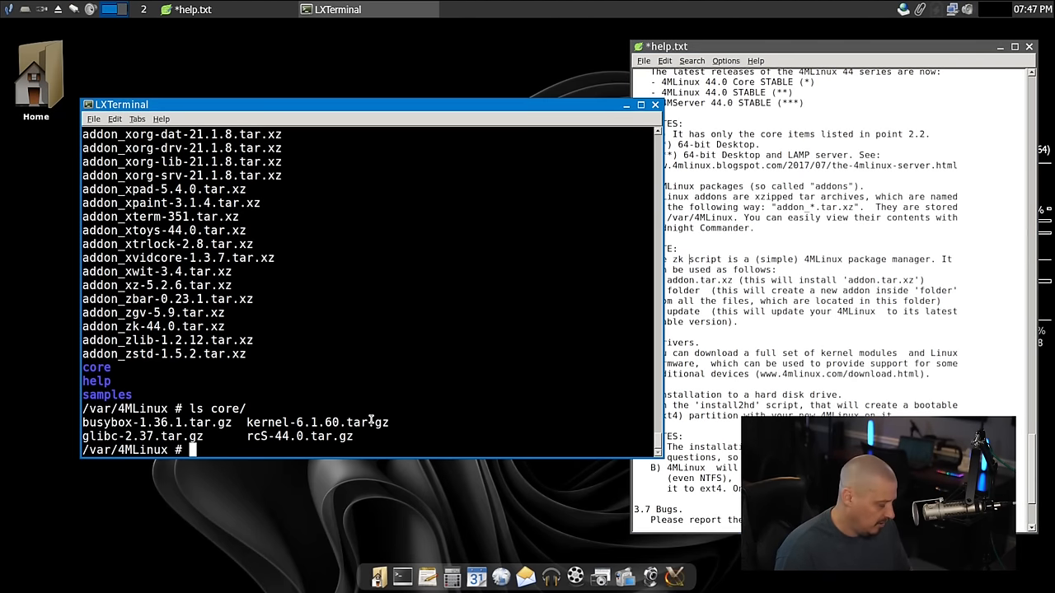
Step: Install the xterm addon by running zk addon_xterm-351.tar.xz
text(zk add)
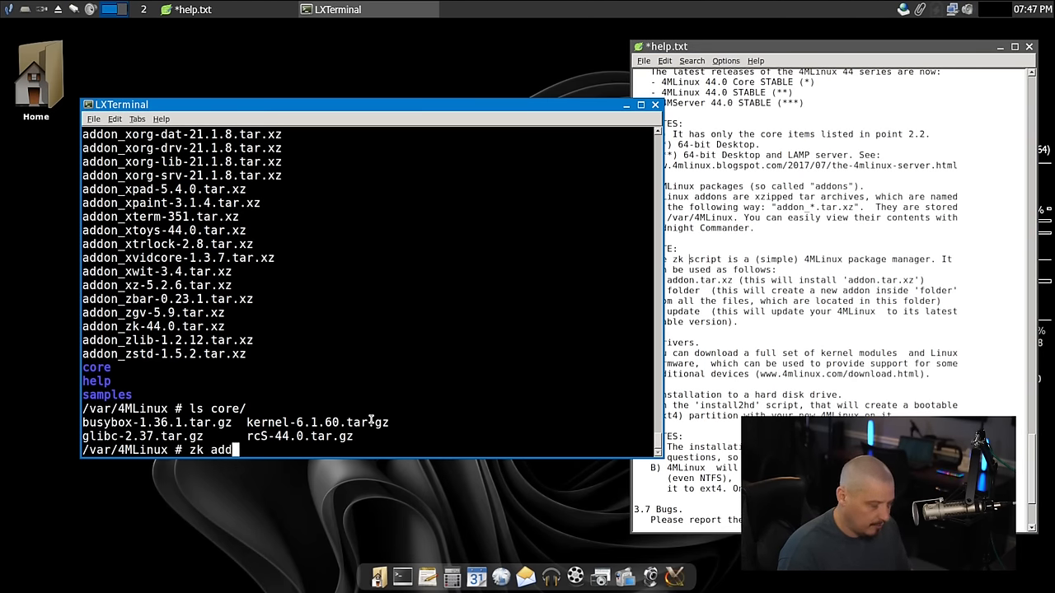
text(on)
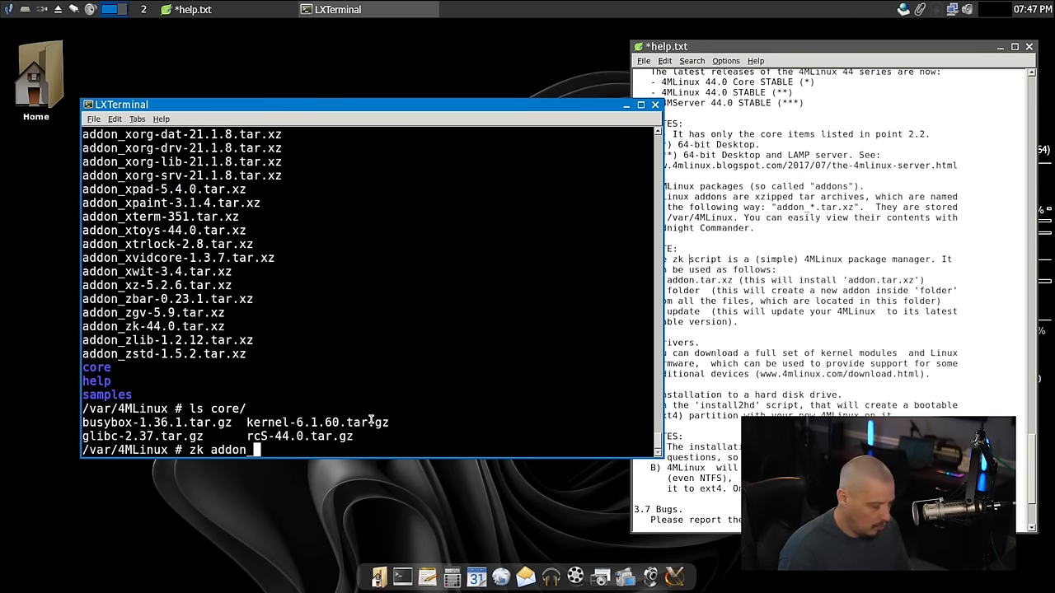
text(addon_xterm-351.tar.xz)
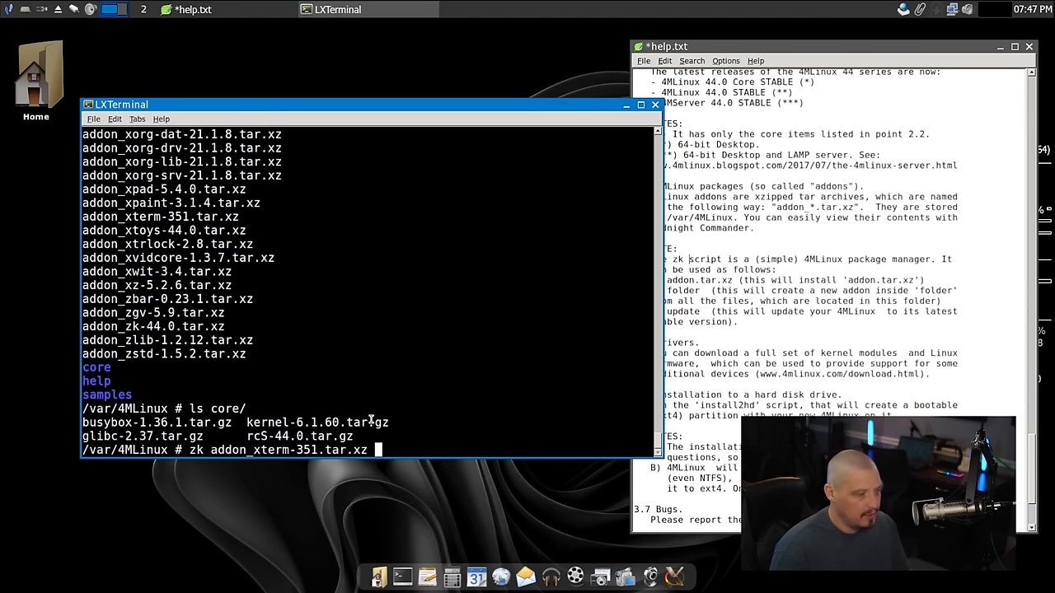
key(Return)
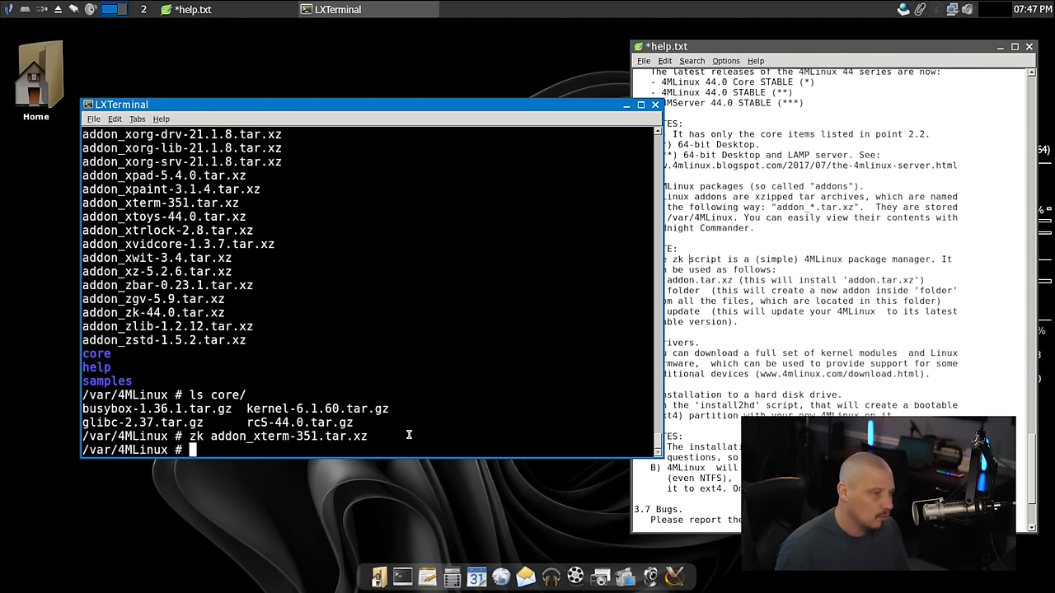
Step: Launch xterm, move its window higher, and close it
text(xt)
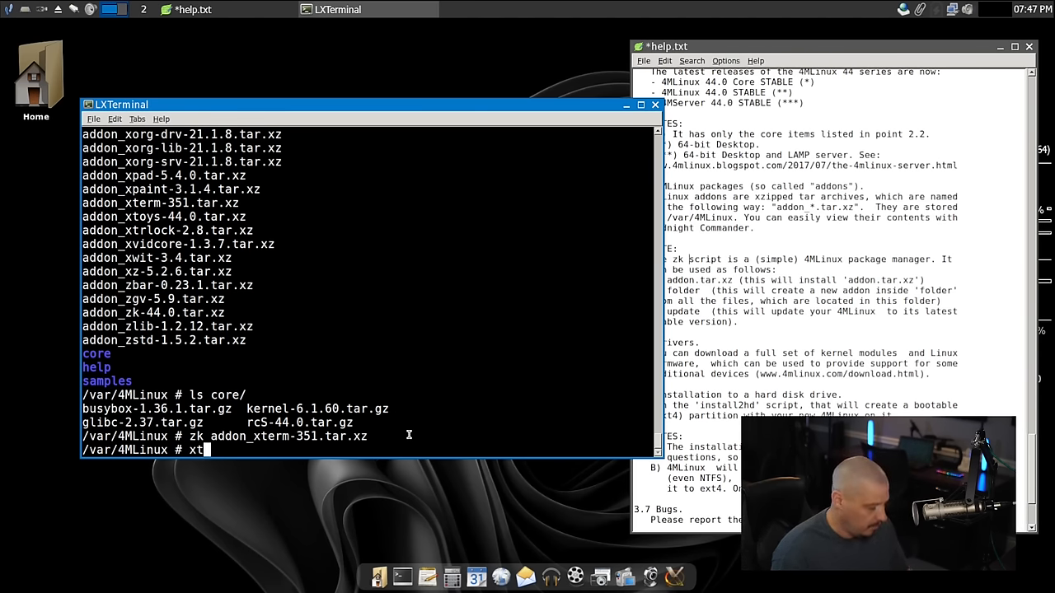
key(Return)
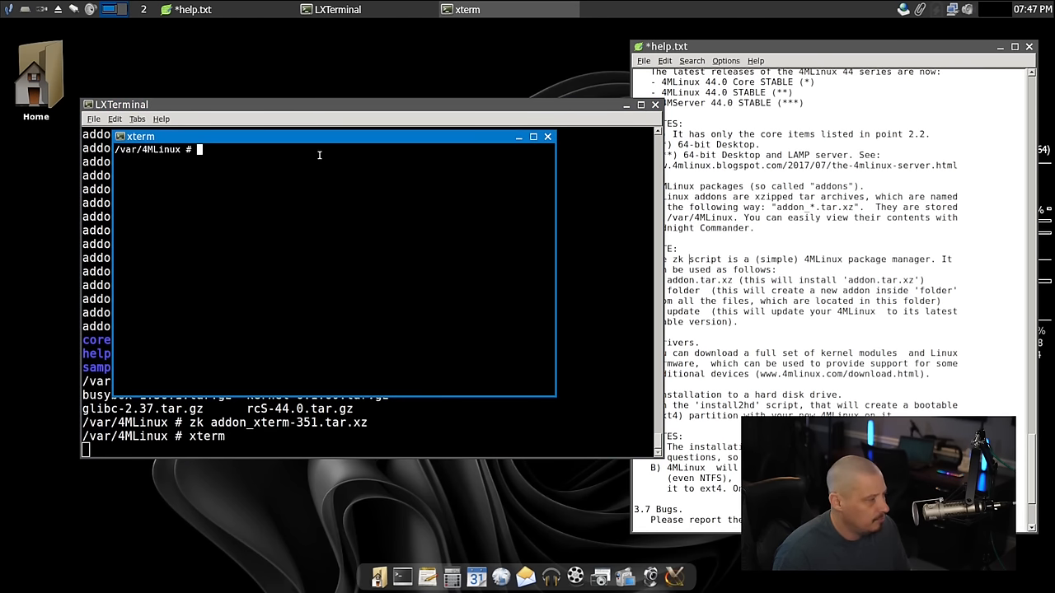
drag(319, 136, 288, 65)
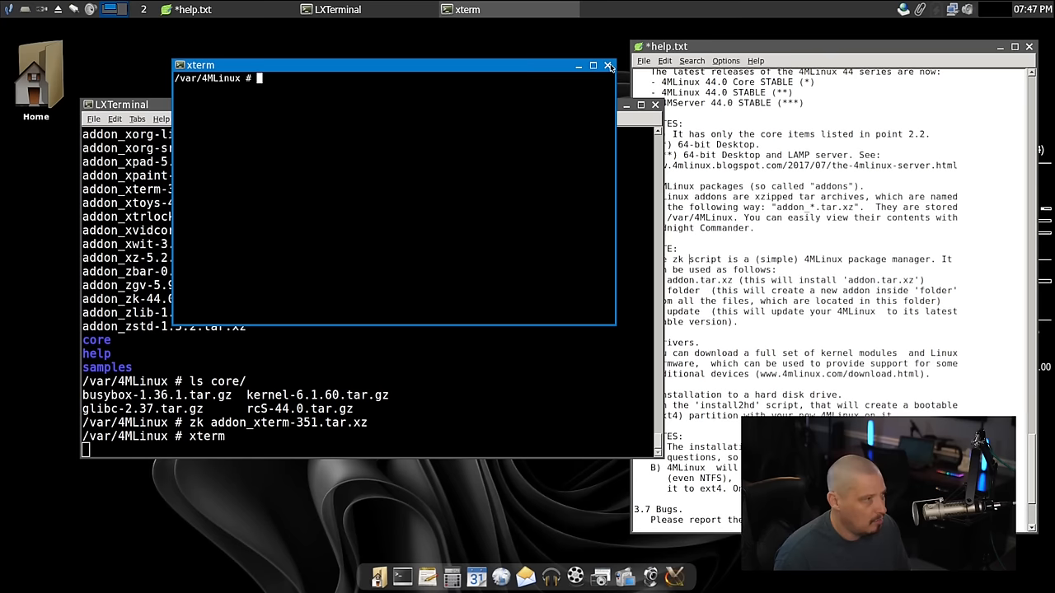
click(609, 65)
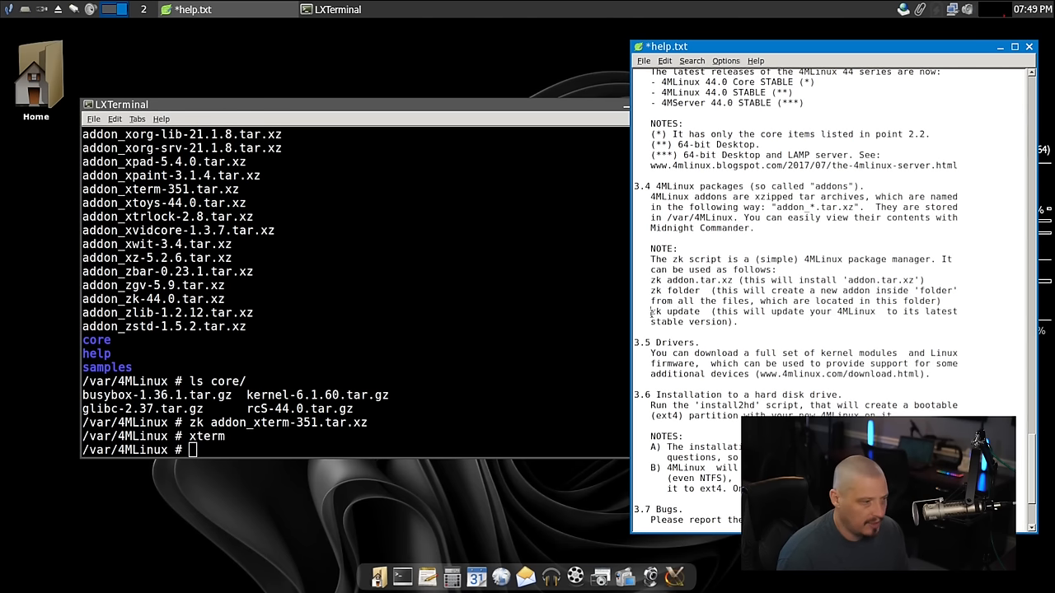
Step: Run zk update, answer y, decline continuing to 4MLinux-44.0-64bit.iso, and close help.txt
double_click(674, 311)
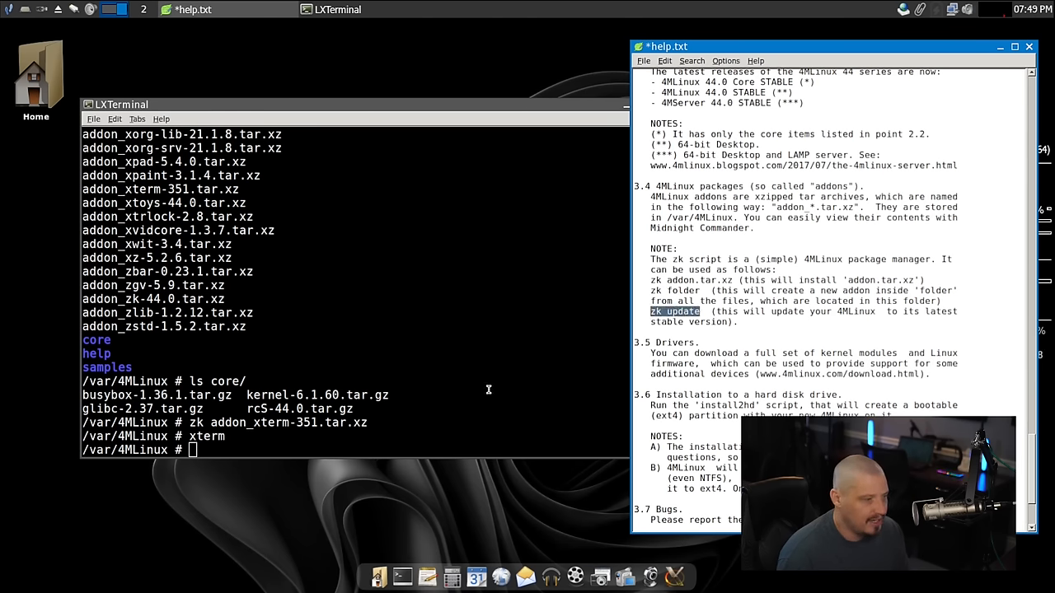
text(zk)
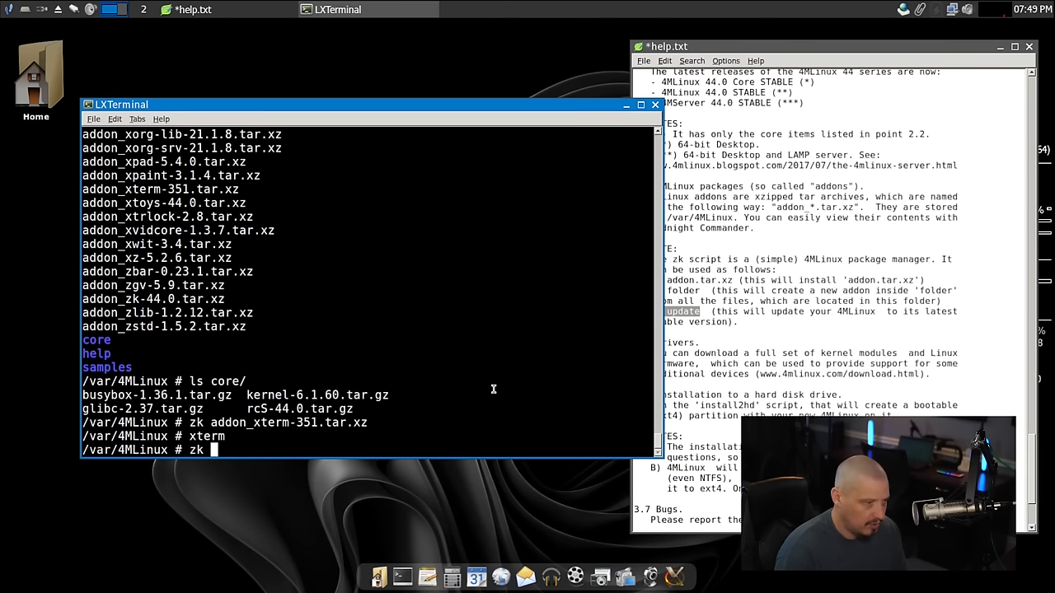
key(Return)
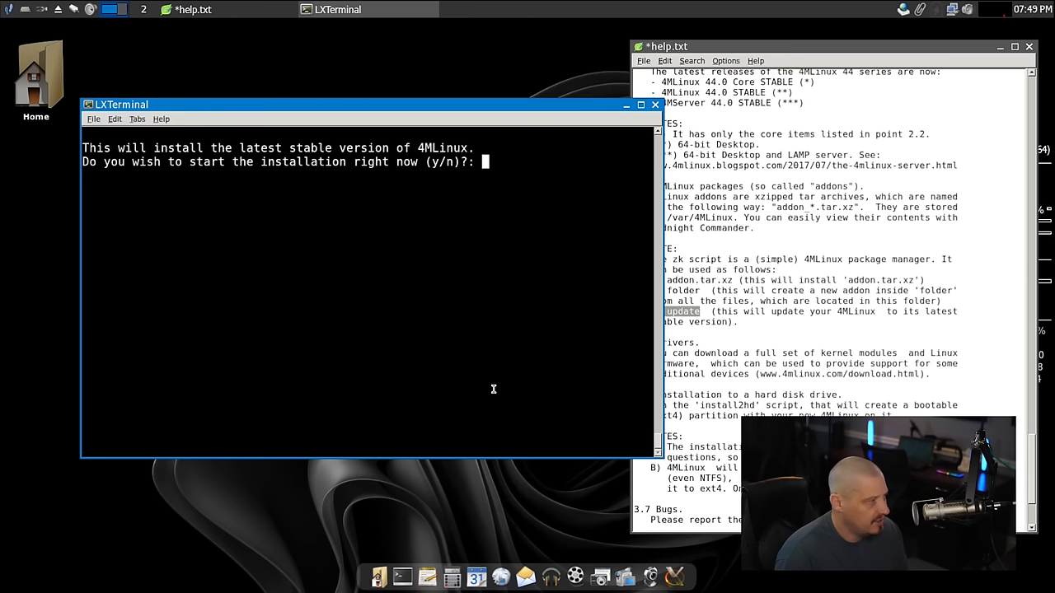
text(y)
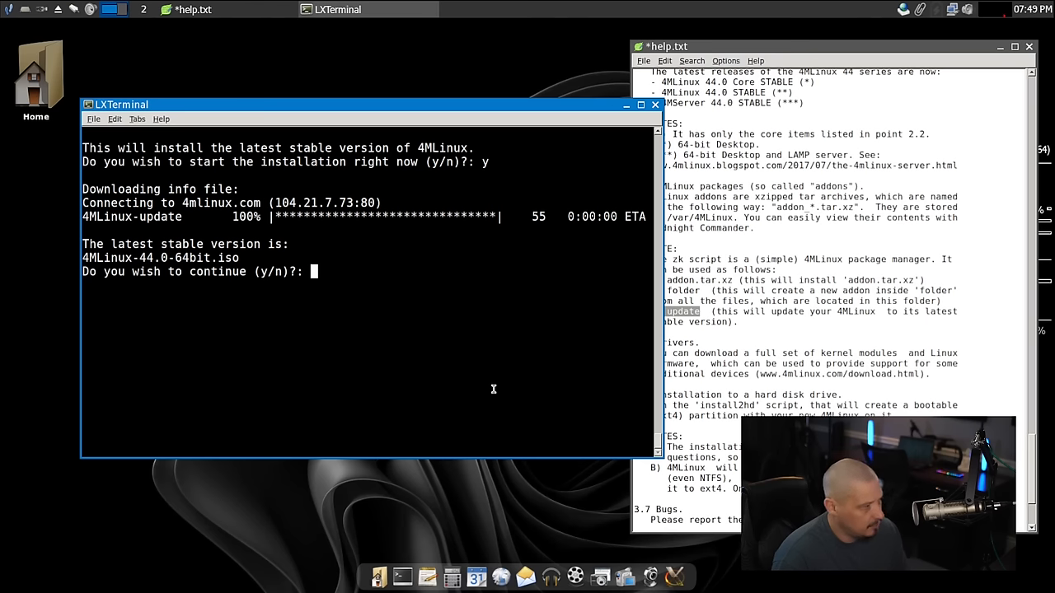
text(n)
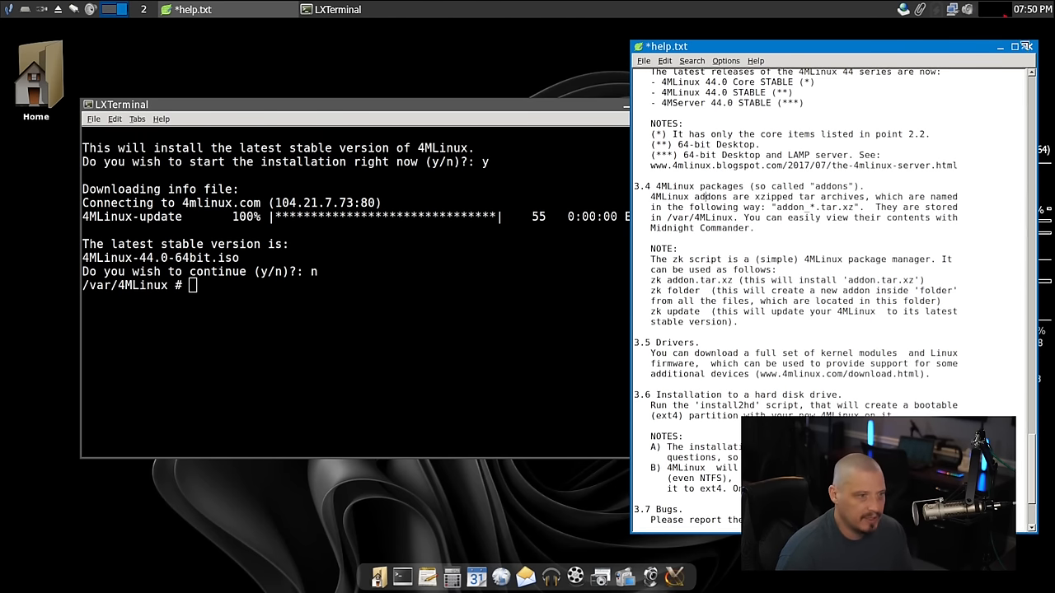
click(1028, 46)
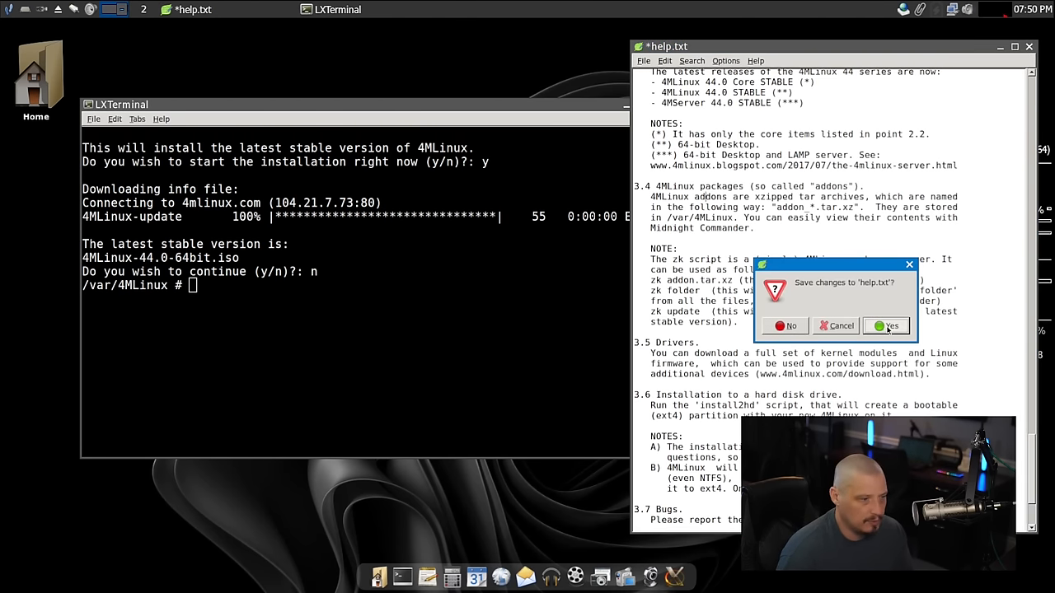
Step: Save help.txt, close the old terminal, and start a fresh terminal from the dock
click(885, 325)
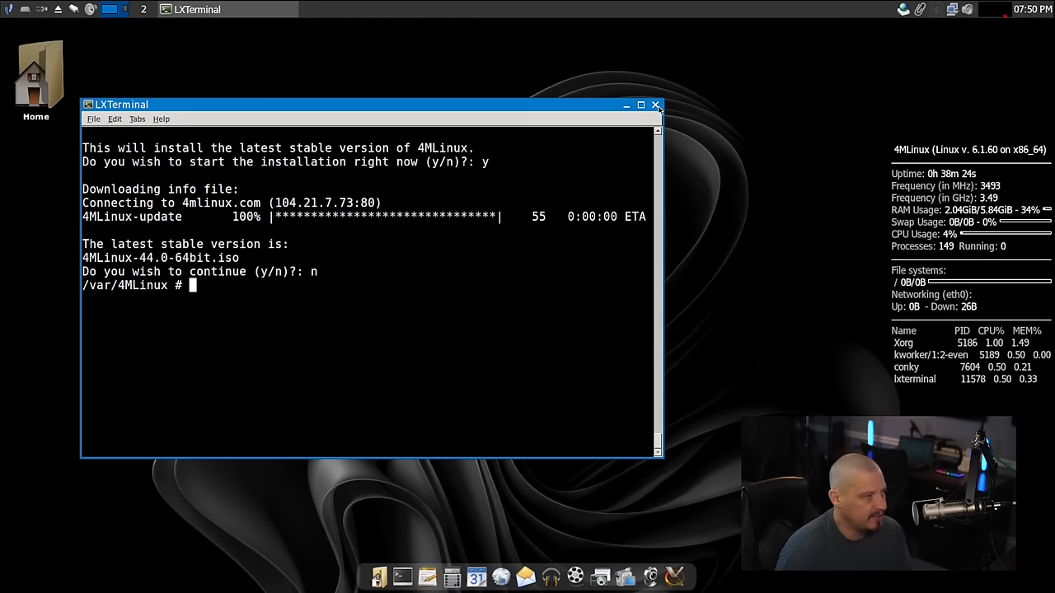
click(657, 105)
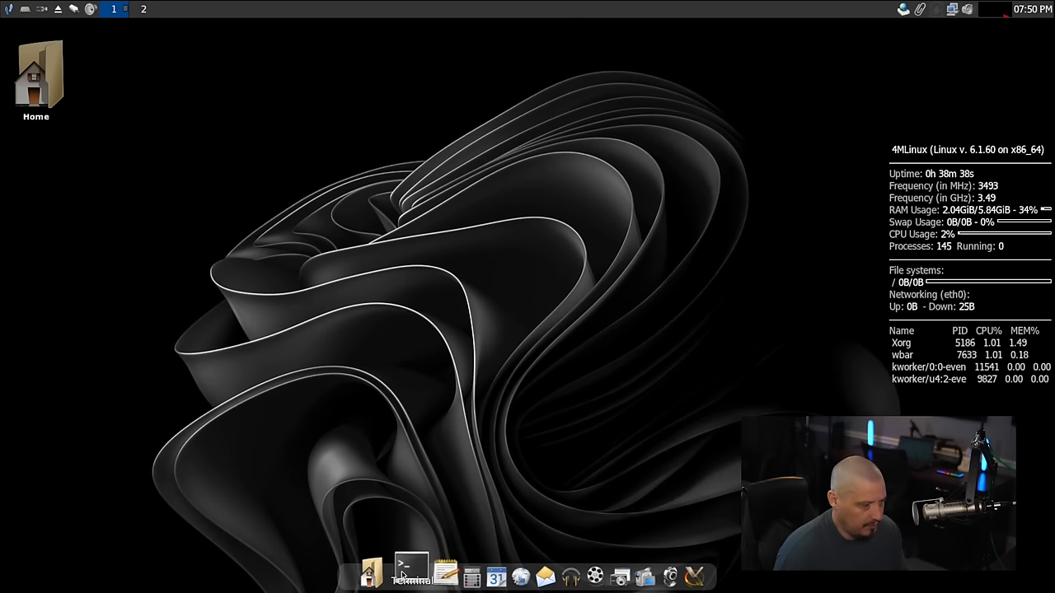
click(409, 573)
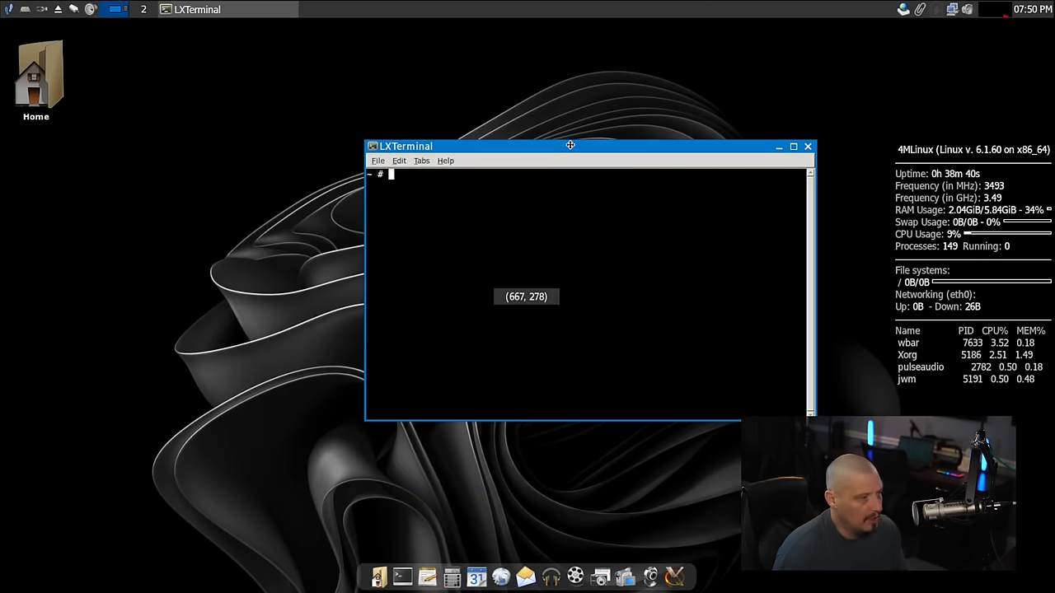
Step: Run xprop, which reports 'ash: xprop: not found', then type cd / at the prompt
text(xprop)
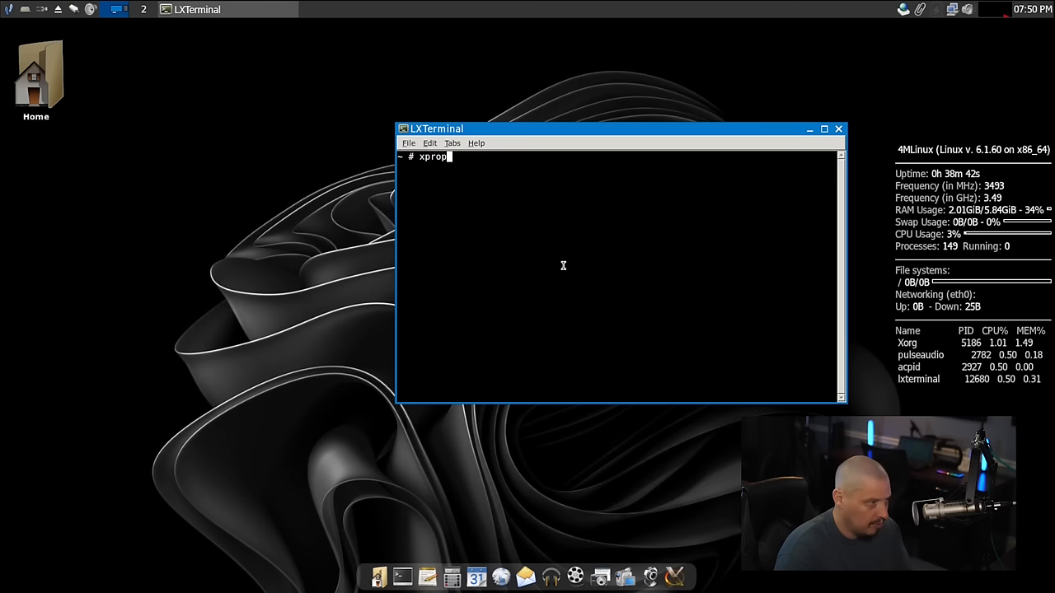
key(Return)
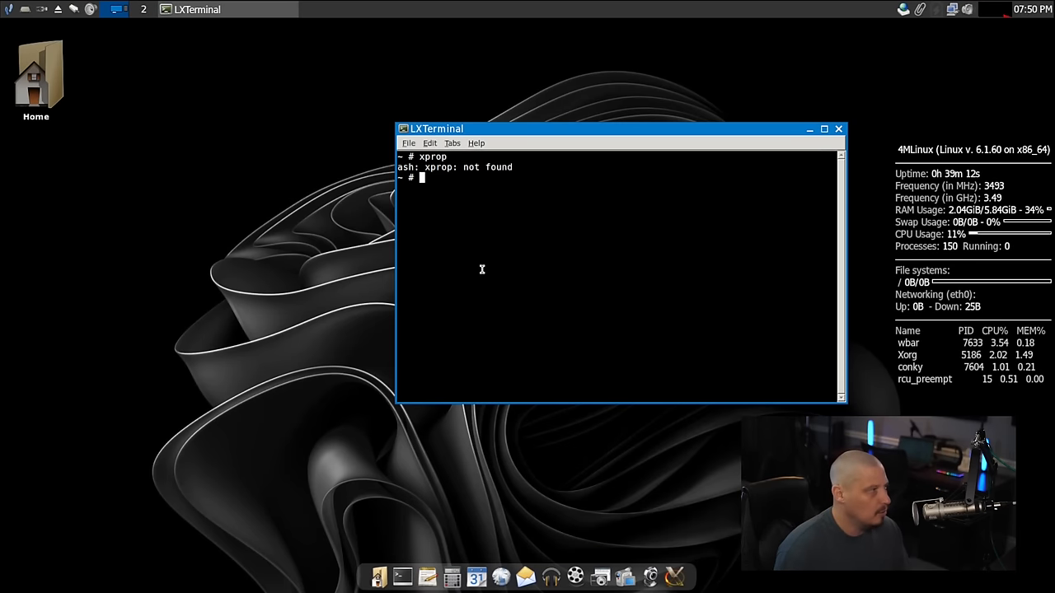
text(cd /)
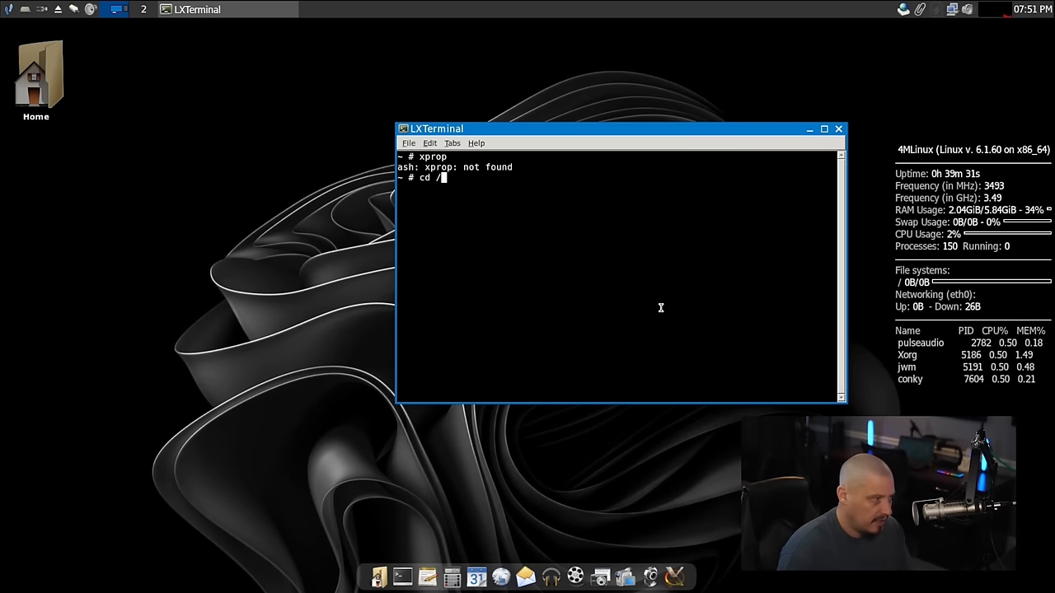
Step: Change into /var/4MLinux and grep its ls -la listing for plank
text(var/)
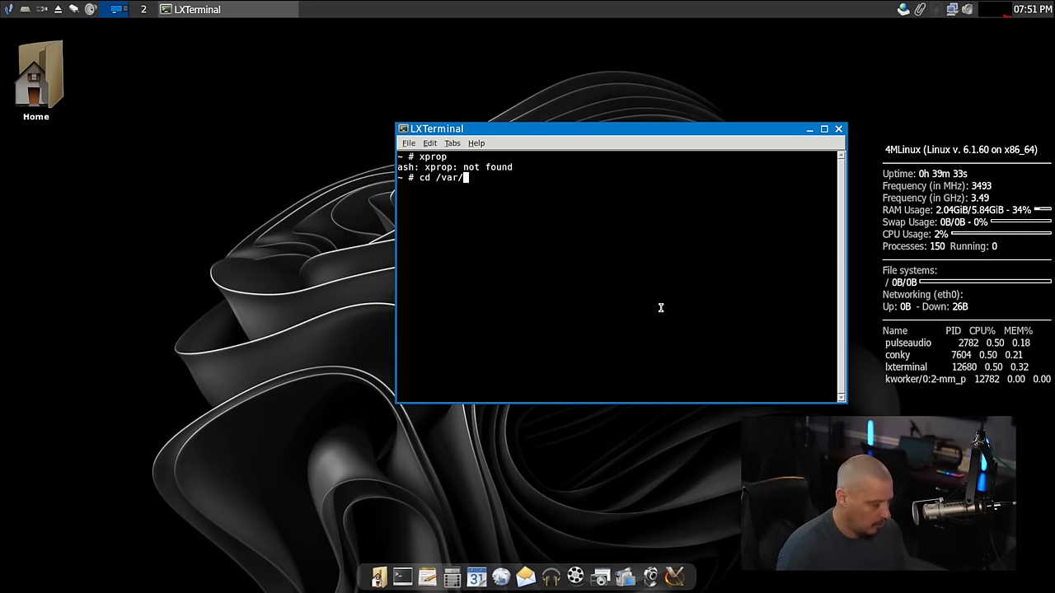
key(Return)
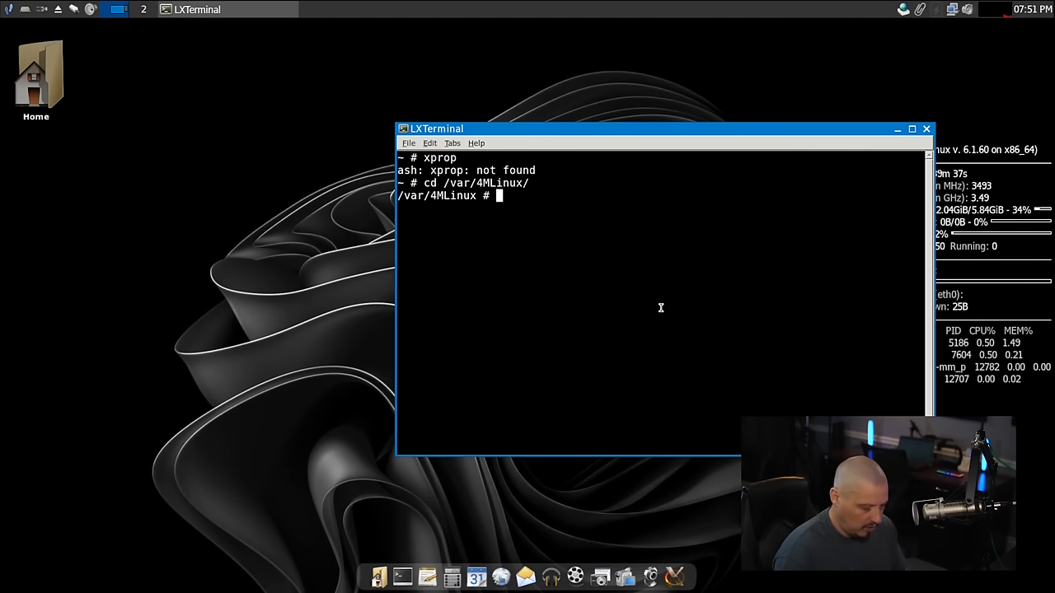
text(ls |)
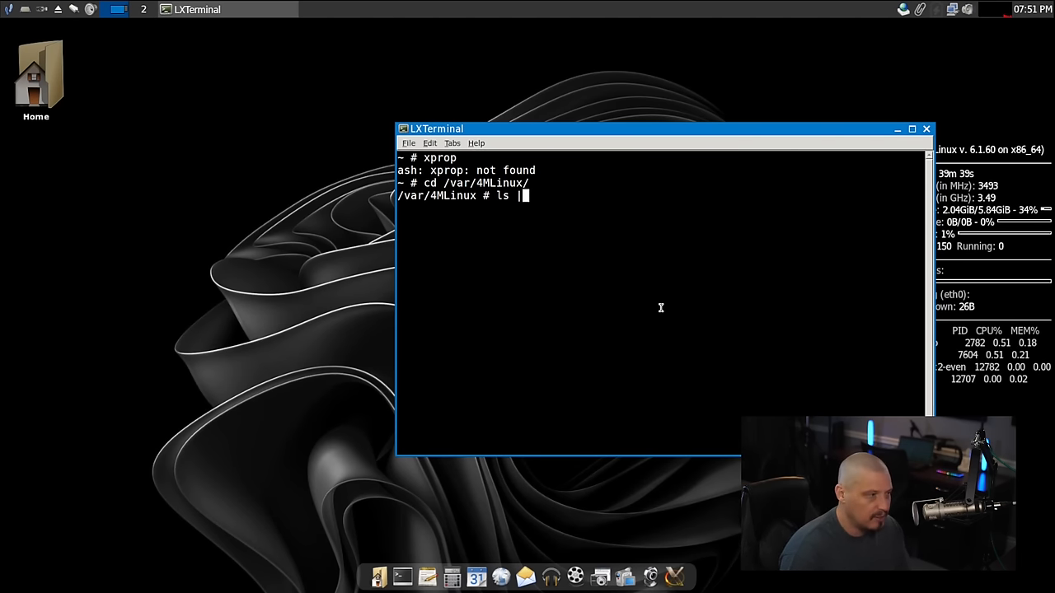
text(-la)
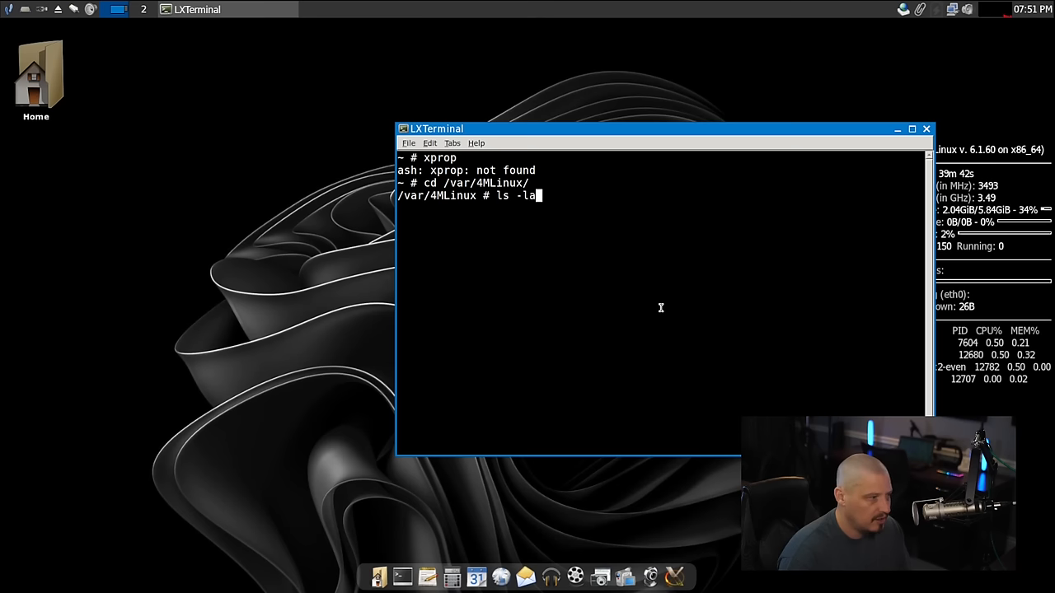
text(| grep p)
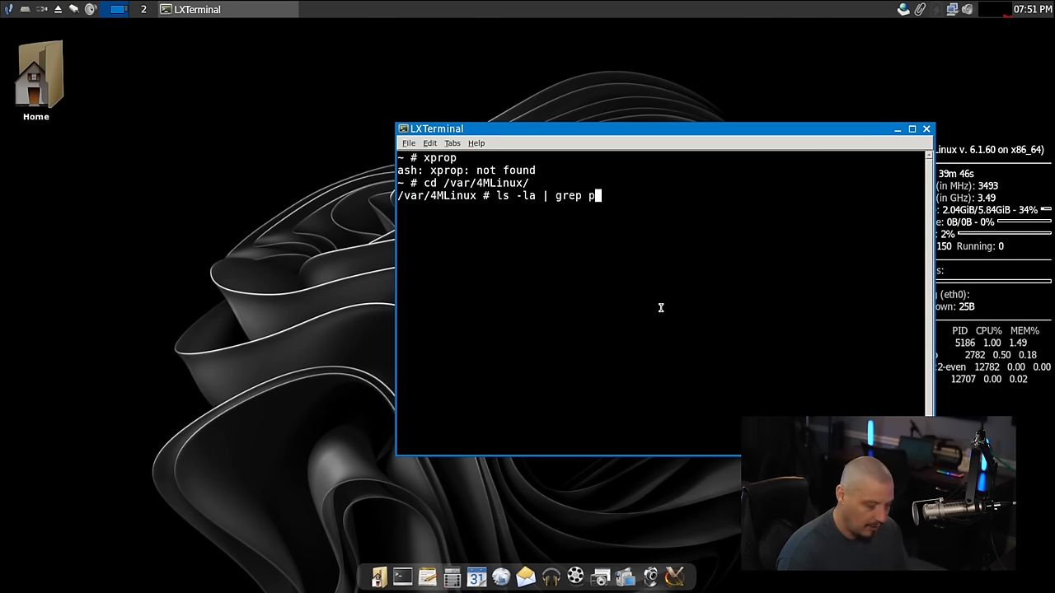
key(Return)
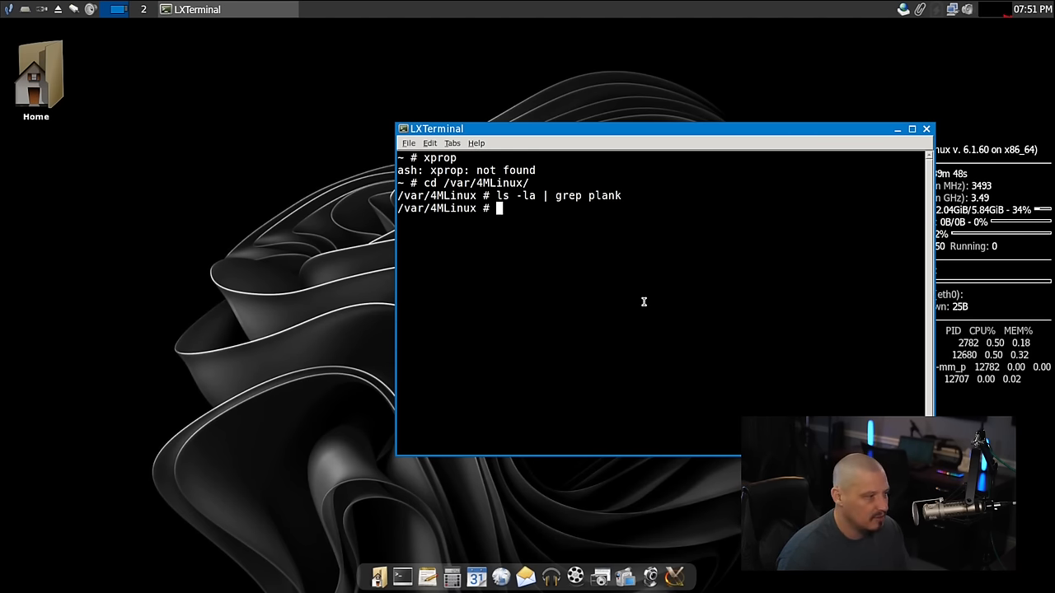
Step: Grep the addon listing for dock and avant packages, finding none
text(ls -la | grep dpc)
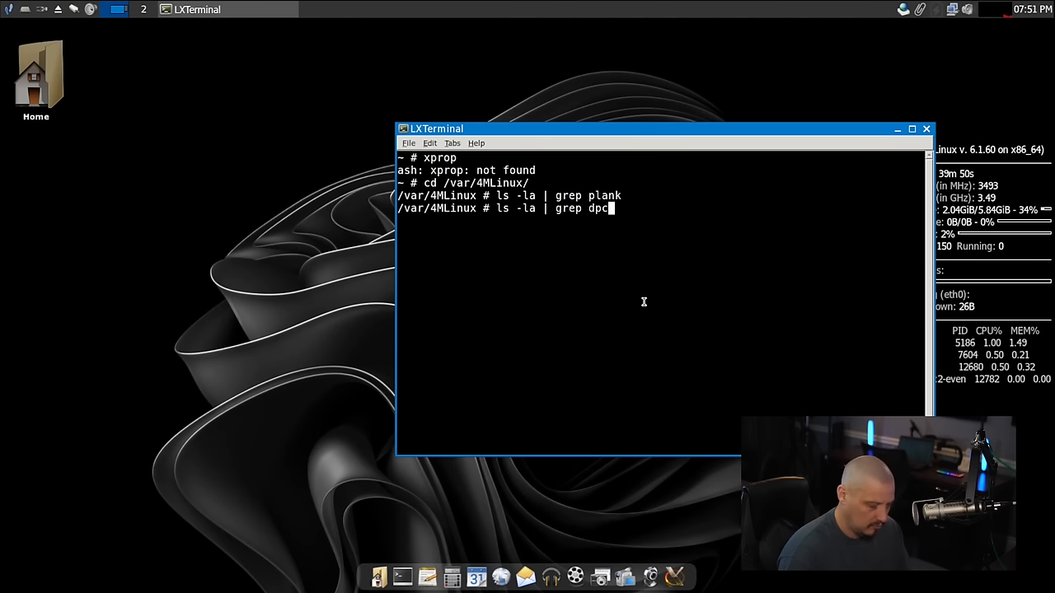
key(Return)
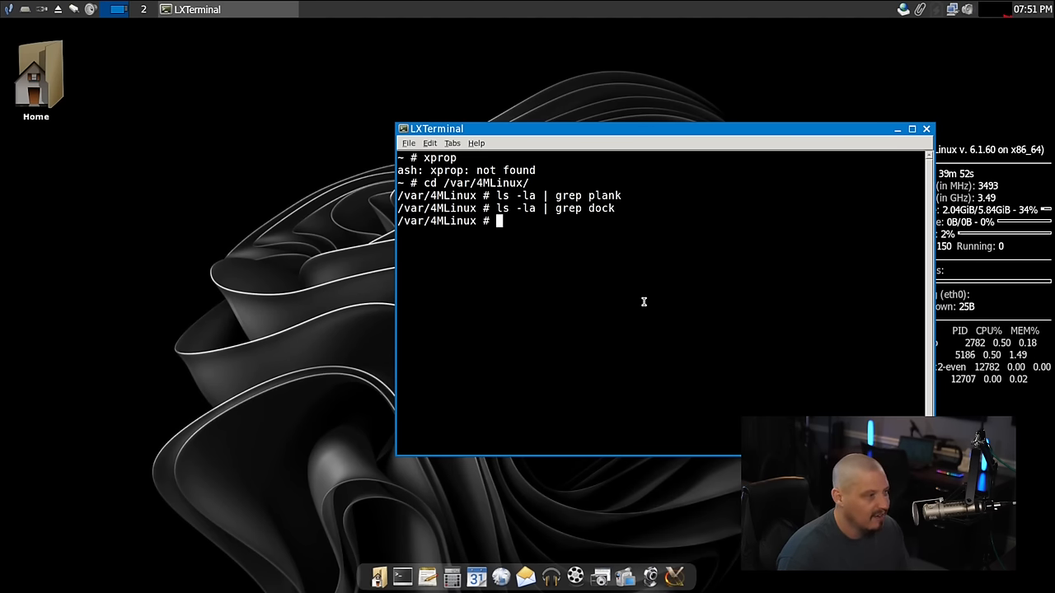
text(ls -la | grep dock)
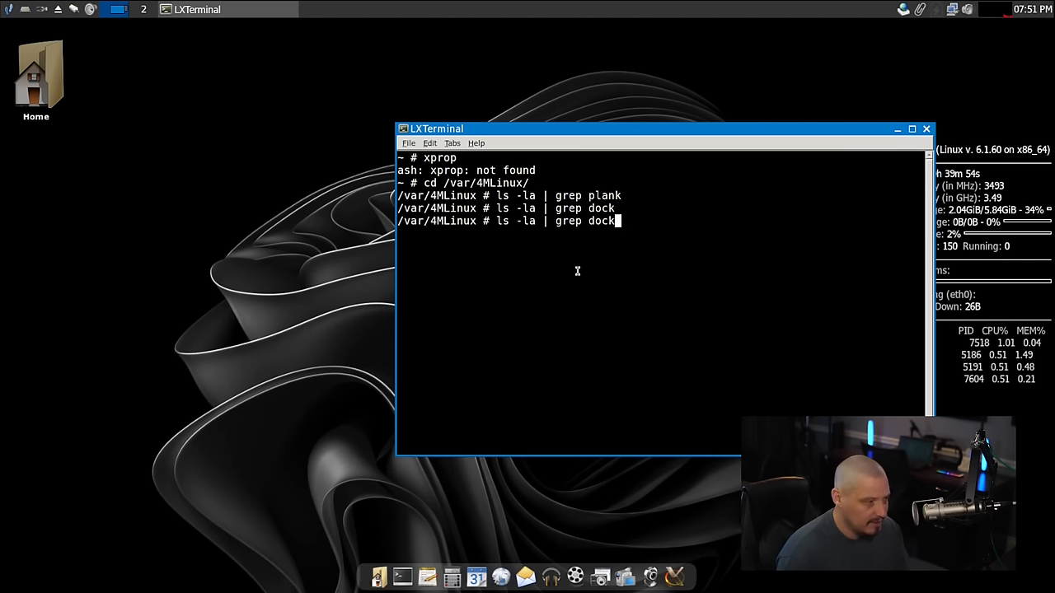
key(BackSpace)
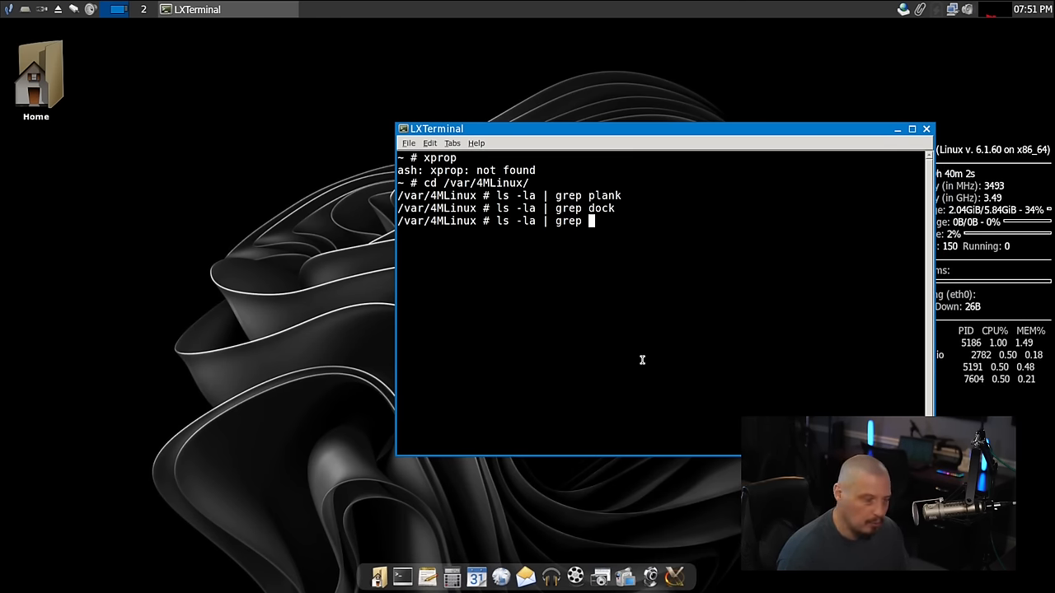
text(avant)
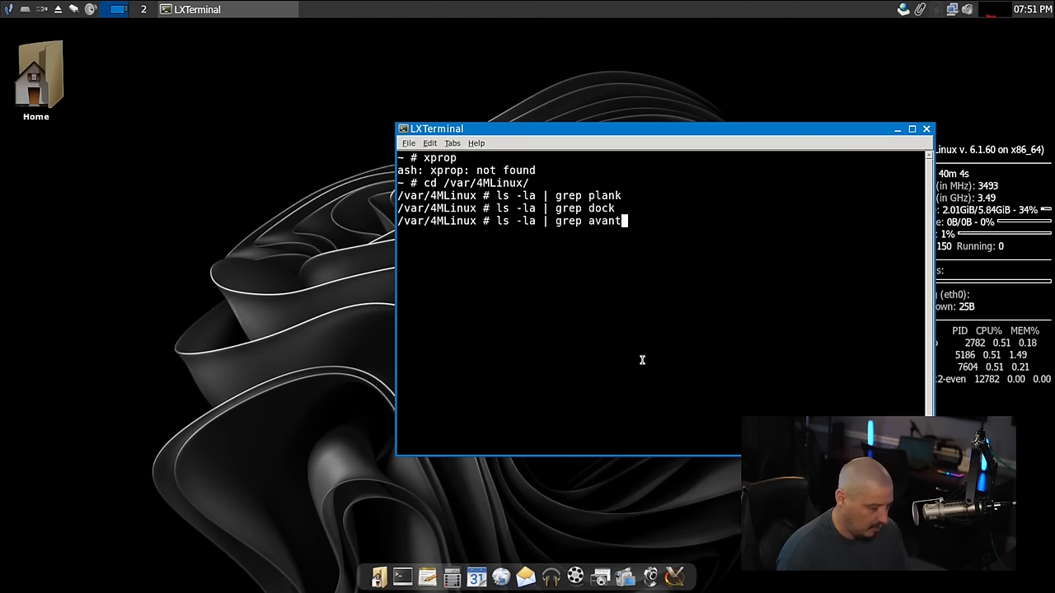
key(Return)
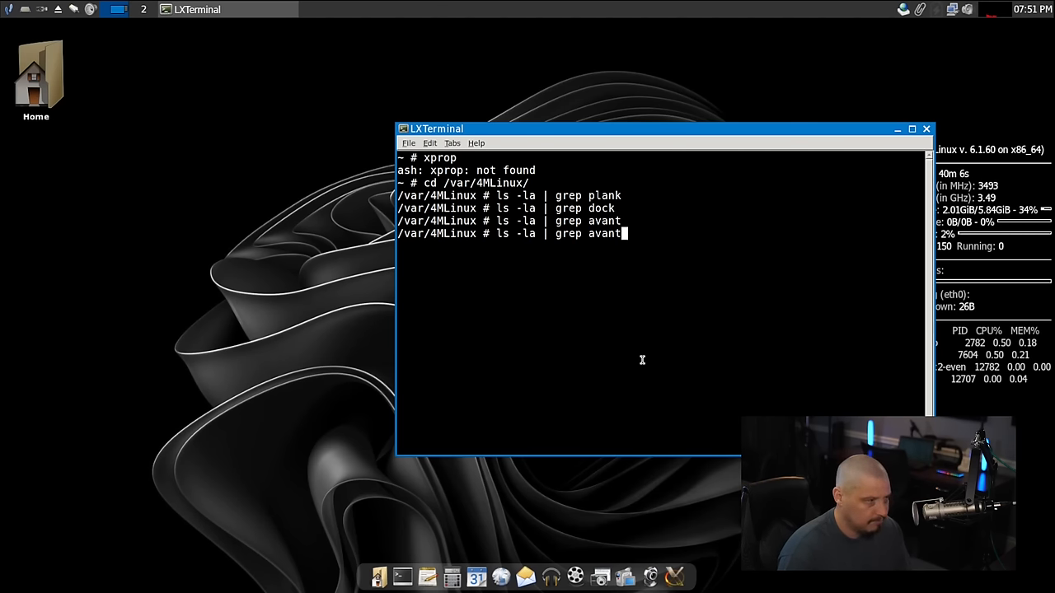
Step: Grep for cairo and g, turning up only the cairo and cairomm addons
text(c)
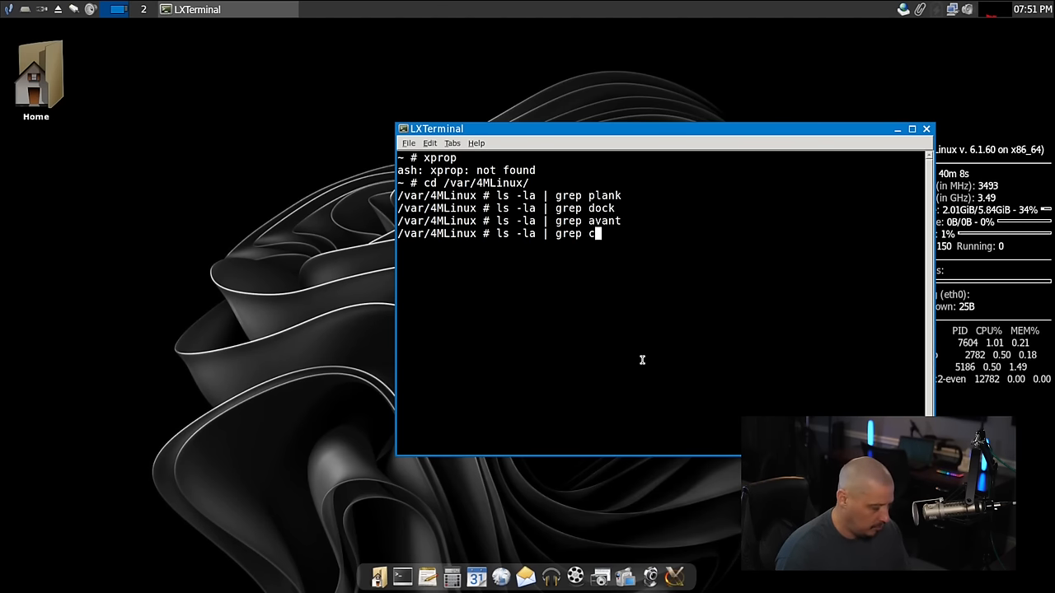
key(Return)
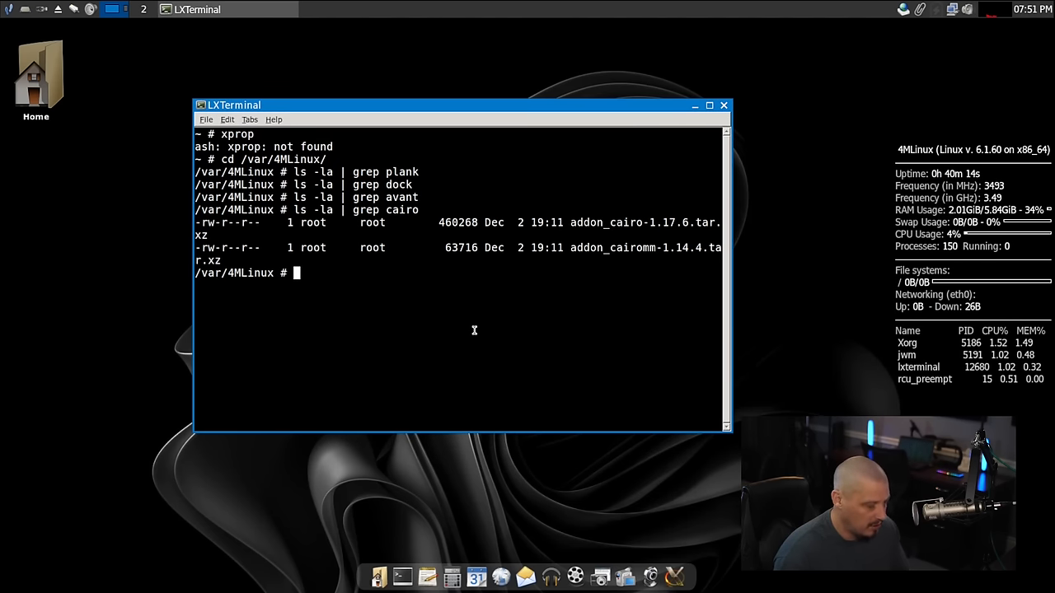
text(ls -la | grep g)
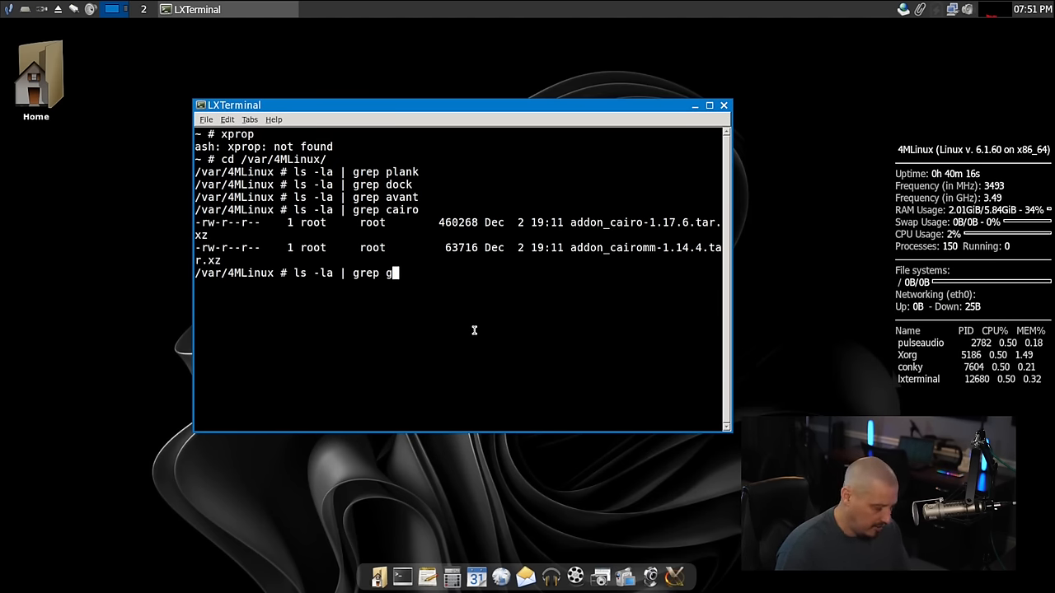
key(Return)
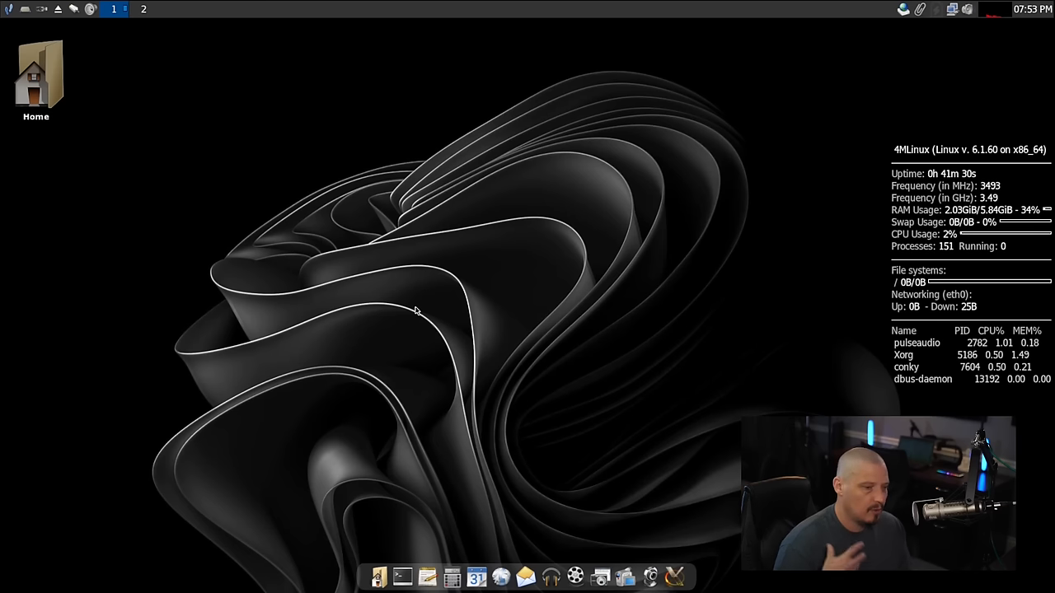
mouse_move(128, 121)
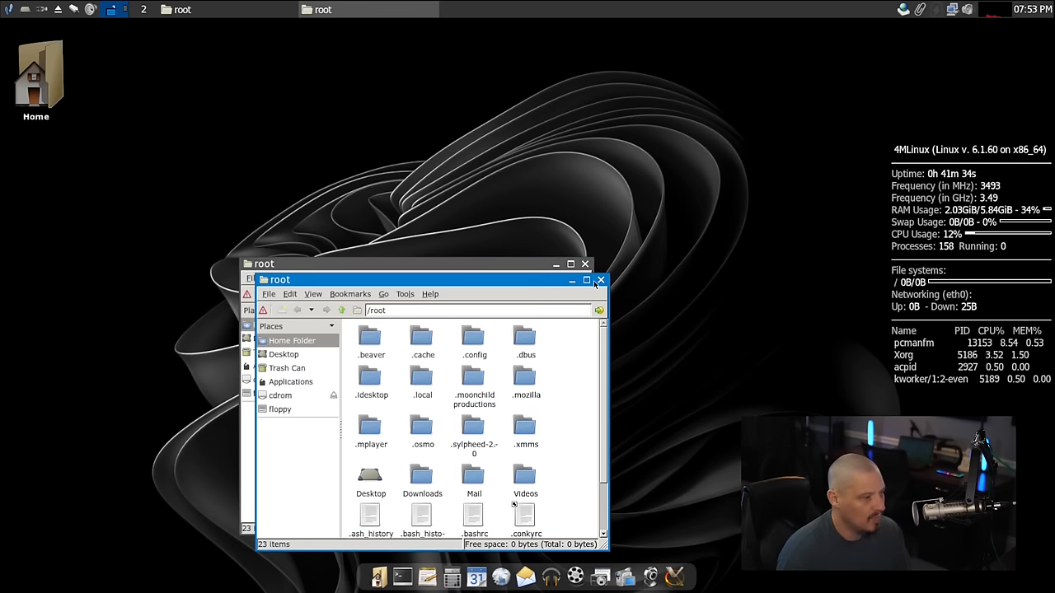
Step: Close the duplicate home window, browse from / into /usr/share, and select the jwm folder
click(600, 280)
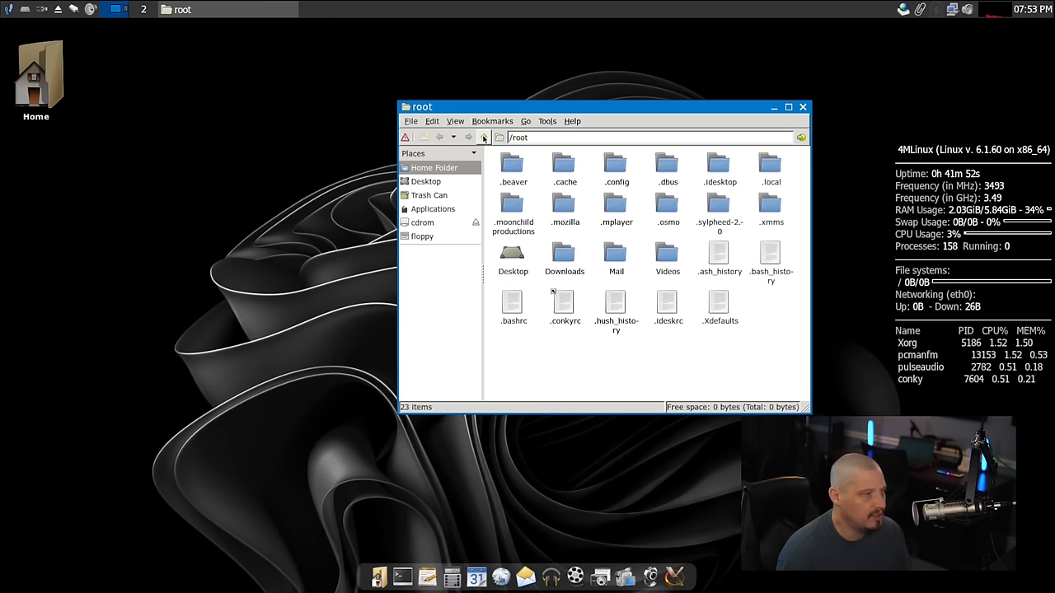
click(484, 137)
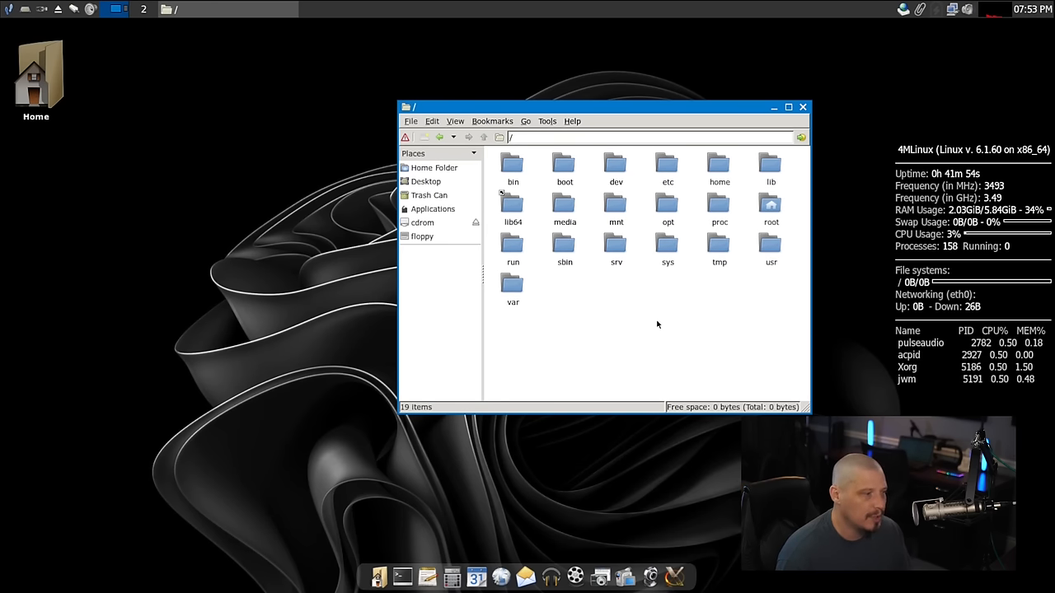
double_click(770, 247)
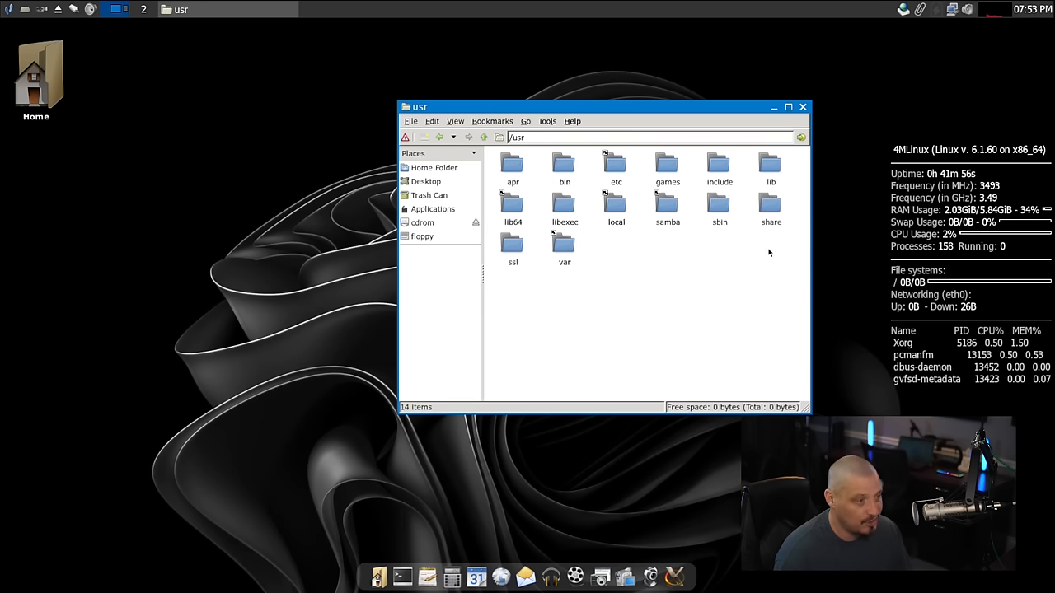
mouse_move(666, 268)
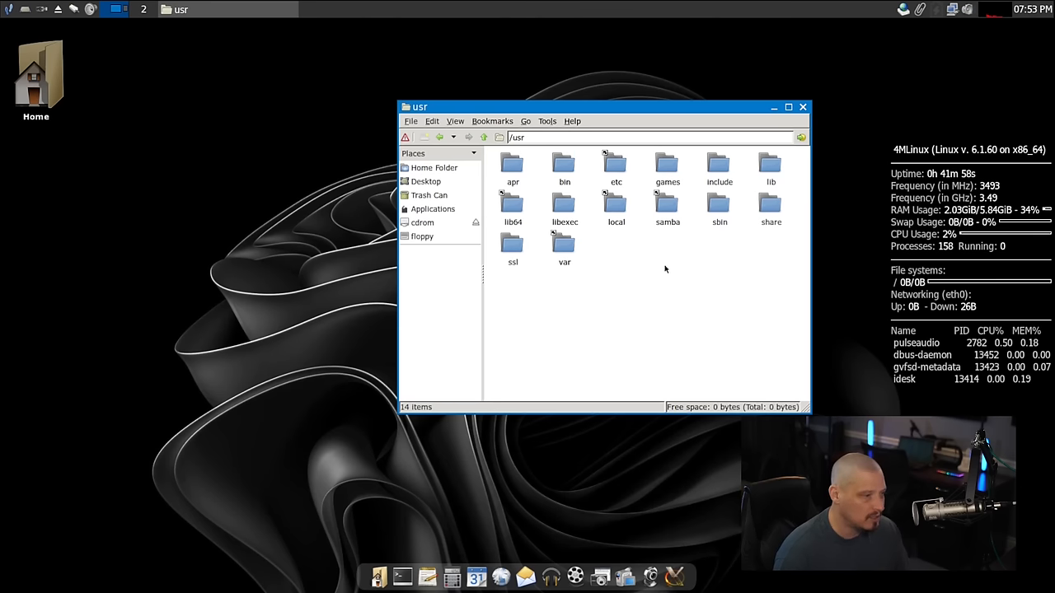
double_click(771, 206)
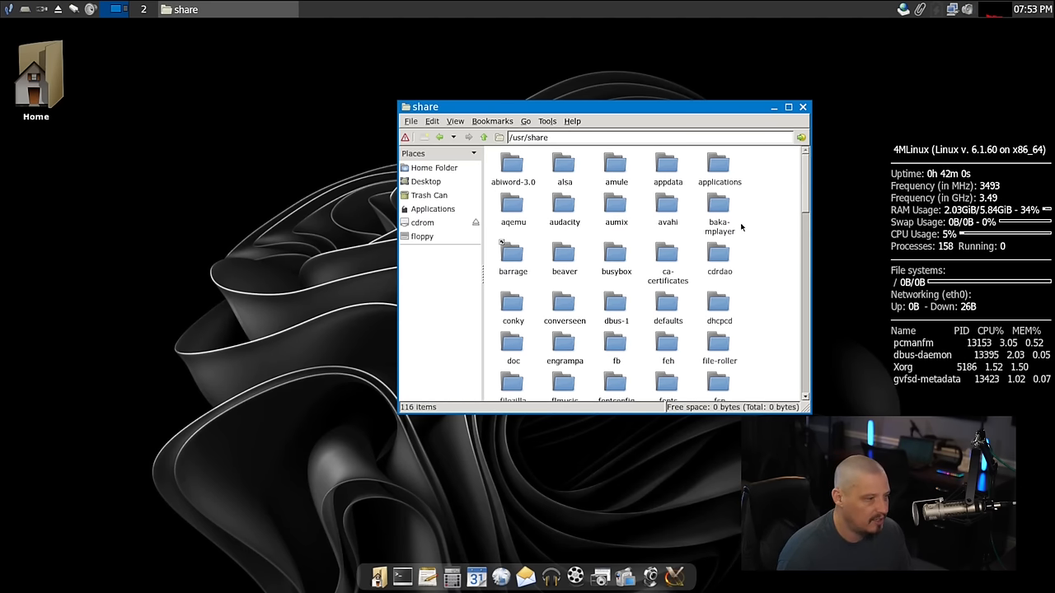
scroll(down, 3)
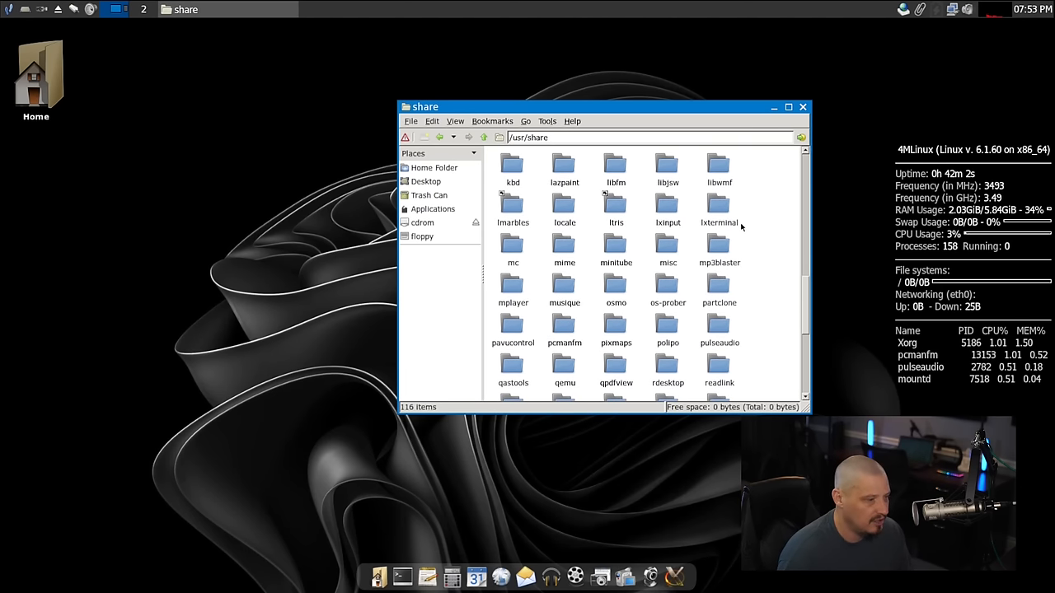
scroll(up, 3)
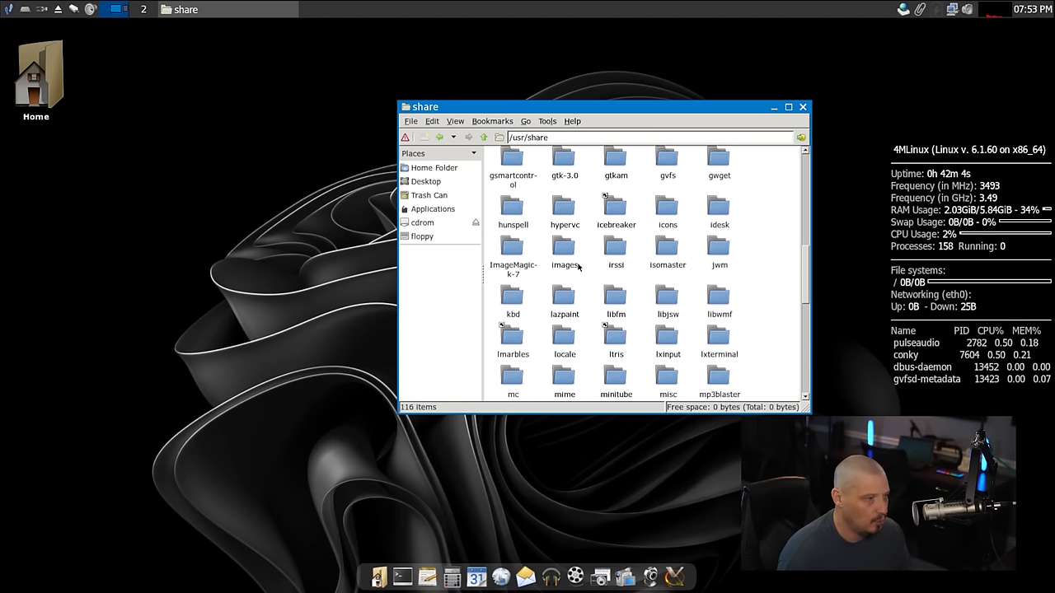
mouse_move(748, 279)
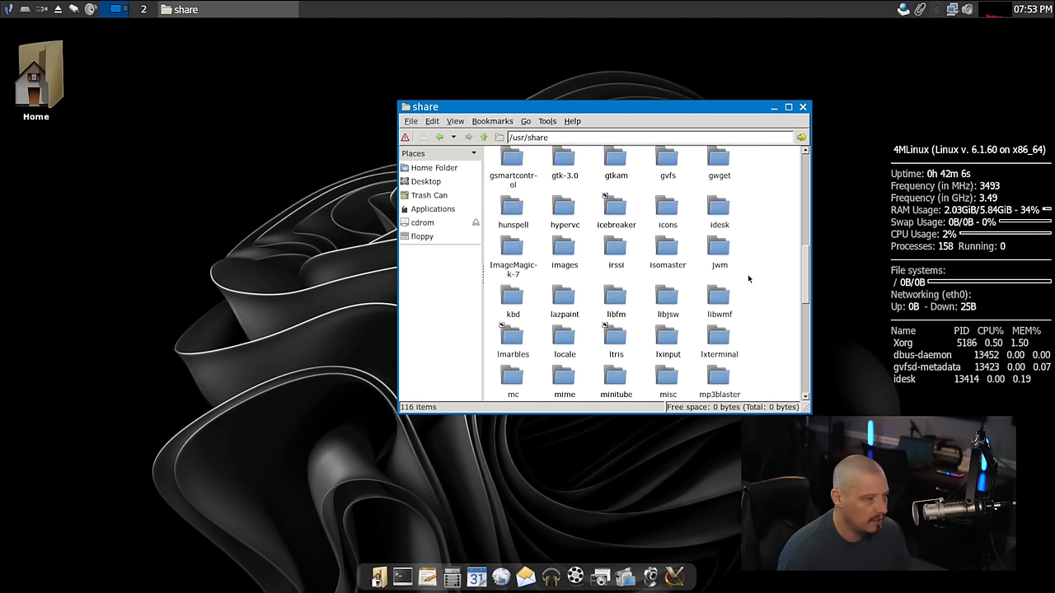
click(719, 247)
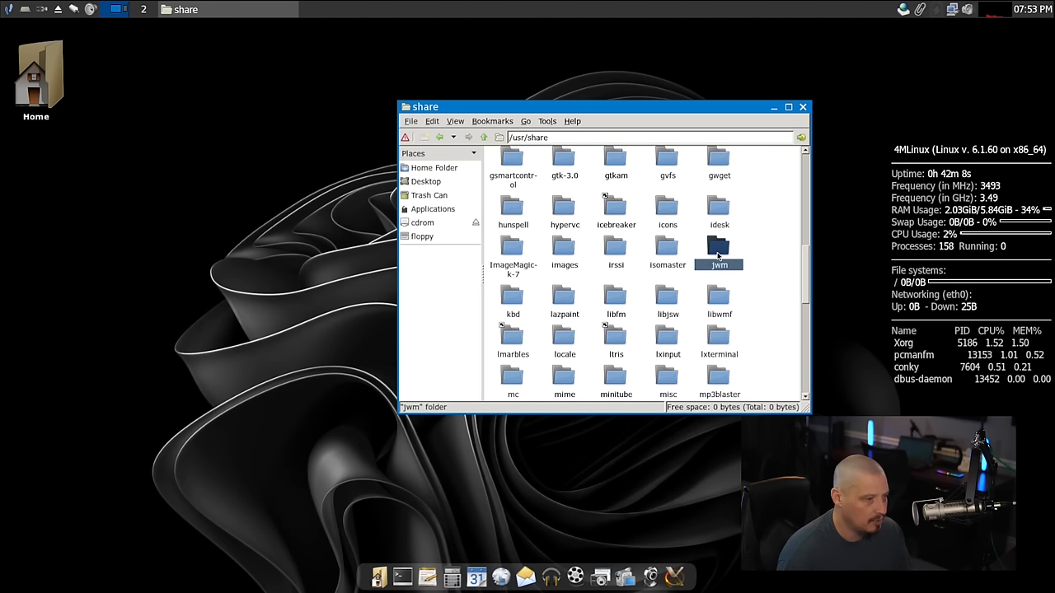
Step: Open /usr/share/jwm, view details of autostart, xrandr and system.jwmrc, then close the window
double_click(719, 251)
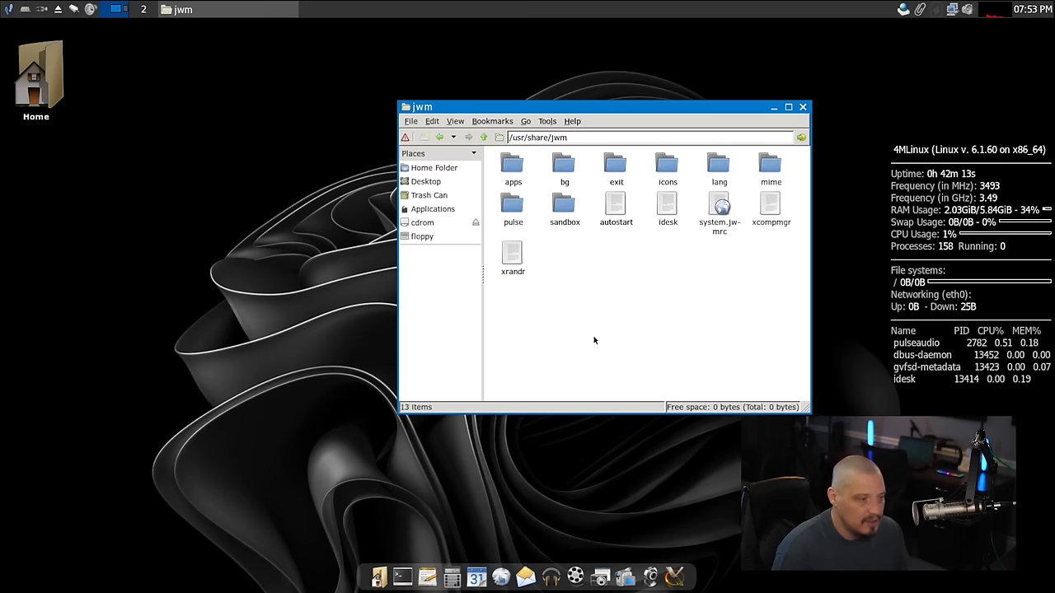
click(616, 210)
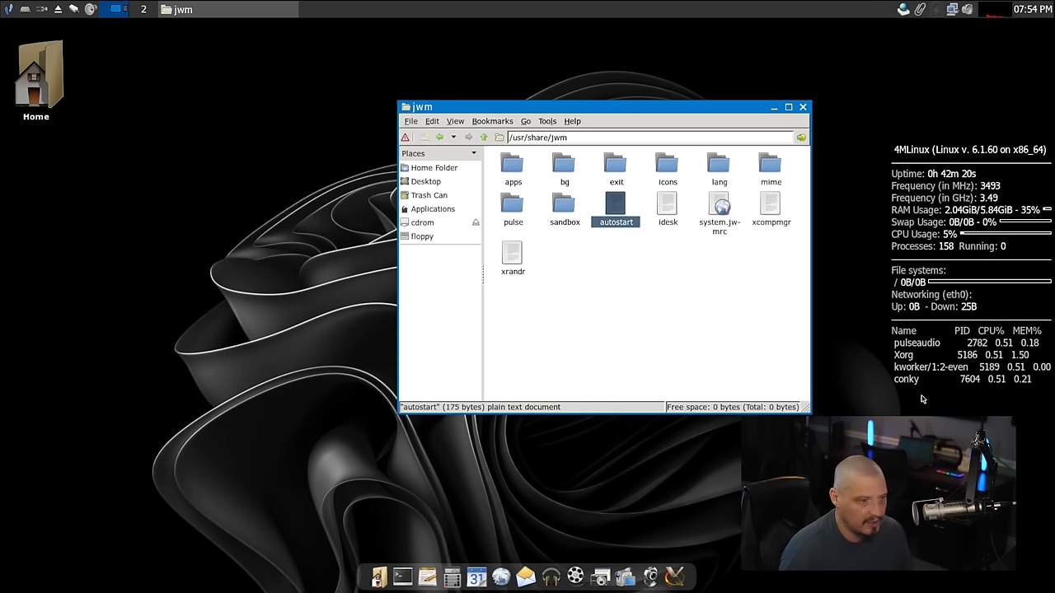
click(513, 253)
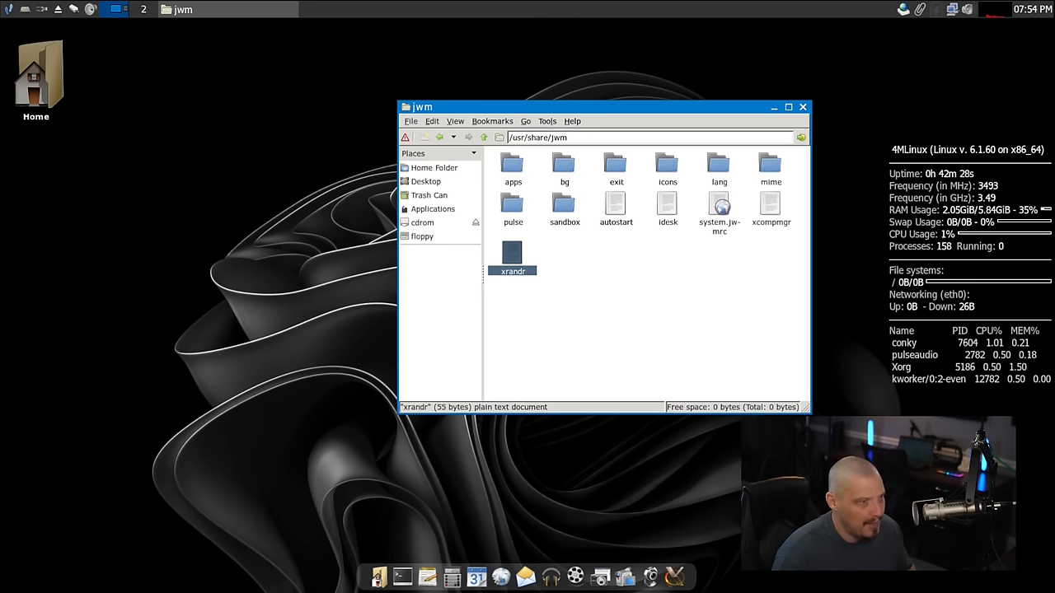
click(665, 292)
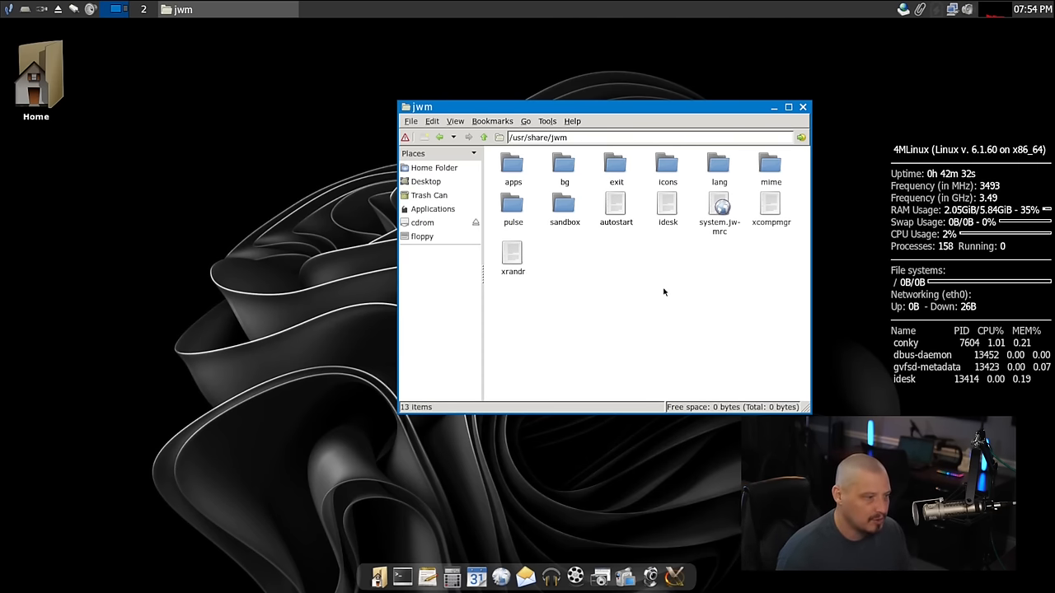
click(719, 211)
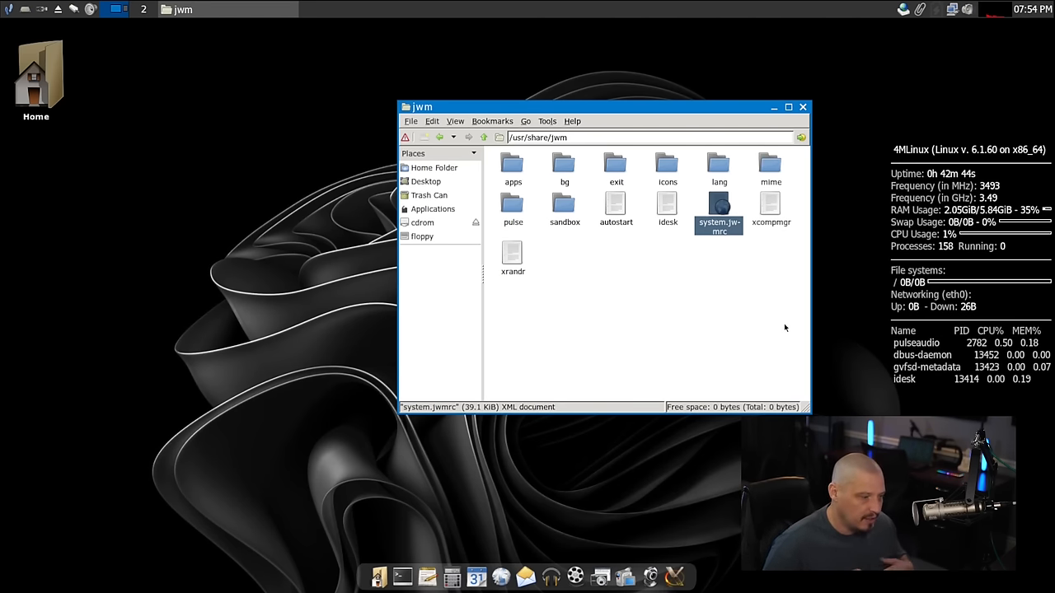
mouse_move(763, 260)
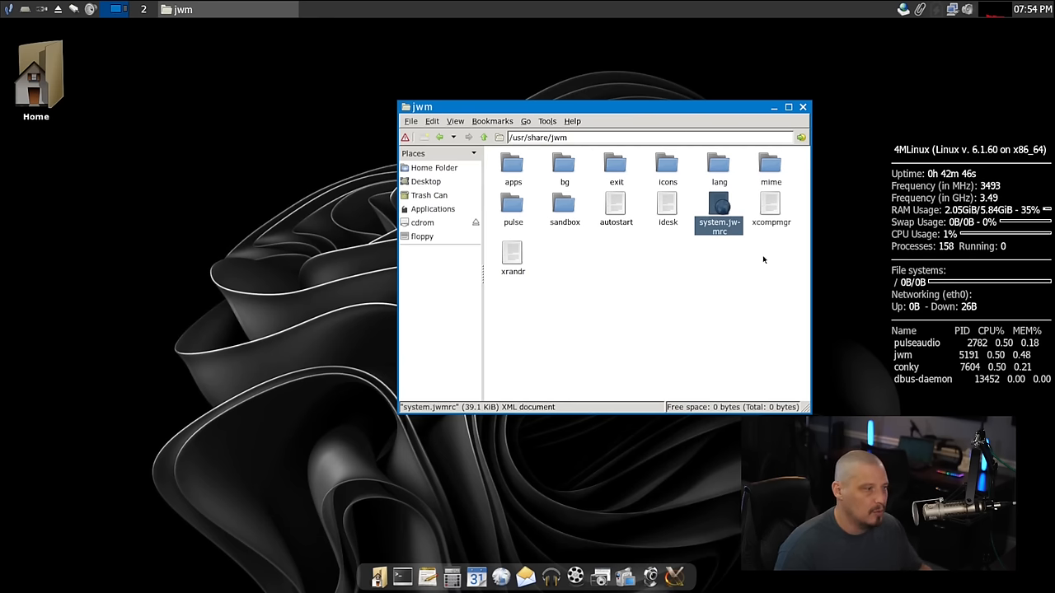
click(802, 106)
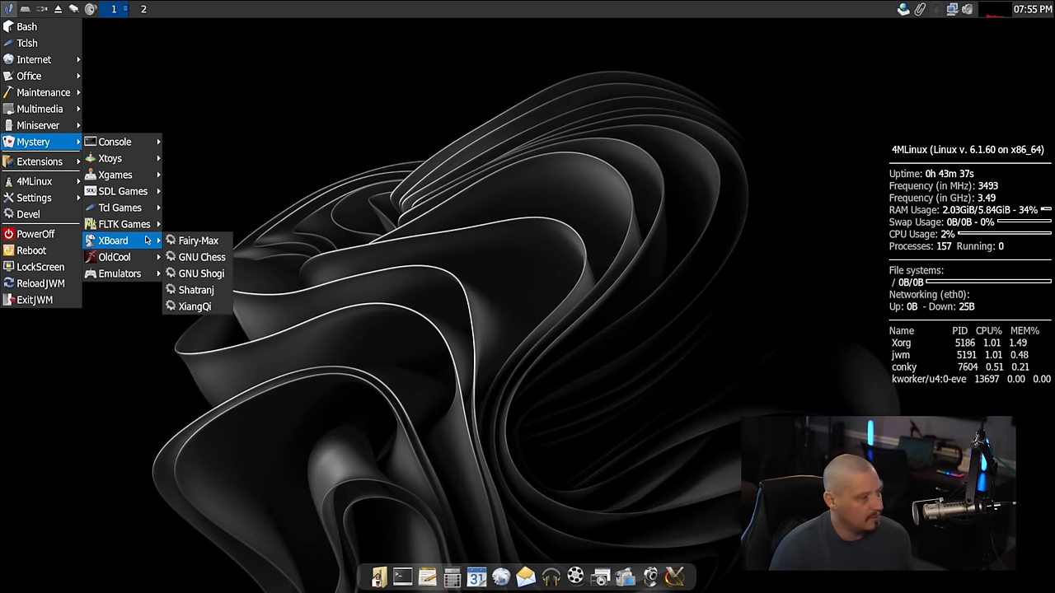
mouse_move(119, 274)
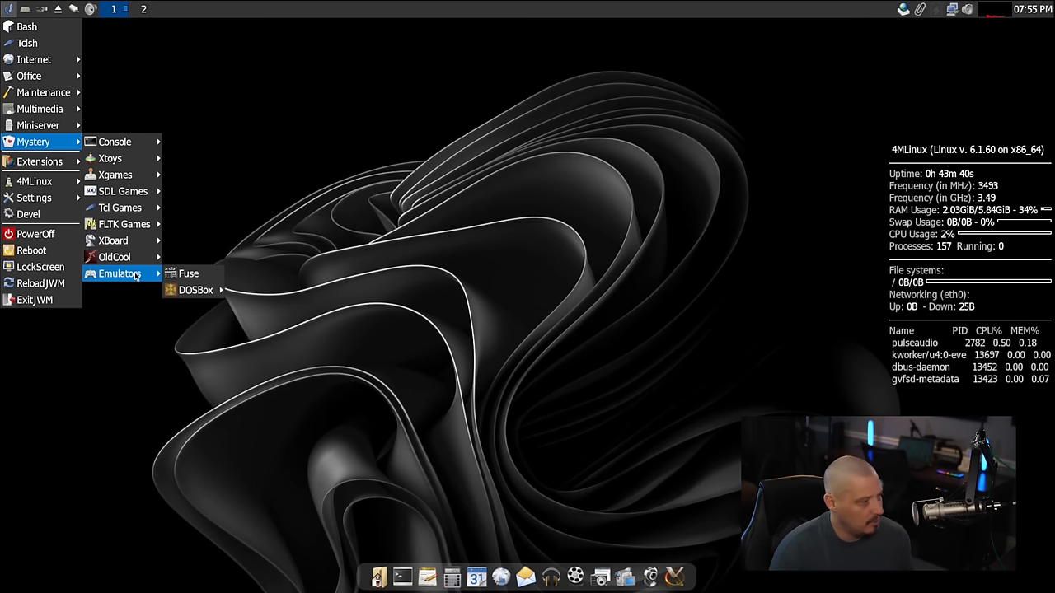